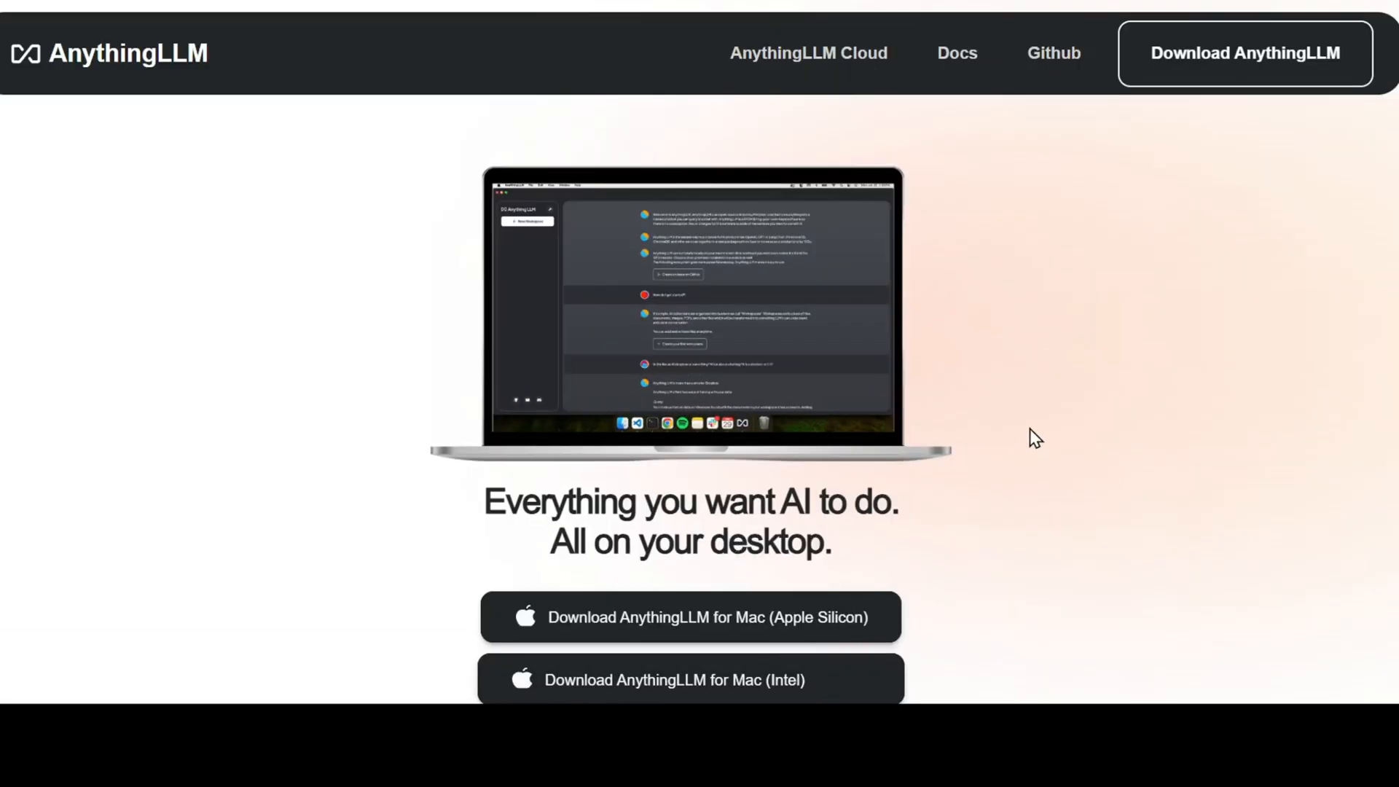
Step: Open the AnythingLLM repository and scroll its README to the supported LLMs, embedders and vector databases list
{"action": "left_click", "coordinate": [1053, 53]}
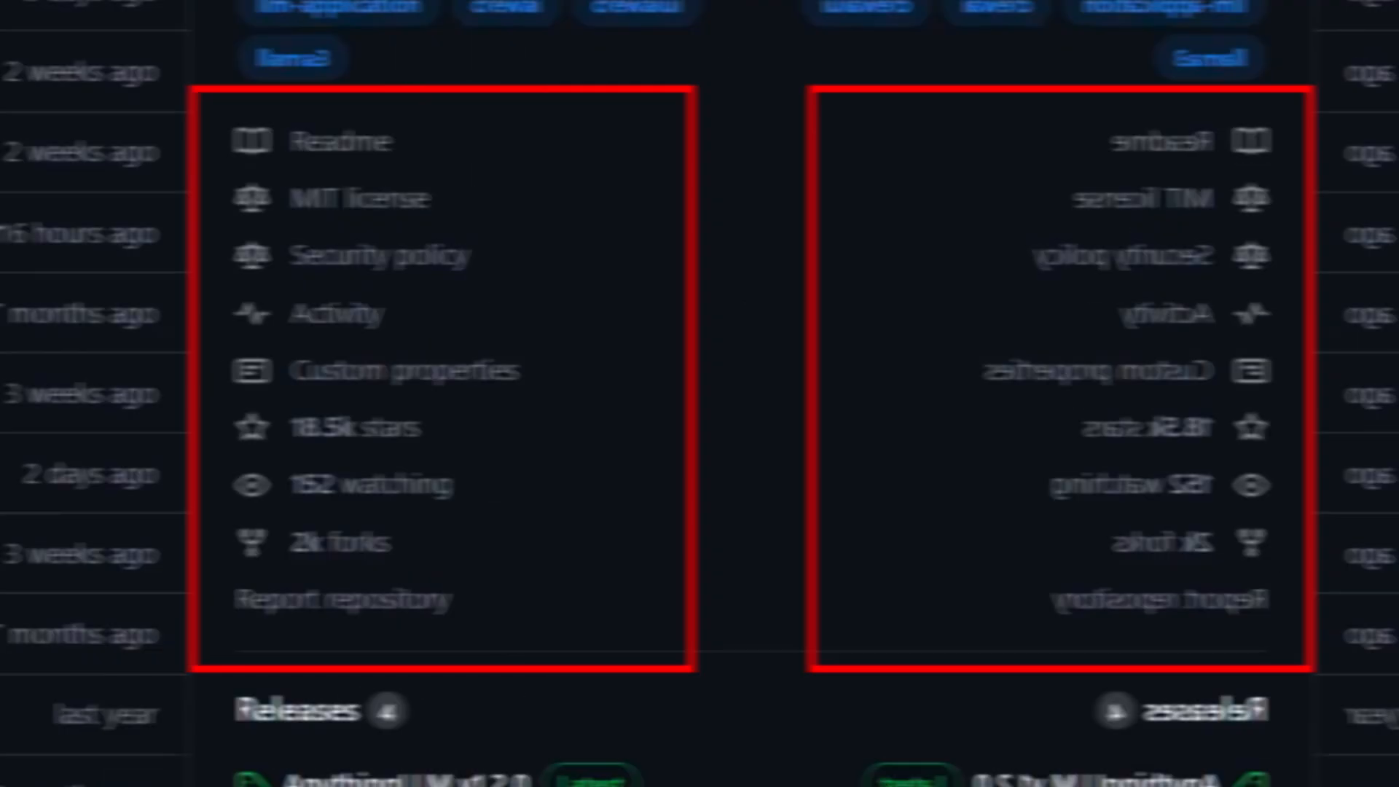
{"action": "scroll", "scroll_direction": "down", "scroll_amount": 3}
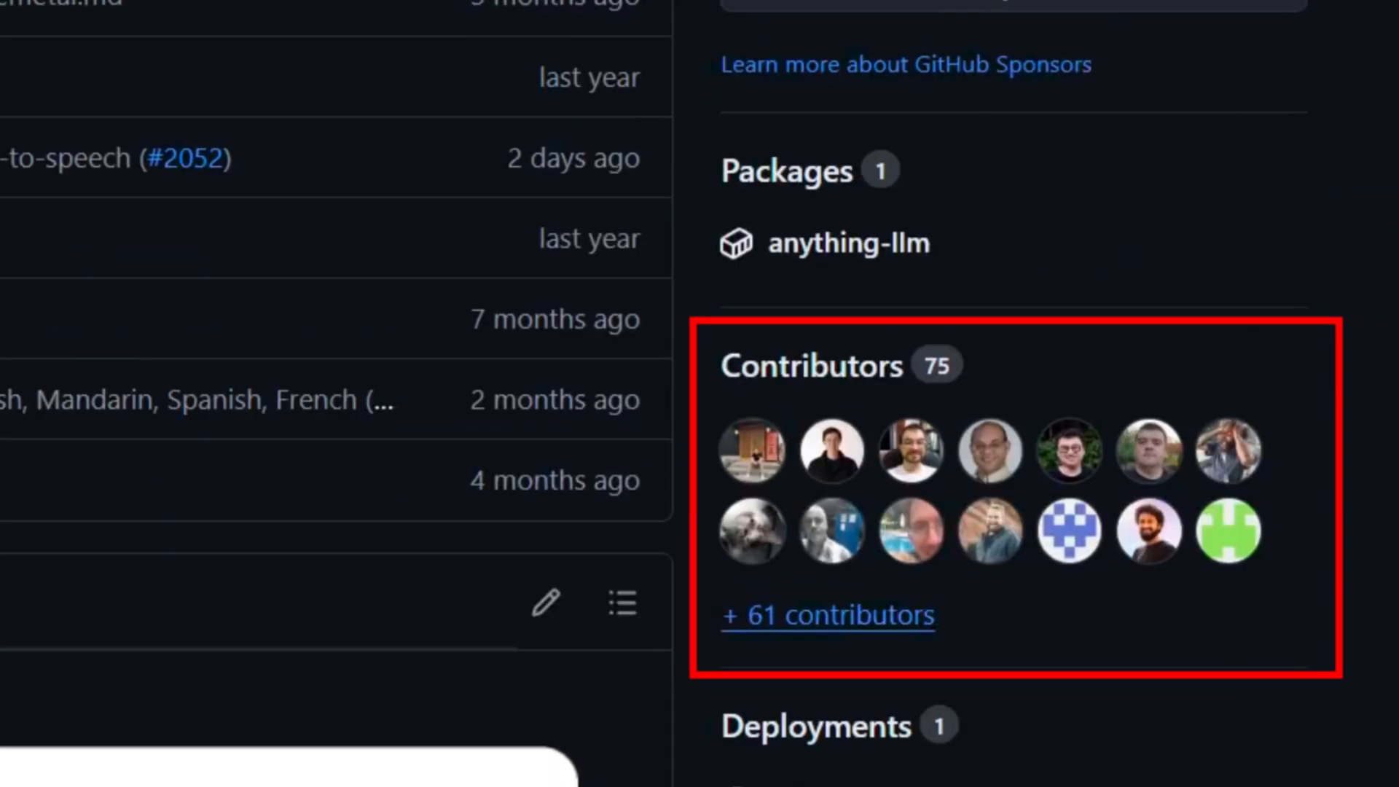
{"action": "scroll", "scroll_direction": "down", "scroll_amount": 3}
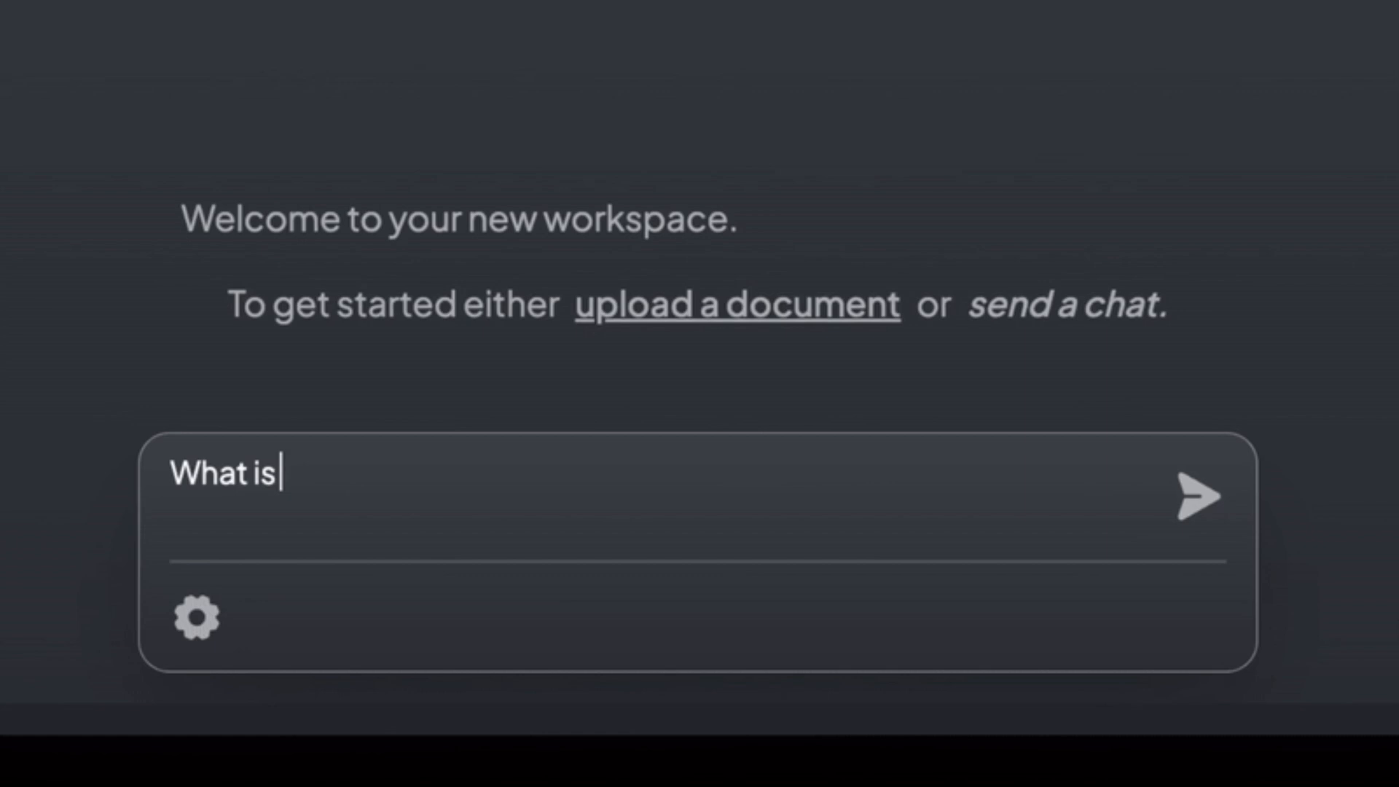
{"action": "left_click", "coordinate": [1199, 497]}
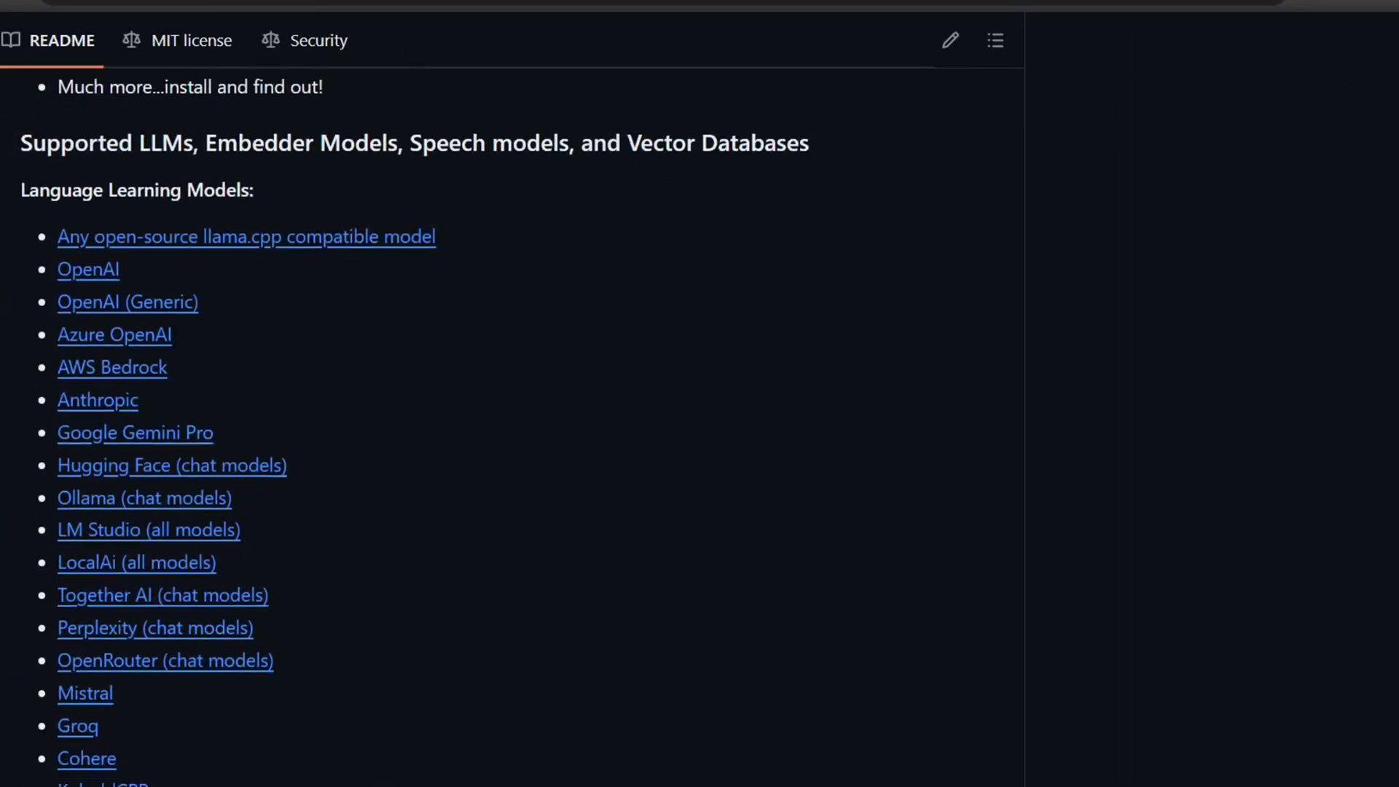
Step: Scroll Agent Configuration to set Groq as the agent provider with llama-3.1-70b-versatile
{"action": "scroll", "scroll_direction": "down", "scroll_amount": 3}
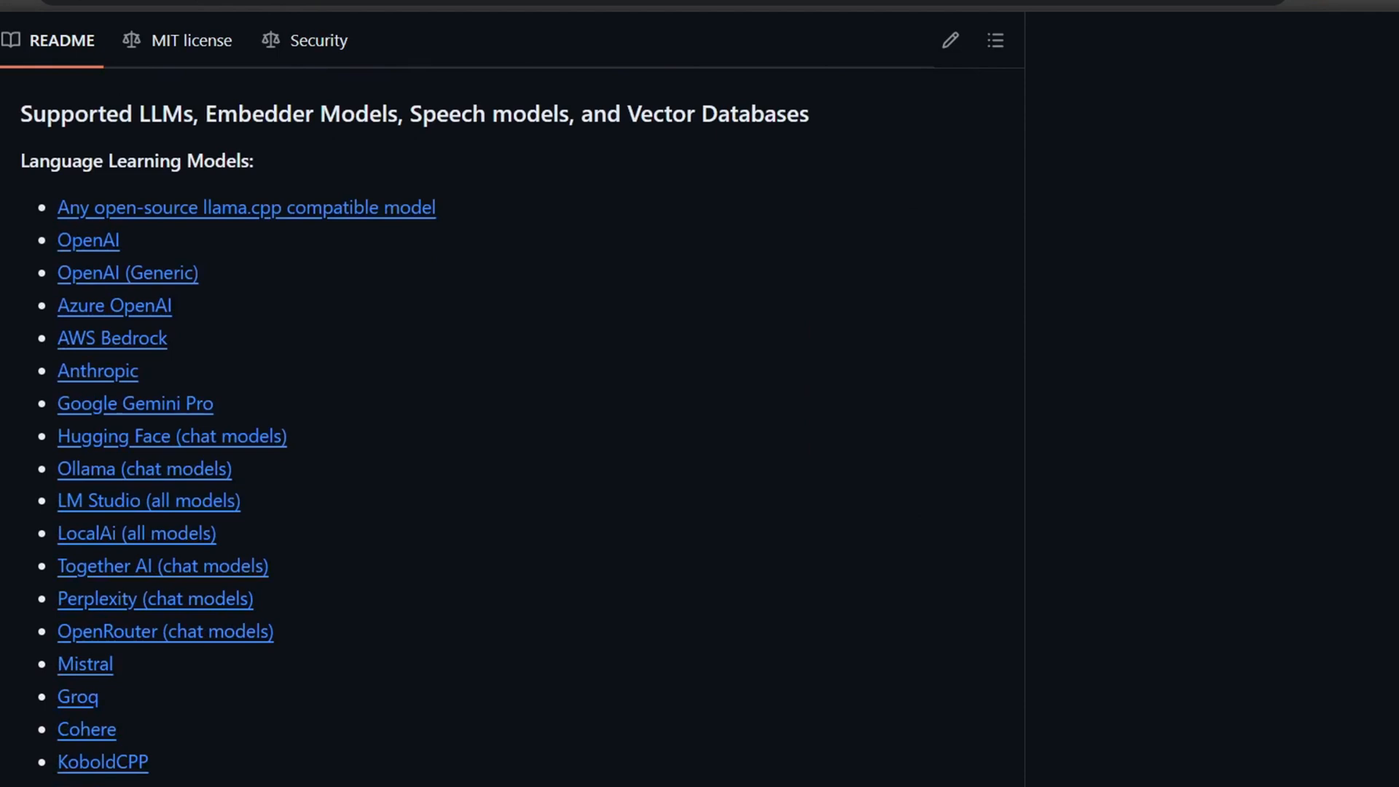
{"action": "scroll", "scroll_direction": "down", "scroll_amount": 3}
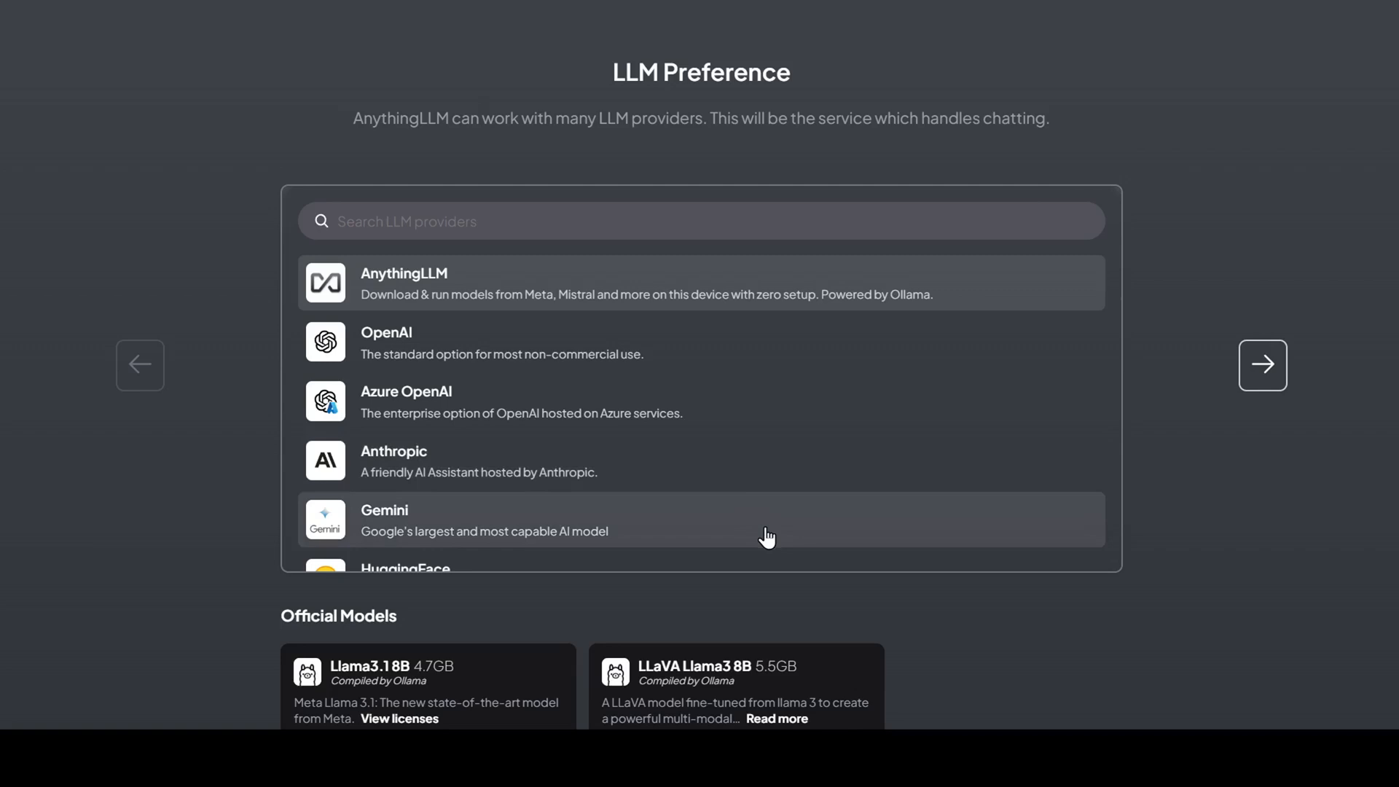
{"action": "mouse_move", "coordinate": [838, 553]}
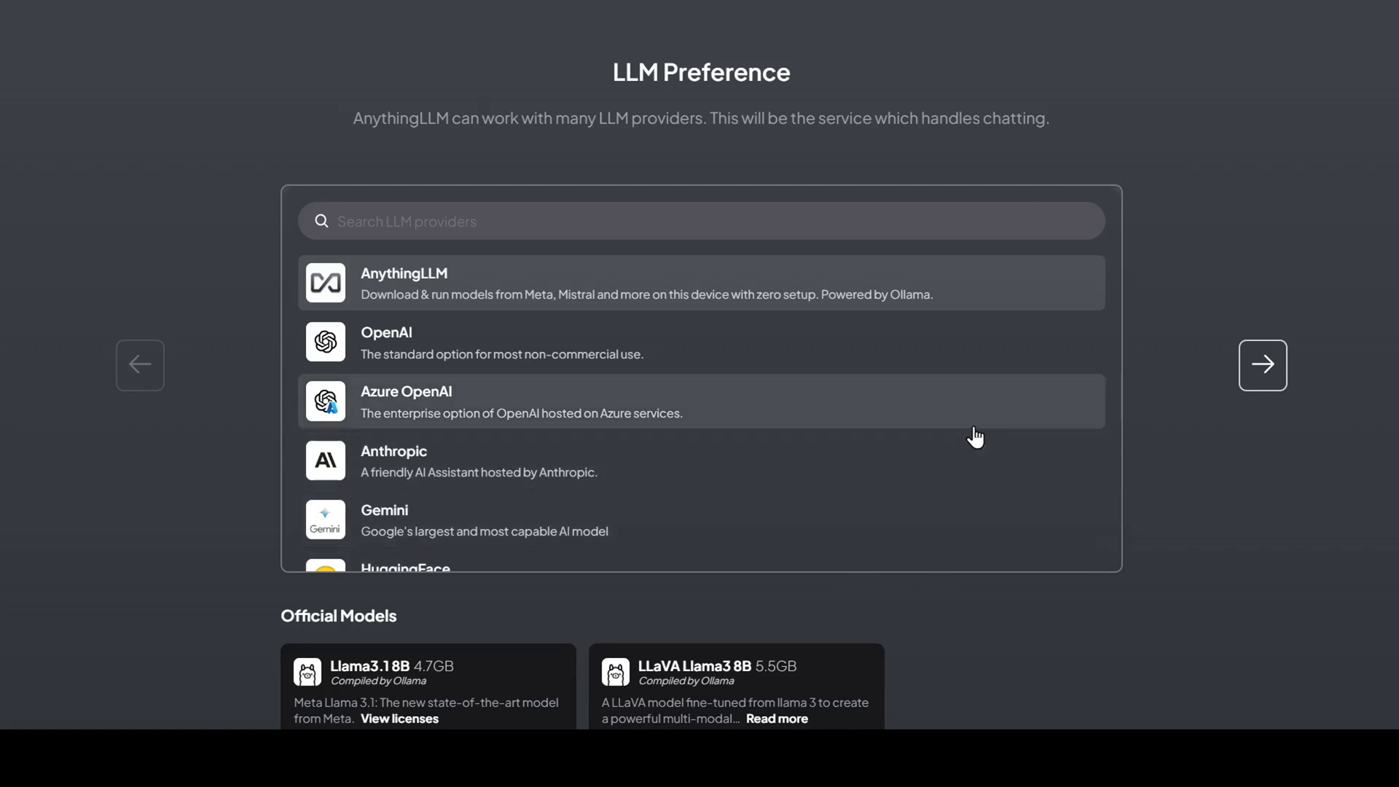
{"action": "scroll", "scroll_direction": "down", "scroll_amount": 3}
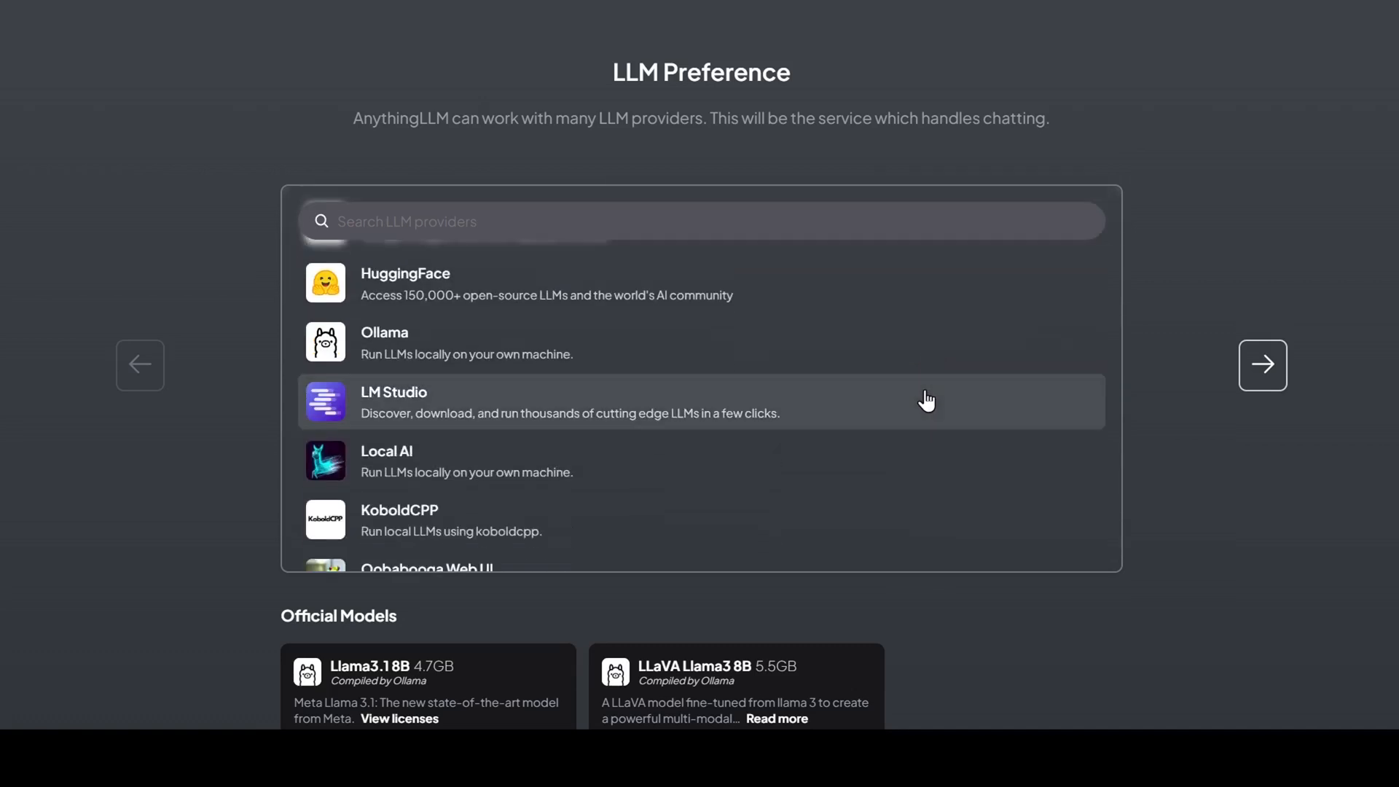
{"action": "scroll", "scroll_direction": "down", "scroll_amount": 3}
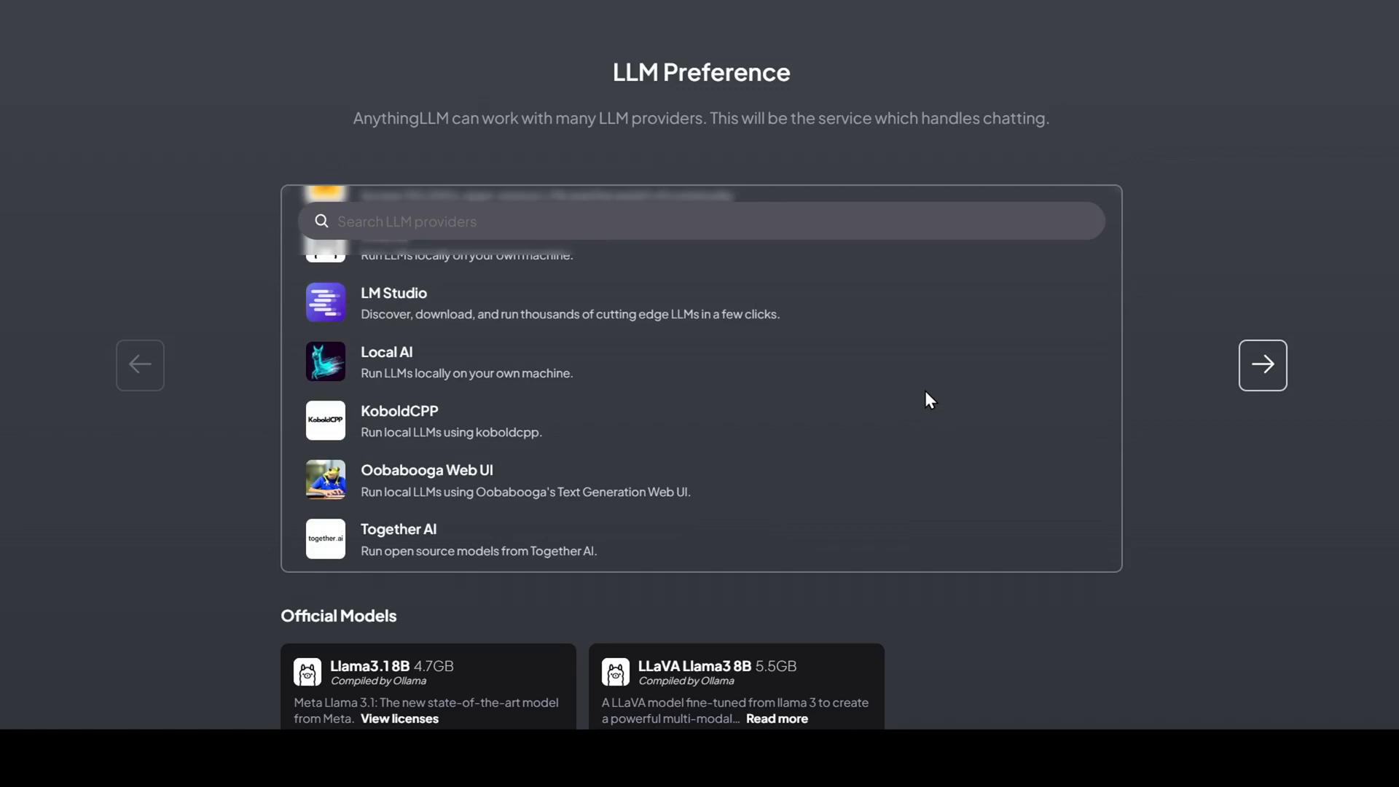
{"action": "scroll", "scroll_direction": "down", "scroll_amount": 3}
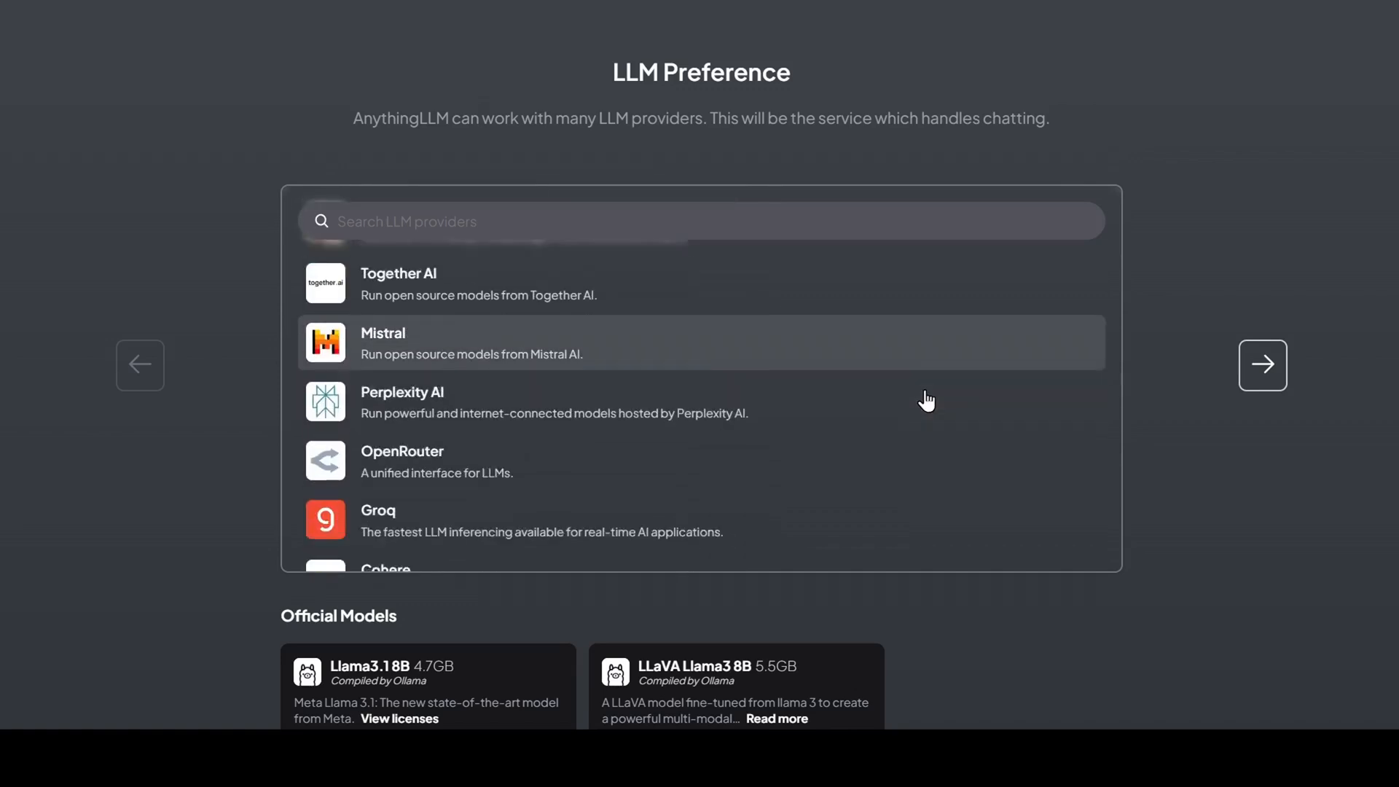
{"action": "scroll", "scroll_direction": "down", "scroll_amount": 3}
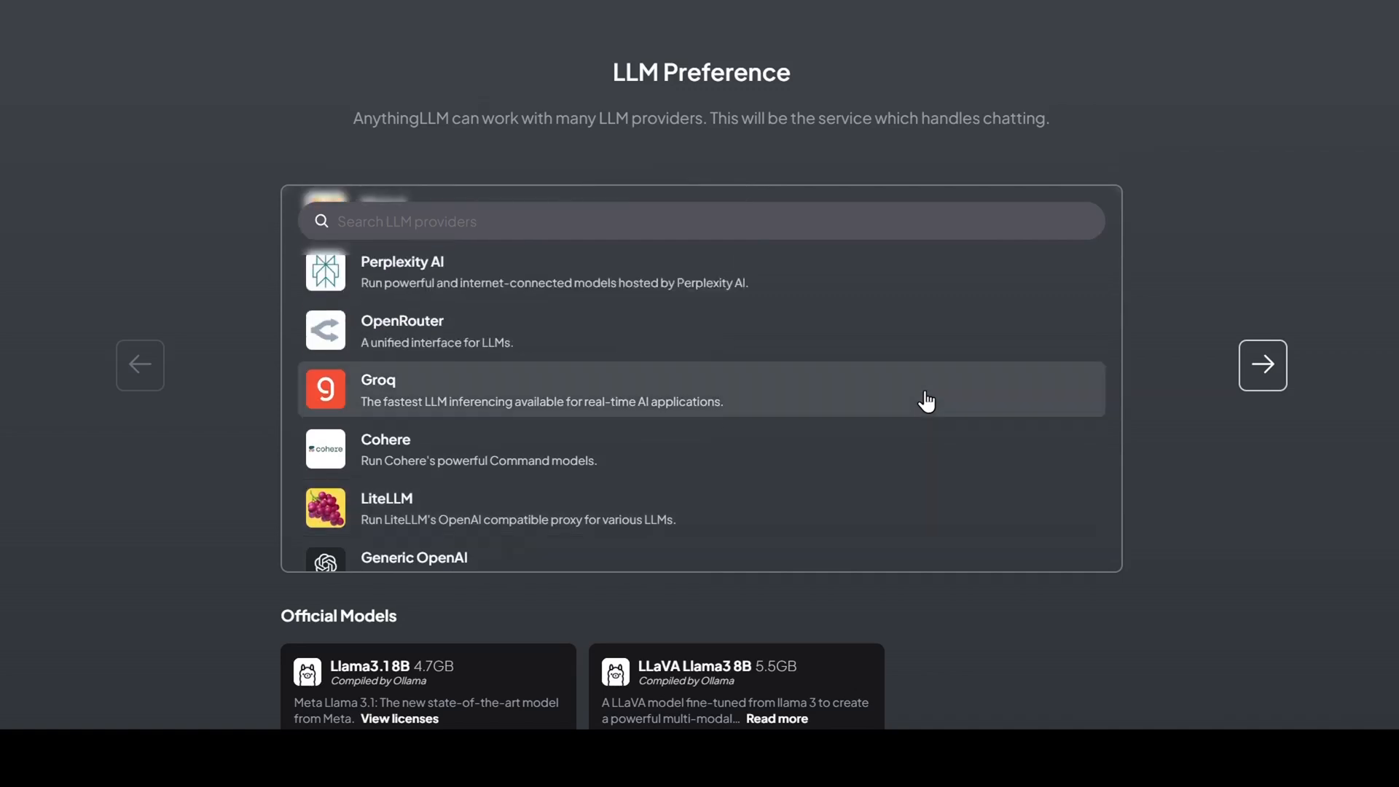
{"action": "scroll", "scroll_direction": "down", "scroll_amount": 3}
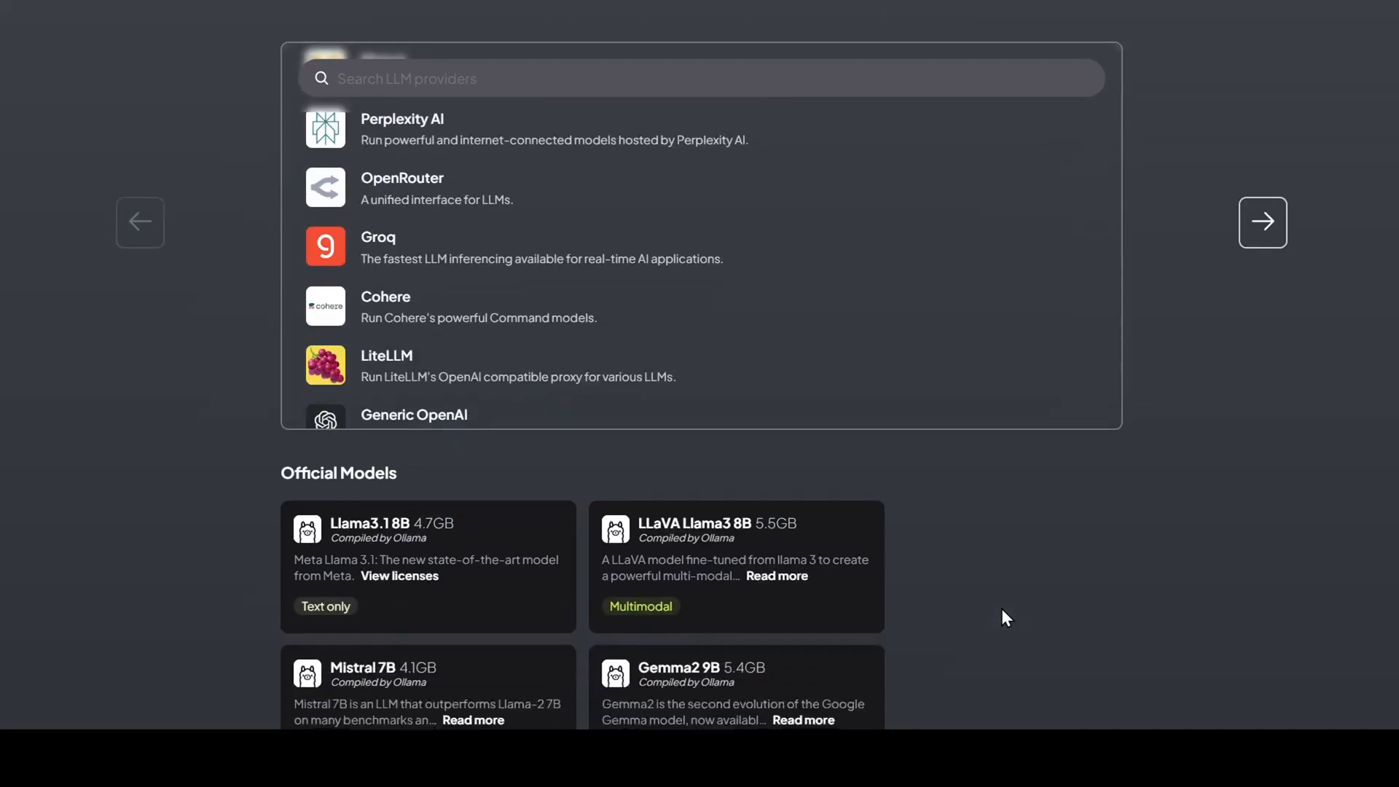
{"action": "scroll", "scroll_direction": "down", "scroll_amount": 3}
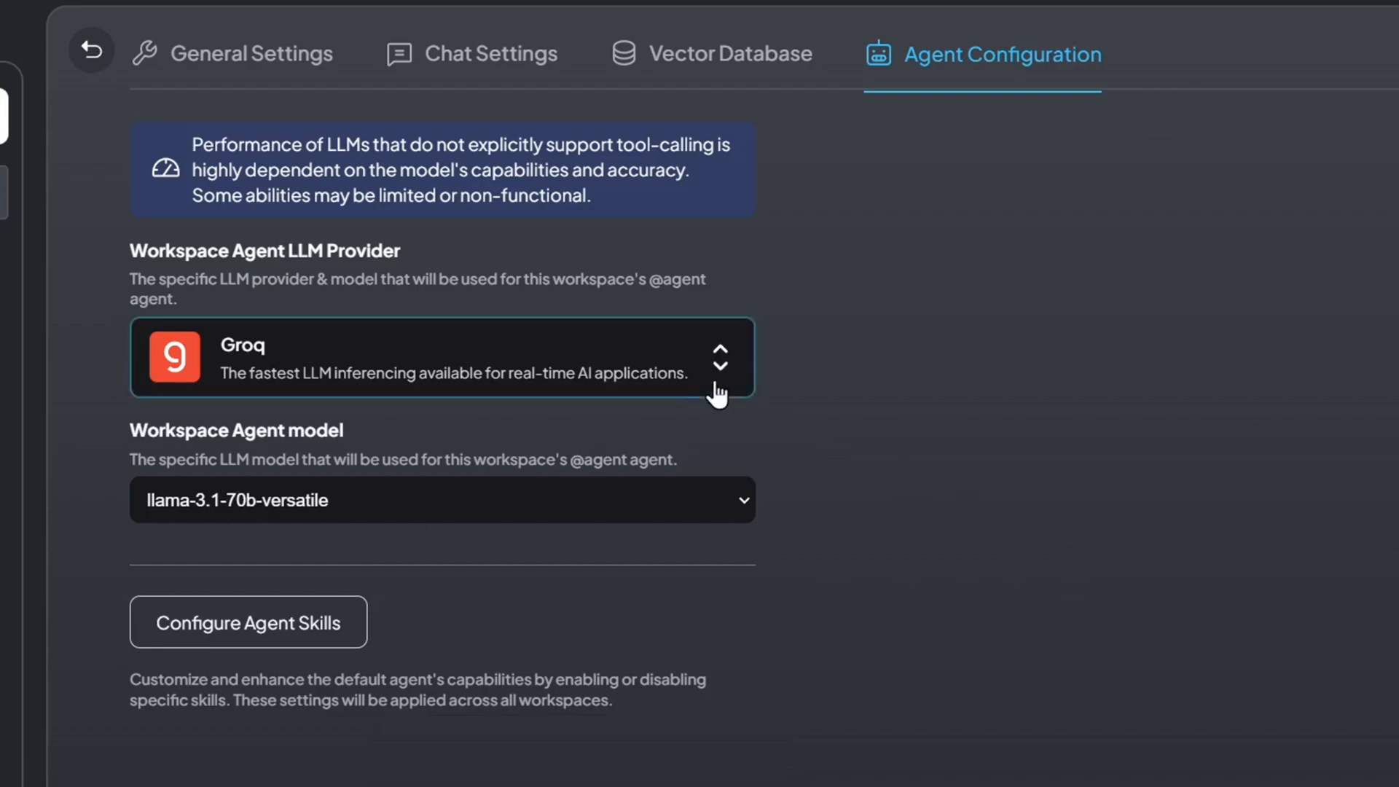
Step: Dismiss the agent provider list and draft 'What are the key findings from our q3' in workspace chat
{"action": "left_click", "coordinate": [442, 358]}
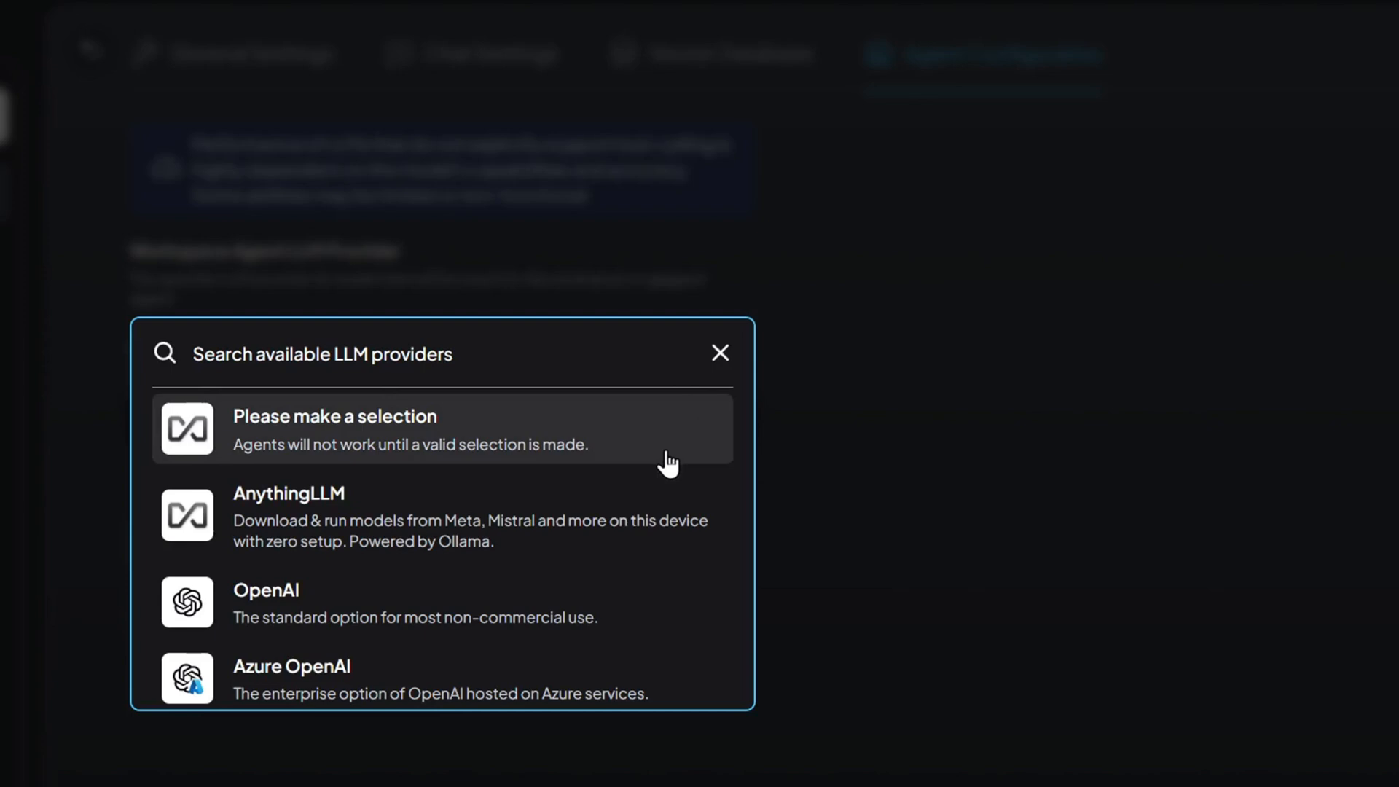
{"action": "scroll", "scroll_direction": "down", "scroll_amount": 3}
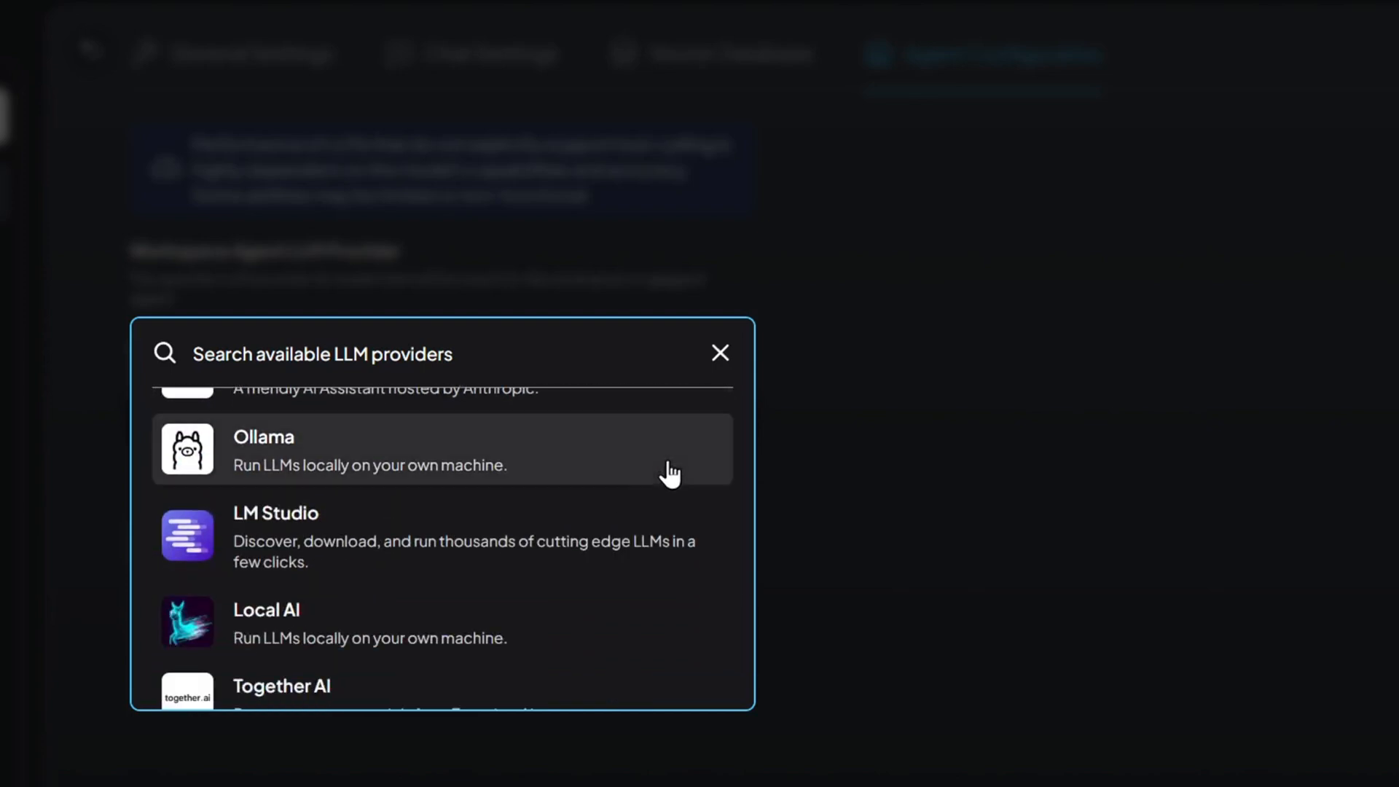
{"action": "scroll", "scroll_direction": "down", "scroll_amount": 3}
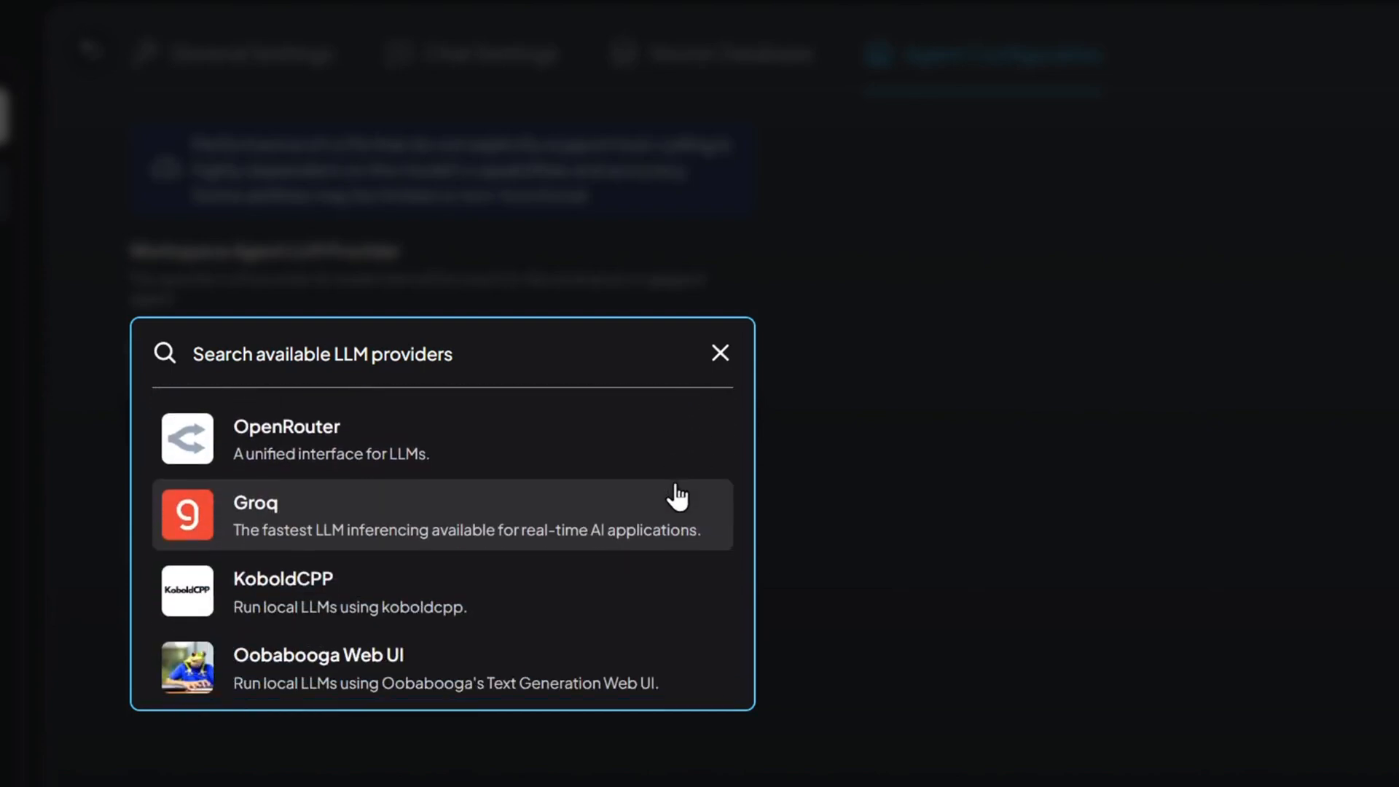
{"action": "scroll", "scroll_direction": "down", "scroll_amount": 3}
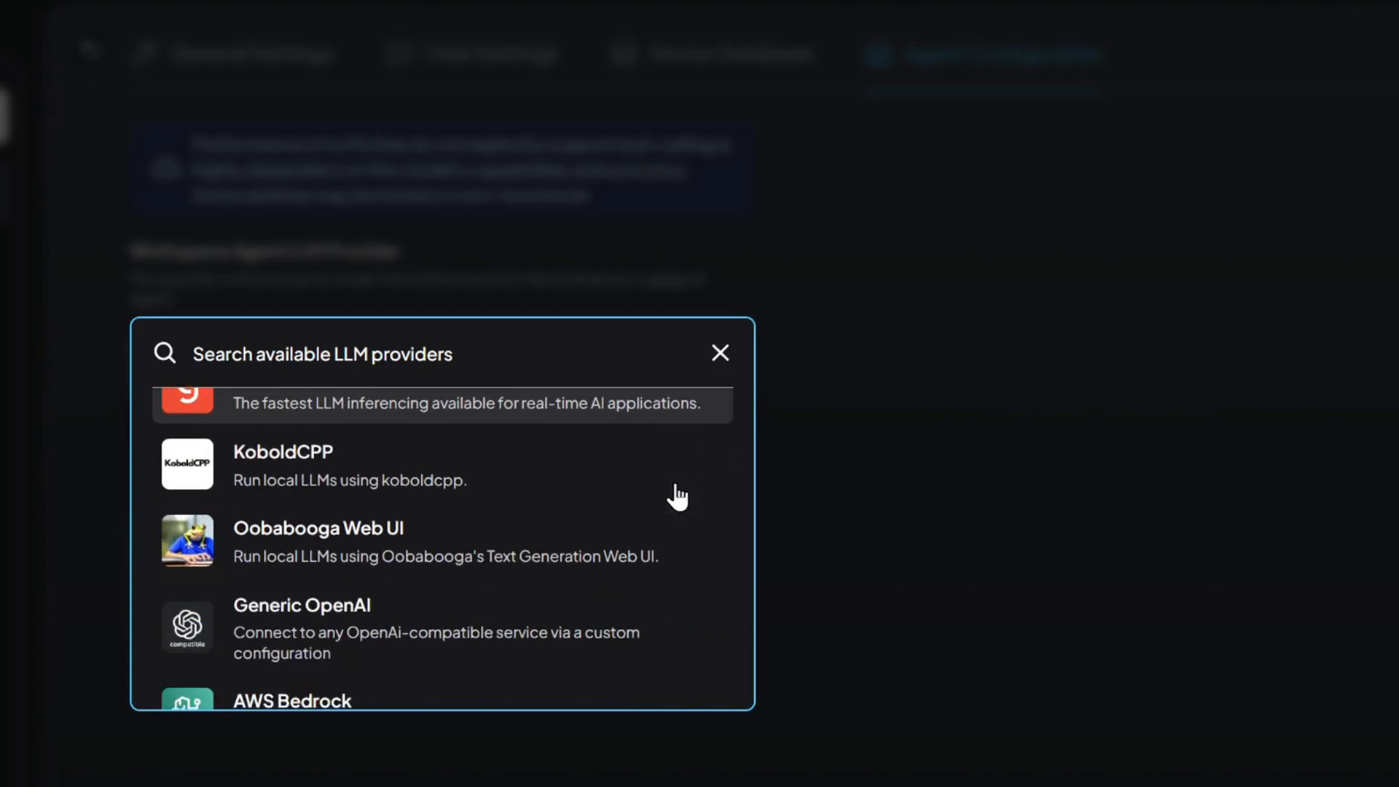
{"action": "scroll", "scroll_direction": "down", "scroll_amount": 3}
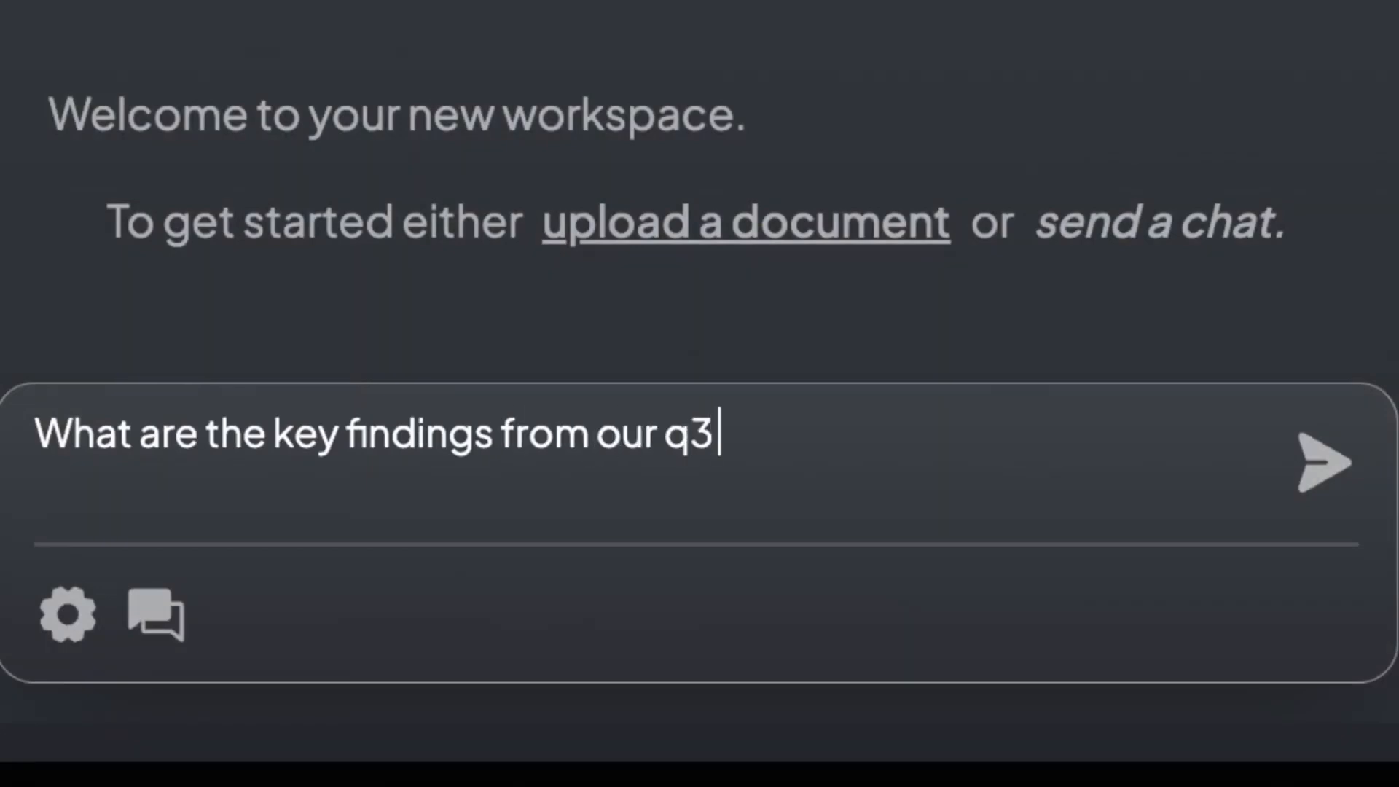
Step: Return the GitHub README to its top, showing the Mac, Windows and Linux 'Download Now' link
{"action": "left_click", "coordinate": [1323, 461]}
{"action": "type", "text": "Summarize the cybert"}
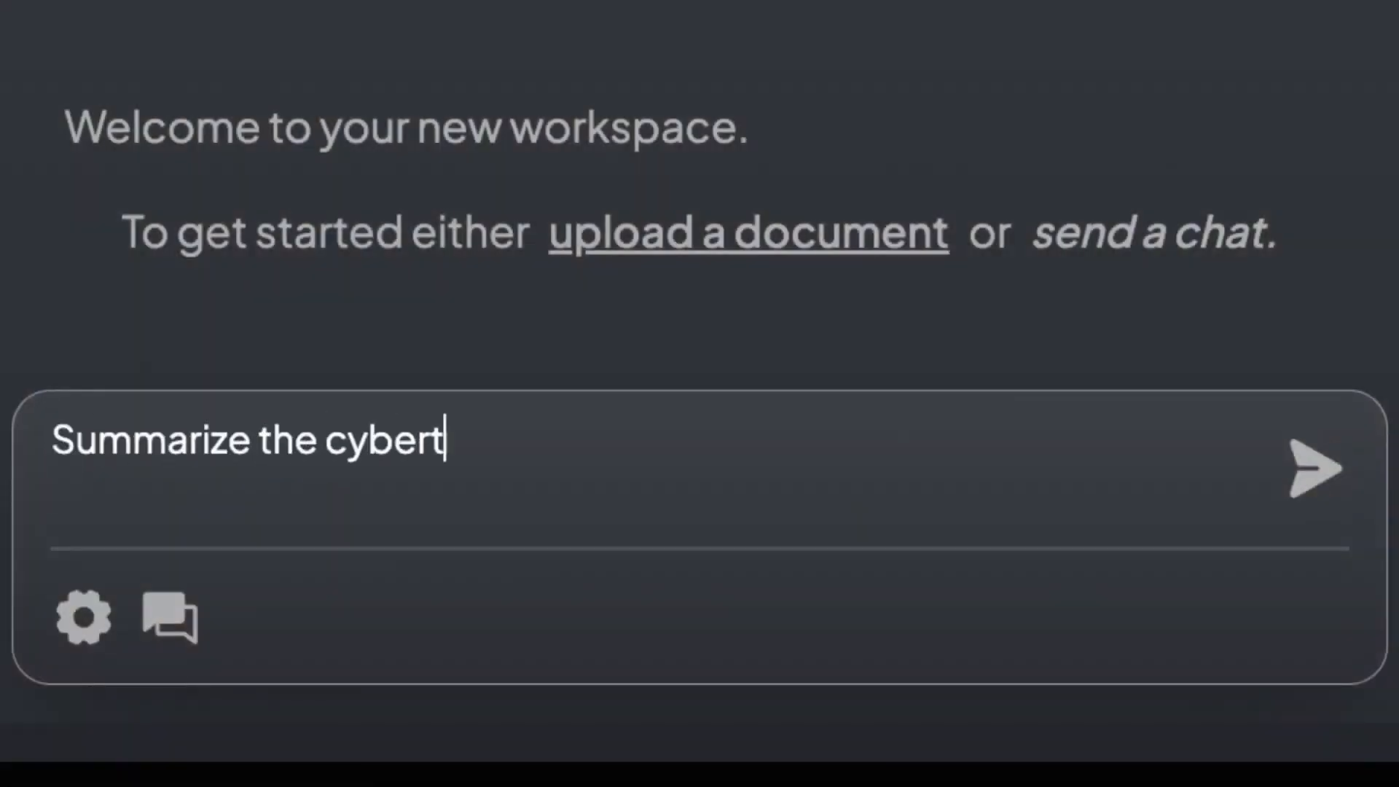
{"action": "left_click", "coordinate": [1315, 467]}
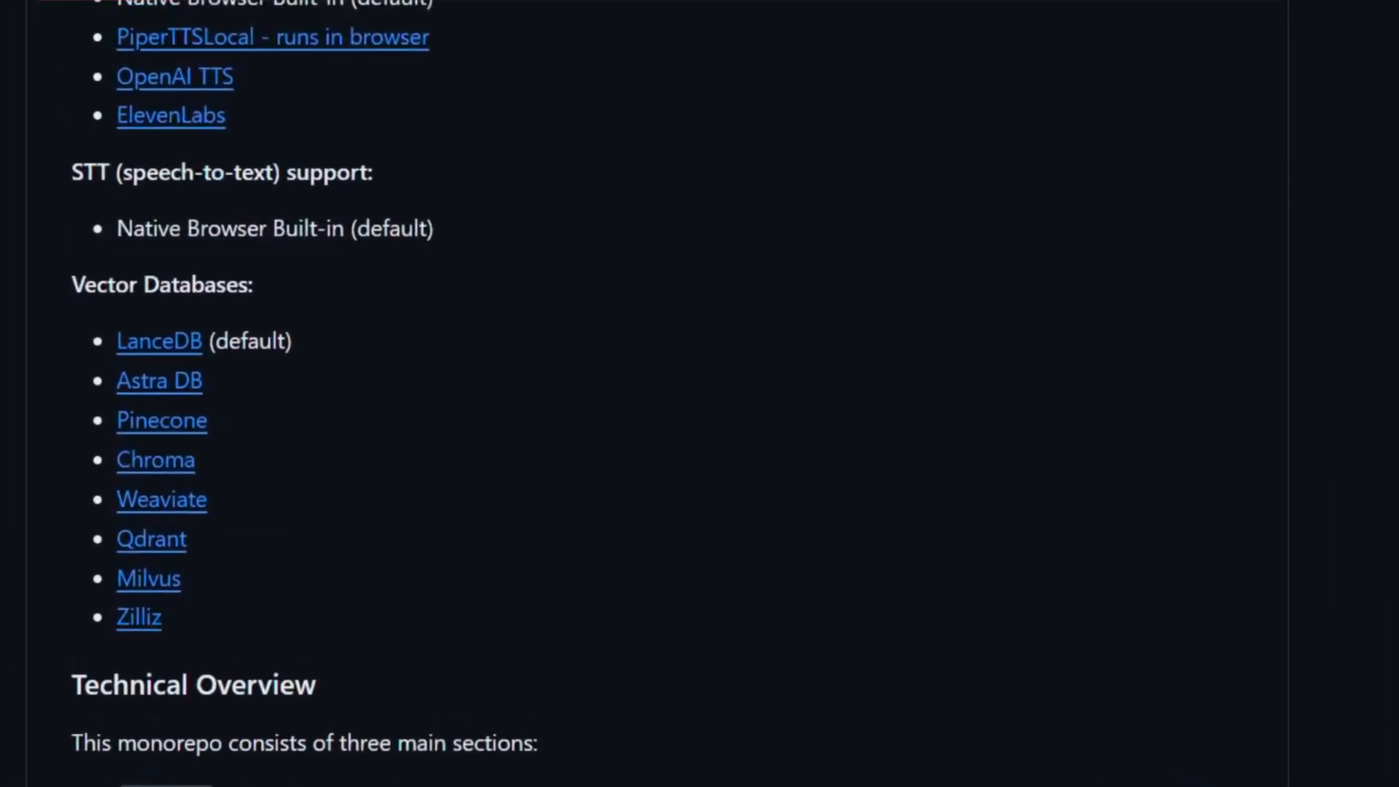
{"action": "scroll", "scroll_direction": "down", "scroll_amount": 3}
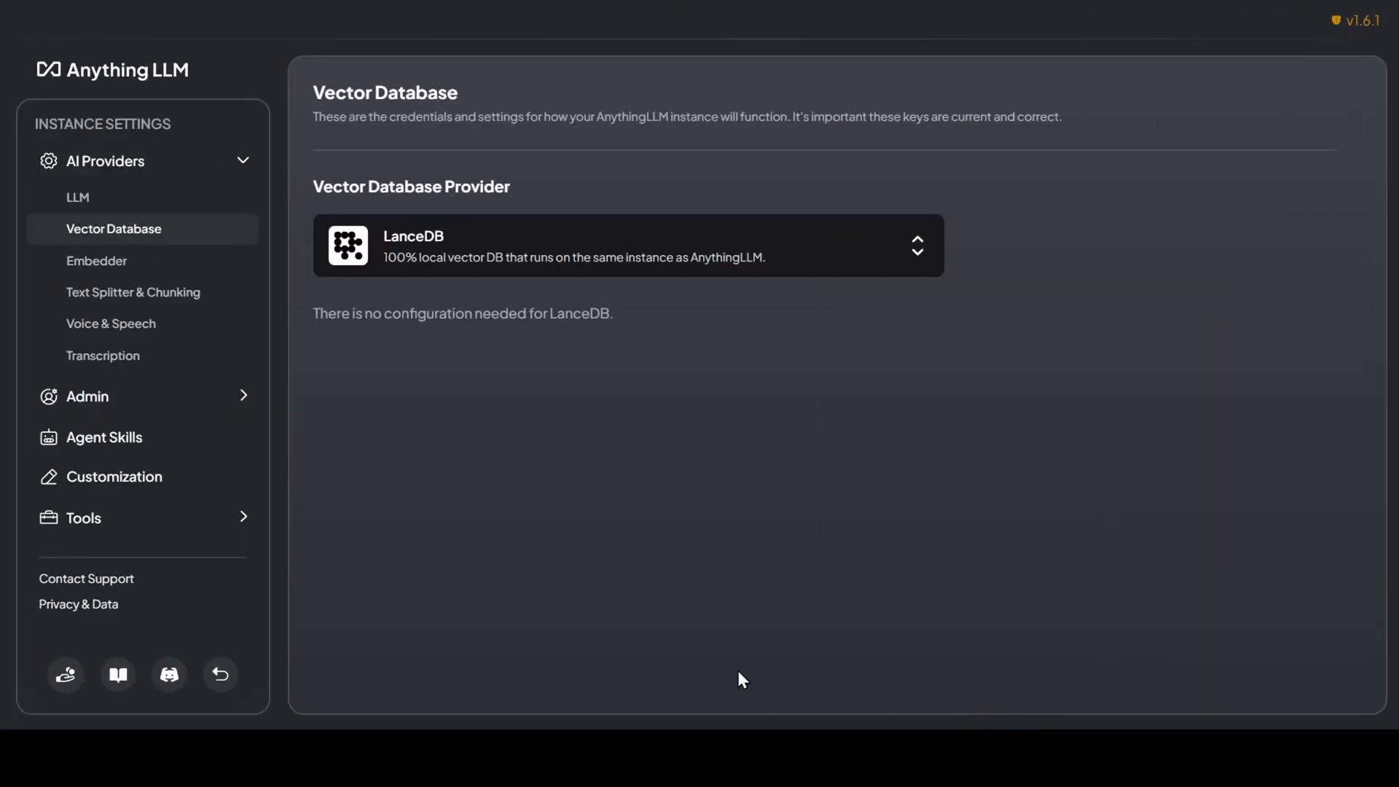
{"action": "left_click", "coordinate": [96, 260]}
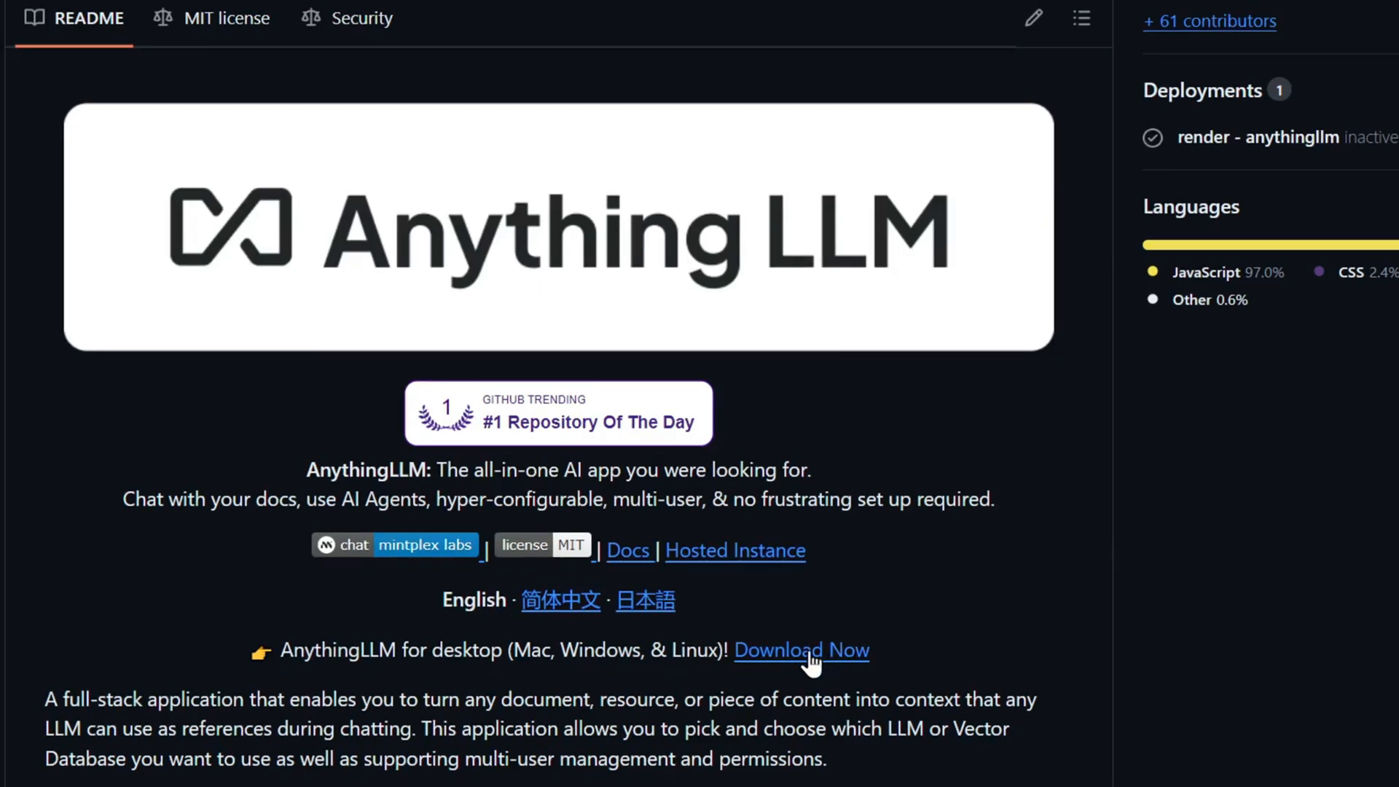
Step: From the AnythingLLM download page, download the Windows desktop installer
{"action": "left_click", "coordinate": [799, 649]}
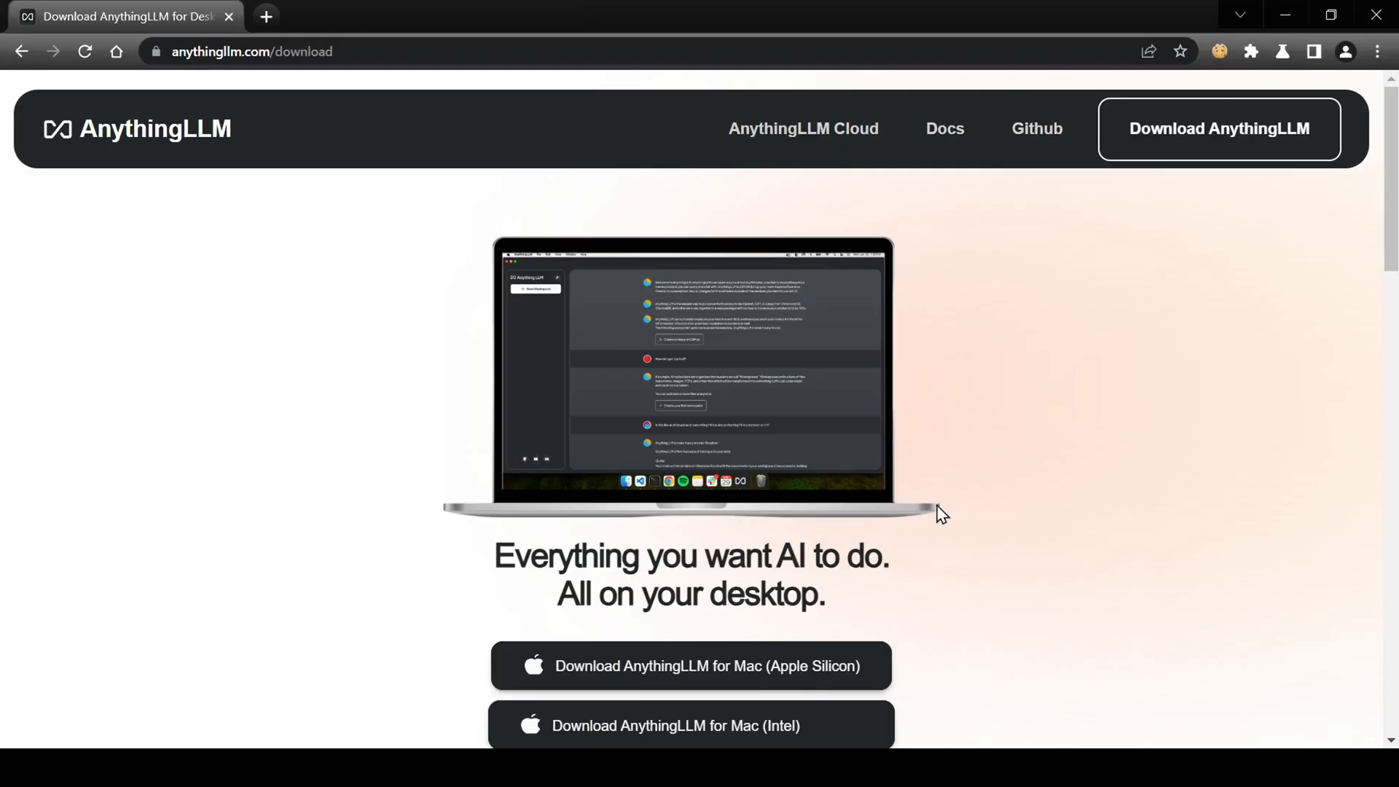
{"action": "scroll", "scroll_direction": "down", "scroll_amount": 3}
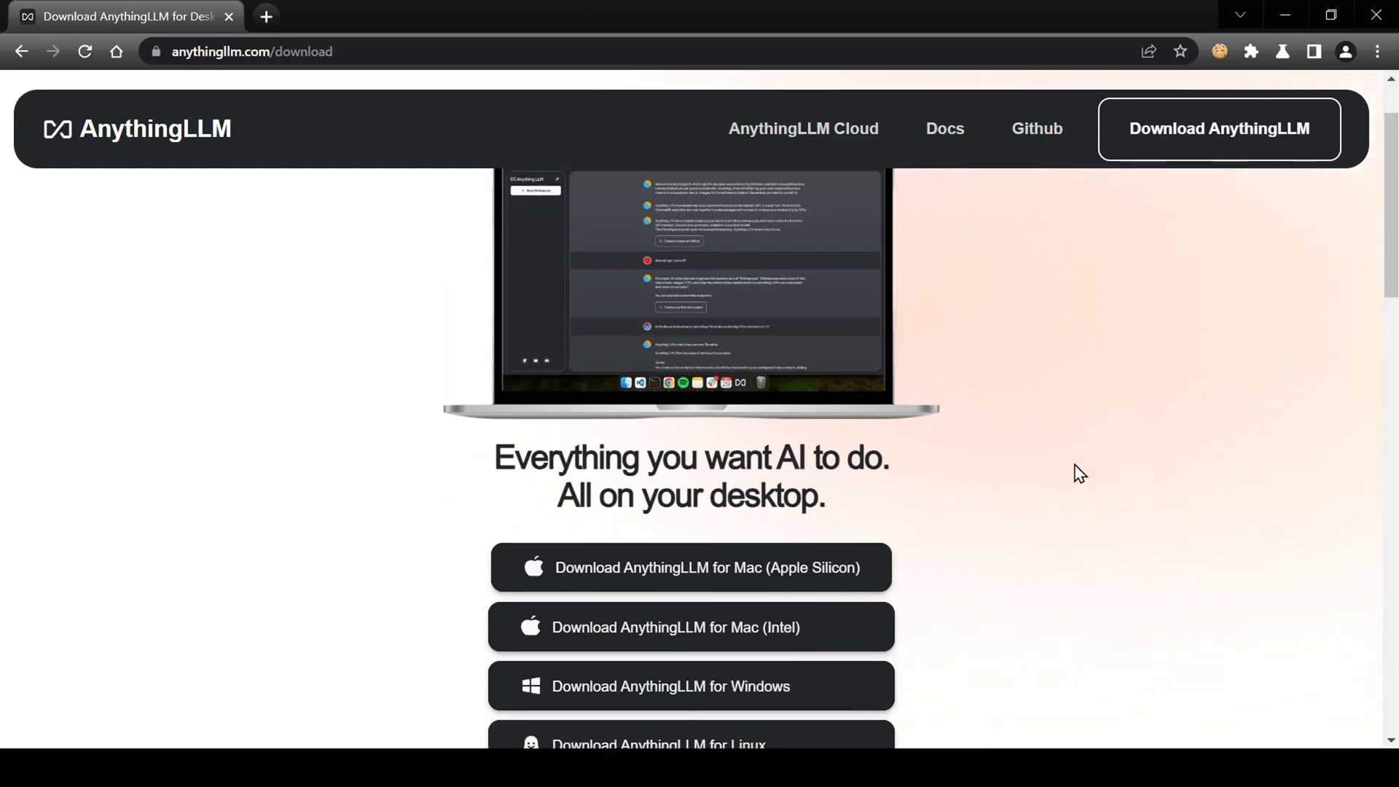
{"action": "scroll", "scroll_direction": "down", "scroll_amount": 3}
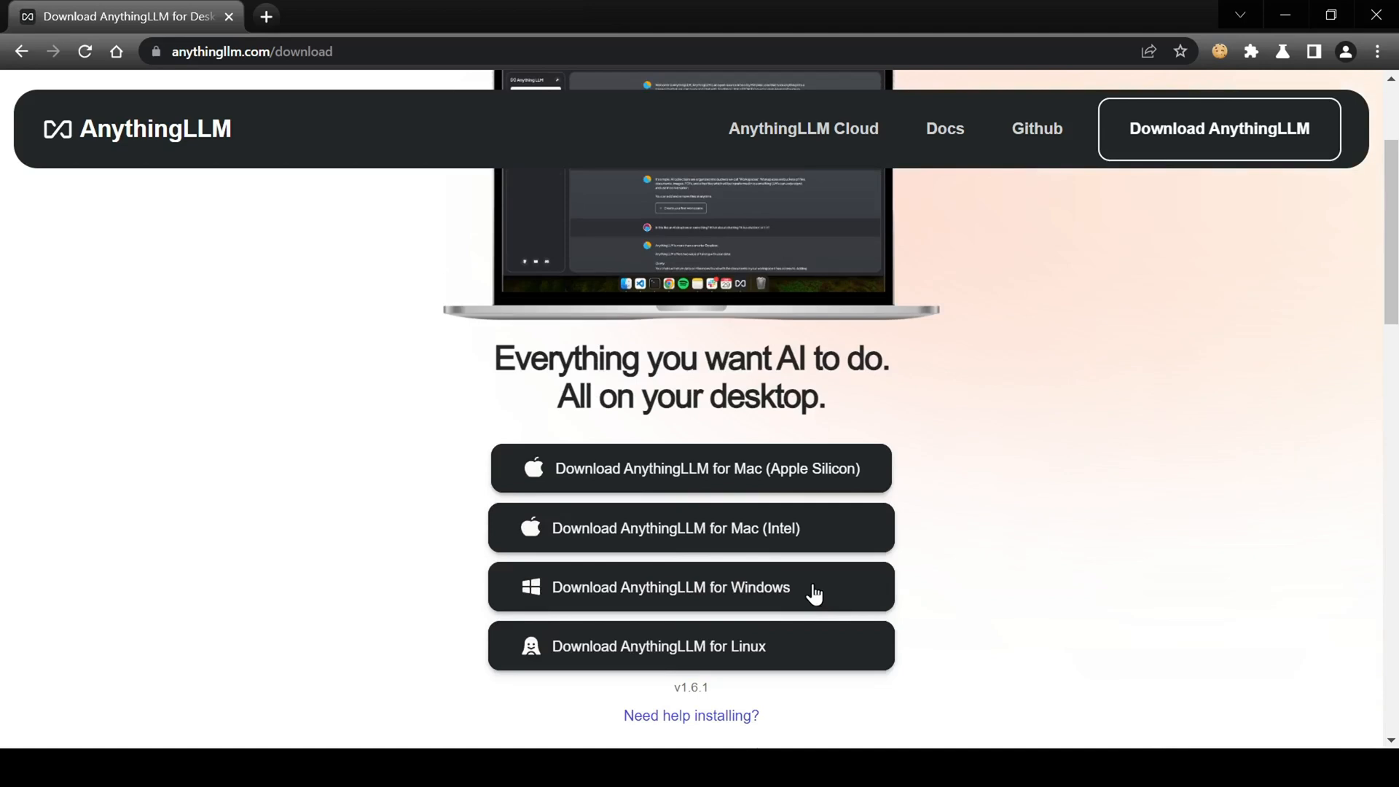
{"action": "left_click", "coordinate": [671, 587]}
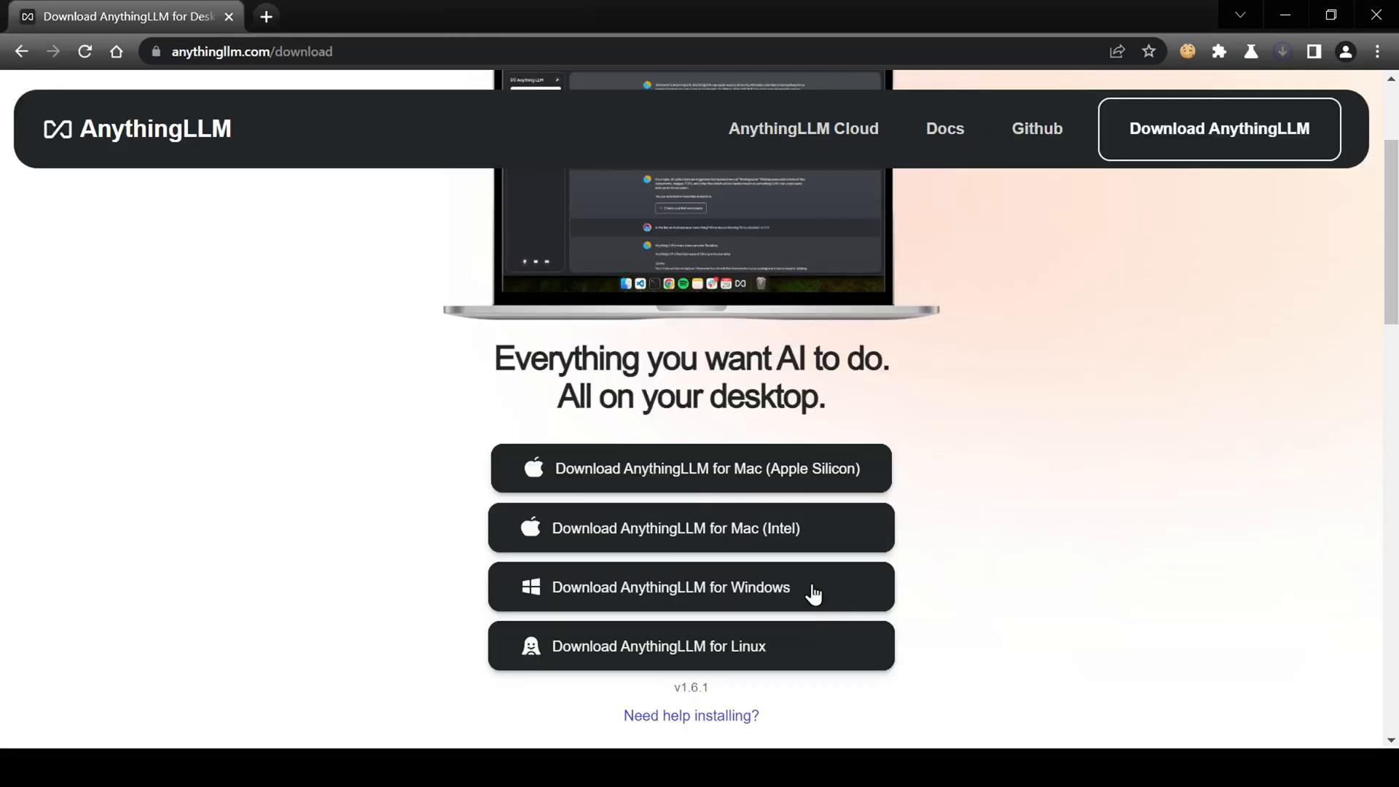
{"action": "mouse_move", "coordinate": [1121, 470]}
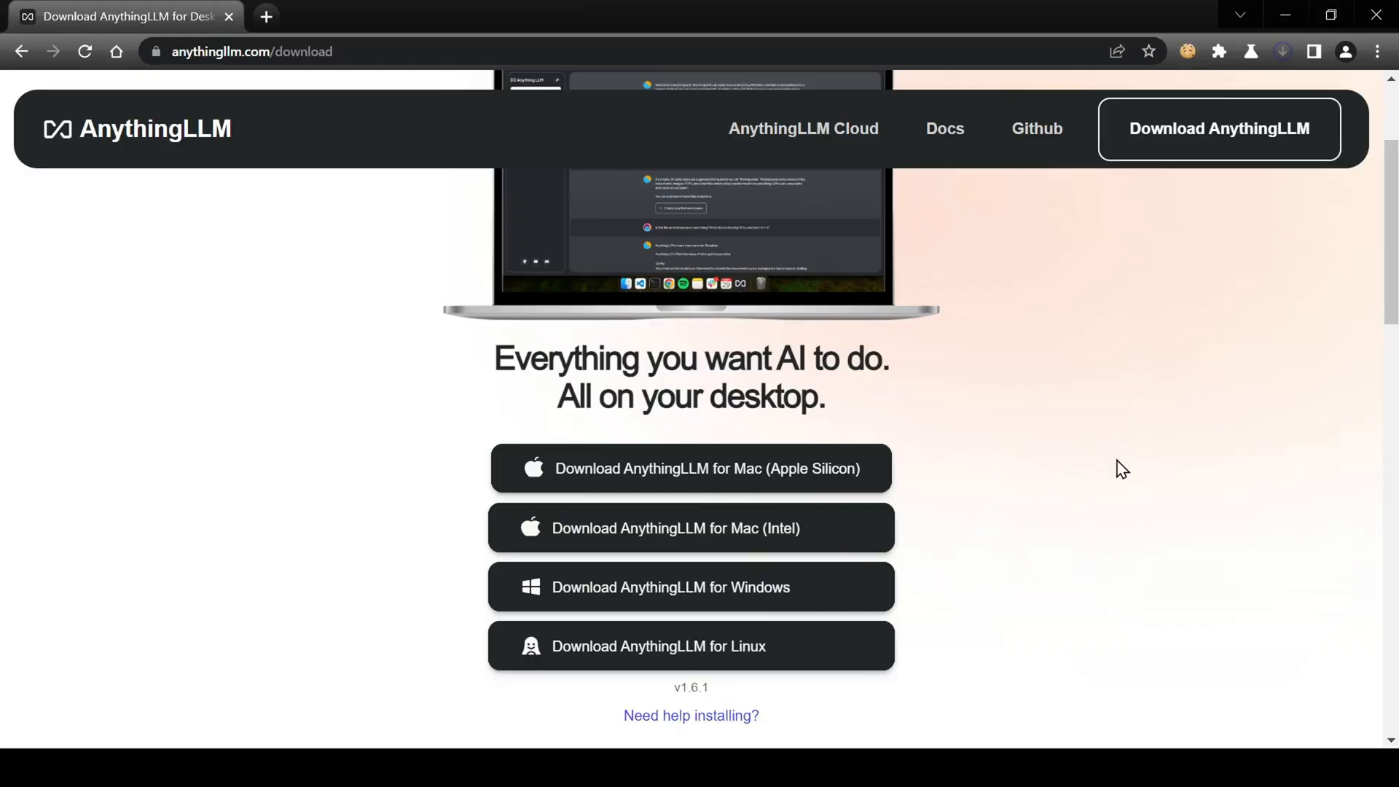
Step: Run the AnythingLLMDesktop installer from Downloads past the unrecognized-app warning, then close File Explorer
{"action": "left_click", "coordinate": [690, 587]}
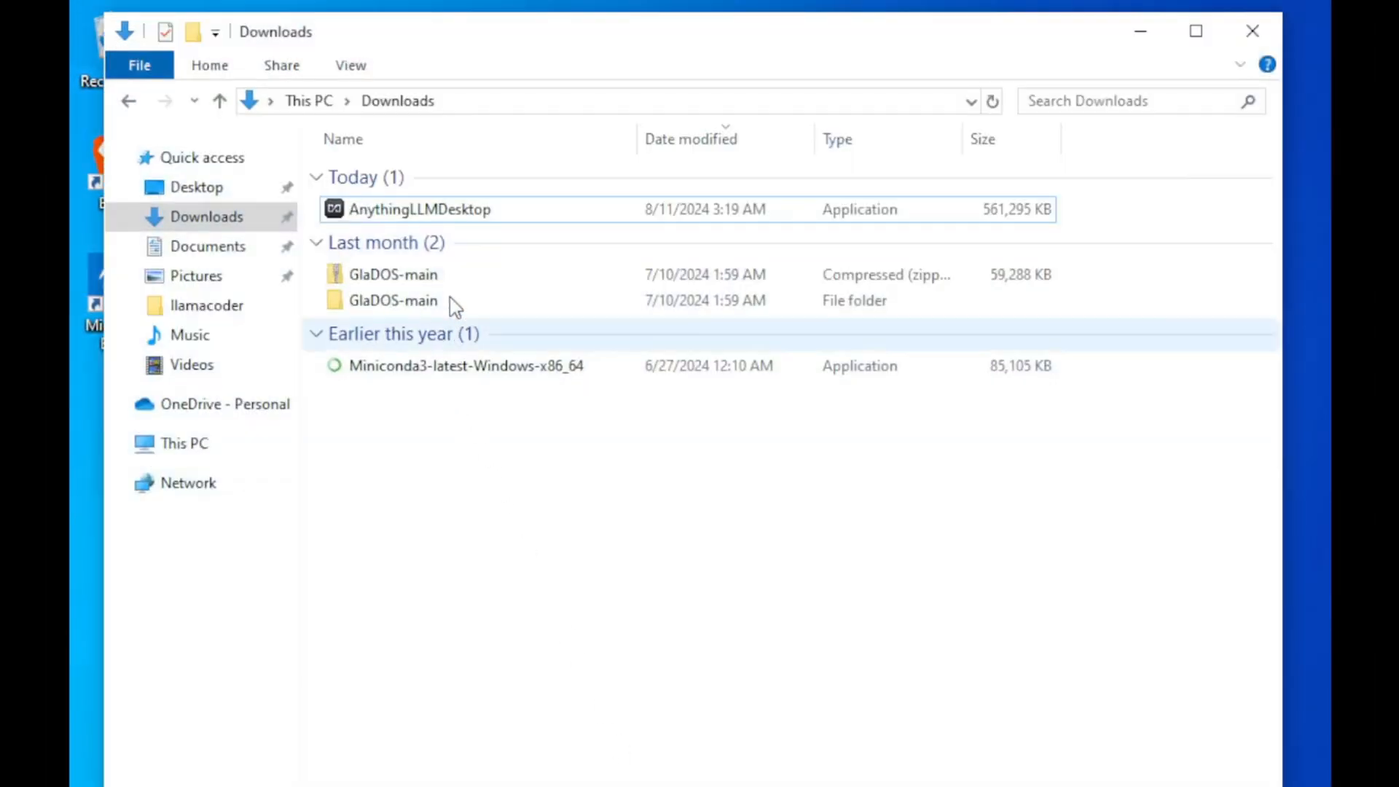
{"action": "left_click", "coordinate": [420, 209]}
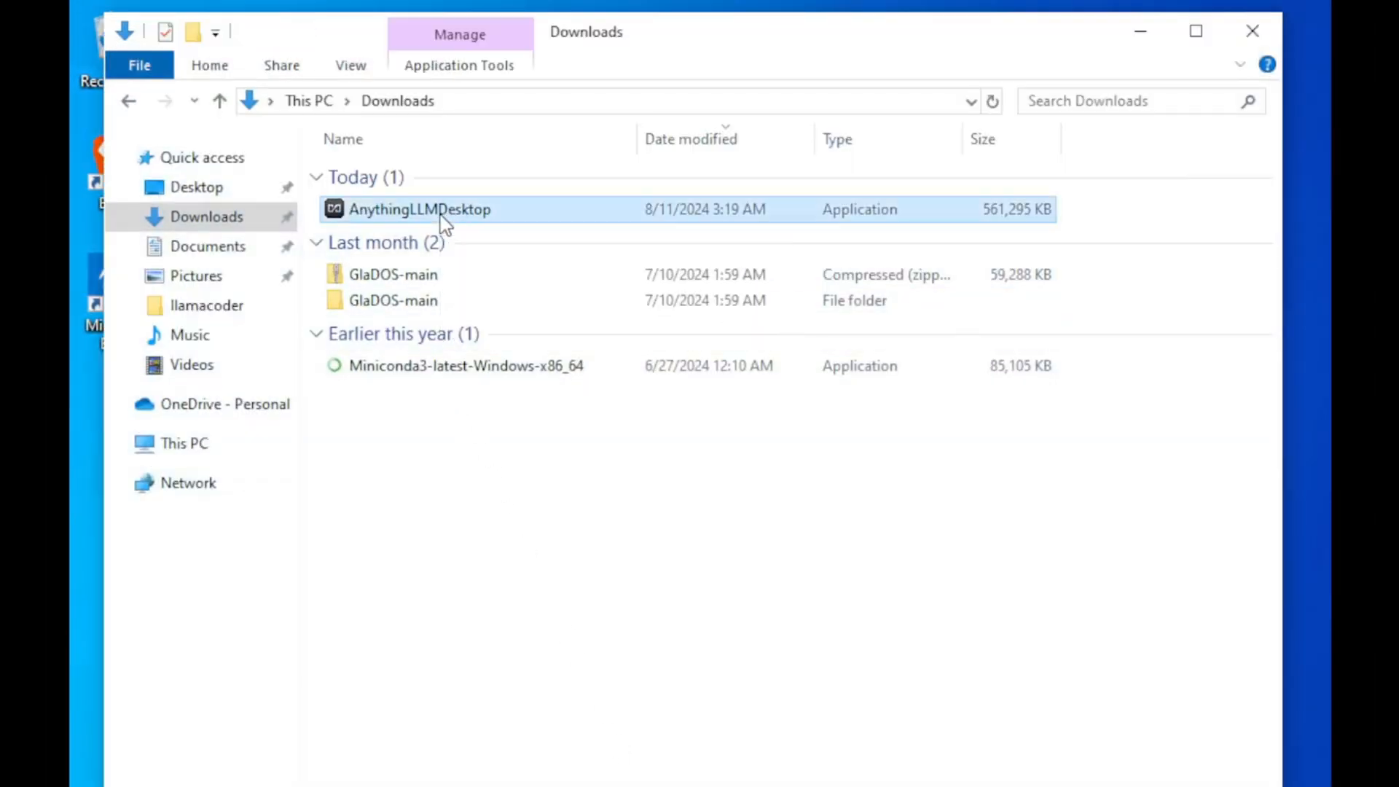
{"action": "double_click", "coordinate": [420, 209]}
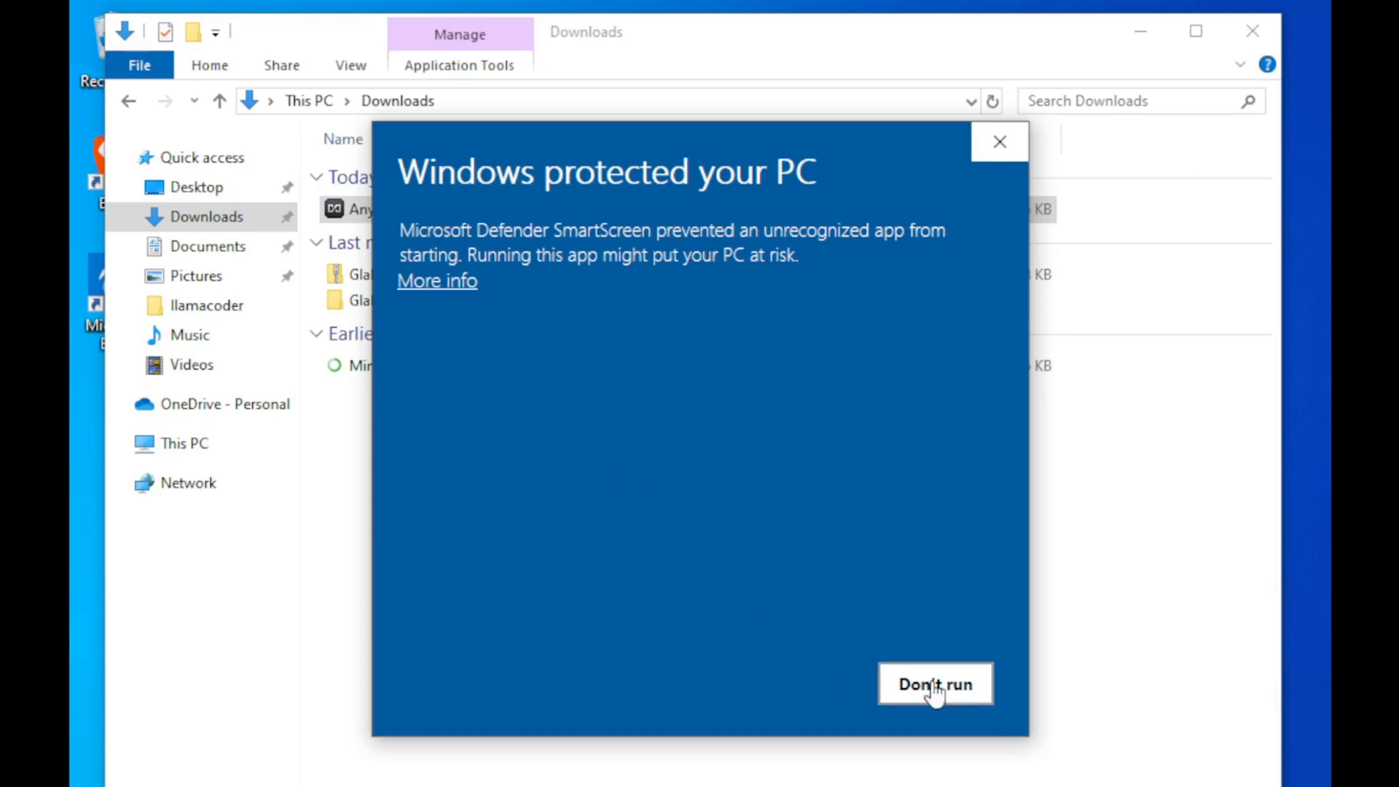
{"action": "left_click", "coordinate": [935, 684]}
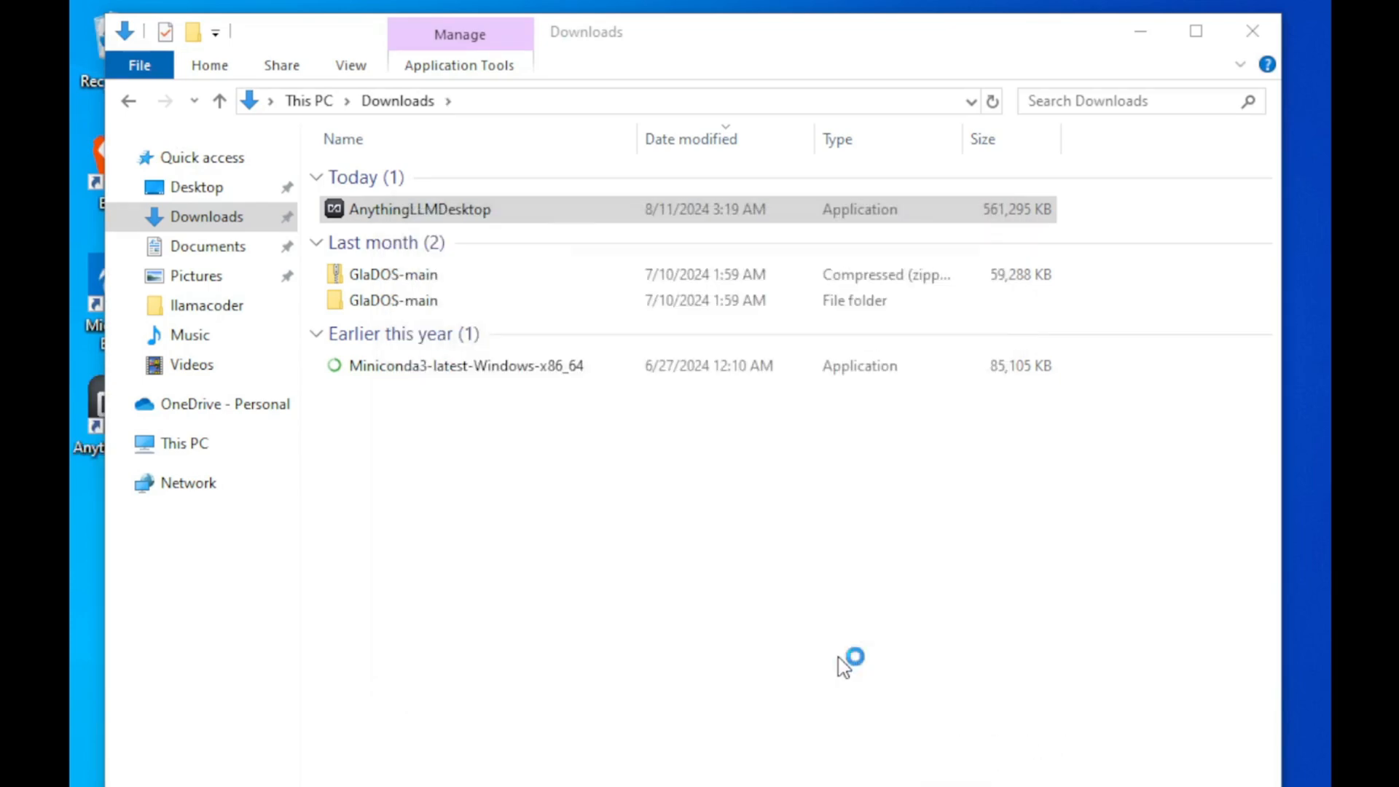
{"action": "left_click", "coordinate": [1252, 31]}
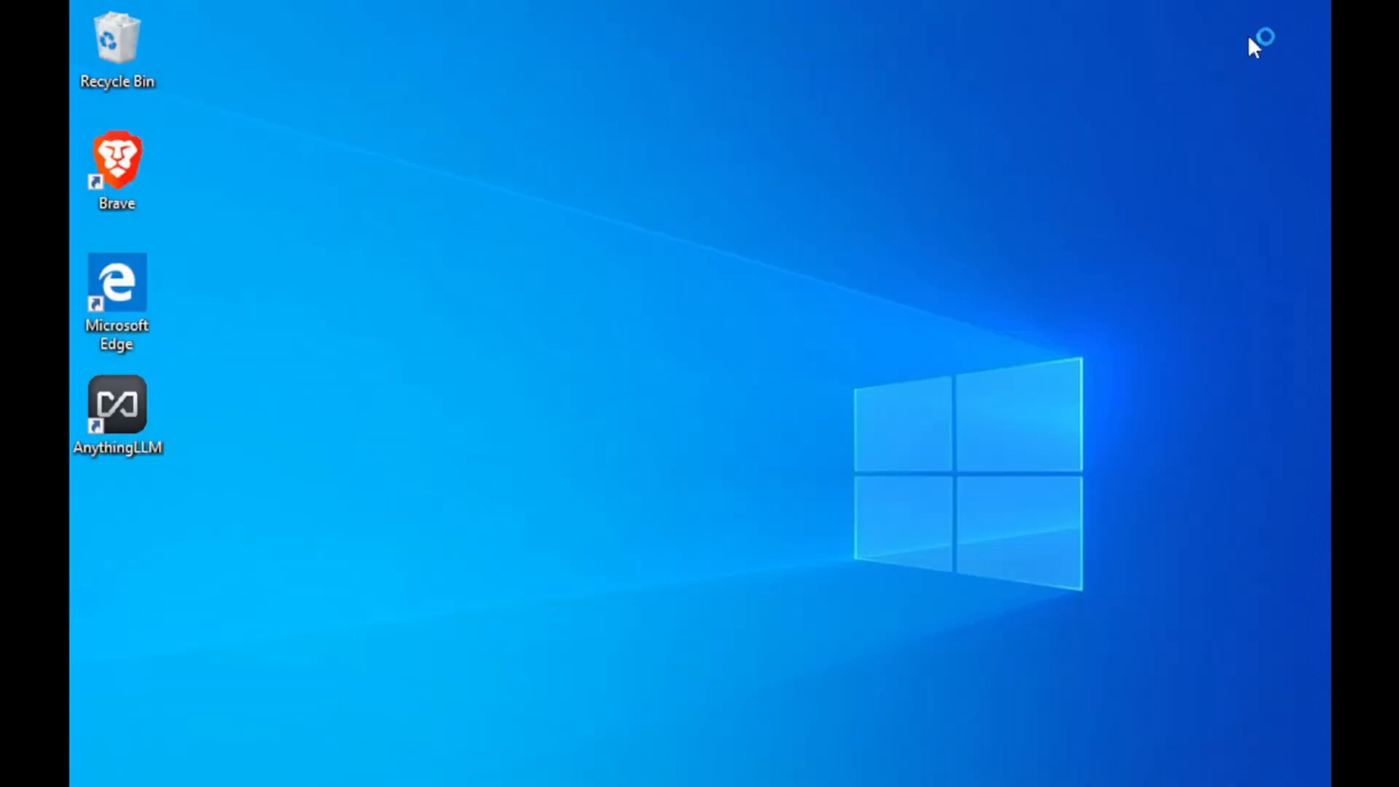
Step: Launch AnythingLLM from the desktop, start setup, and scroll the LLM provider list to Groq
{"action": "double_click", "coordinate": [117, 406]}
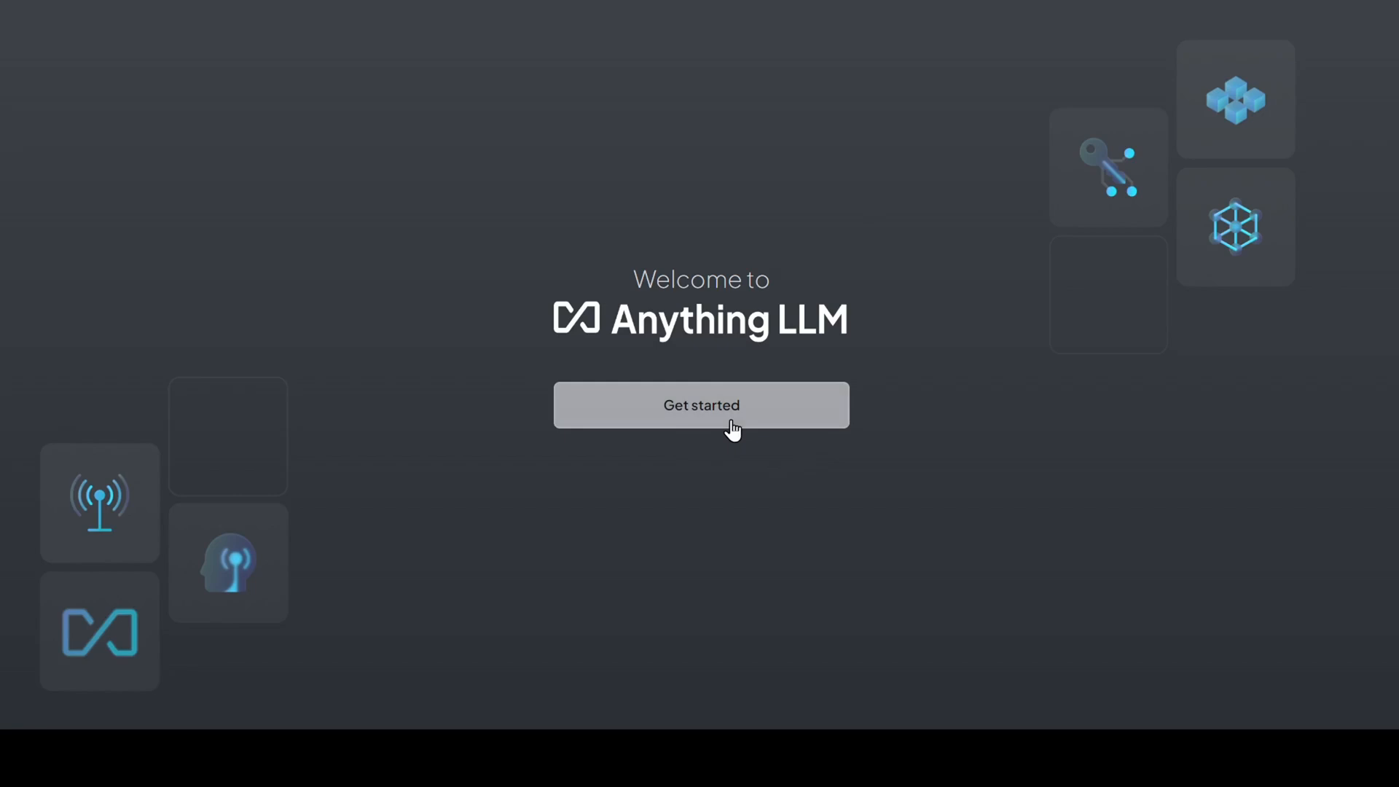
{"action": "left_click", "coordinate": [700, 404]}
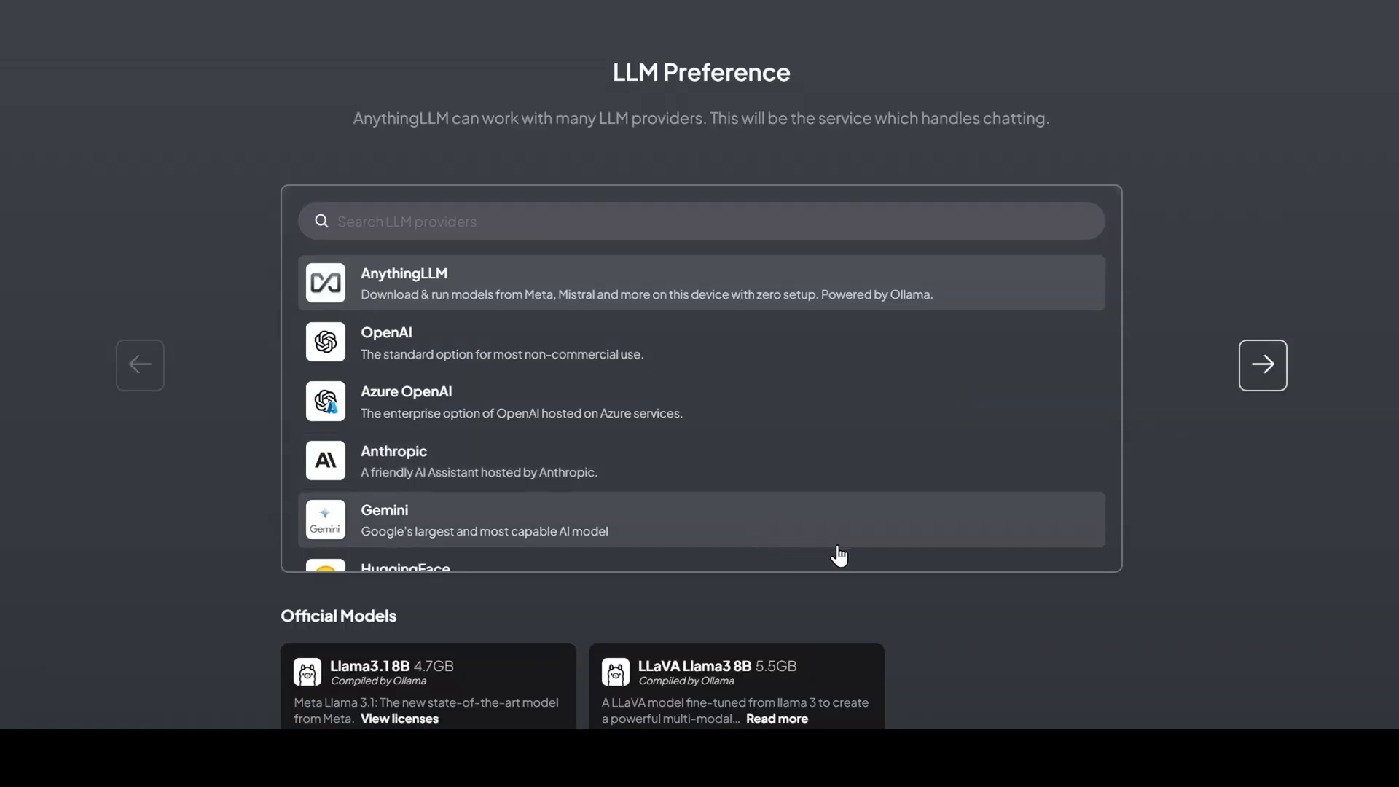
{"action": "scroll", "scroll_direction": "down", "scroll_amount": 3}
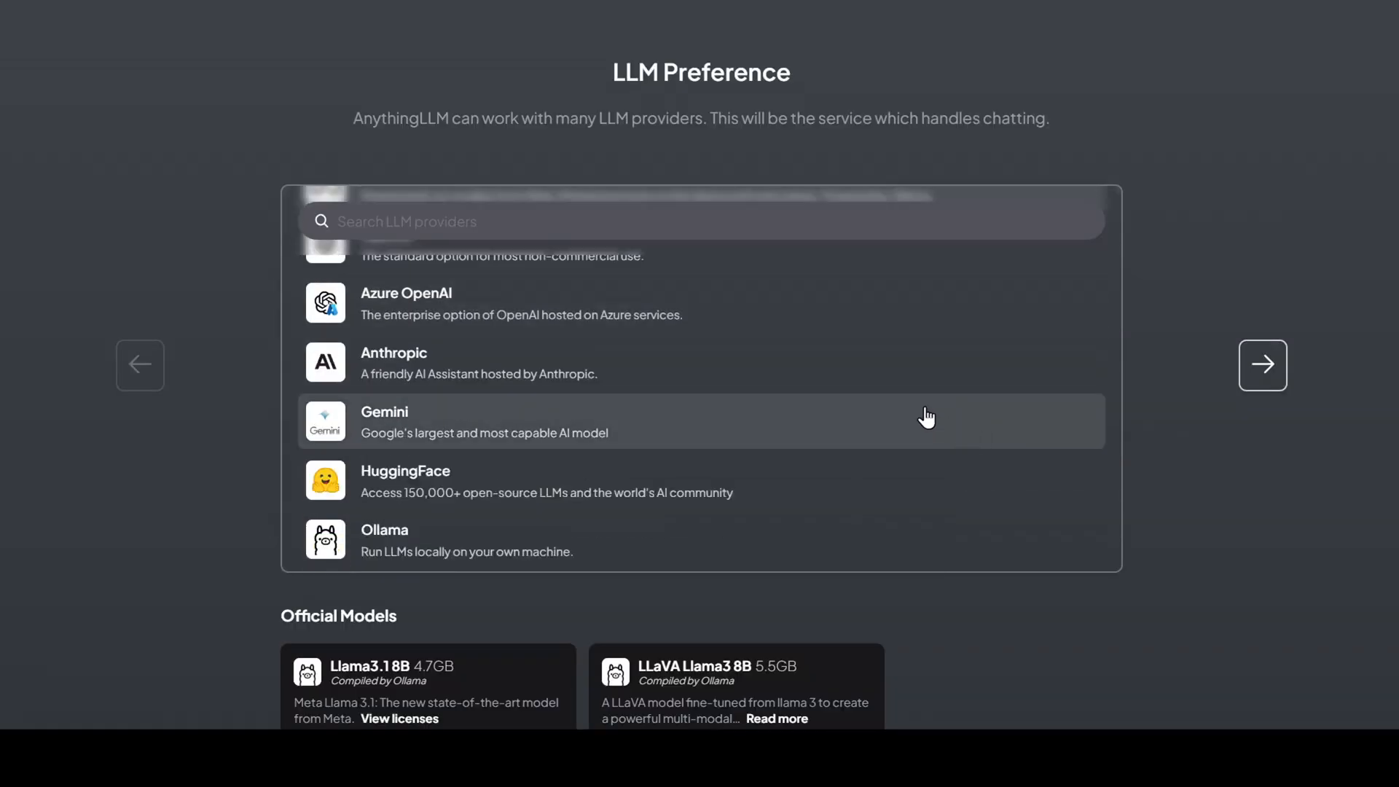
{"action": "scroll", "scroll_direction": "down", "scroll_amount": 3}
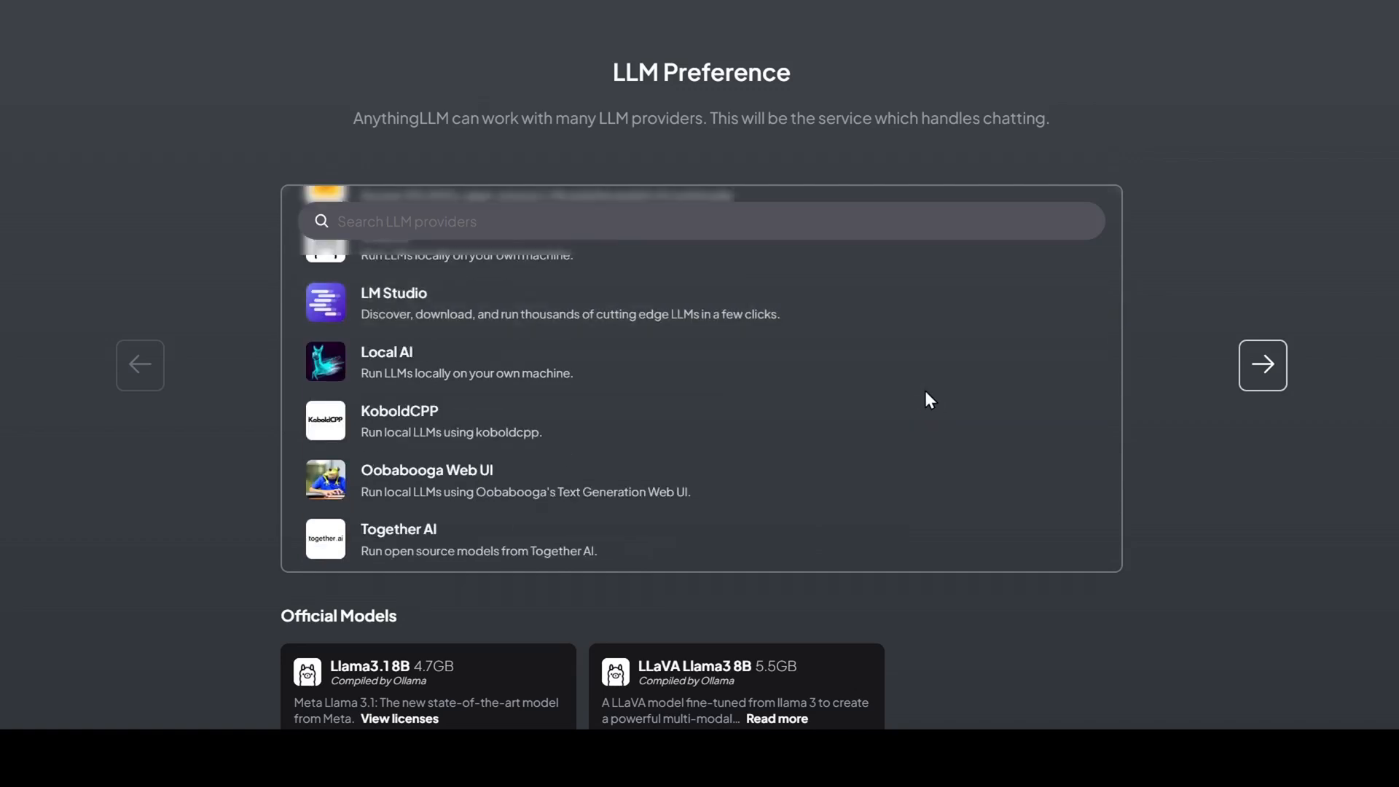
{"action": "scroll", "scroll_direction": "down", "scroll_amount": 3}
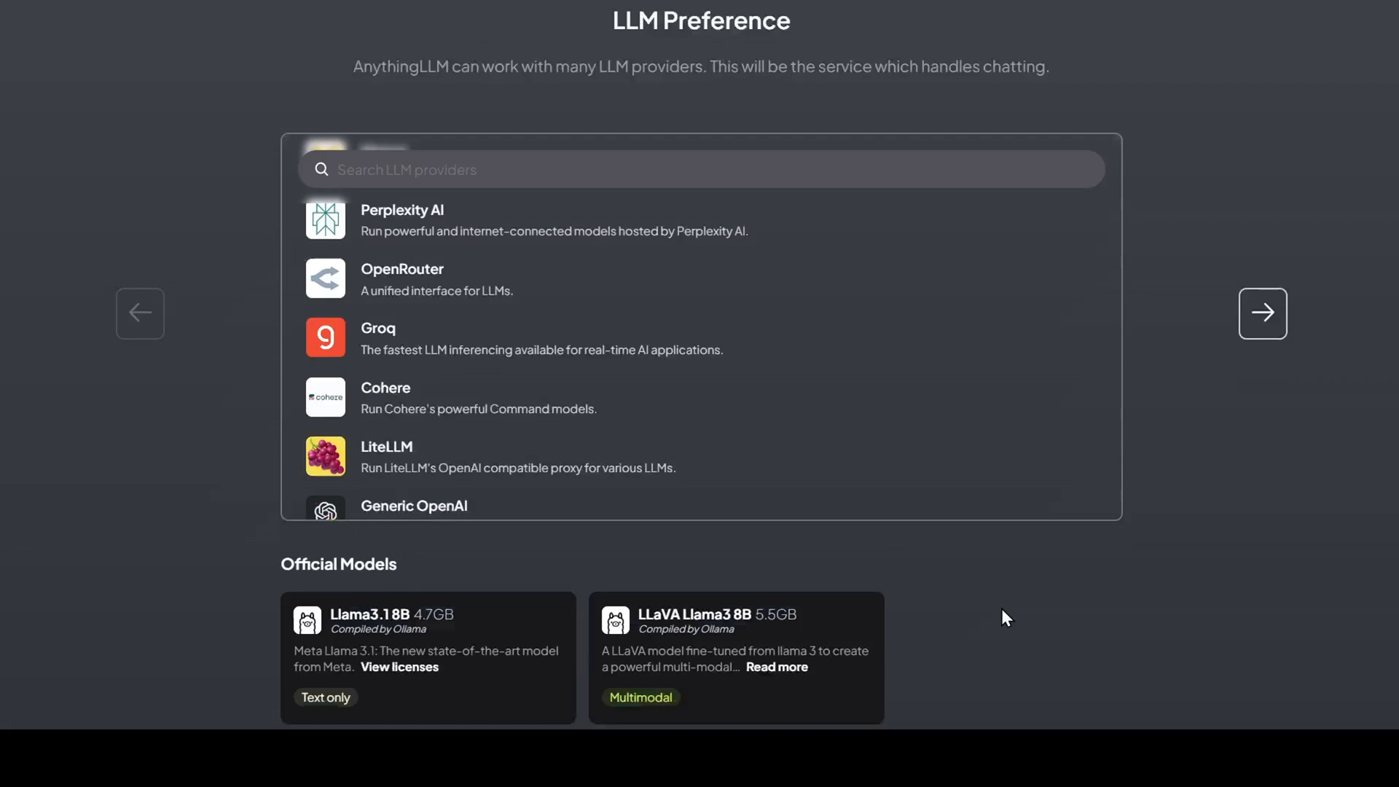
{"action": "scroll", "scroll_direction": "down", "scroll_amount": 3}
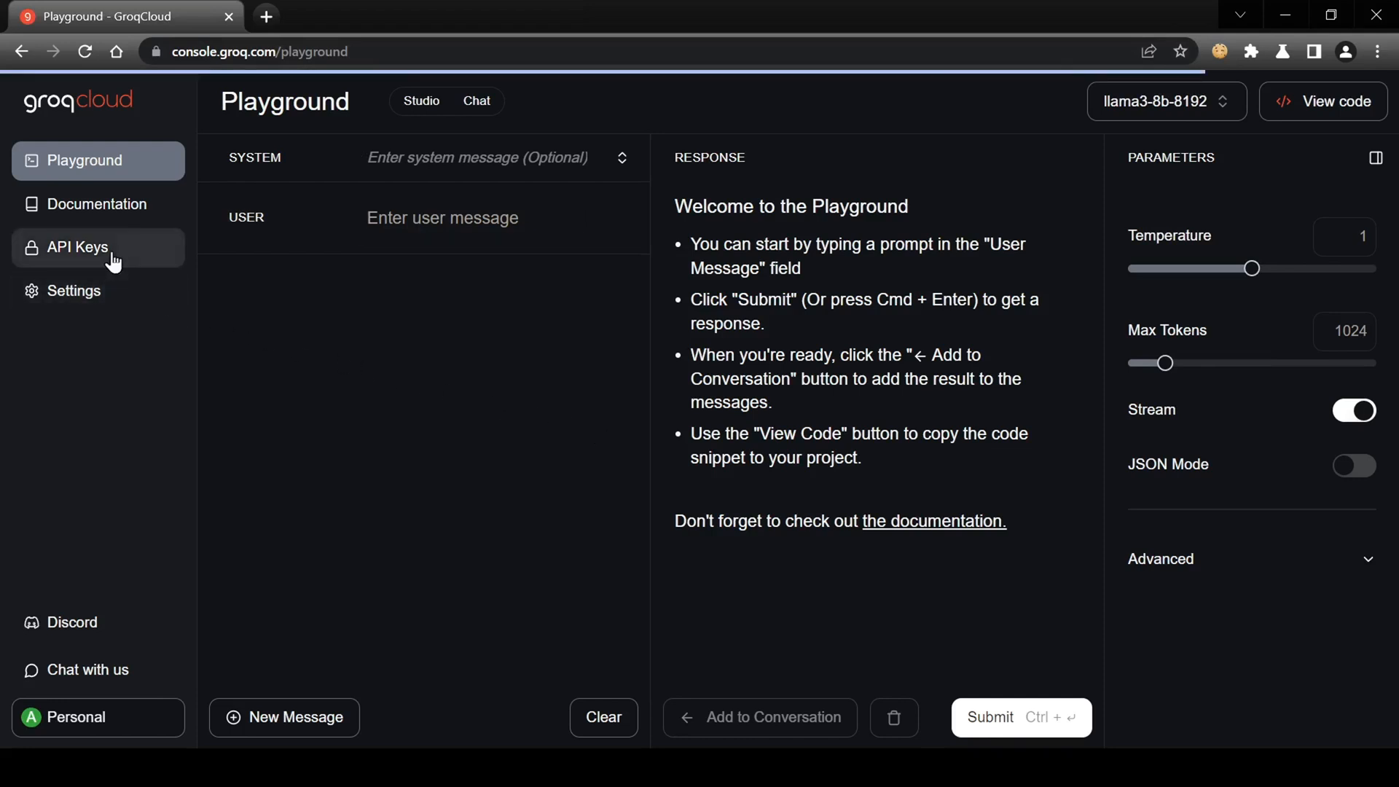
Step: Generate a GroqCloud API key named 'AnythingLLM' from the API Keys page
{"action": "left_click", "coordinate": [75, 247]}
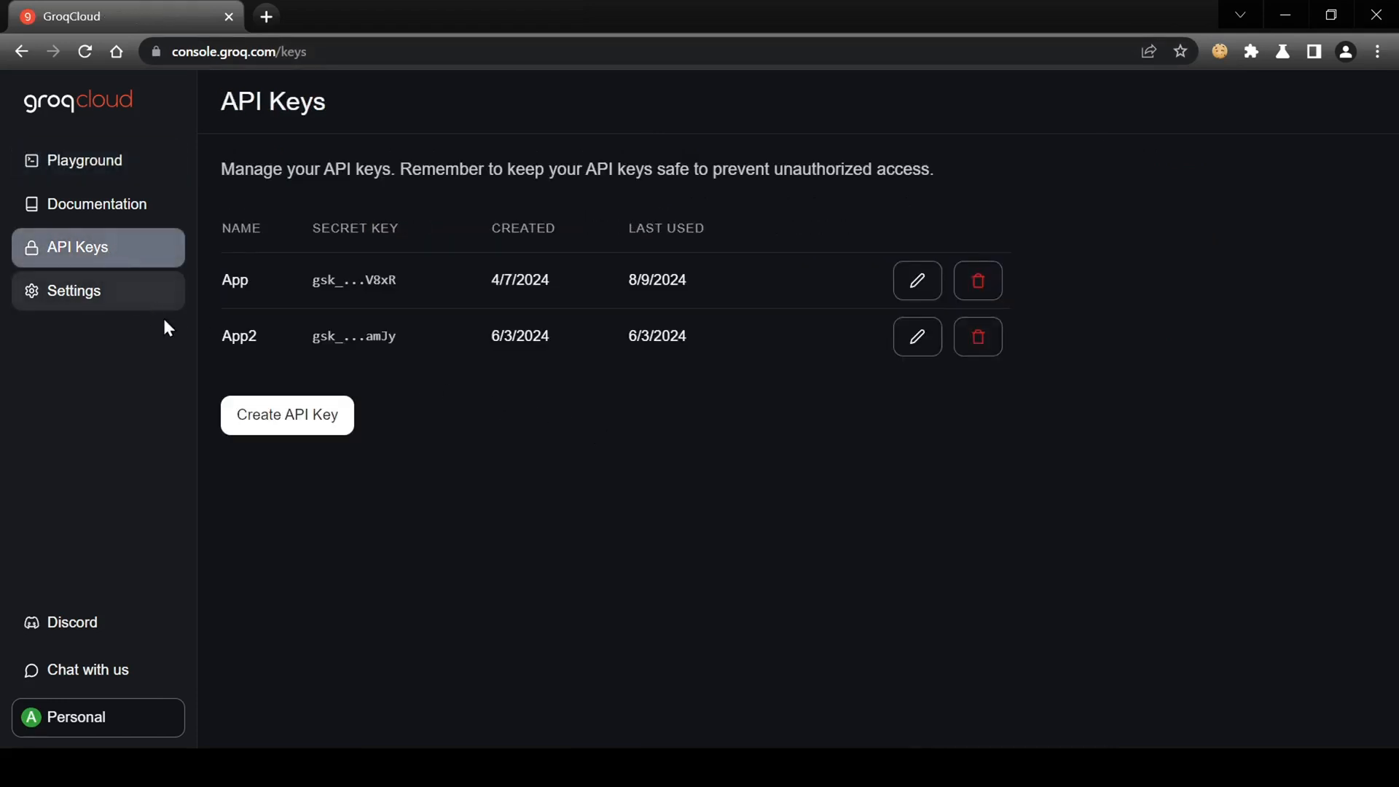
{"action": "left_click", "coordinate": [286, 414]}
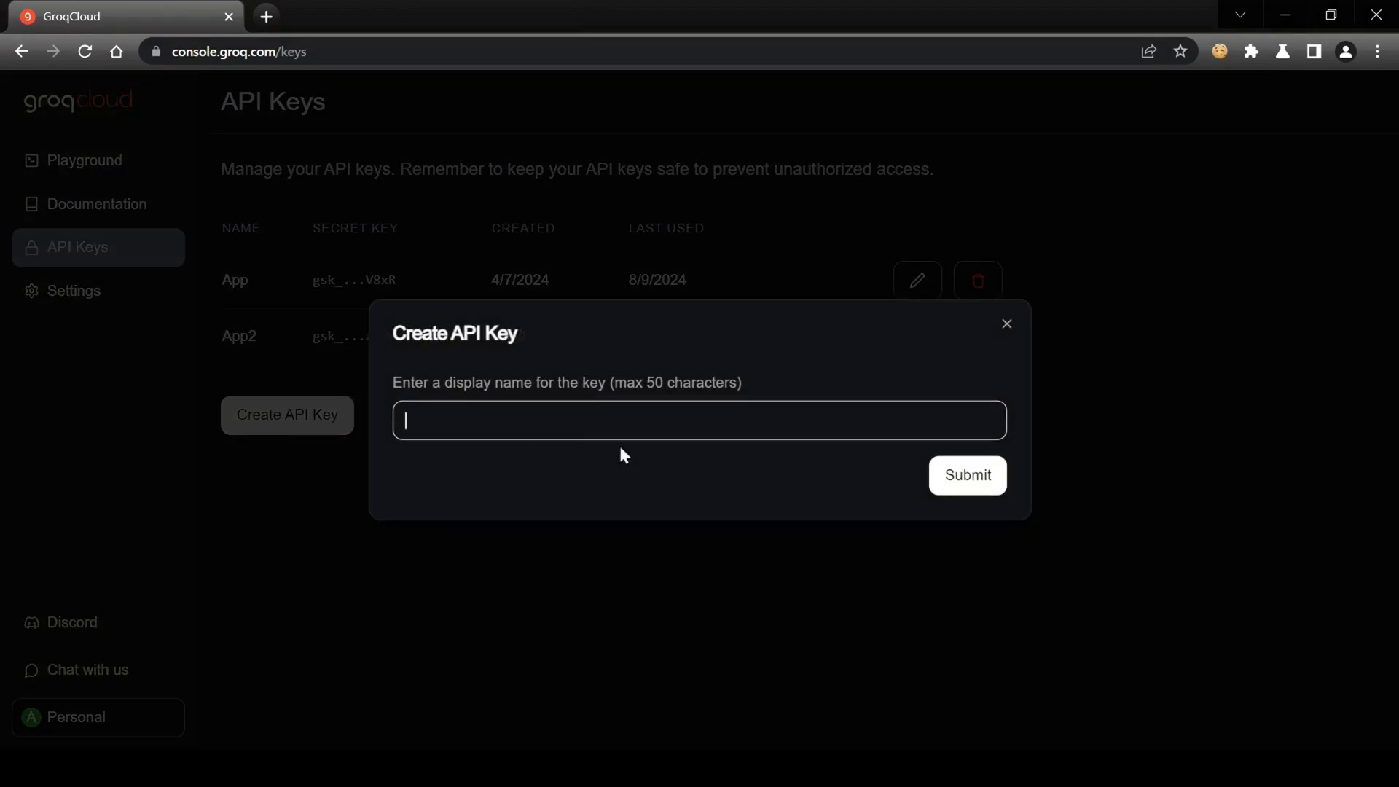
{"action": "type", "text": "AnythingLLM"}
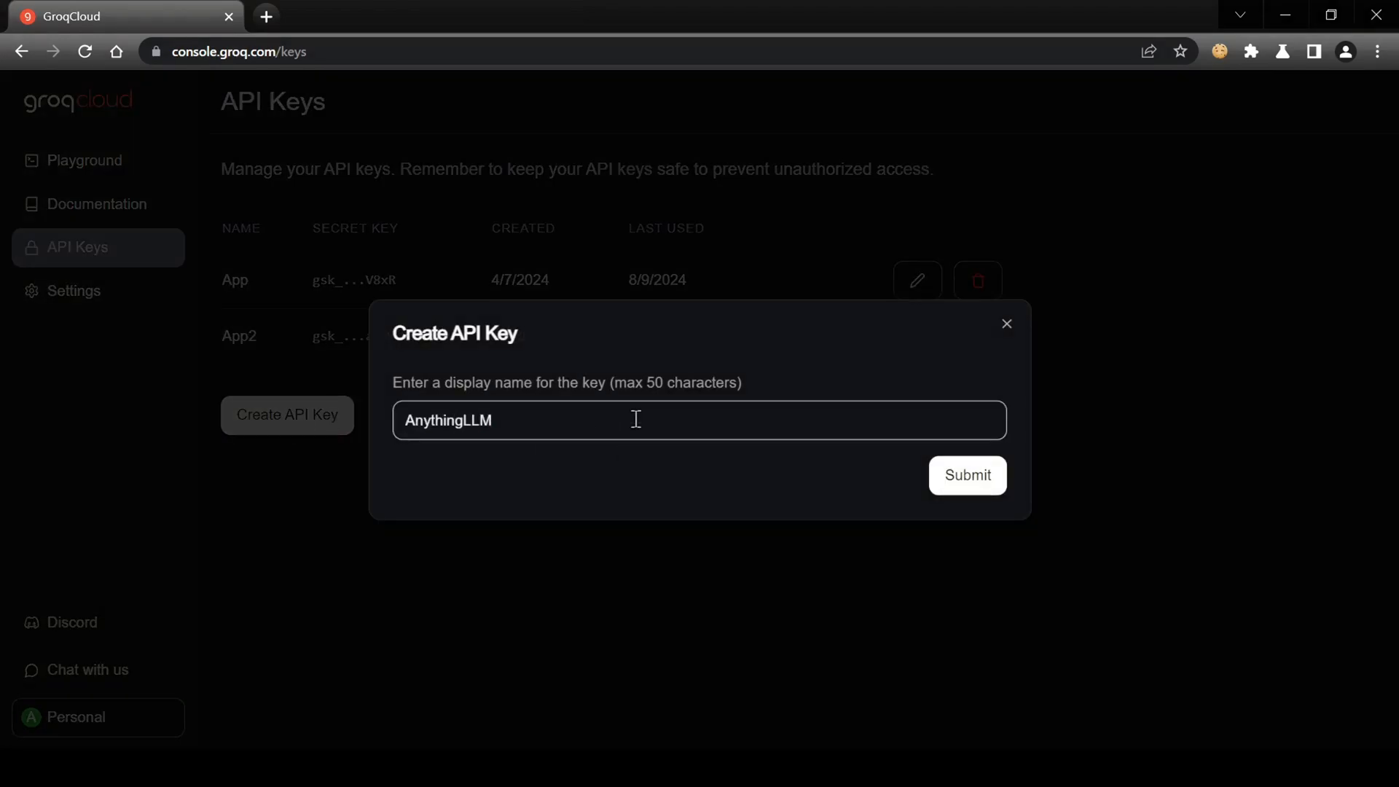
{"action": "left_click", "coordinate": [966, 474]}
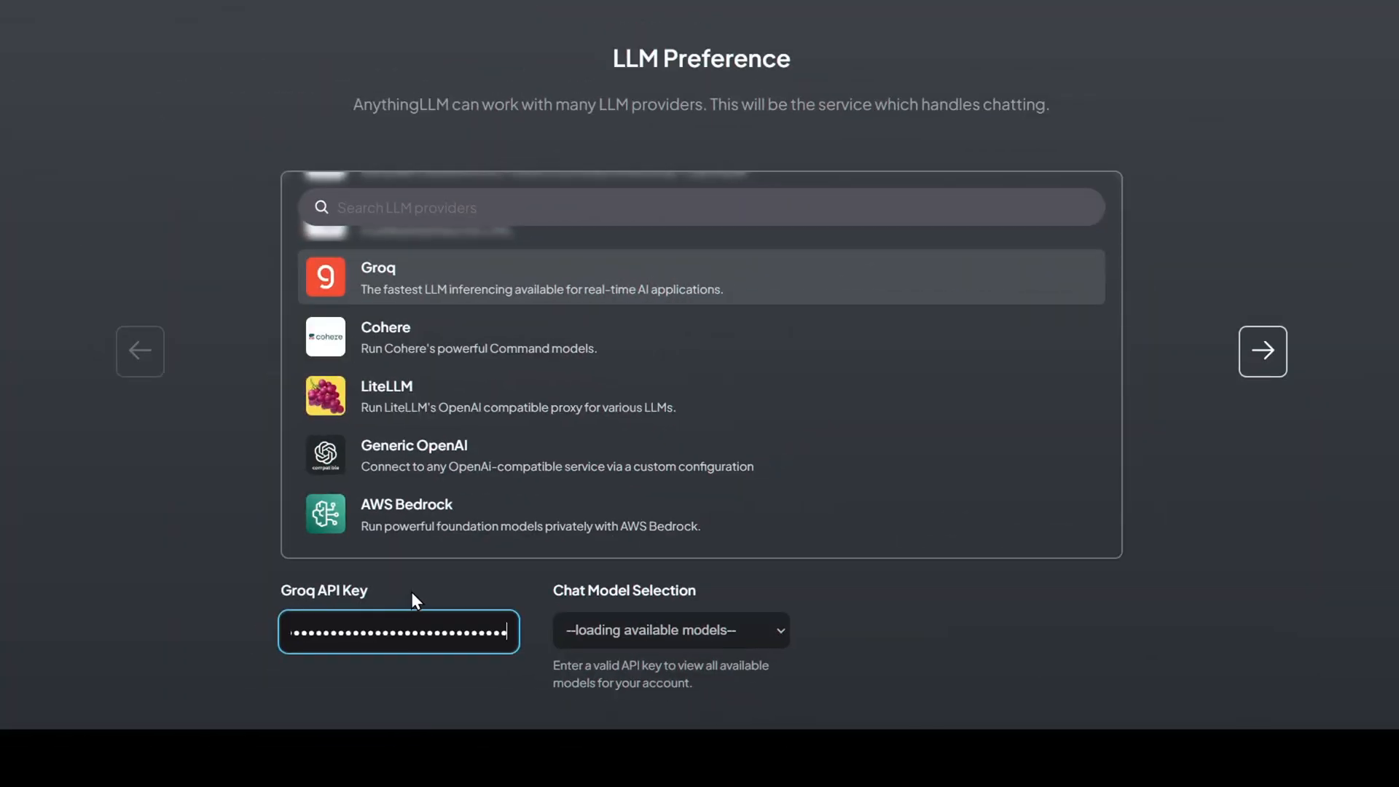
{"action": "mouse_move", "coordinate": [531, 716]}
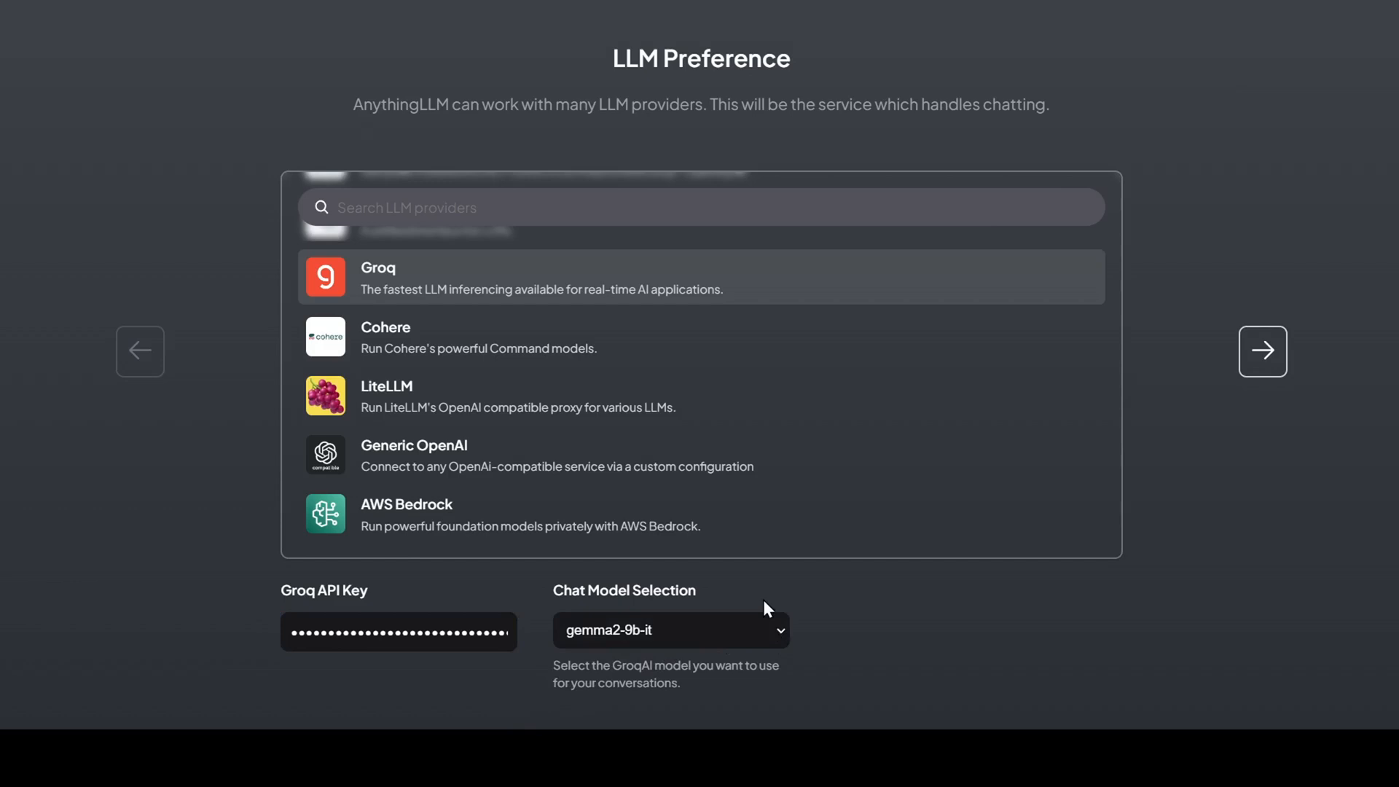
{"action": "mouse_move", "coordinate": [750, 521]}
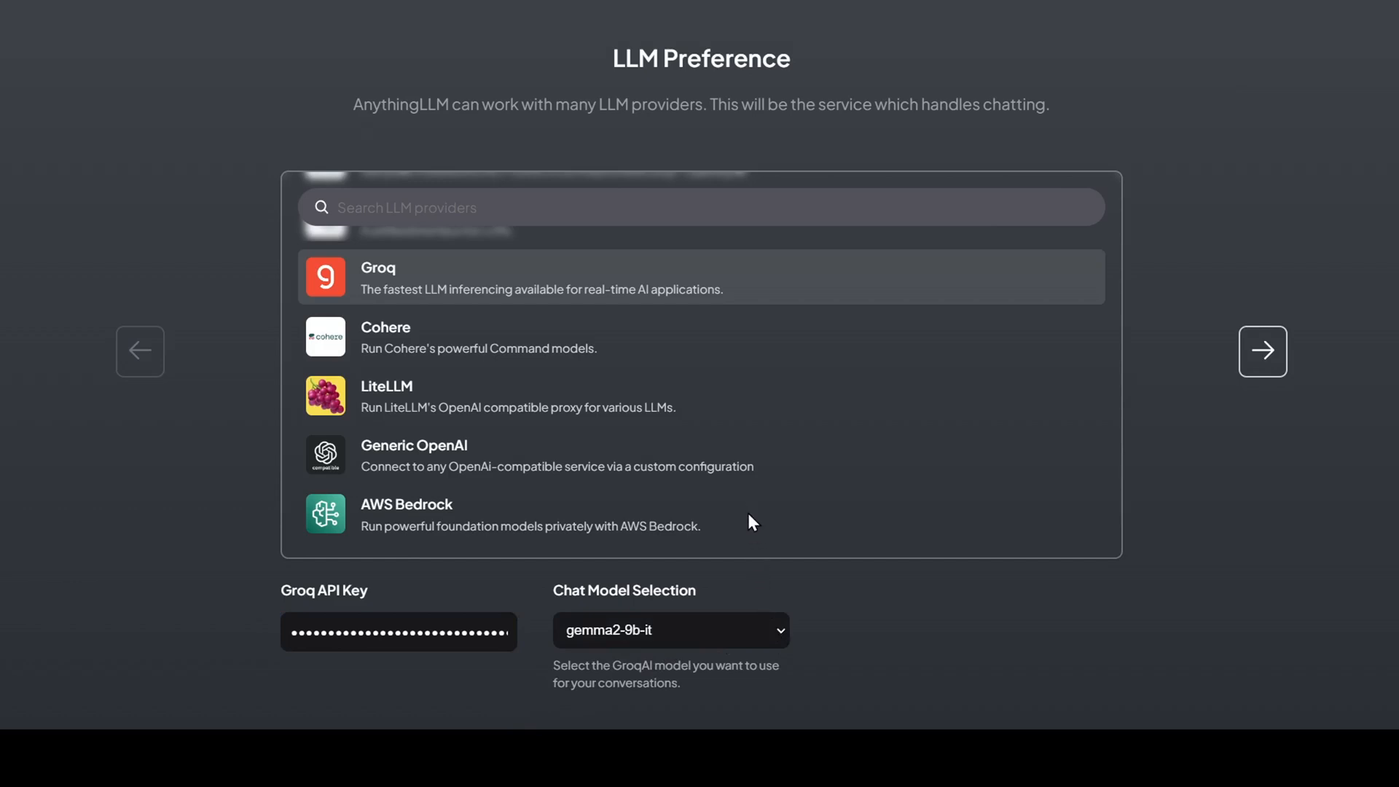
Step: Choose llama-3.1-70b-versatile as the Groq chat model and continue onboarding
{"action": "left_click", "coordinate": [670, 630]}
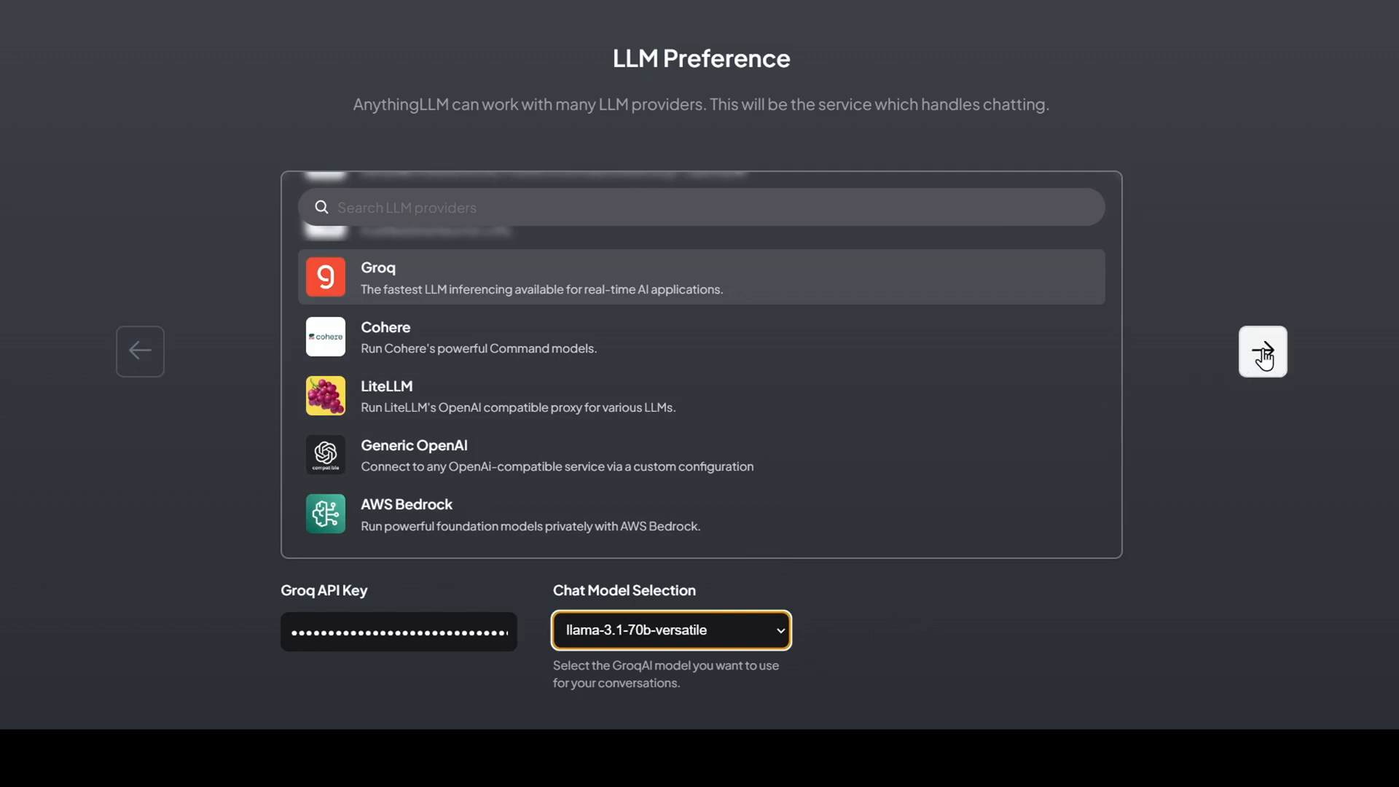
{"action": "left_click", "coordinate": [1261, 351]}
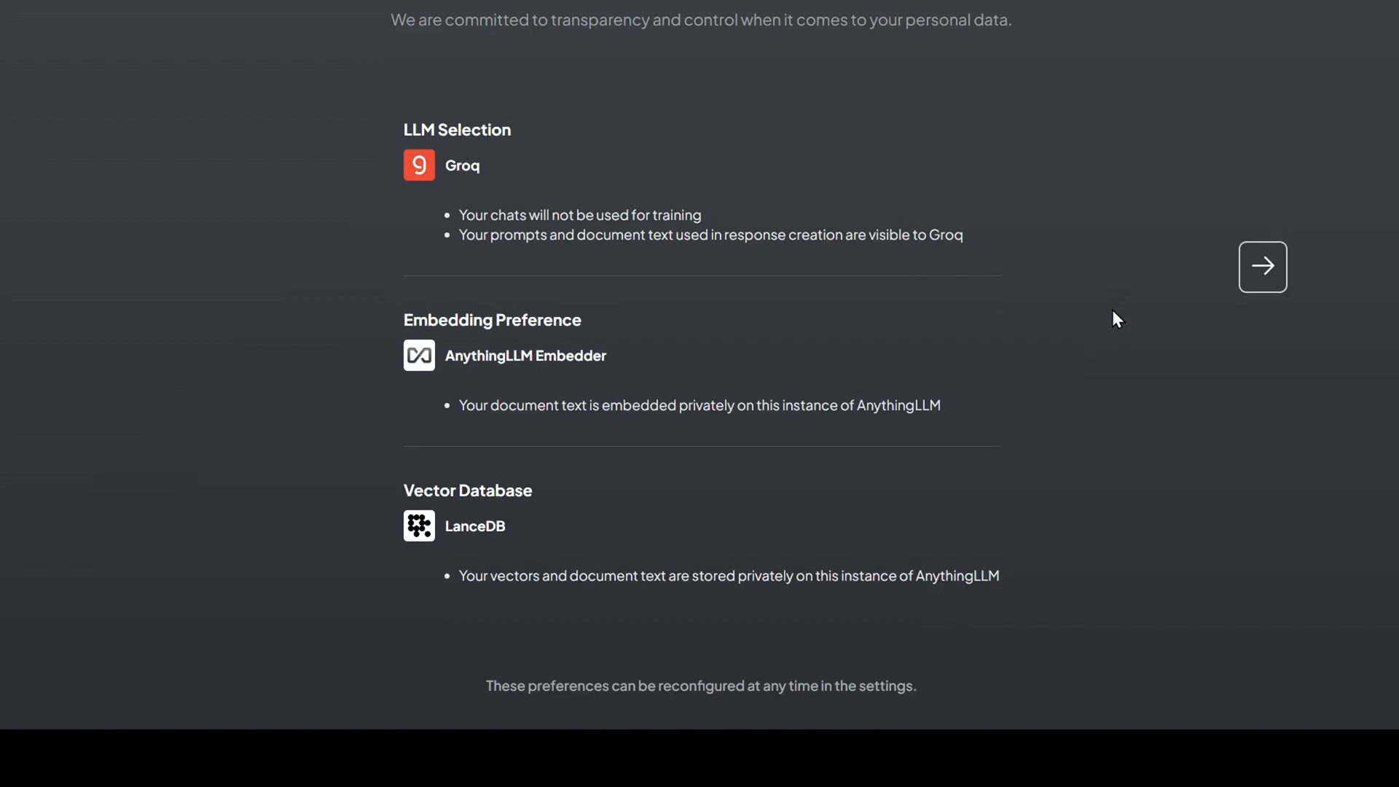
Step: Accept the privacy summary (Groq, AnythingLLM Embedder, LanceDB) and skip the survey
{"action": "left_click", "coordinate": [1261, 266]}
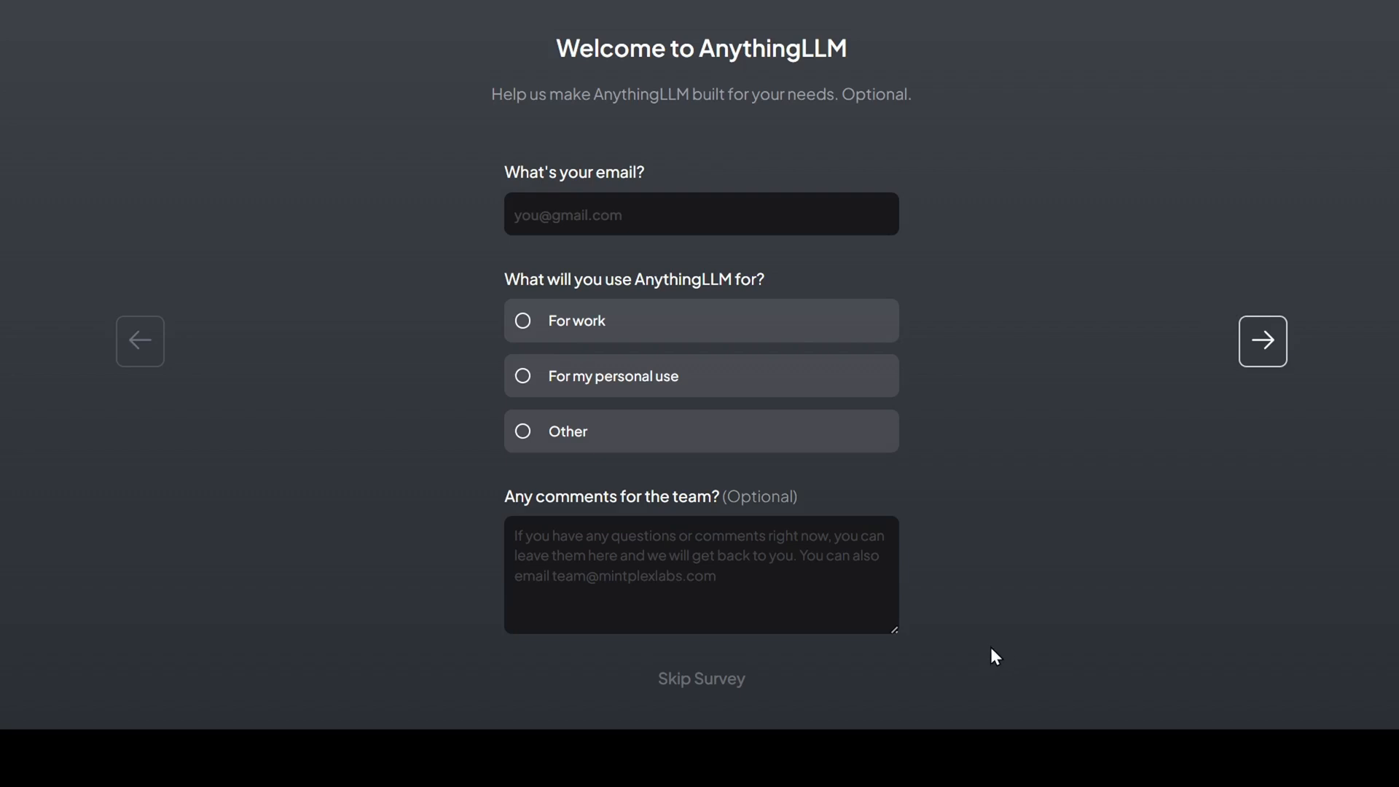
{"action": "mouse_move", "coordinate": [701, 678]}
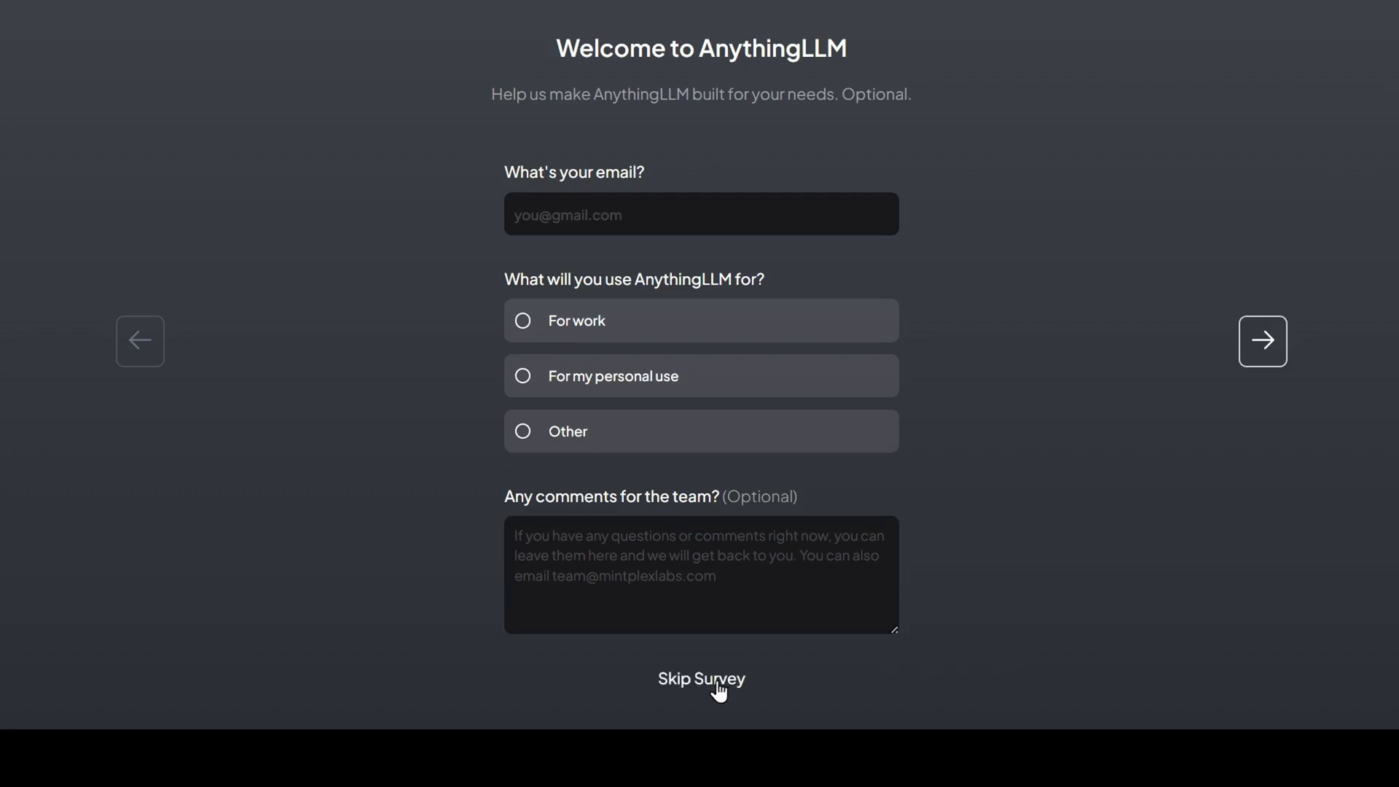
{"action": "left_click", "coordinate": [700, 679]}
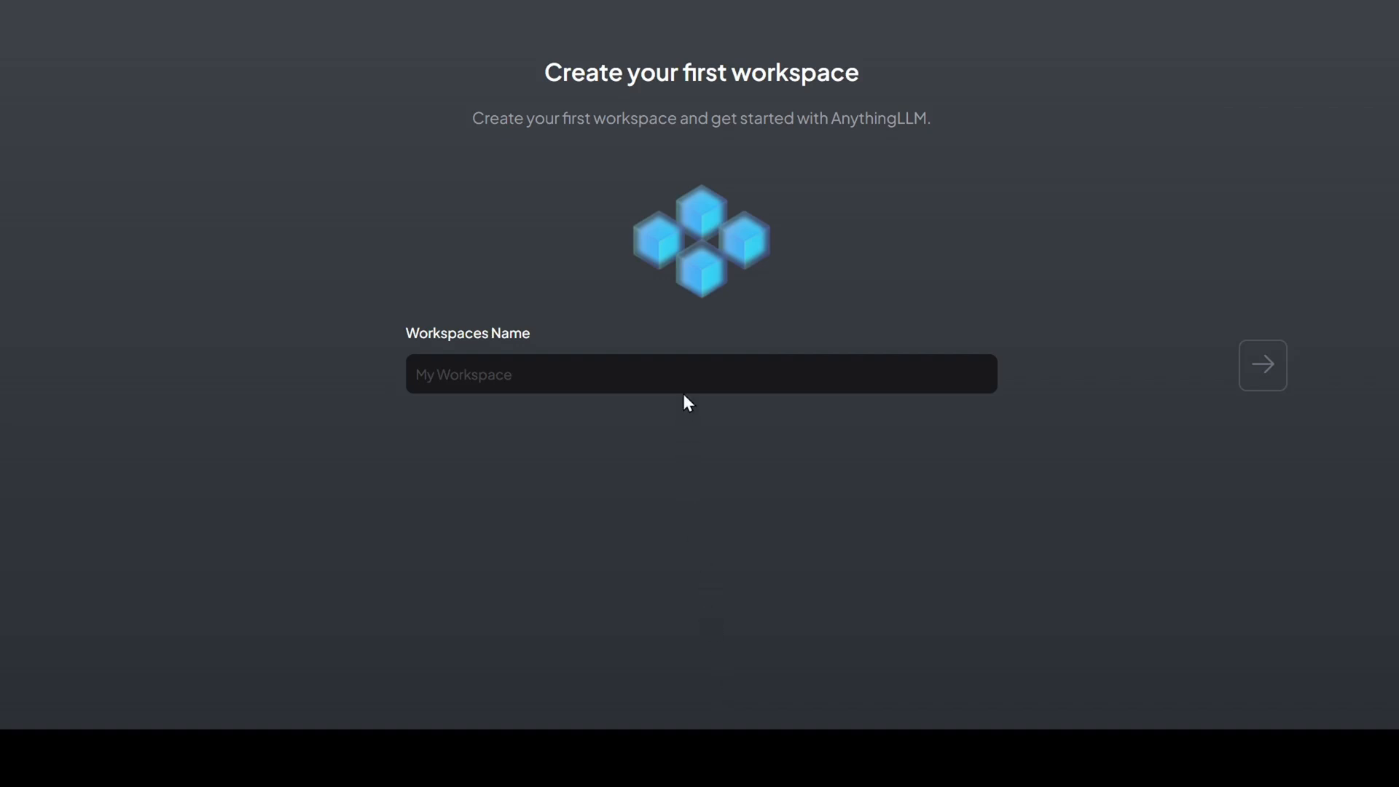
Step: Enter 'groq' as the first workspace name and create it
{"action": "left_click", "coordinate": [700, 373]}
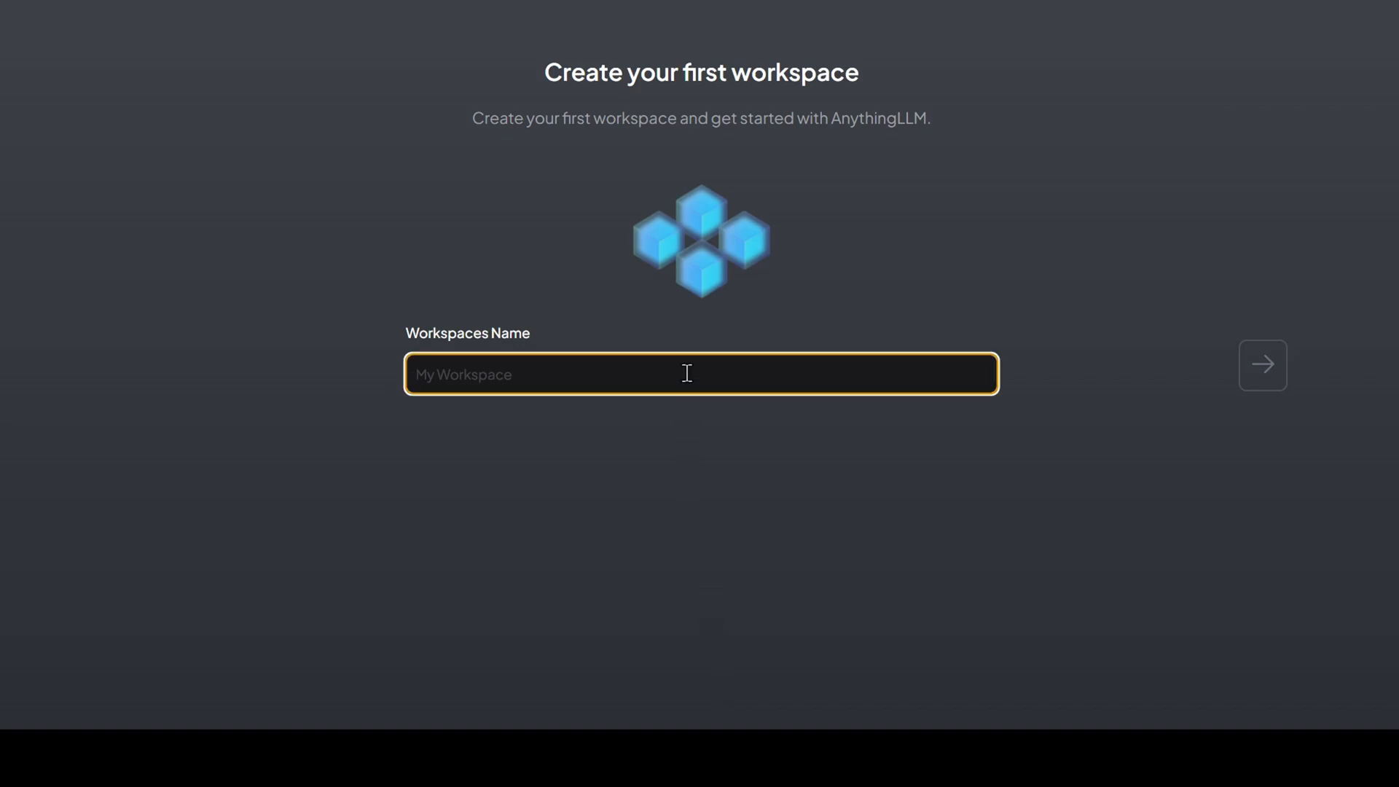
{"action": "type", "text": "groq"}
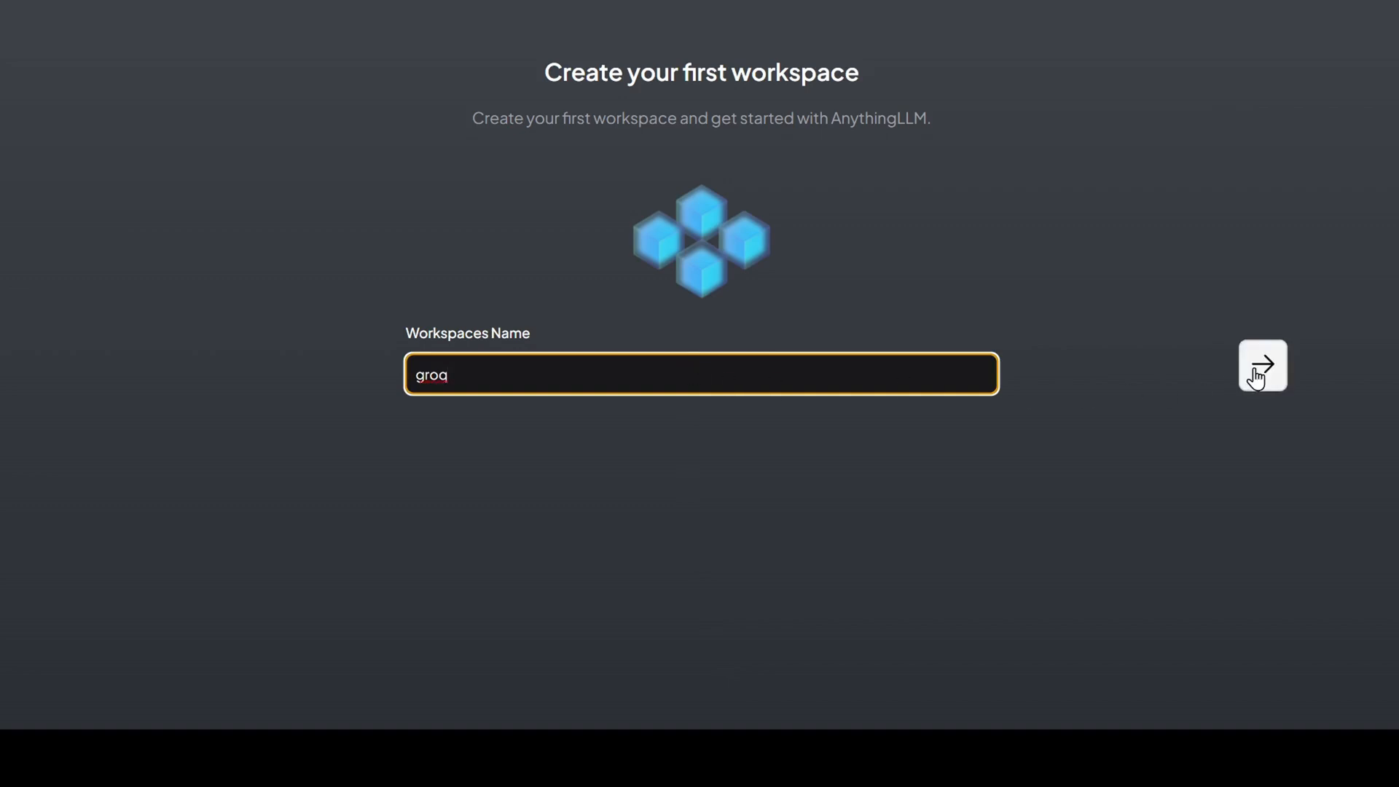
{"action": "left_click", "coordinate": [1261, 366]}
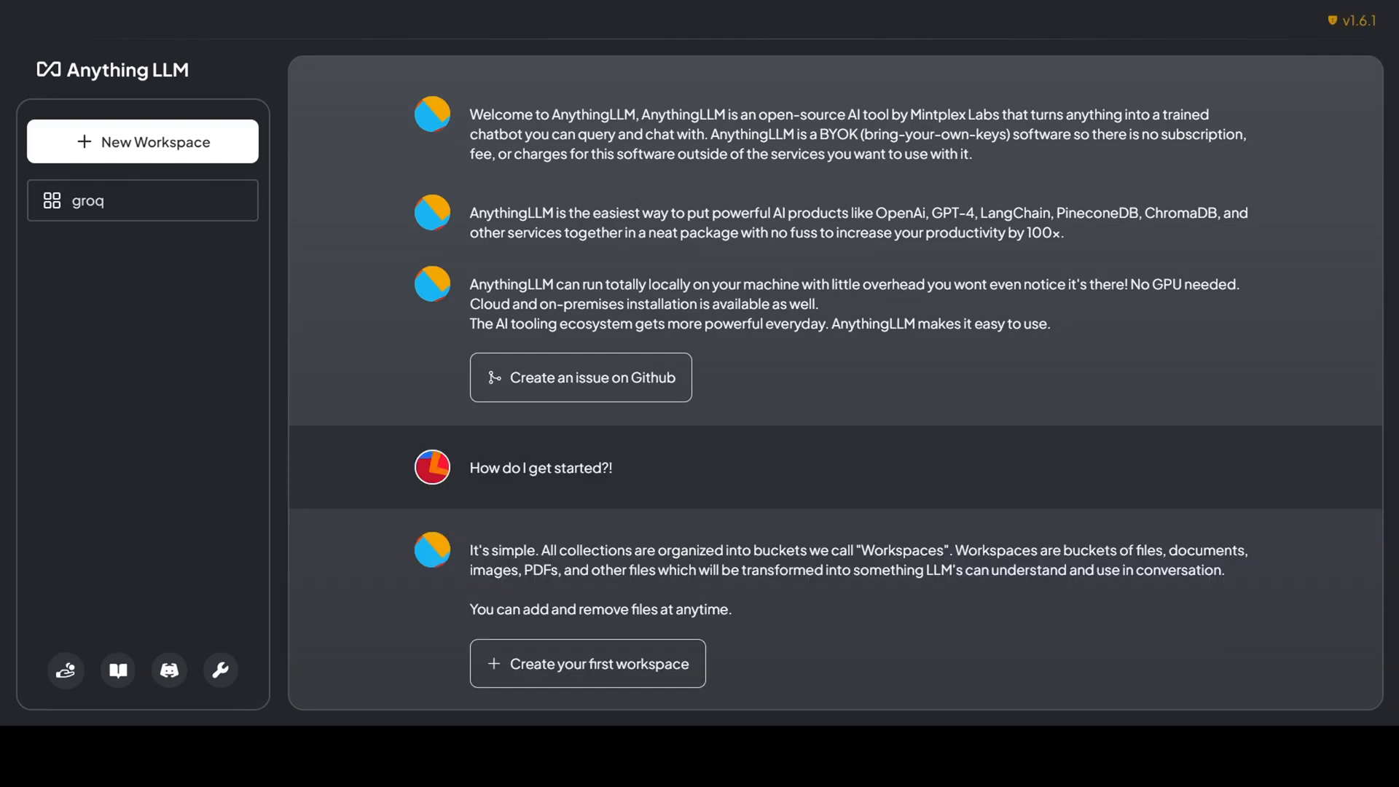
{"action": "mouse_move", "coordinate": [238, 318]}
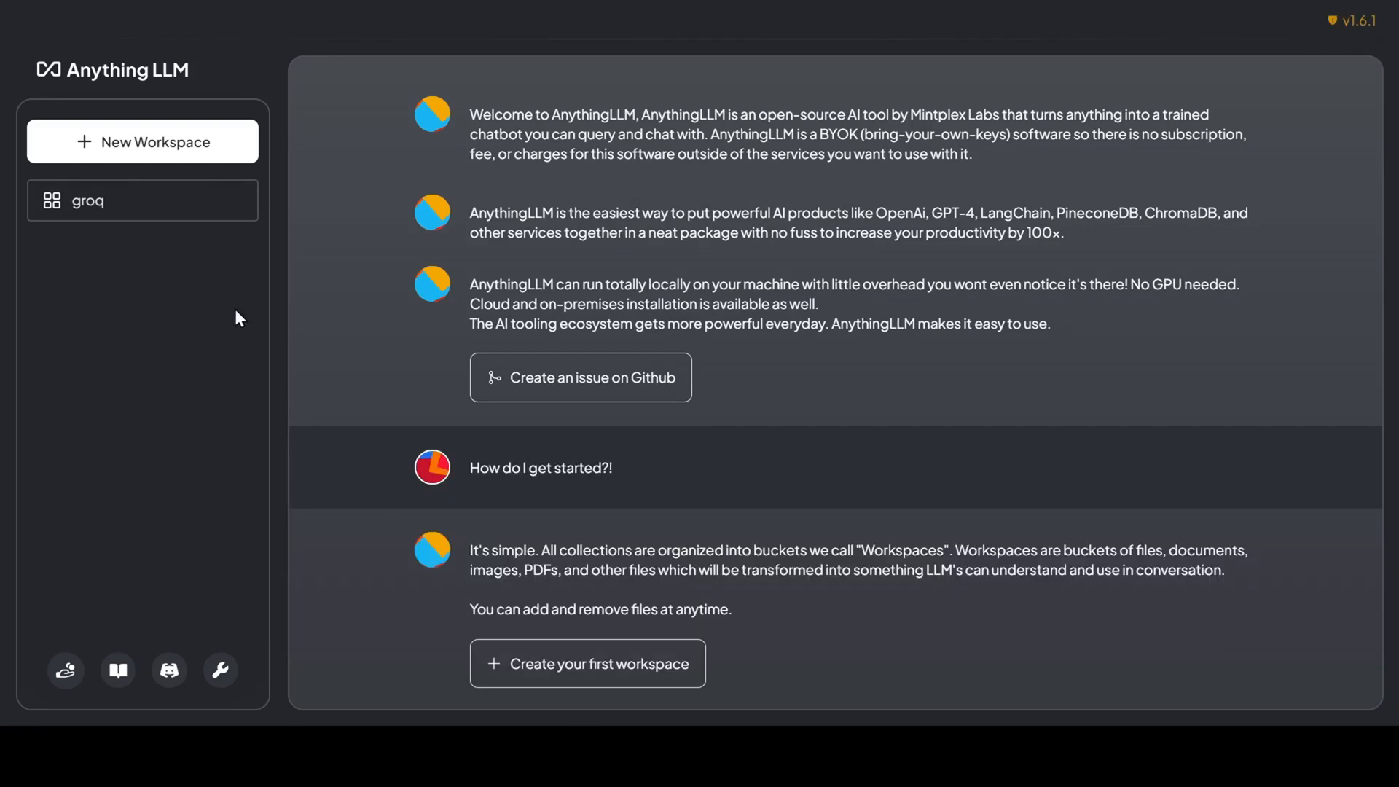
{"action": "left_click", "coordinate": [87, 199]}
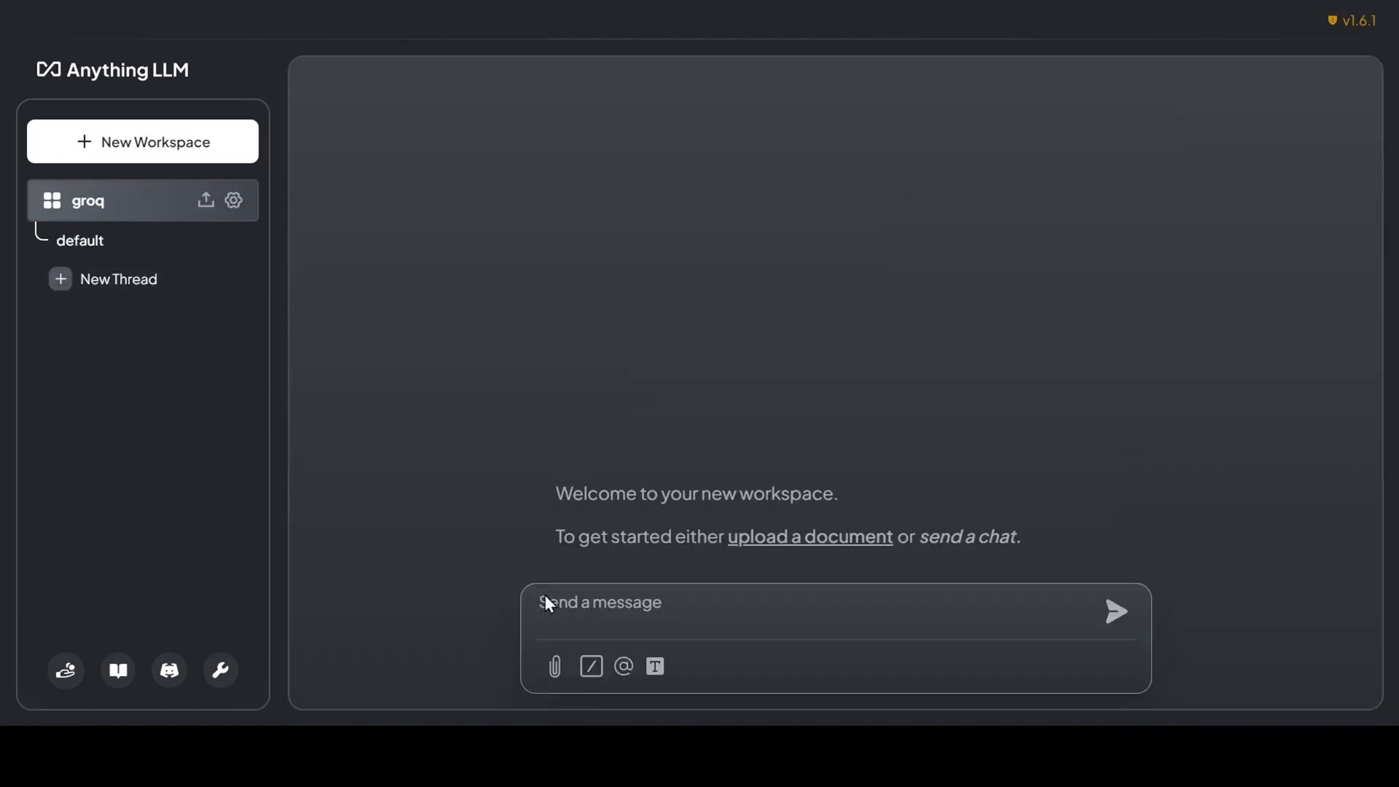
{"action": "type", "text": "hell"}
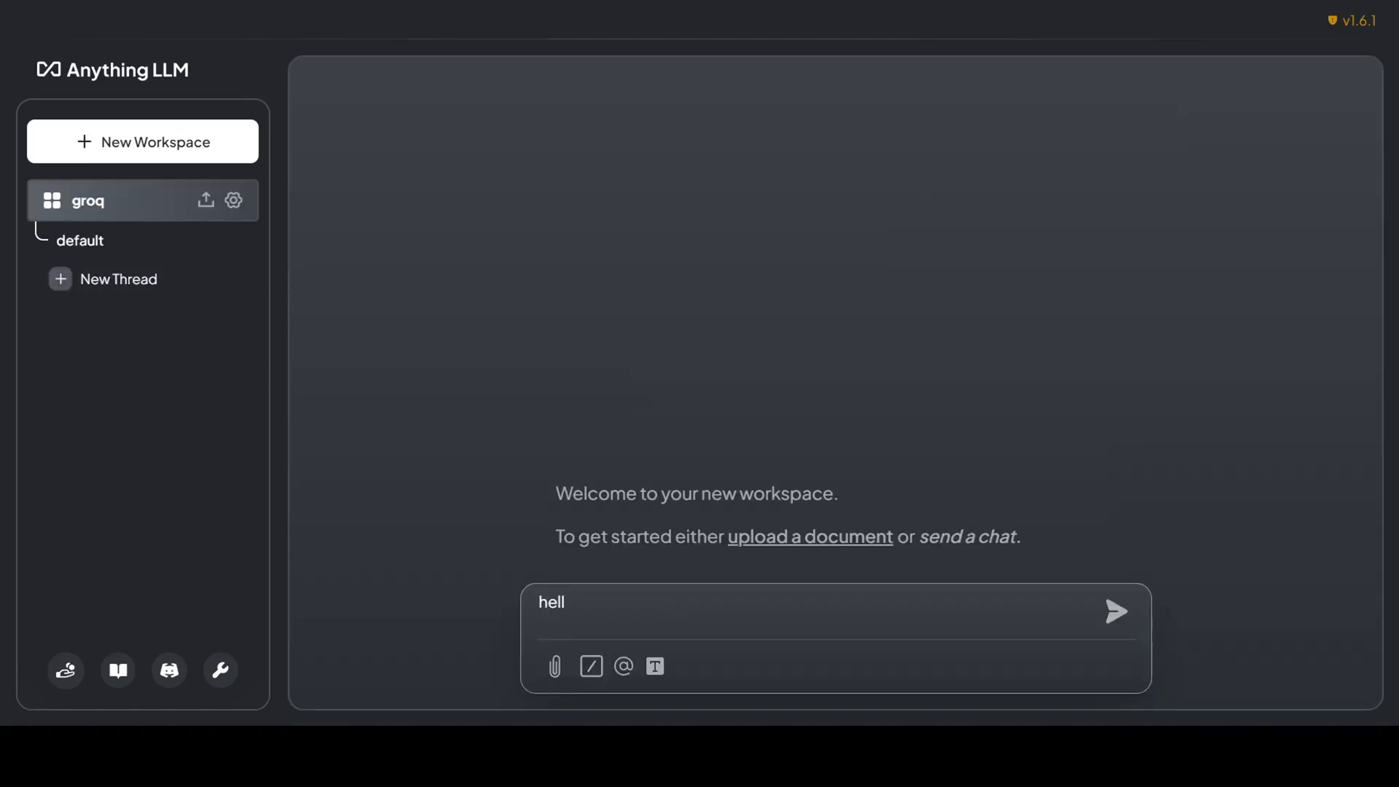
{"action": "left_click", "coordinate": [1113, 611]}
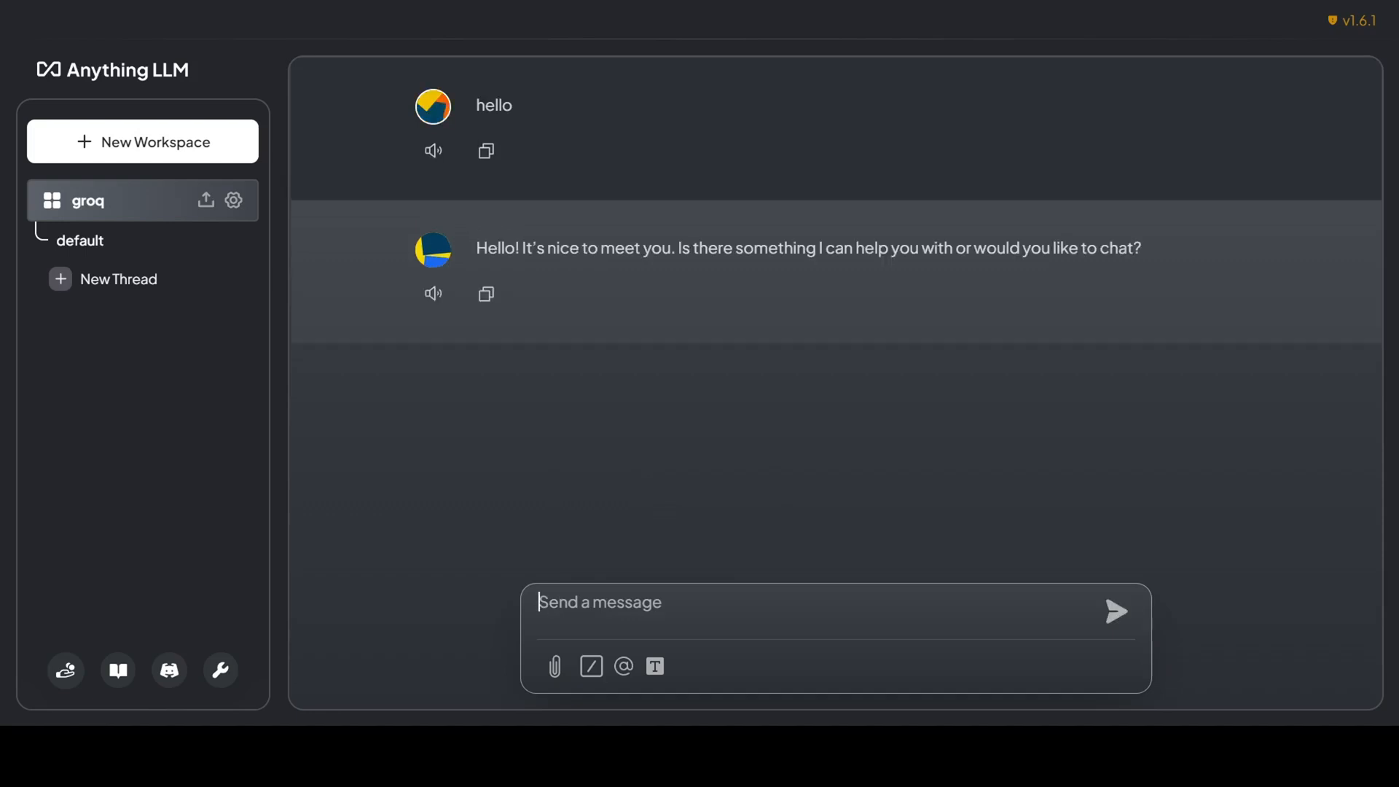
{"action": "type", "text": "how do i"}
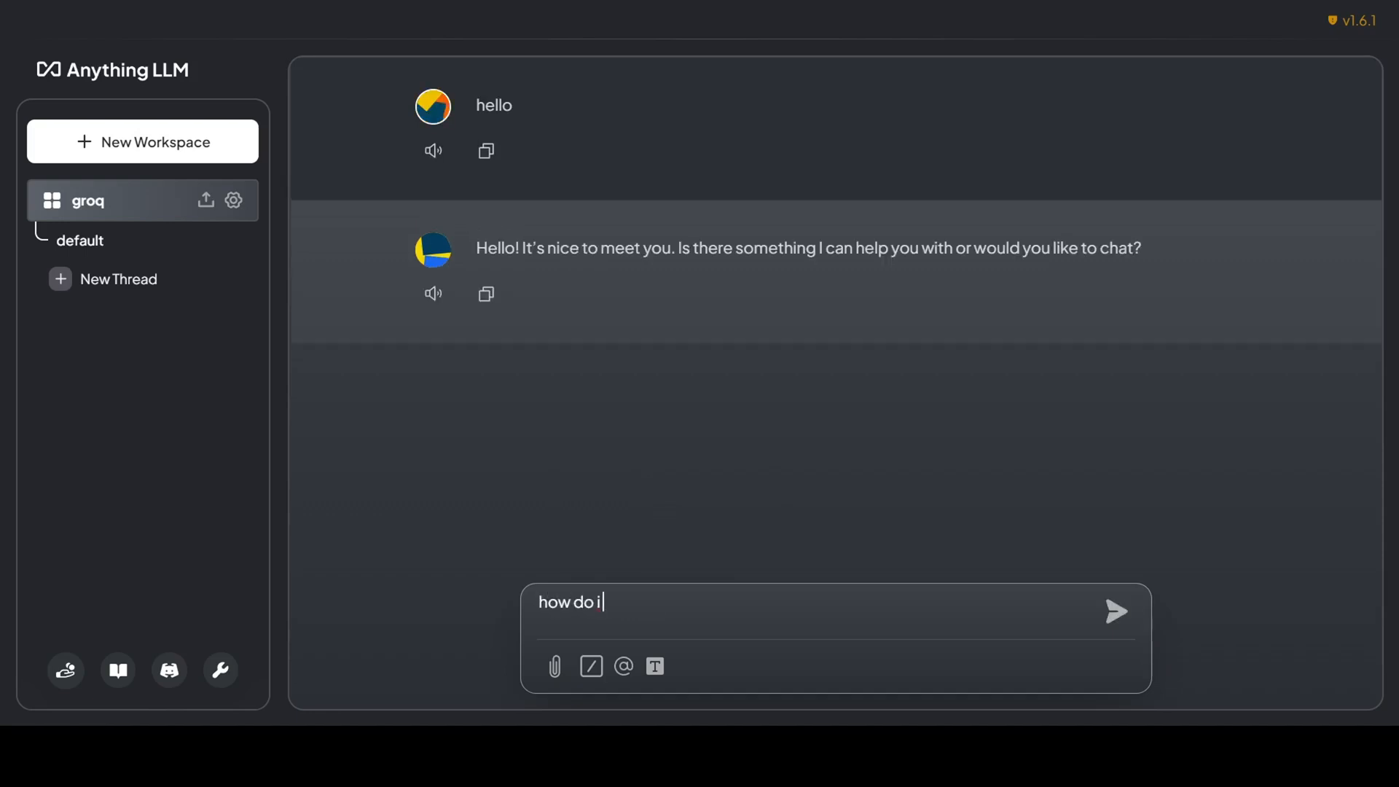
{"action": "type", "text": "make pizza"}
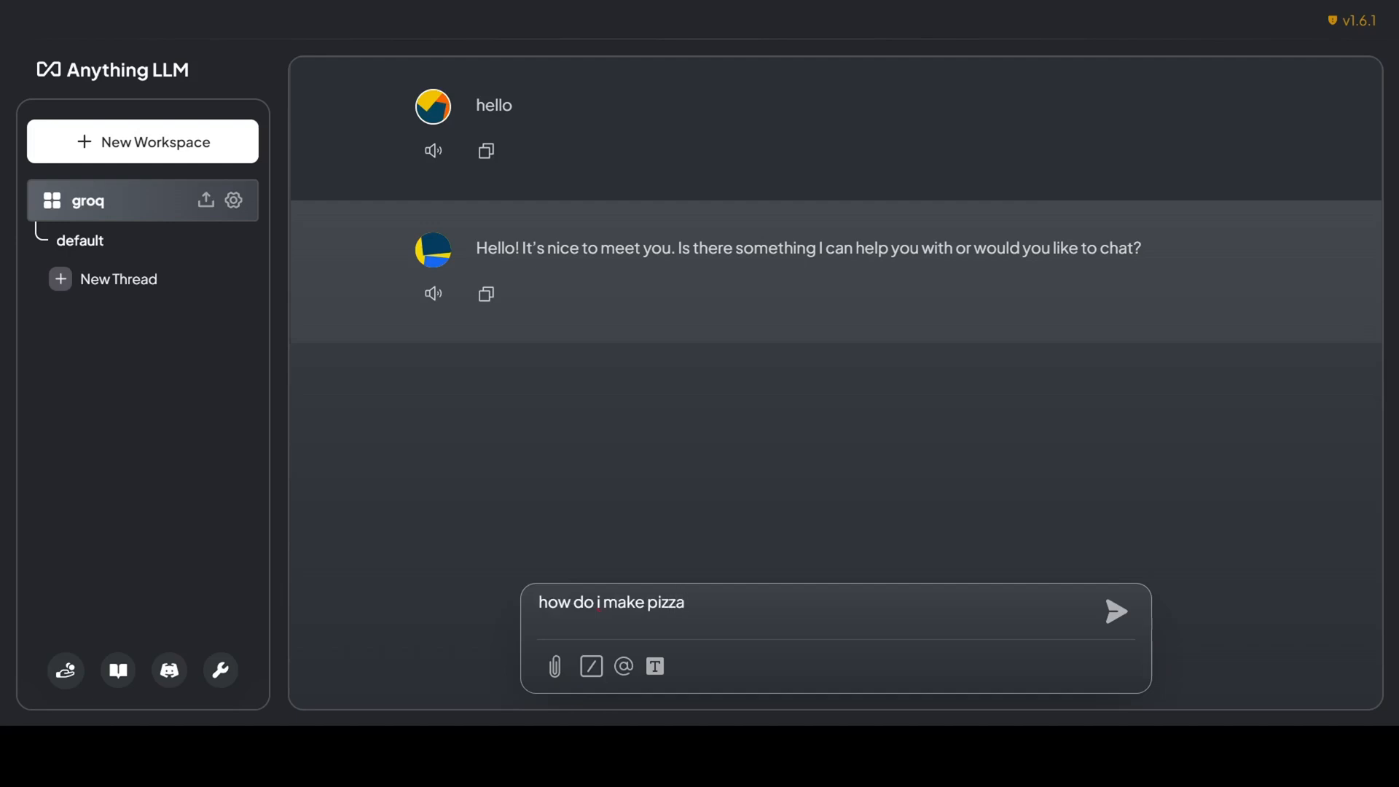
{"action": "left_click", "coordinate": [1114, 611]}
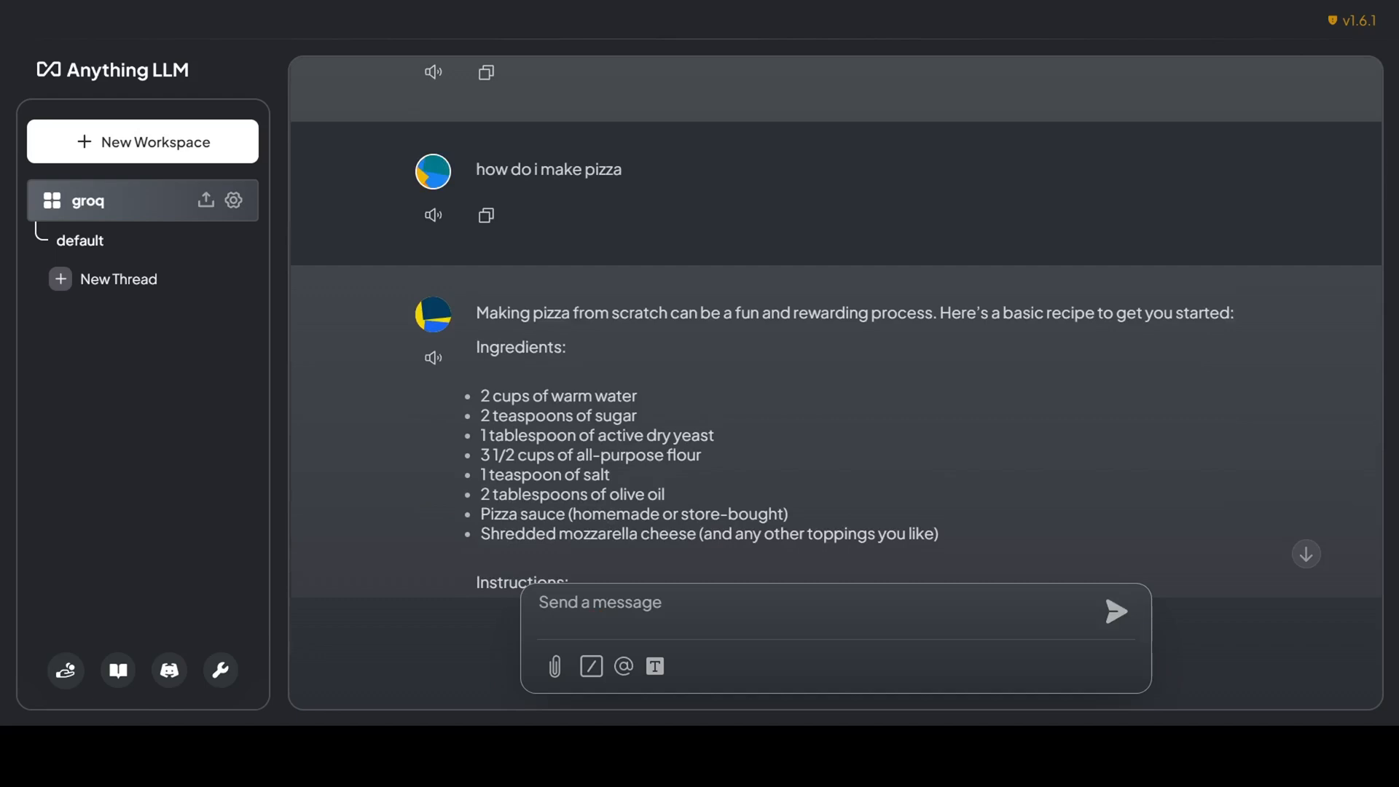
{"action": "scroll", "scroll_direction": "down", "scroll_amount": 3}
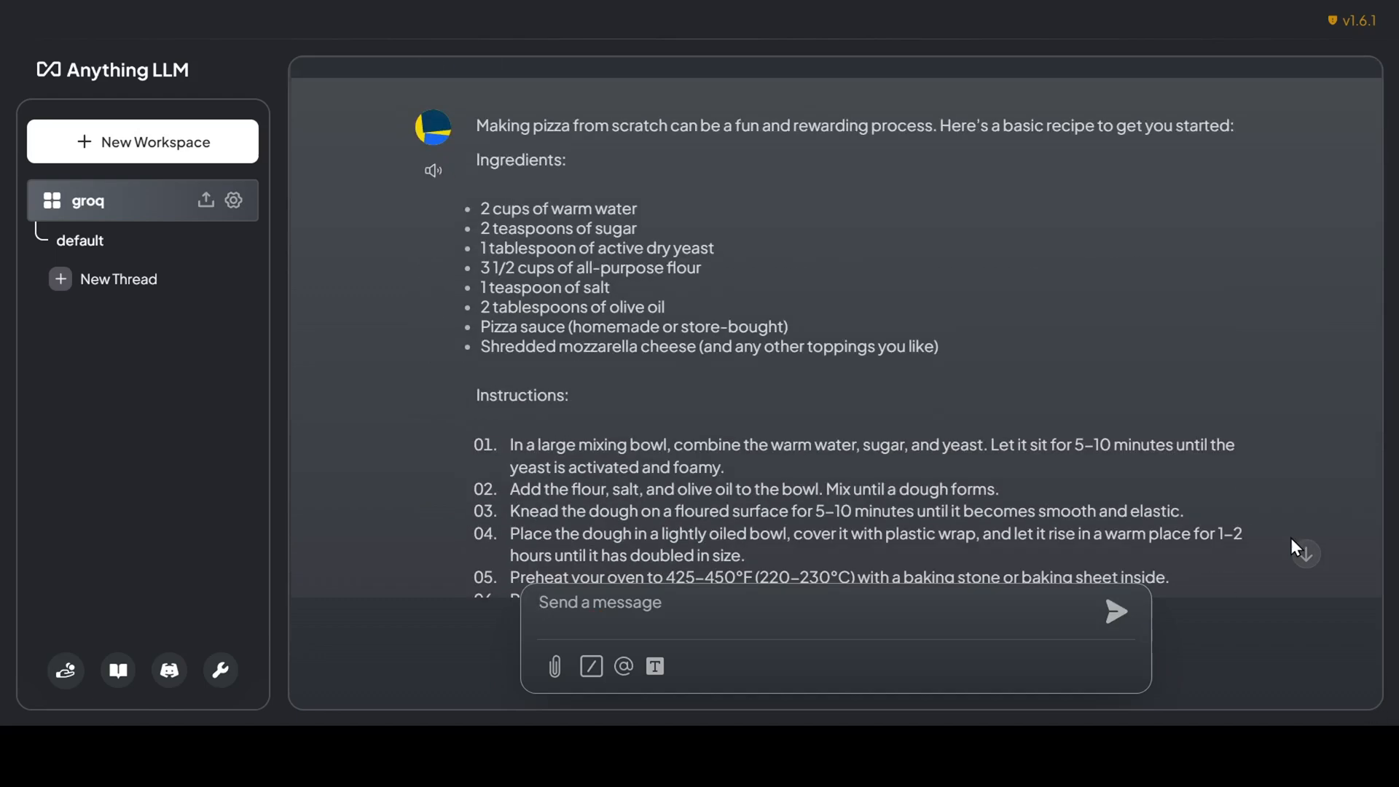
{"action": "scroll", "scroll_direction": "down", "scroll_amount": 3}
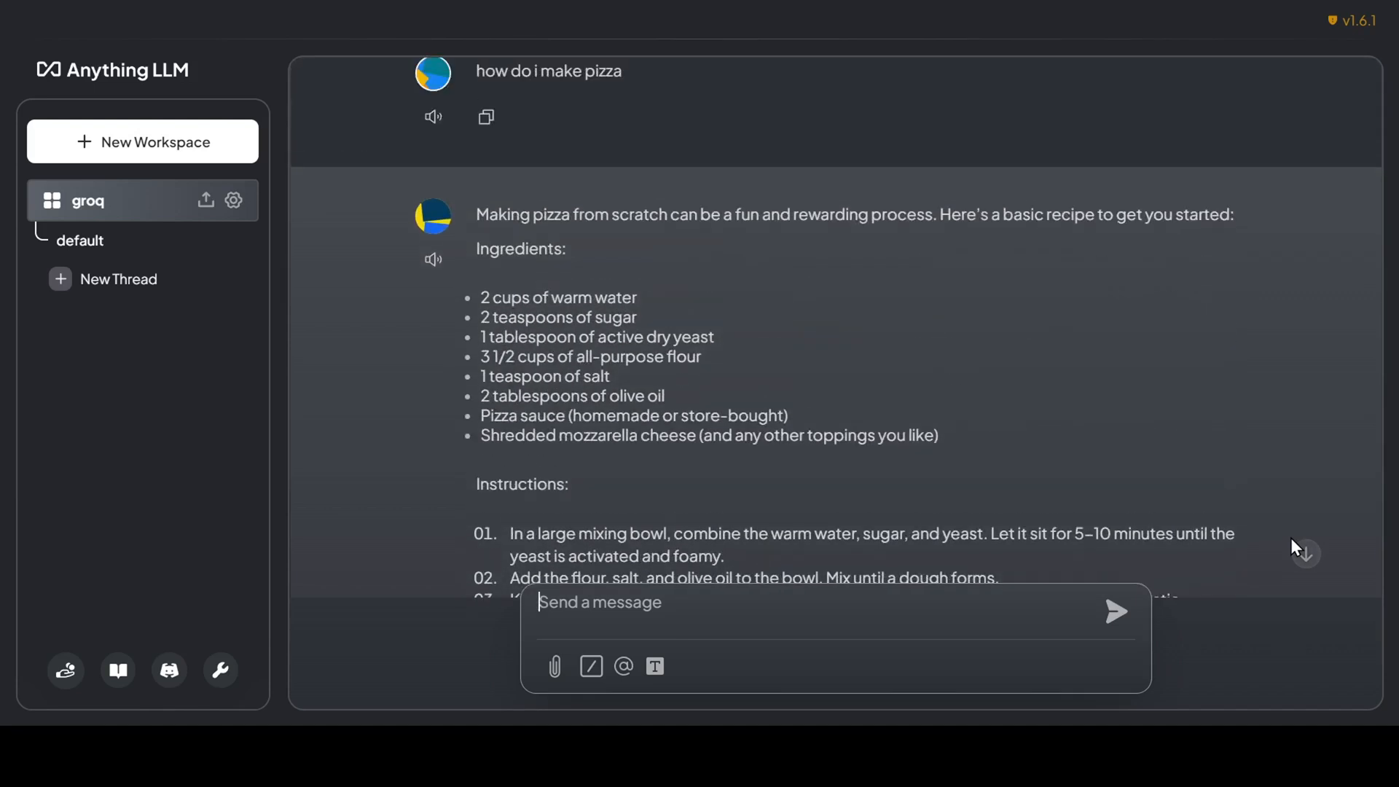
{"action": "scroll", "scroll_direction": "down", "scroll_amount": 3}
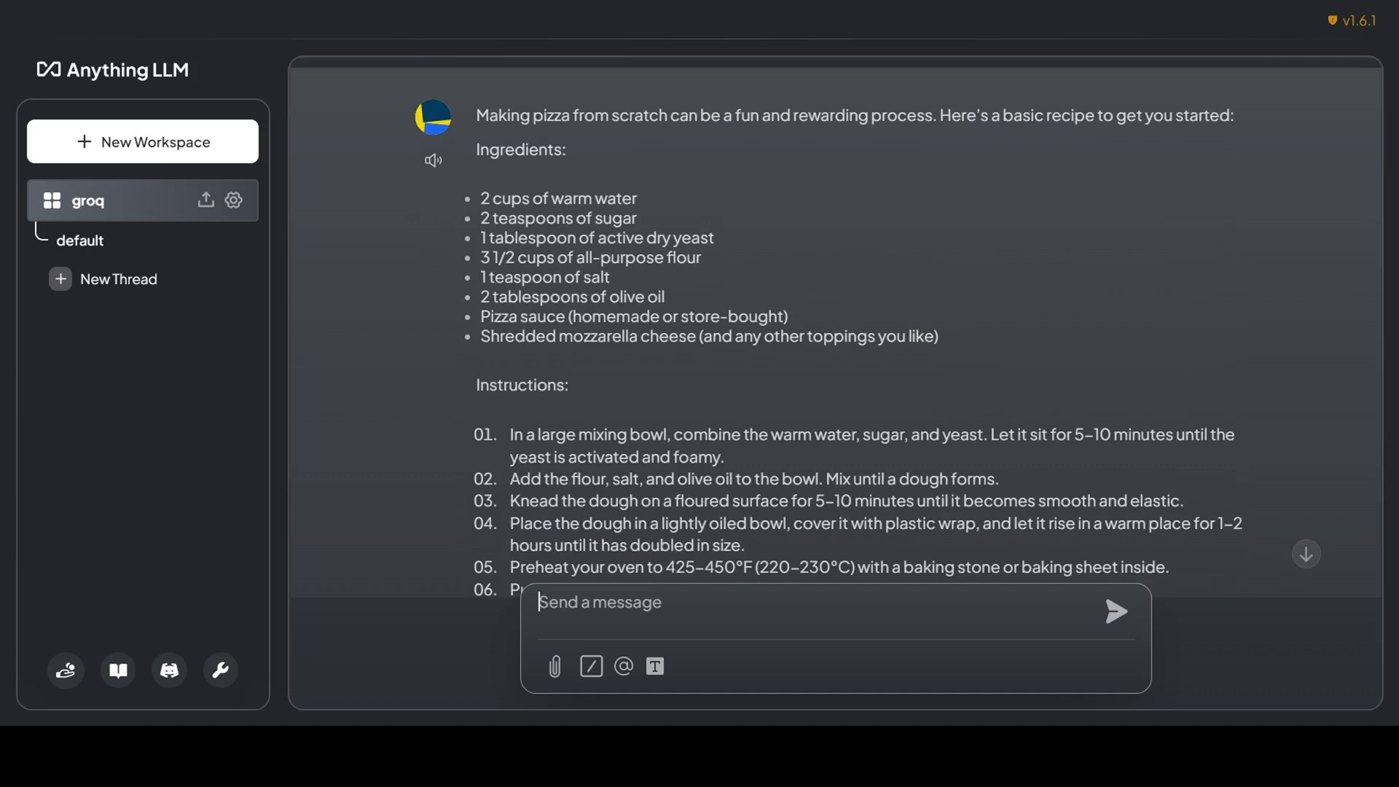
{"action": "scroll", "scroll_direction": "up", "scroll_amount": 3}
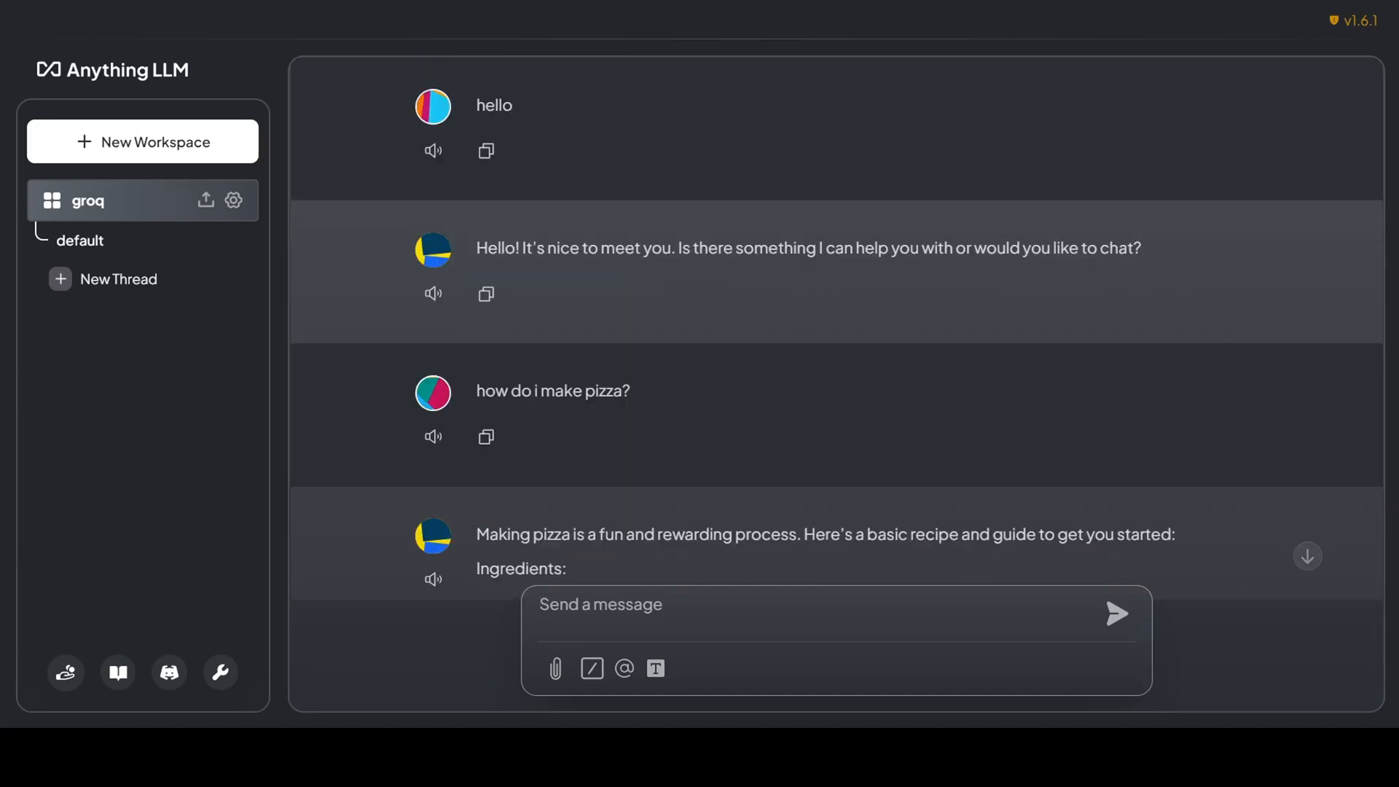
{"action": "mouse_move", "coordinate": [585, 691]}
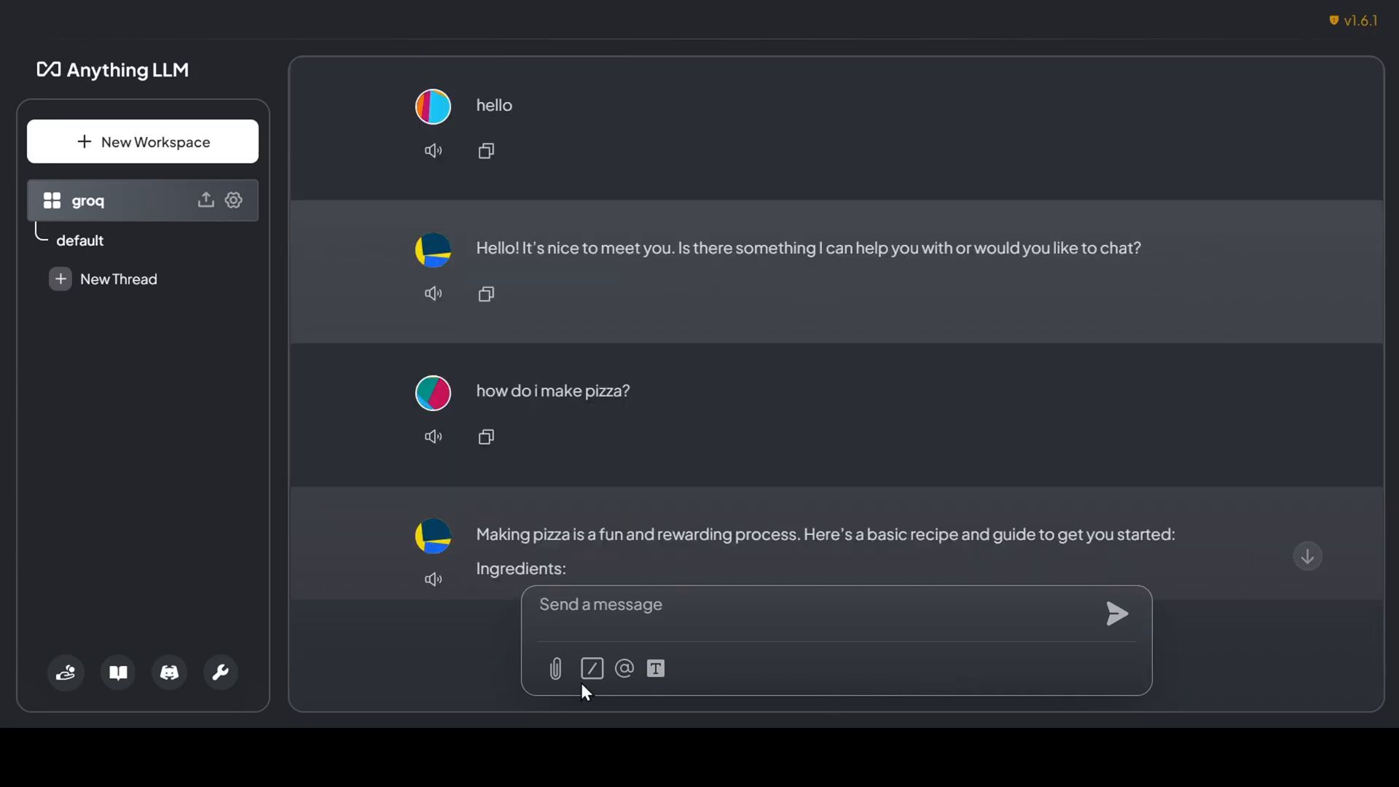
{"action": "mouse_move", "coordinate": [500, 599]}
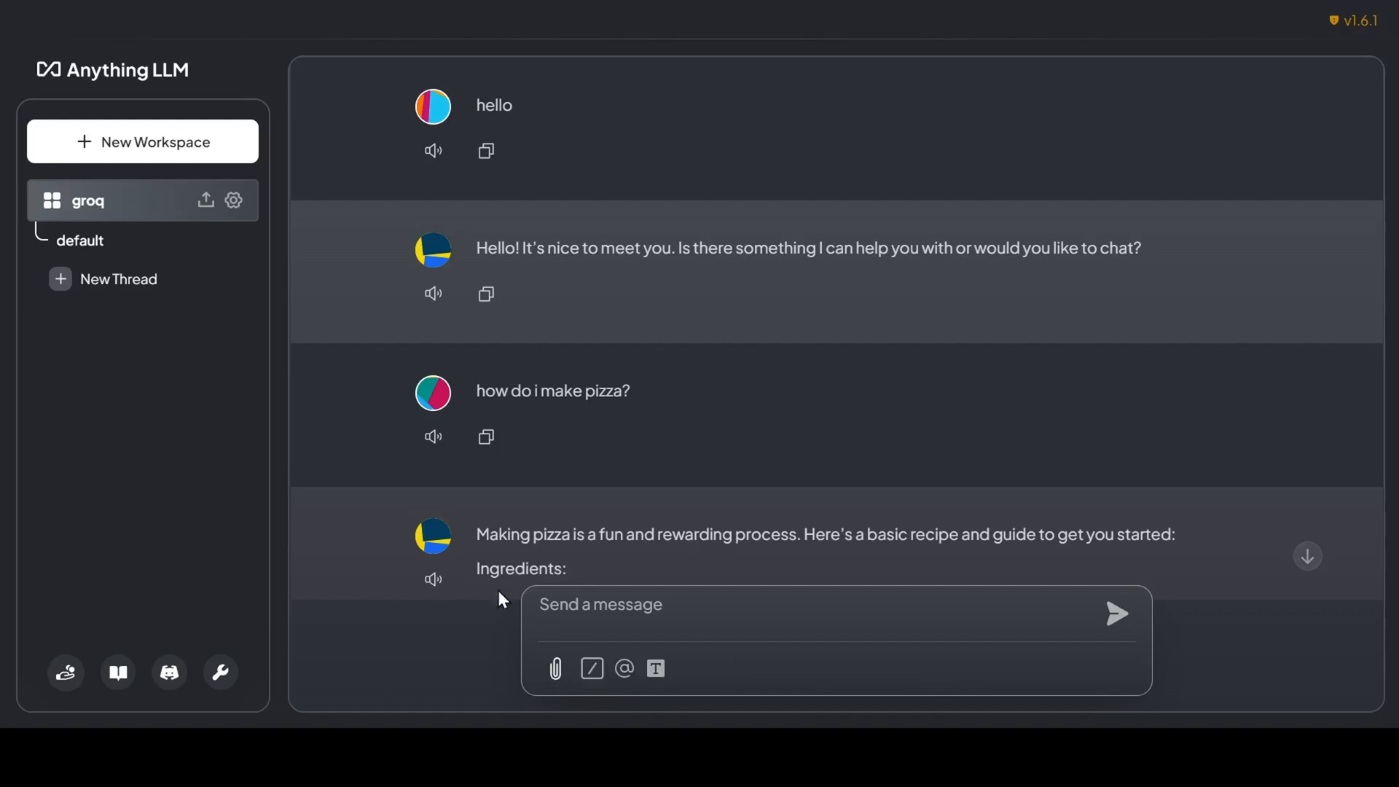
{"action": "mouse_move", "coordinate": [371, 225]}
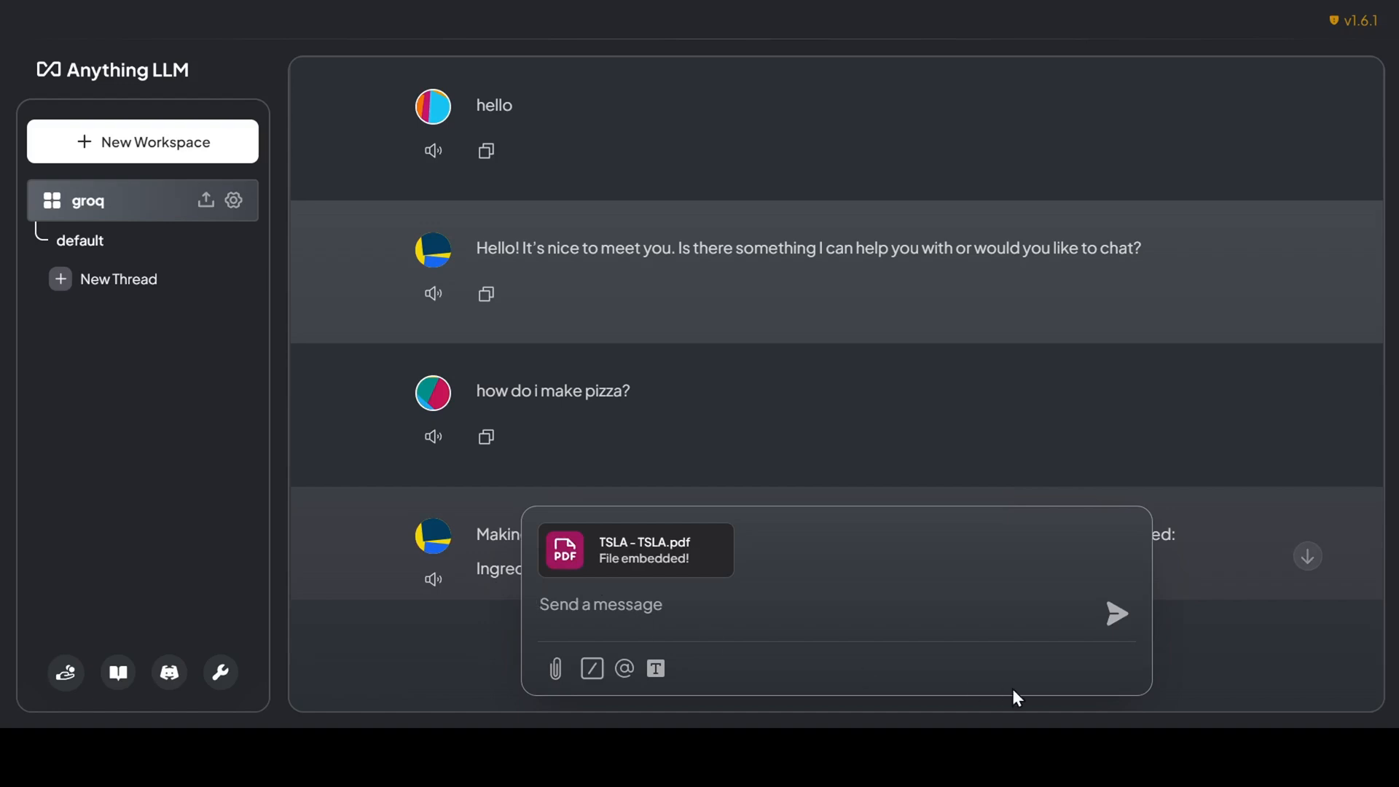
Step: Type 'what is this pdf?' into the groq chat message box, leaving it unsent
{"action": "type", "text": "what"}
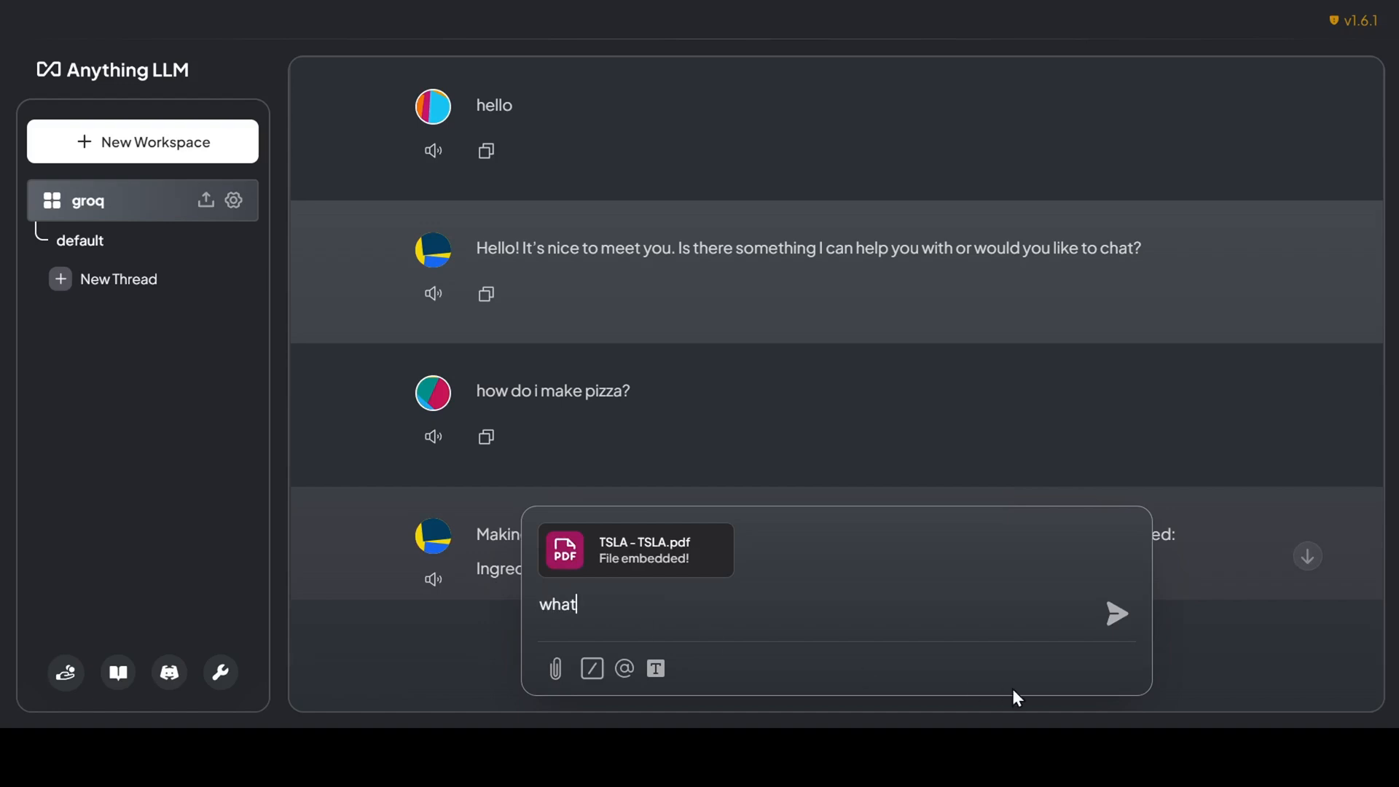
{"action": "type", "text": "is this"}
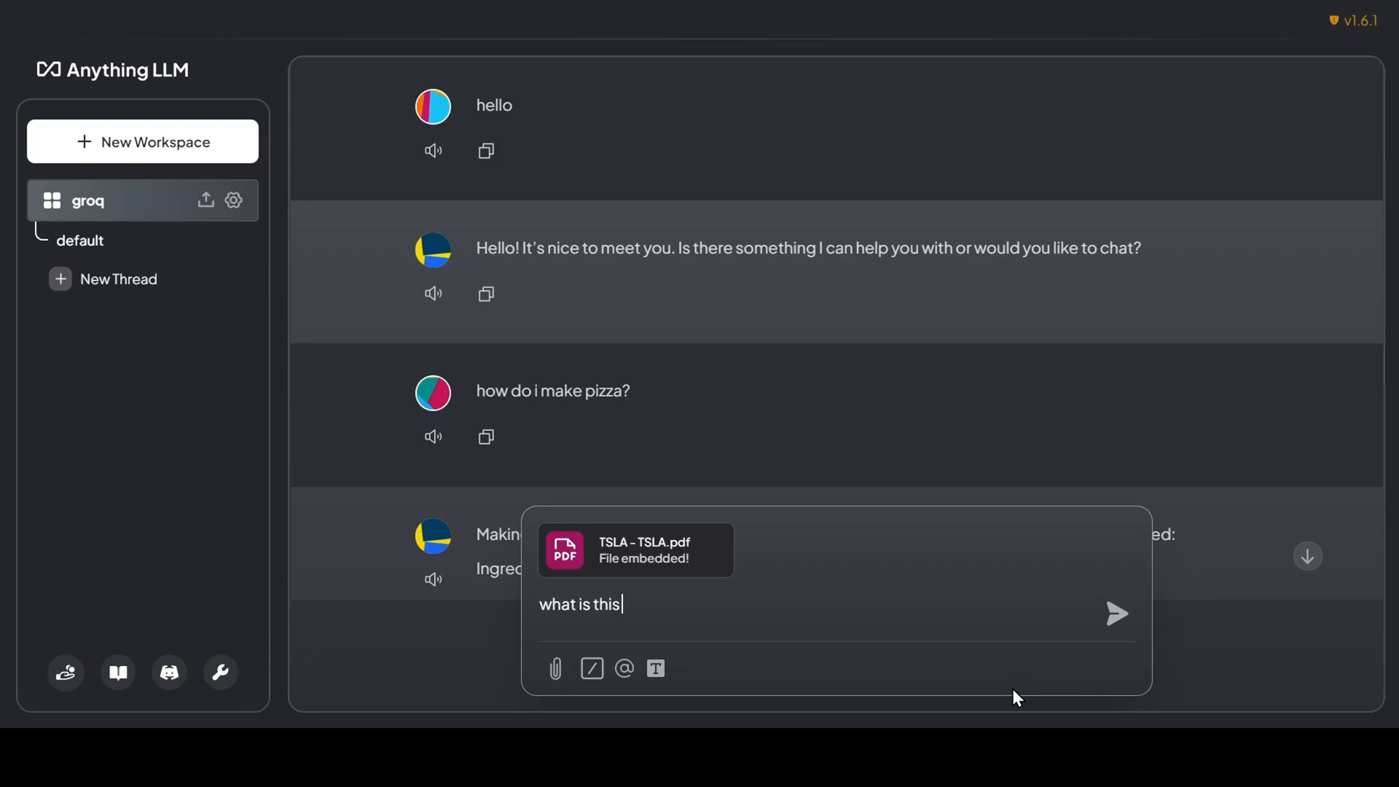
{"action": "type", "text": "pdf?"}
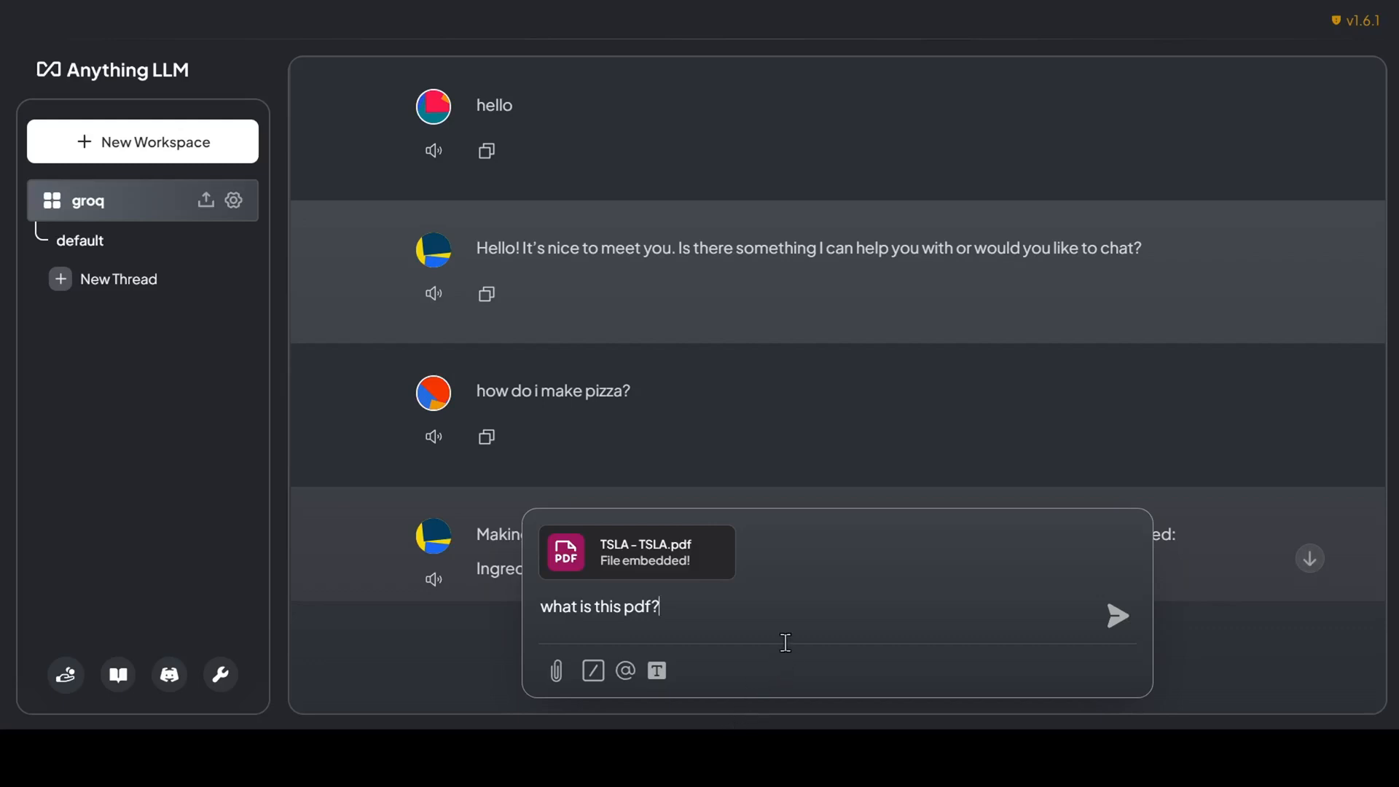
{"action": "mouse_move", "coordinate": [656, 671]}
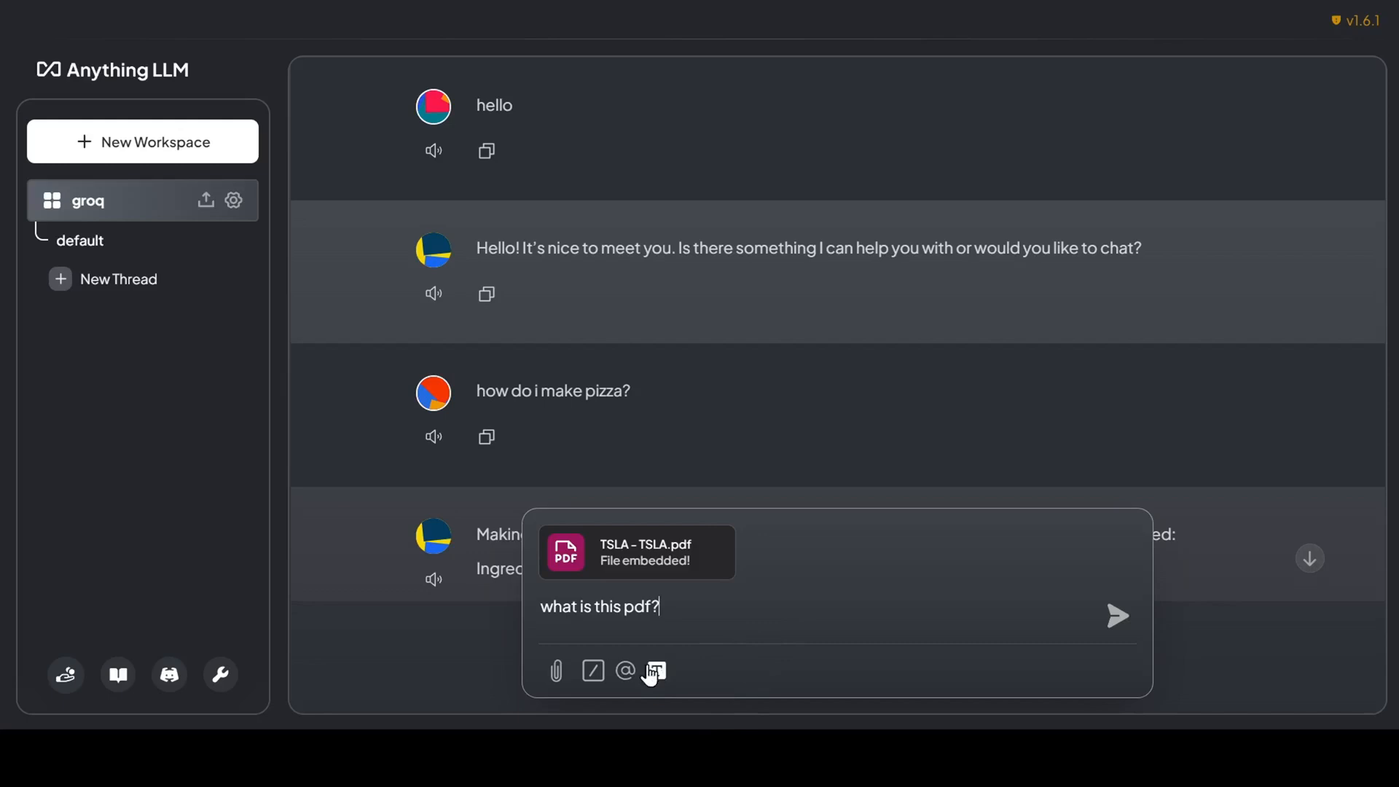
{"action": "left_click", "coordinate": [624, 670]}
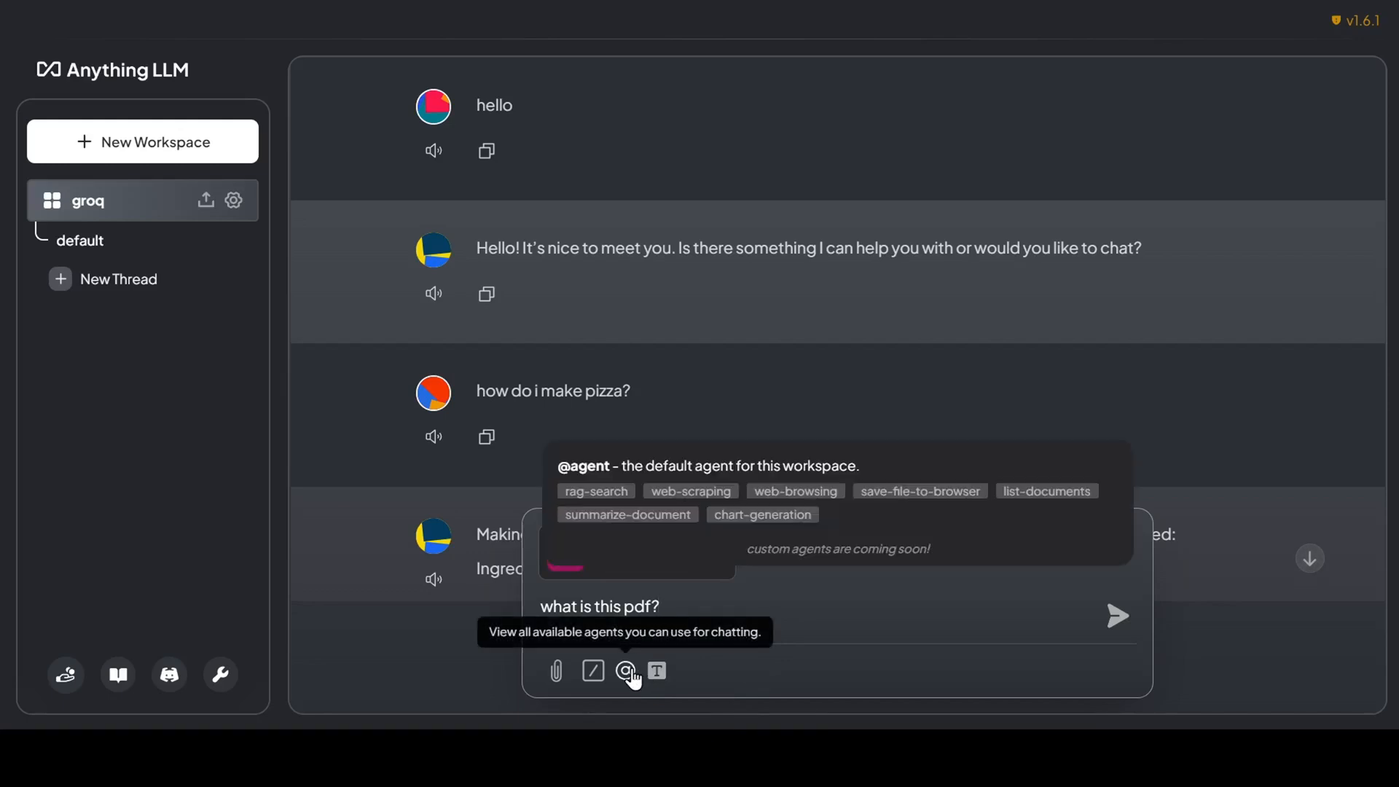
{"action": "mouse_move", "coordinate": [633, 502]}
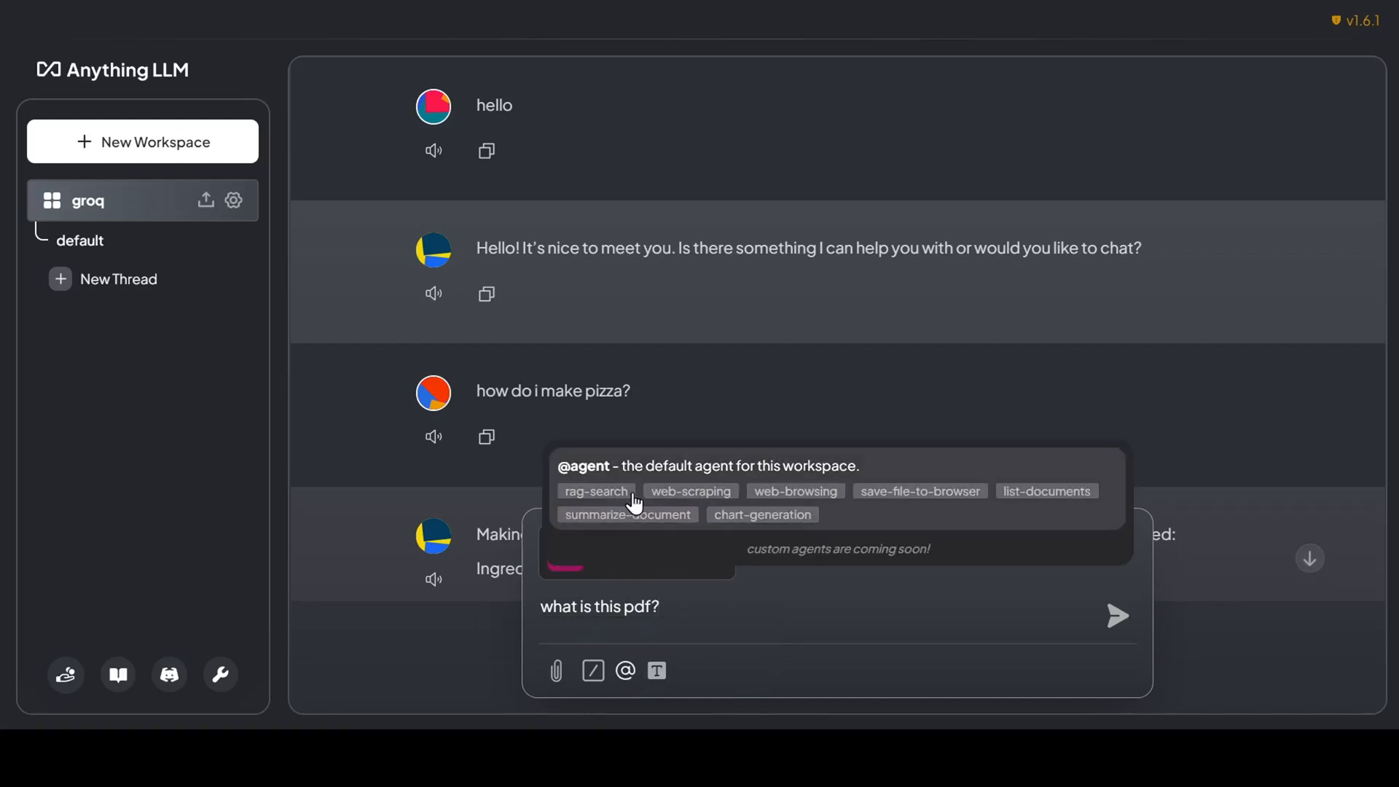
{"action": "mouse_move", "coordinate": [881, 509]}
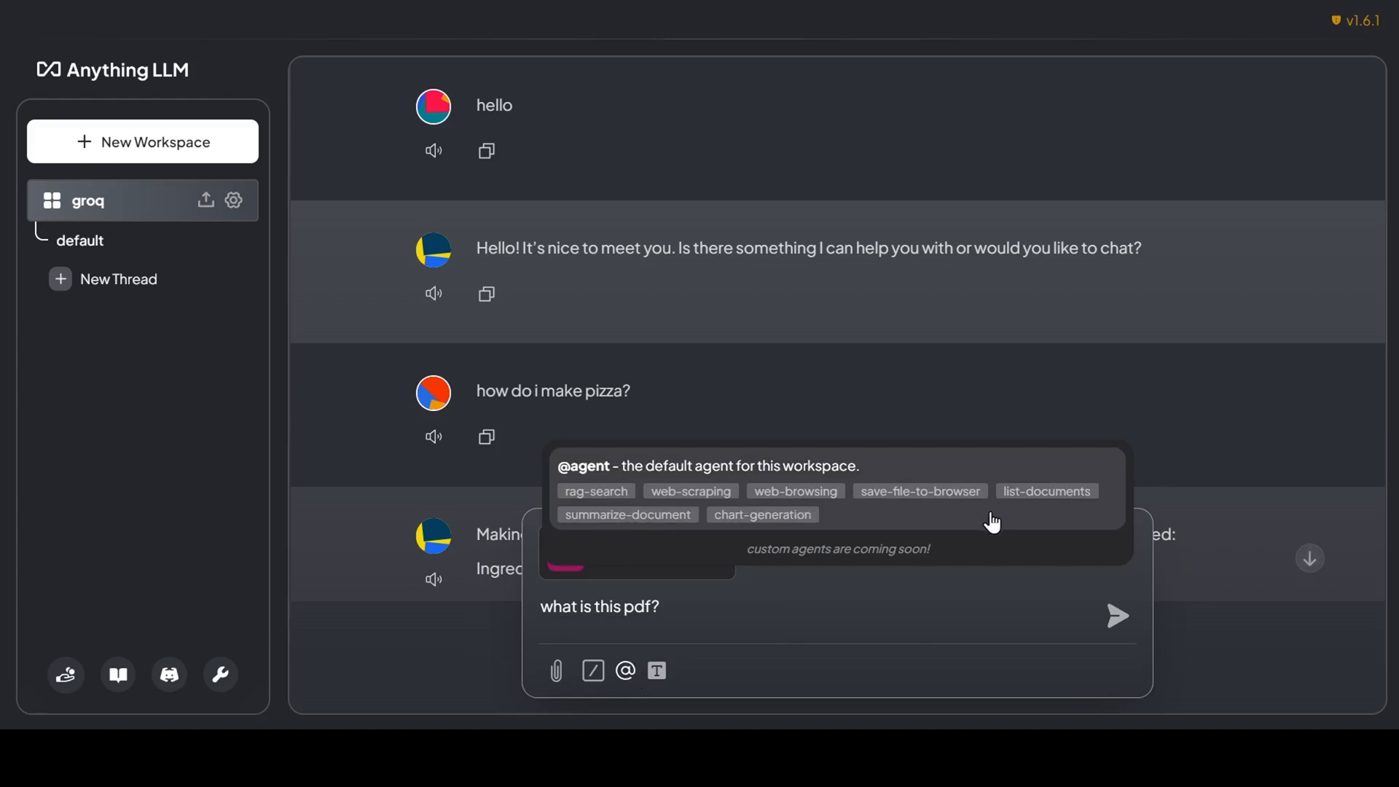
{"action": "mouse_move", "coordinate": [842, 565]}
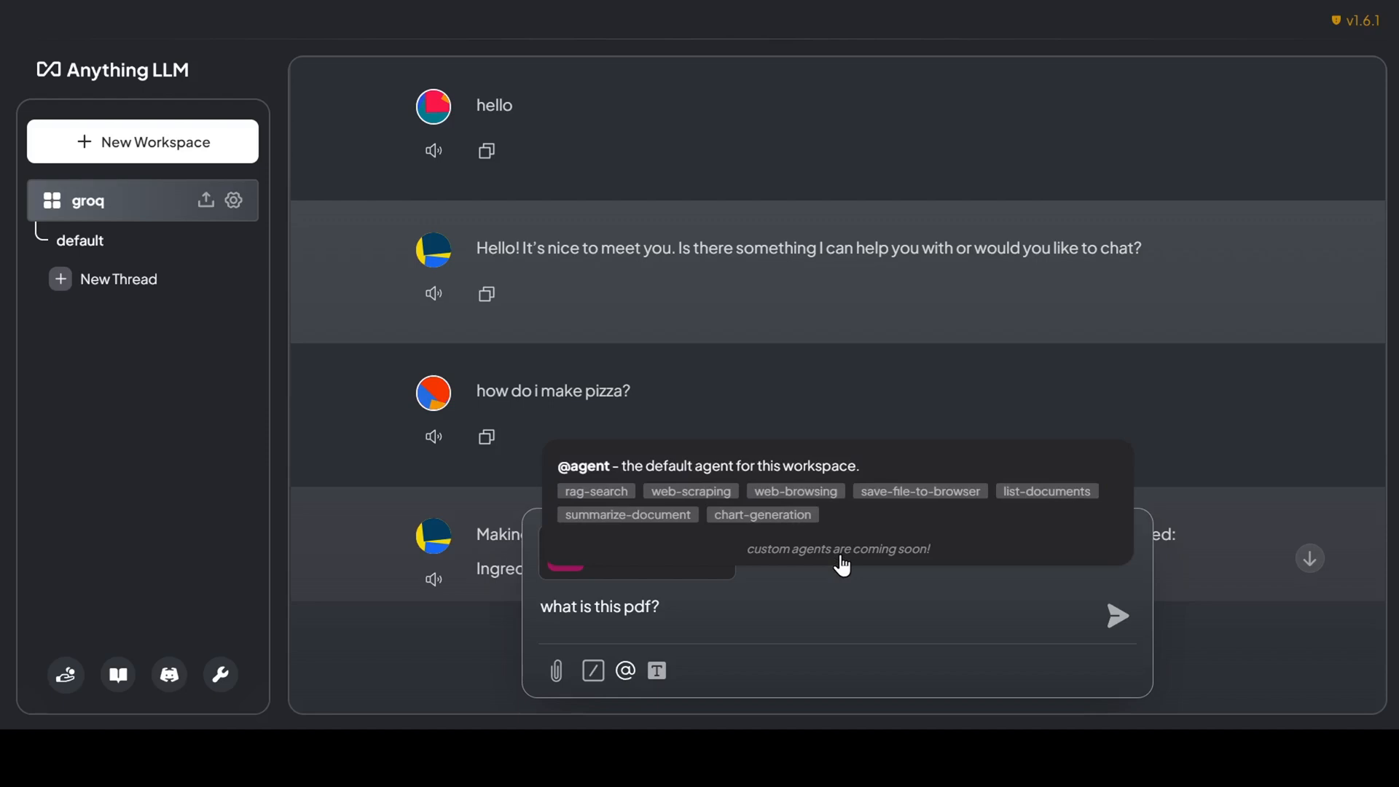
{"action": "mouse_move", "coordinate": [837, 592]}
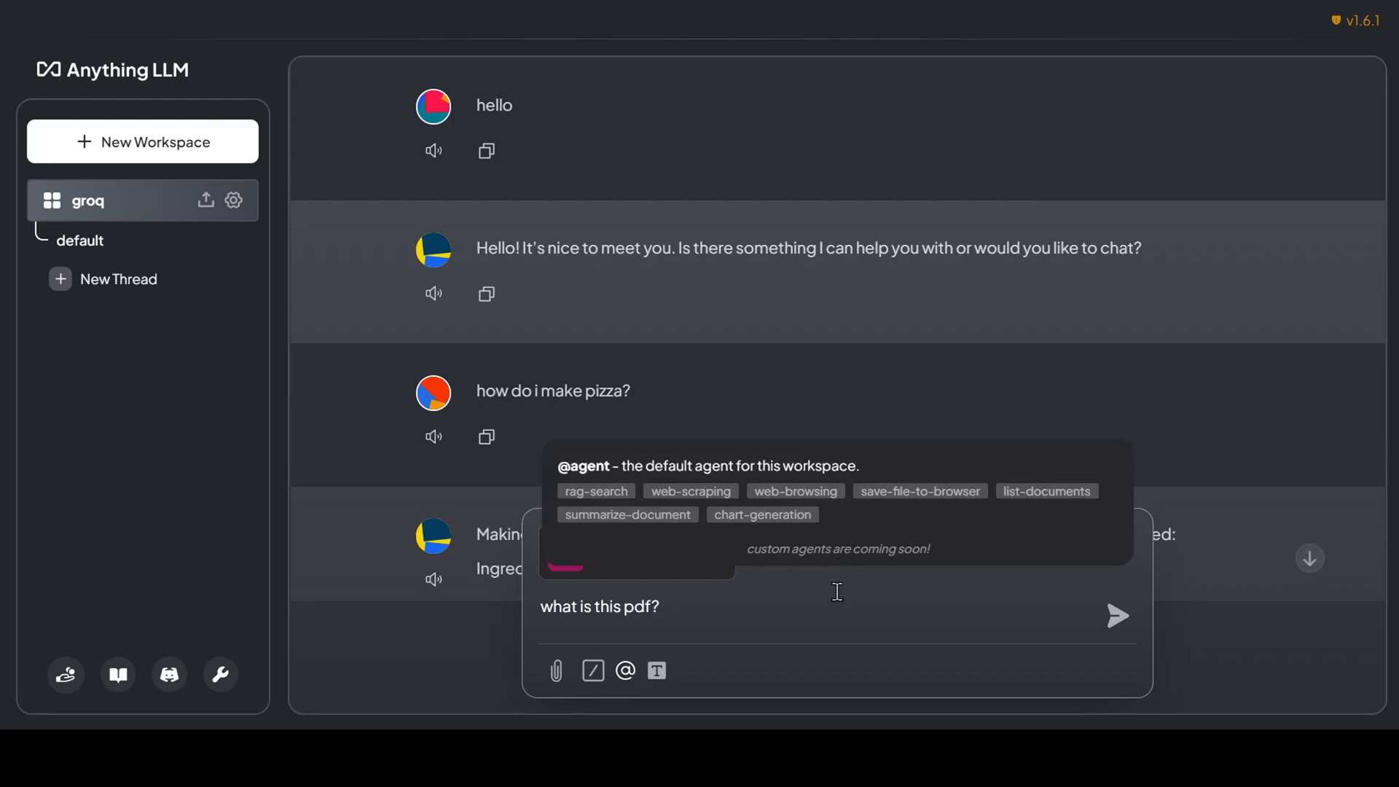
{"action": "mouse_move", "coordinate": [747, 666]}
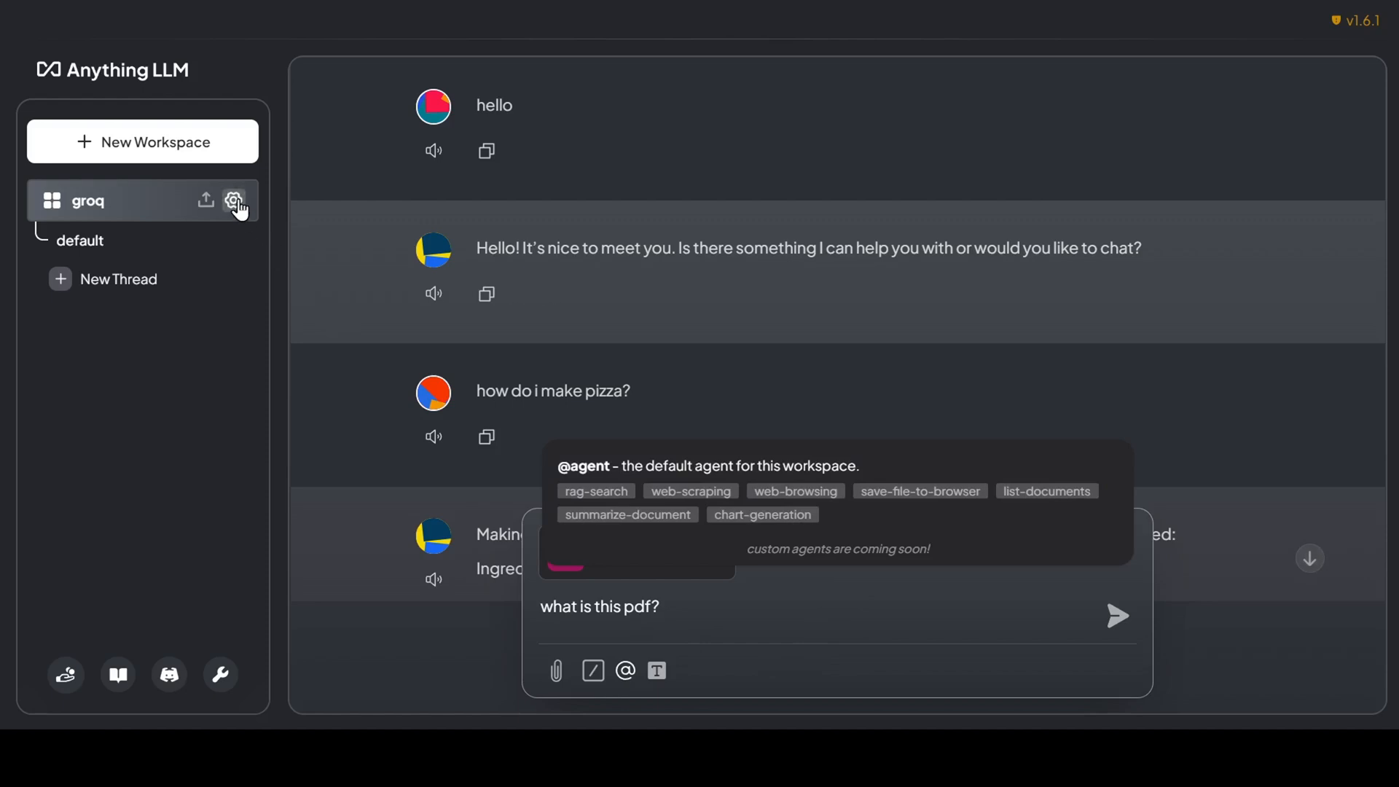
Step: In groq's Agent Configuration, browse LLM providers without changing, then open Agent Skills settings
{"action": "left_click", "coordinate": [233, 199]}
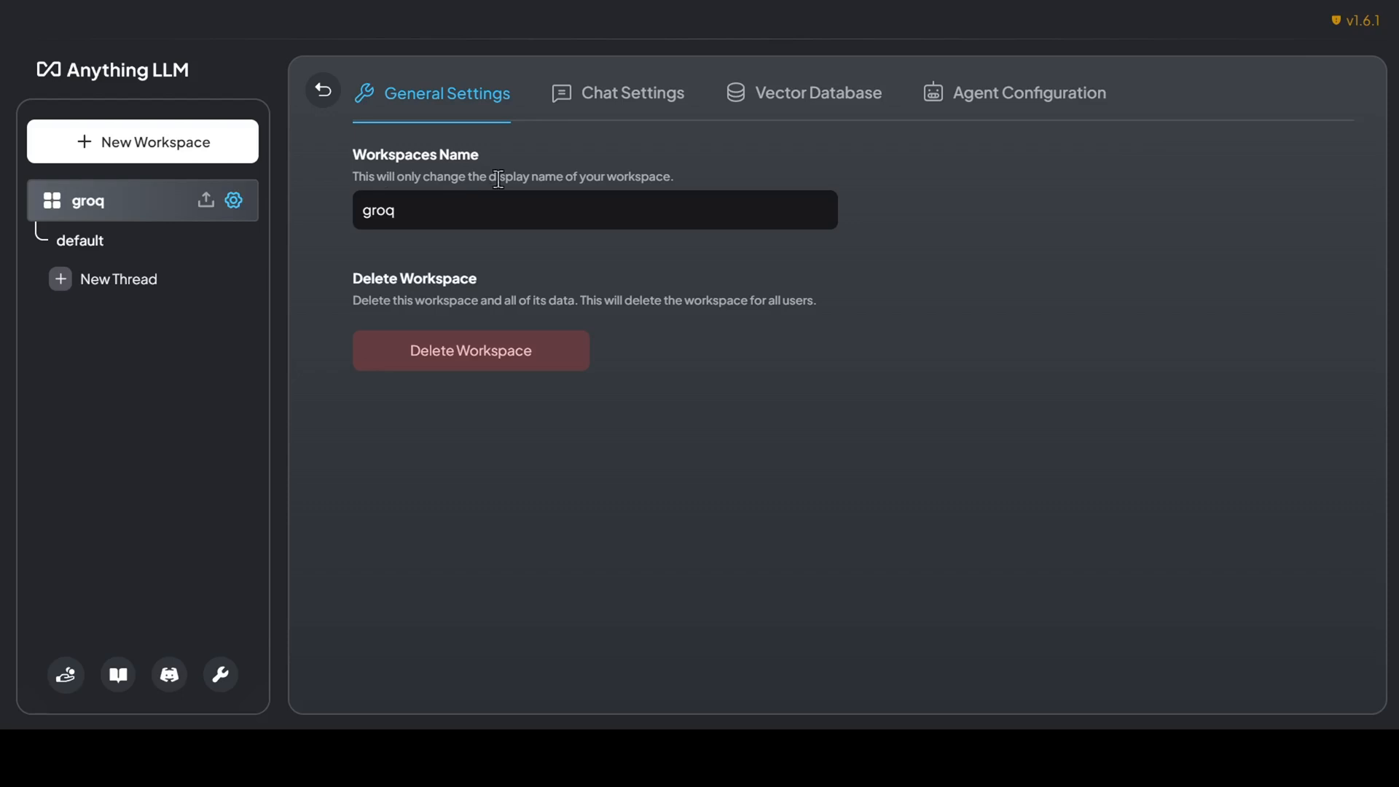
{"action": "mouse_move", "coordinate": [1028, 93]}
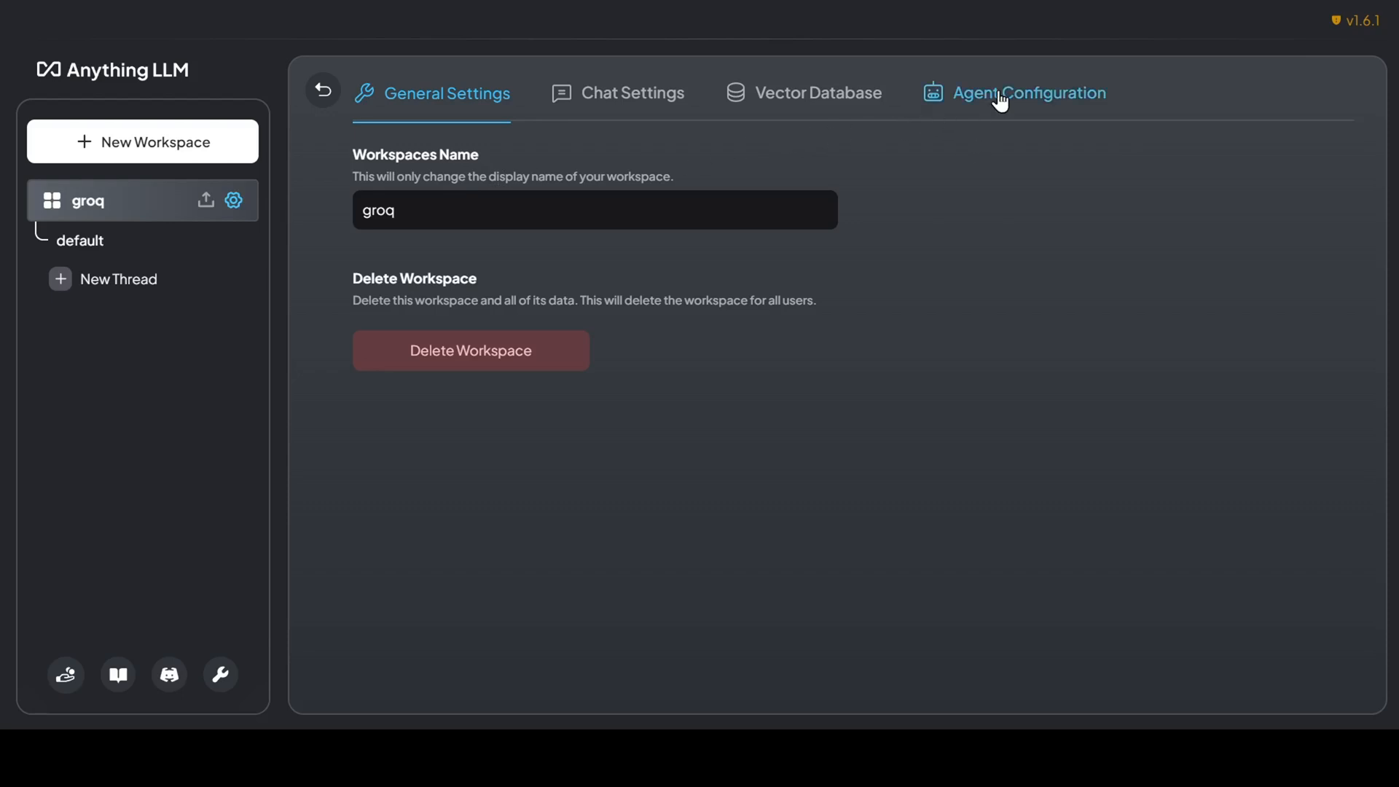
{"action": "left_click", "coordinate": [1025, 92]}
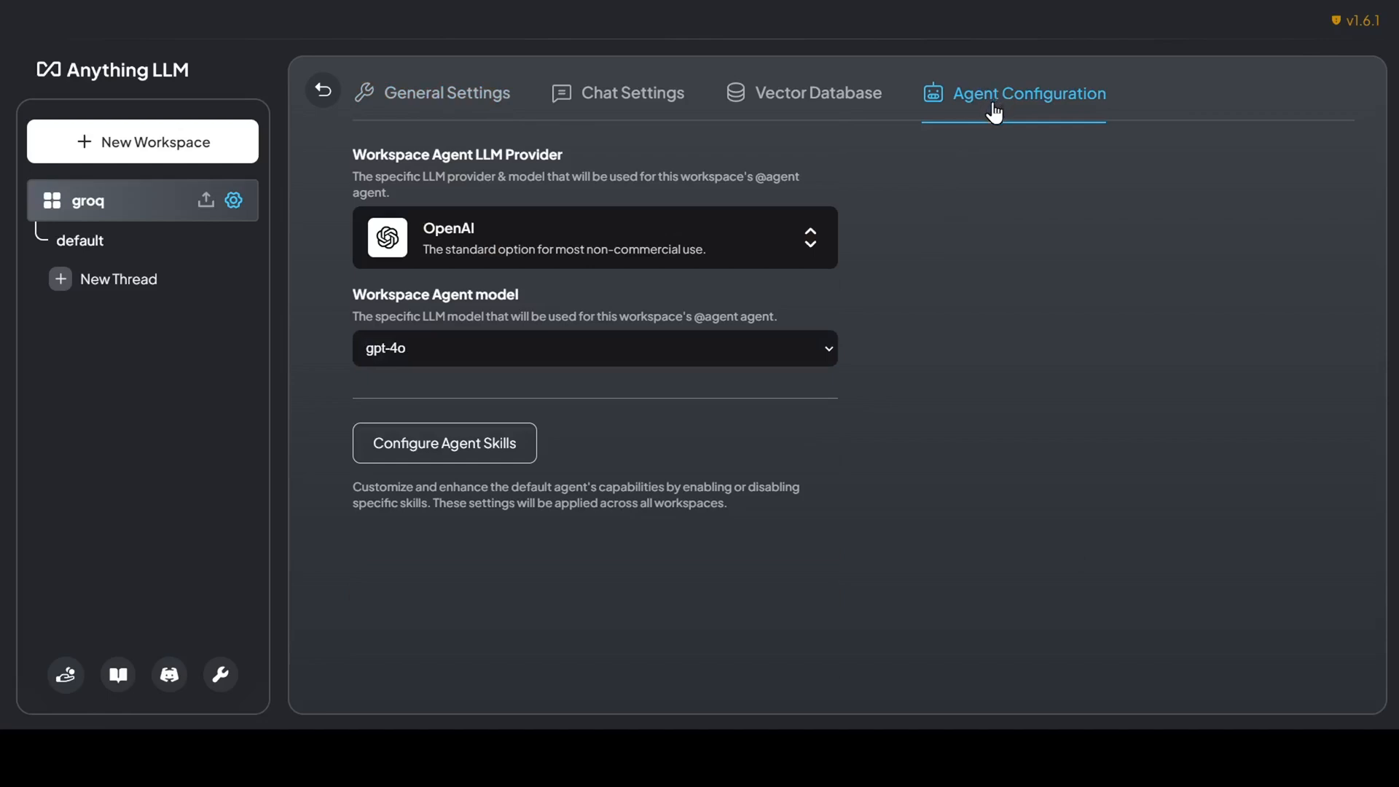
{"action": "left_click", "coordinate": [594, 236]}
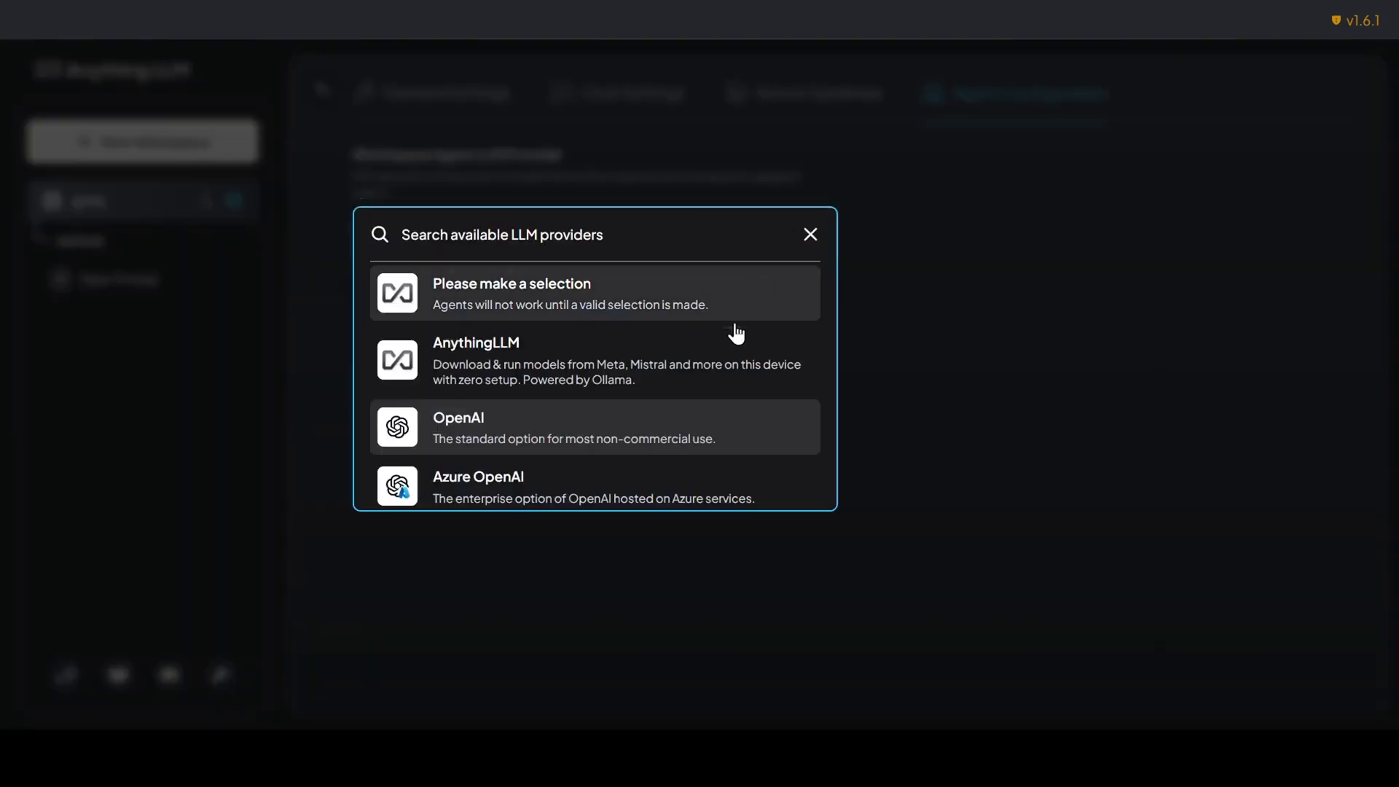
{"action": "scroll", "scroll_direction": "down", "scroll_amount": 3}
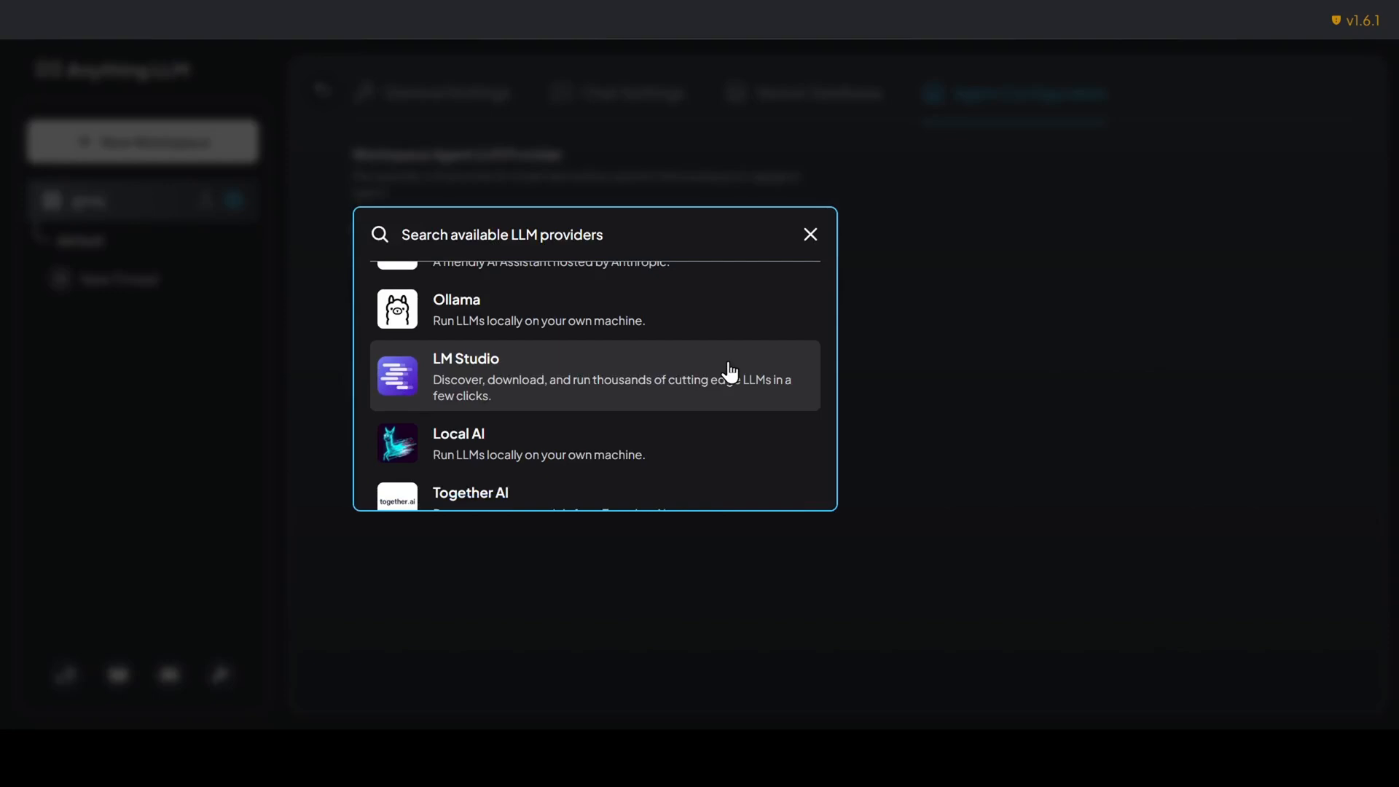
{"action": "scroll", "scroll_direction": "down", "scroll_amount": 3}
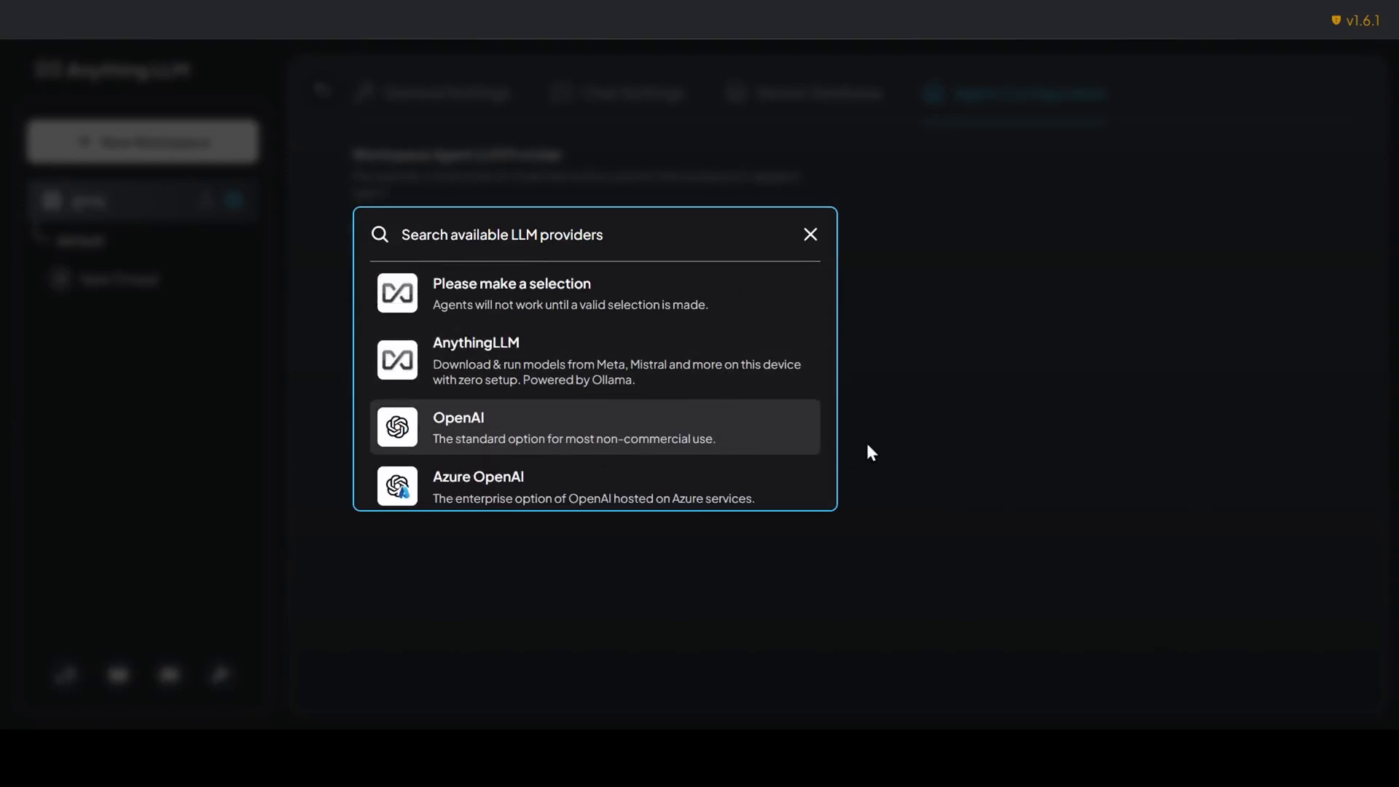
{"action": "left_click", "coordinate": [593, 427]}
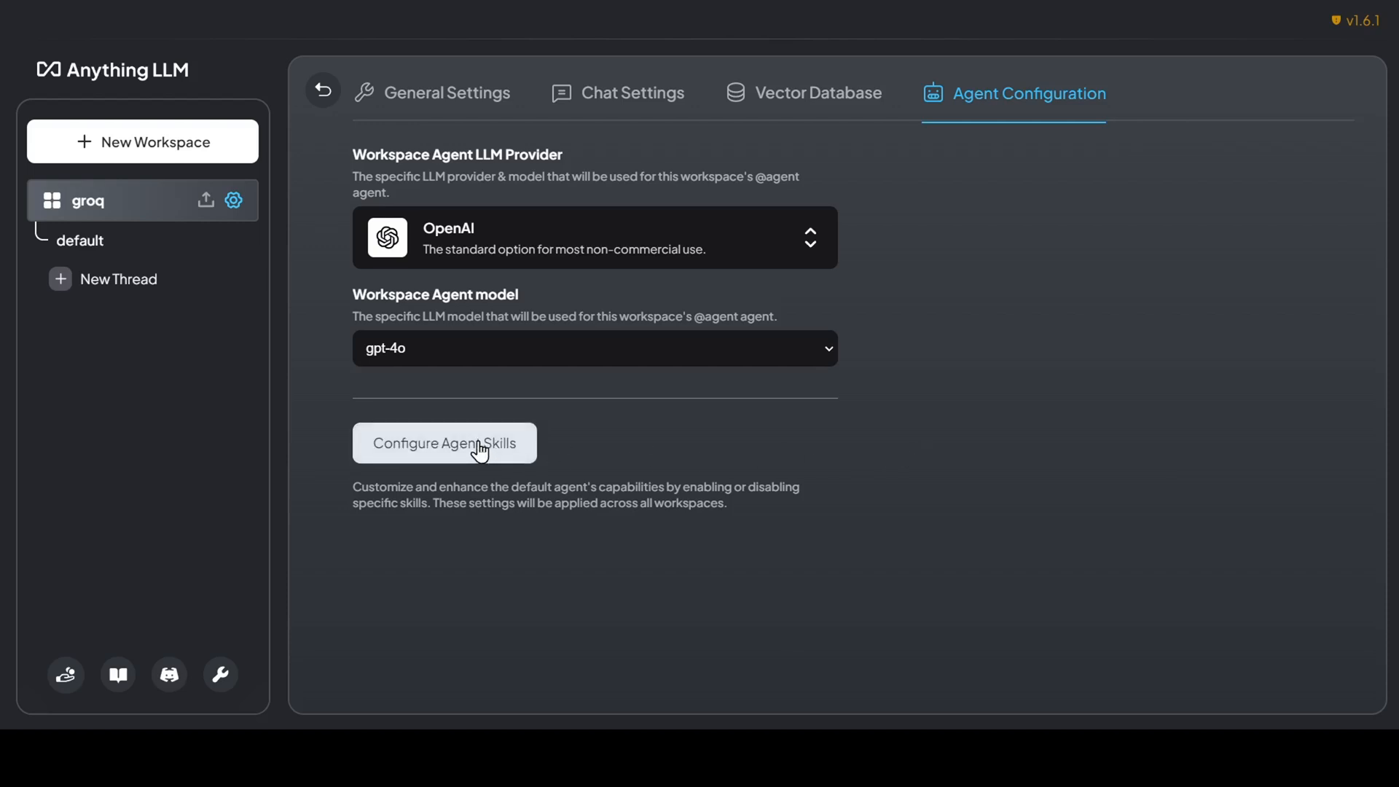
{"action": "left_click", "coordinate": [444, 442]}
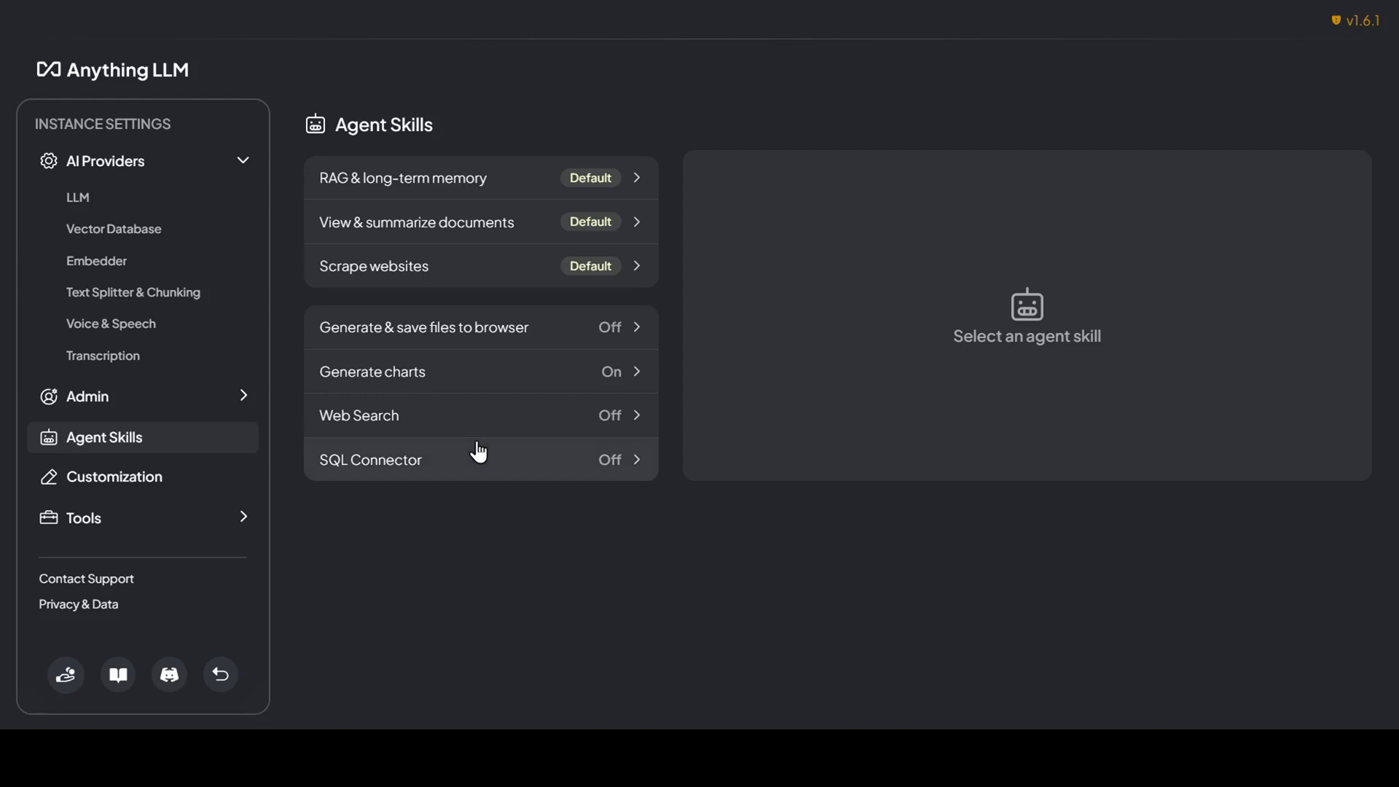
{"action": "mouse_move", "coordinate": [633, 178]}
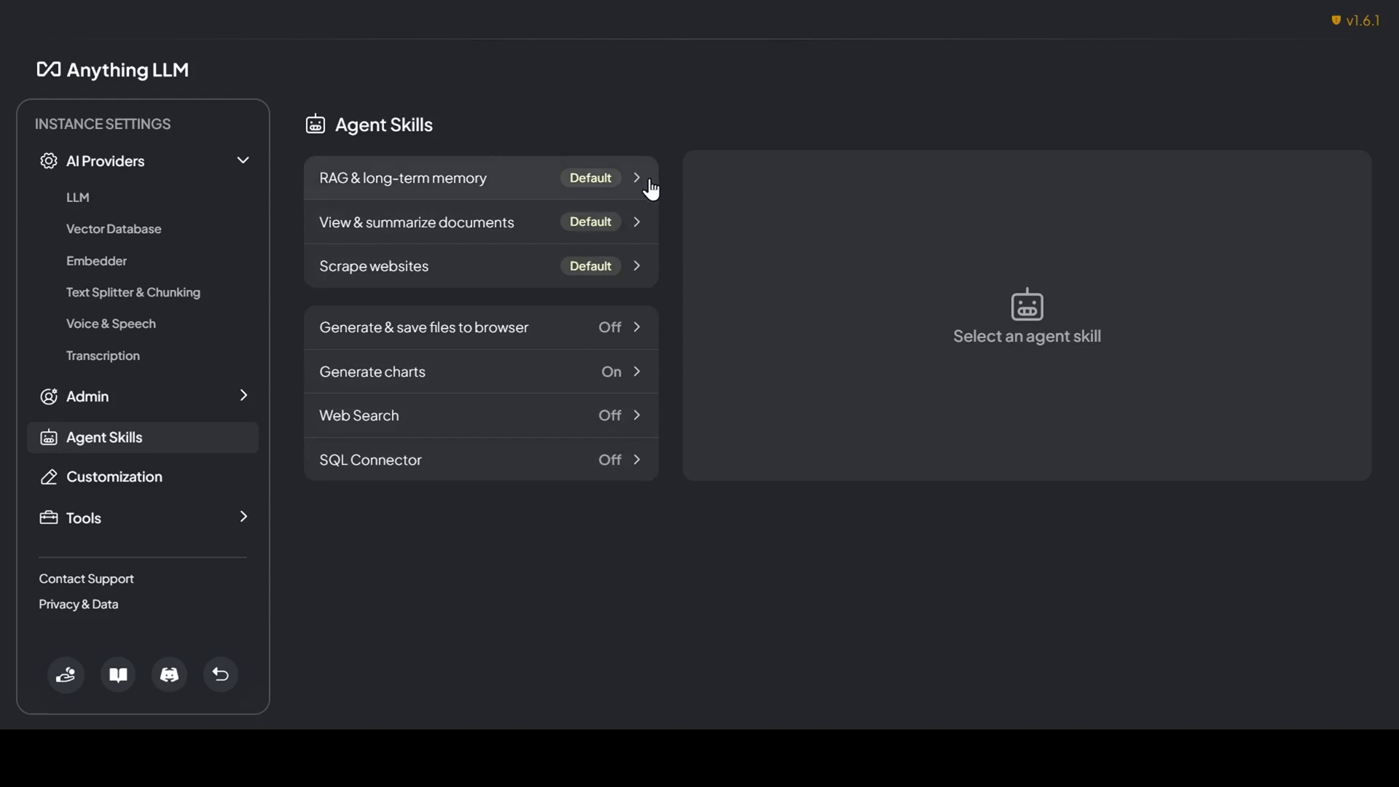
{"action": "mouse_move", "coordinate": [652, 247]}
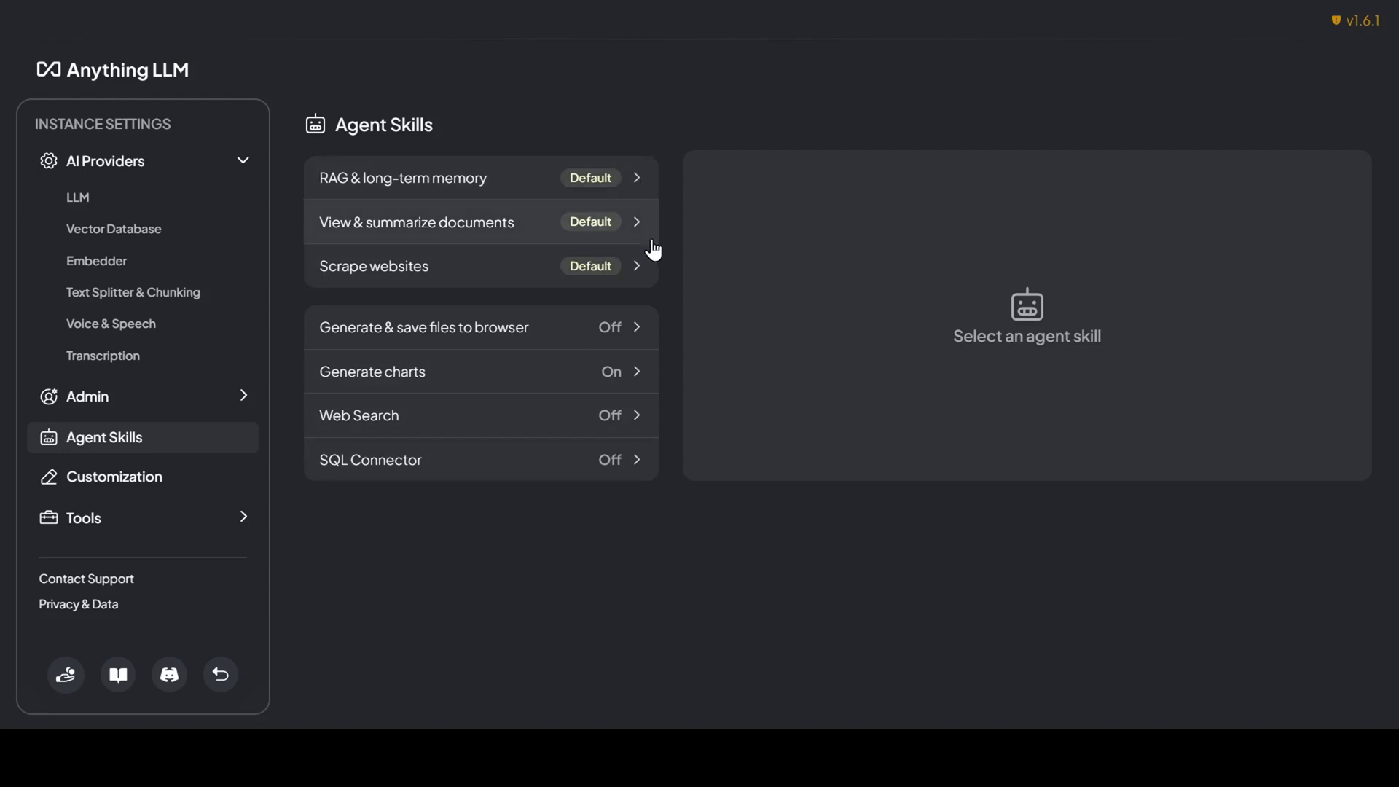
{"action": "mouse_move", "coordinate": [651, 309]}
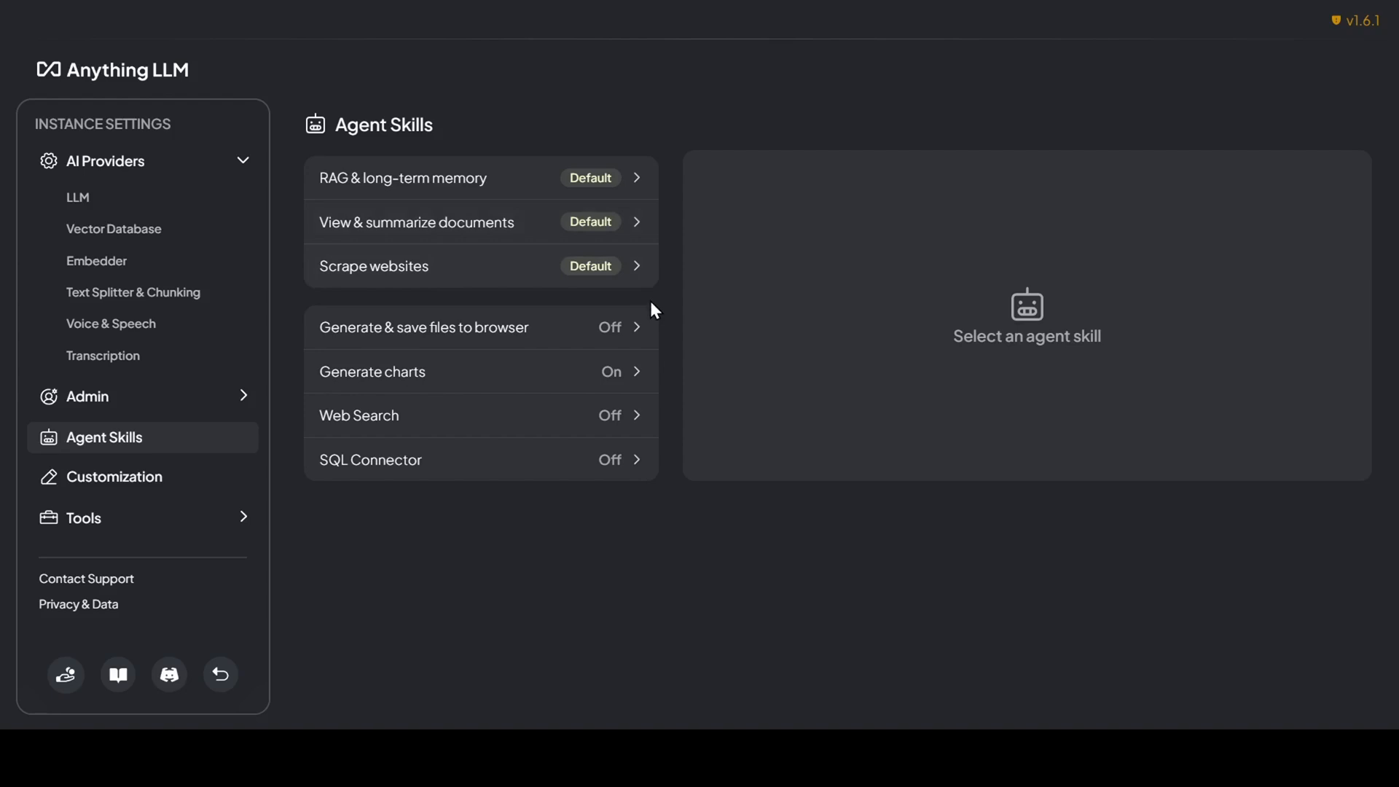
{"action": "mouse_move", "coordinate": [651, 385]}
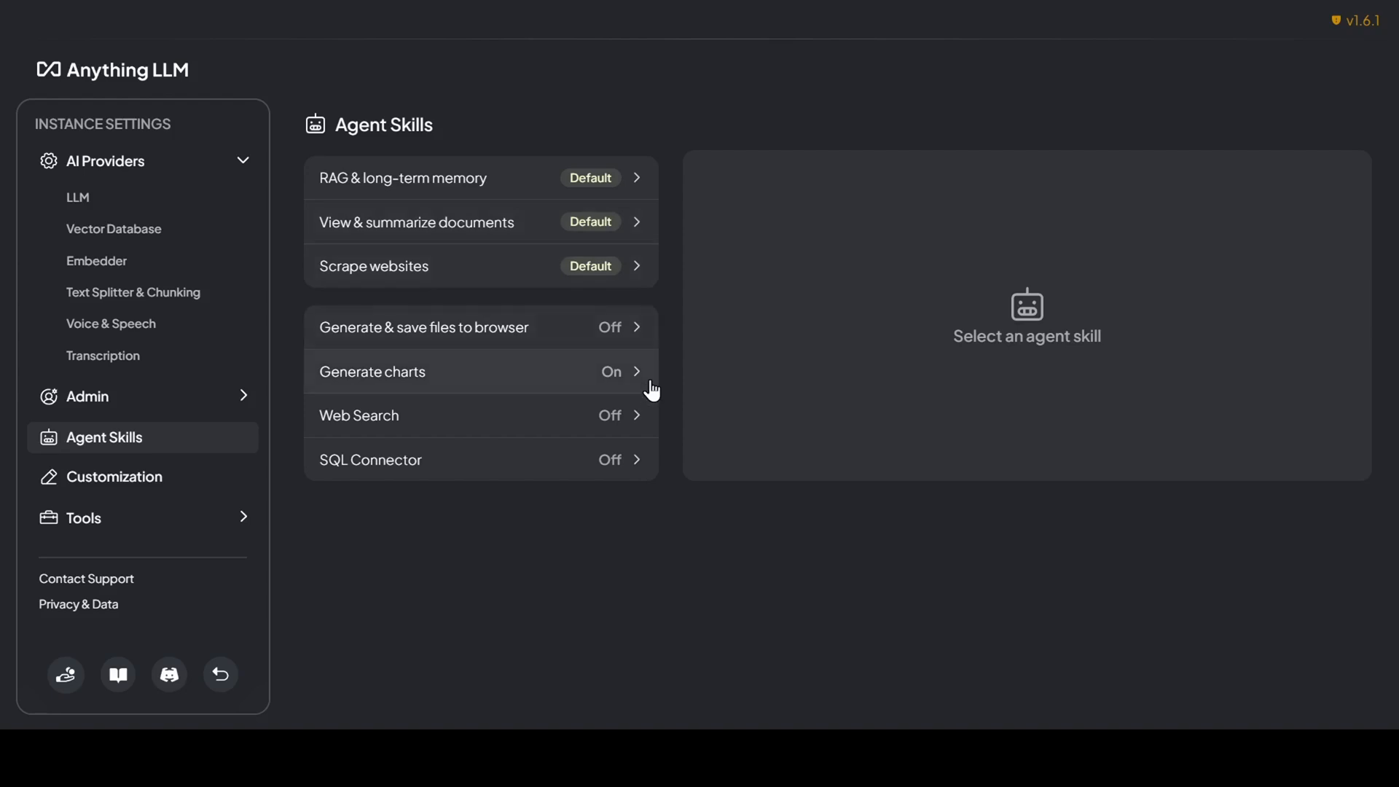
{"action": "mouse_move", "coordinate": [652, 461]}
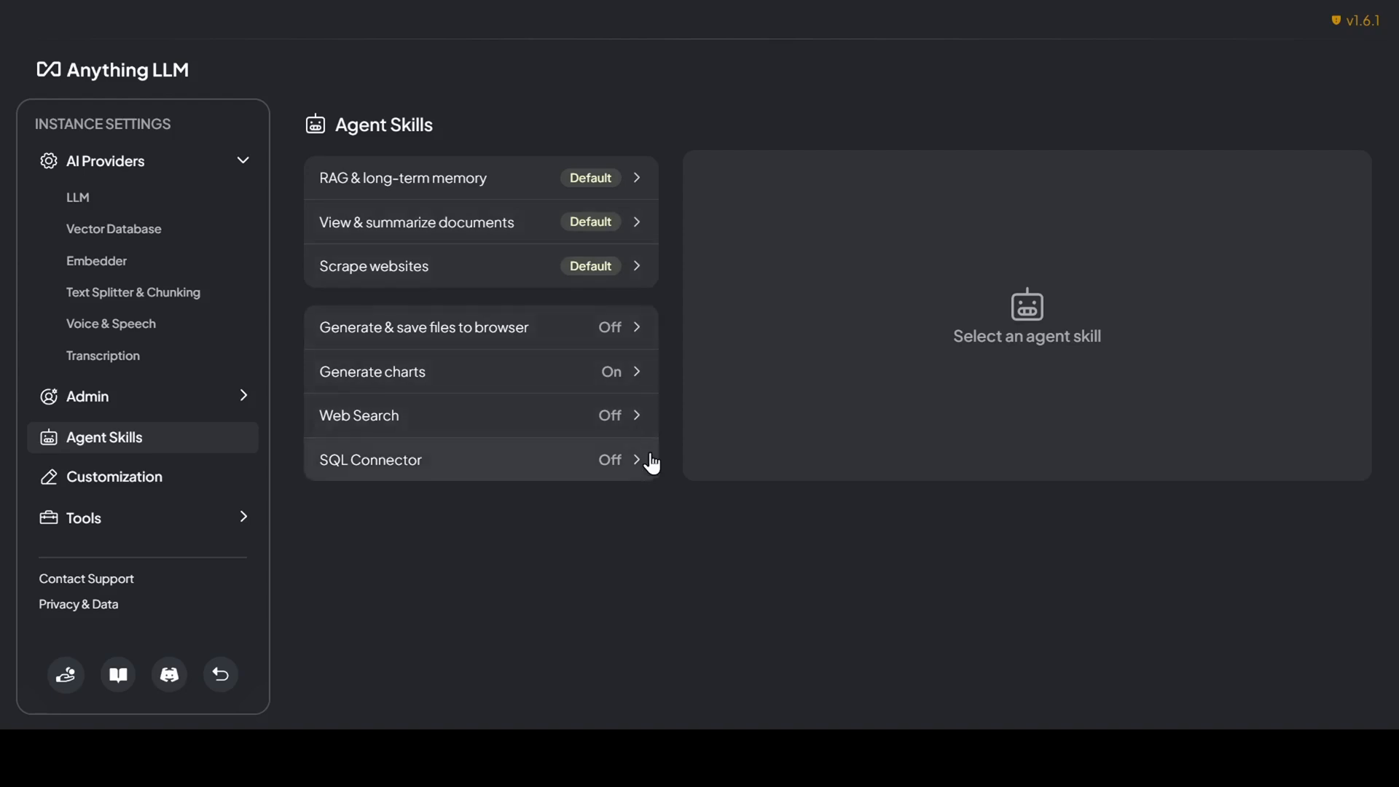
{"action": "mouse_move", "coordinate": [711, 544]}
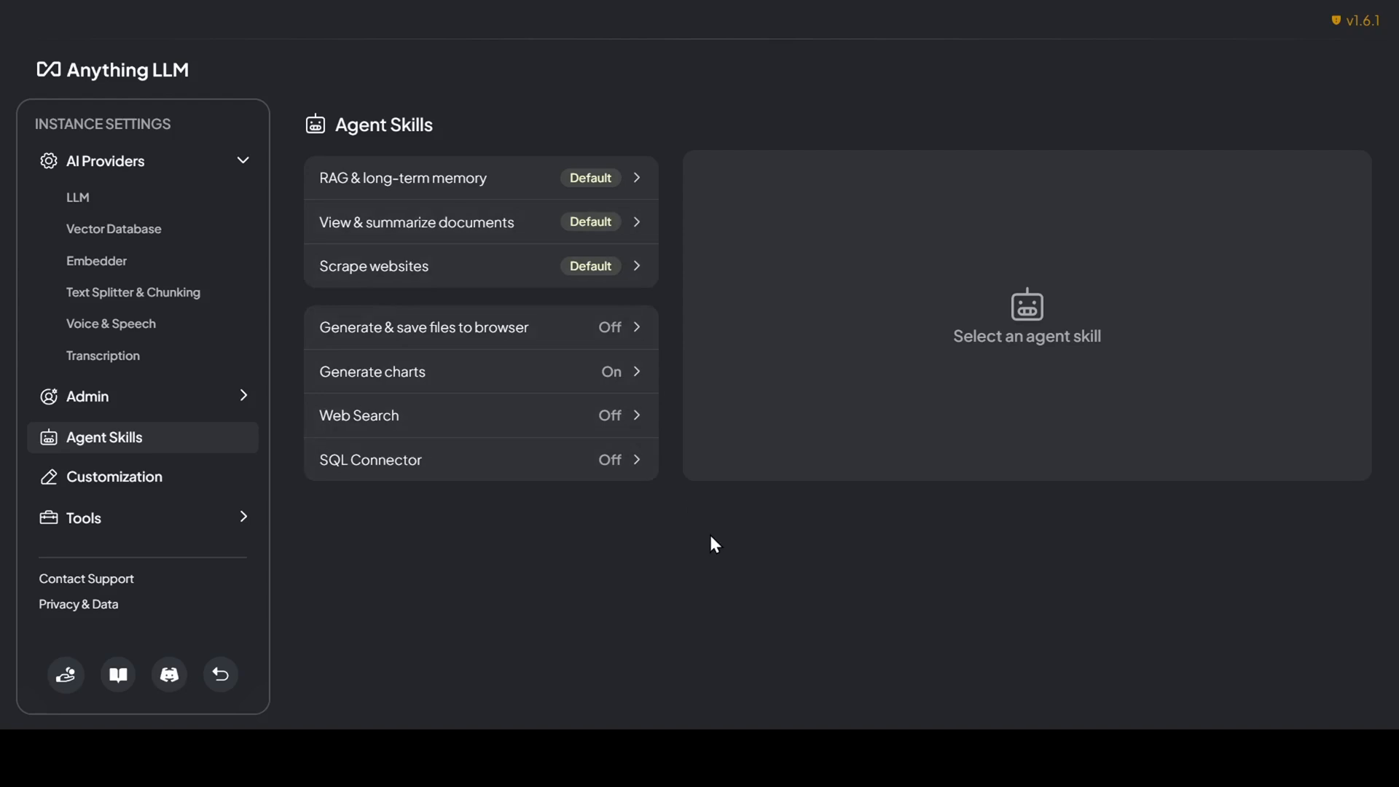
{"action": "mouse_move", "coordinate": [736, 564]}
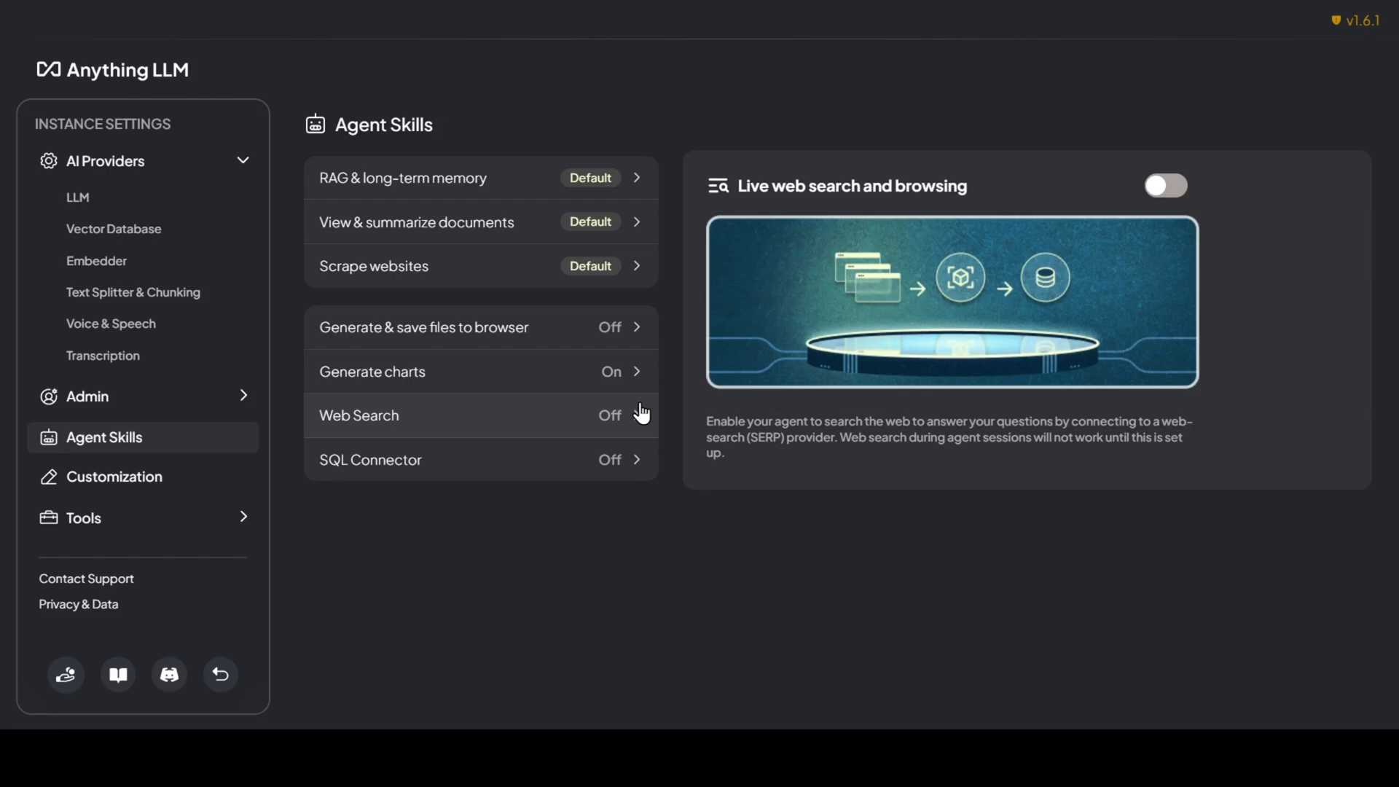
Step: Open the Web Search skill's settings panel showing Google Search Engine ID and key fields
{"action": "left_click", "coordinate": [1164, 186]}
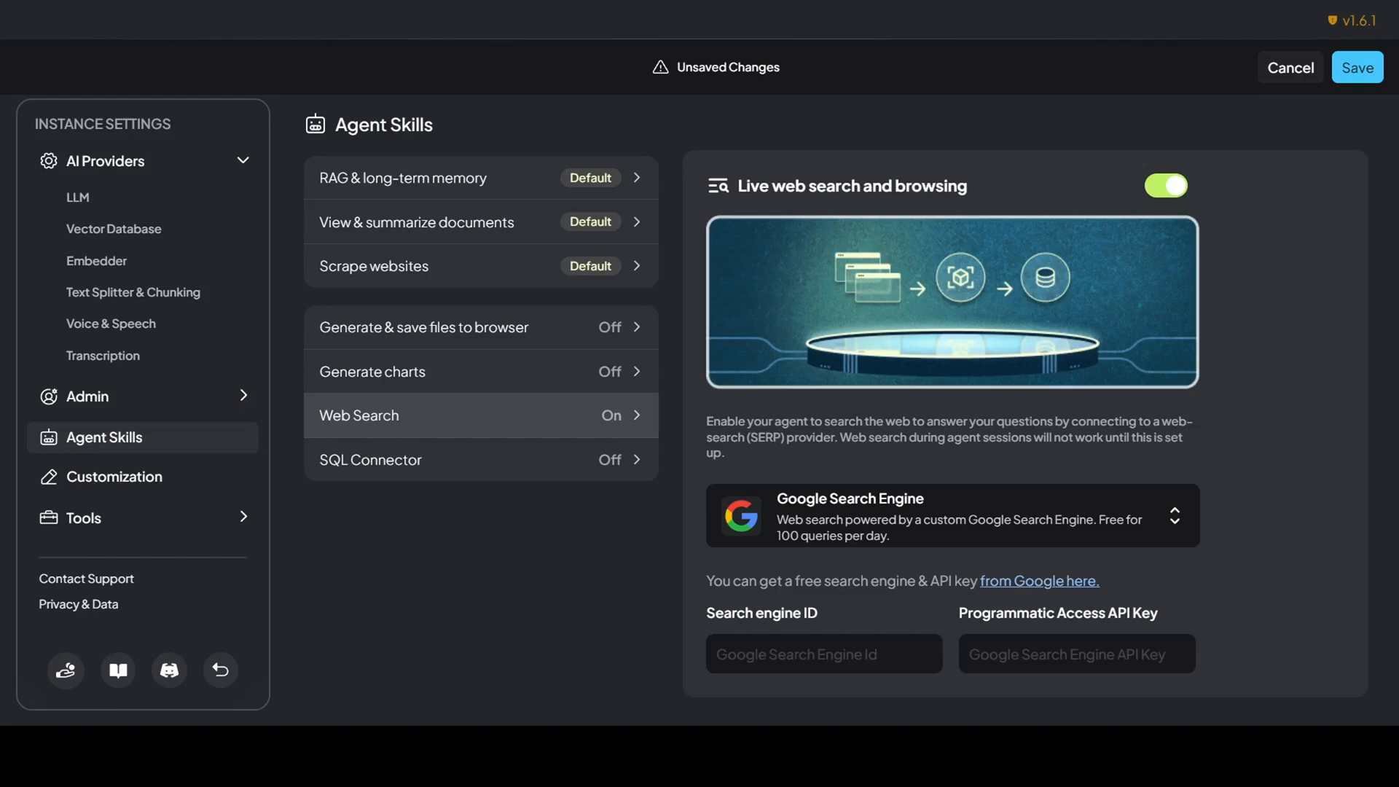
Step: Pick Google Search Engine as the web search provider and follow Google's free-engine link
{"action": "left_click", "coordinate": [950, 515]}
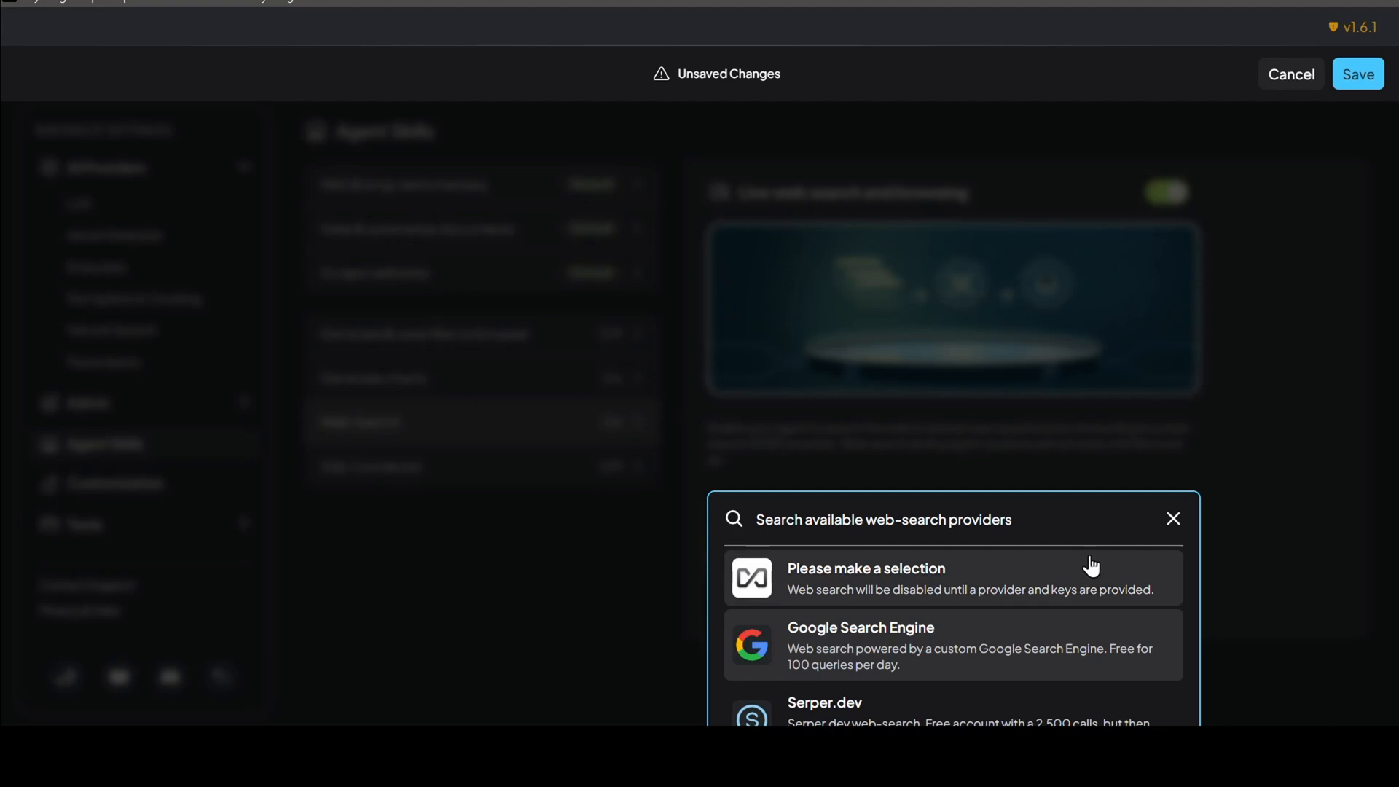
{"action": "scroll", "scroll_direction": "down", "scroll_amount": 3}
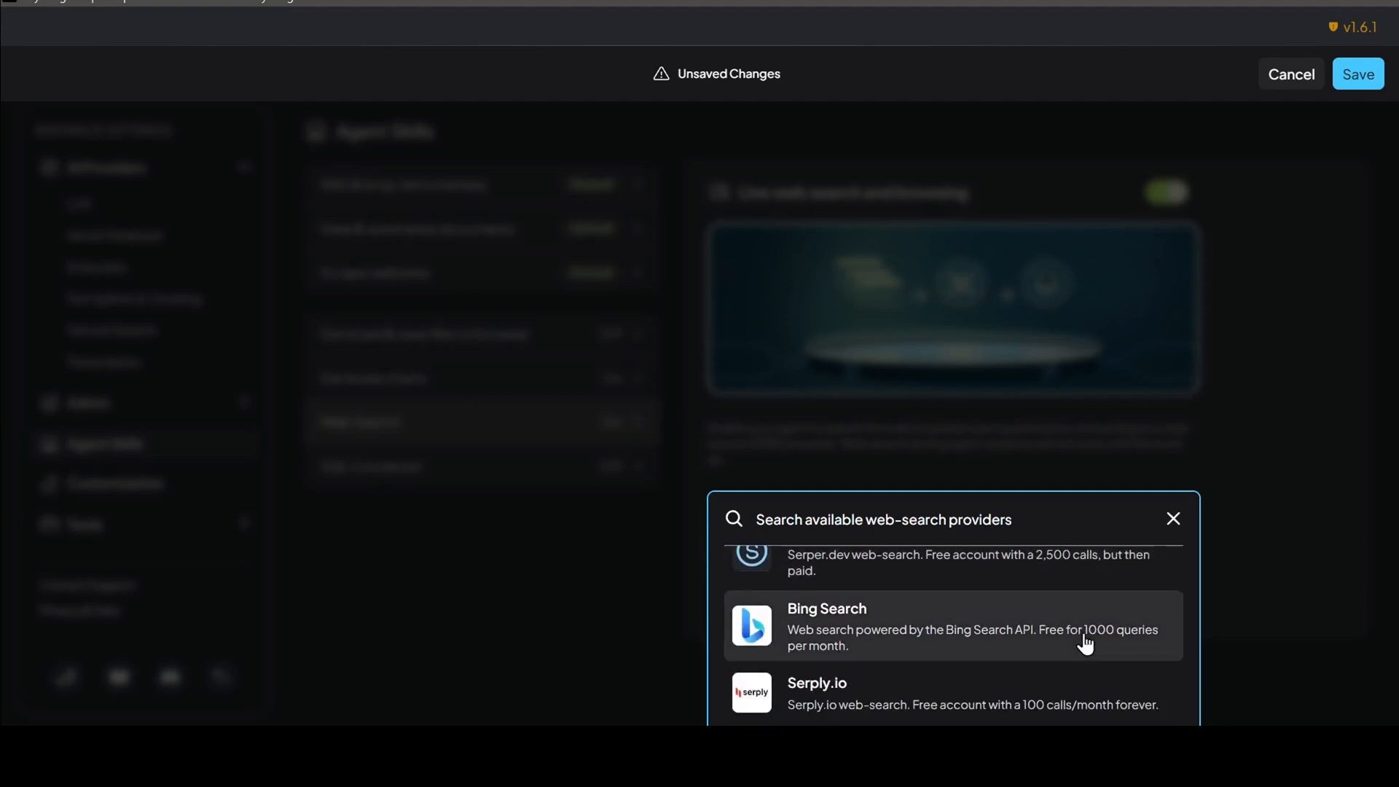
{"action": "scroll", "scroll_direction": "up", "scroll_amount": 3}
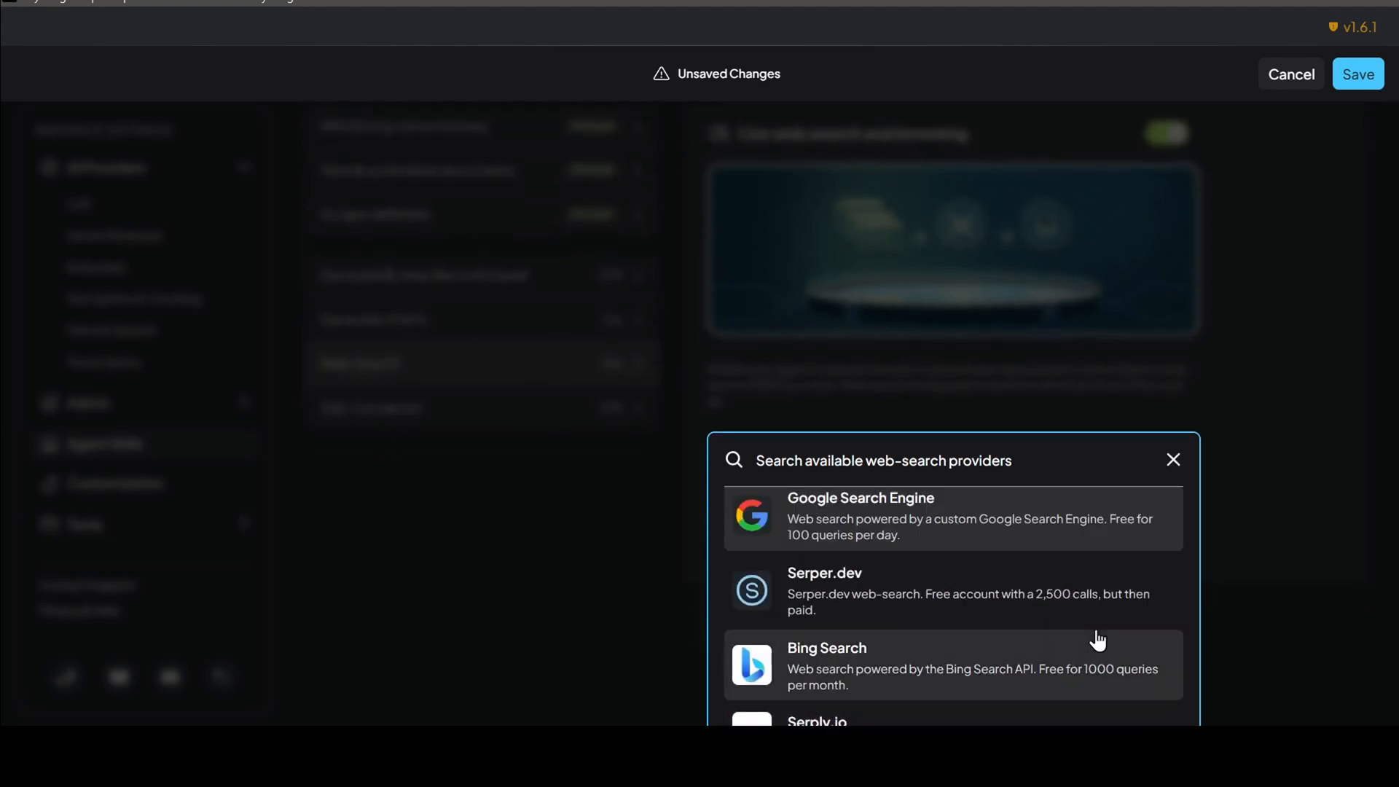
{"action": "scroll", "scroll_direction": "down", "scroll_amount": 3}
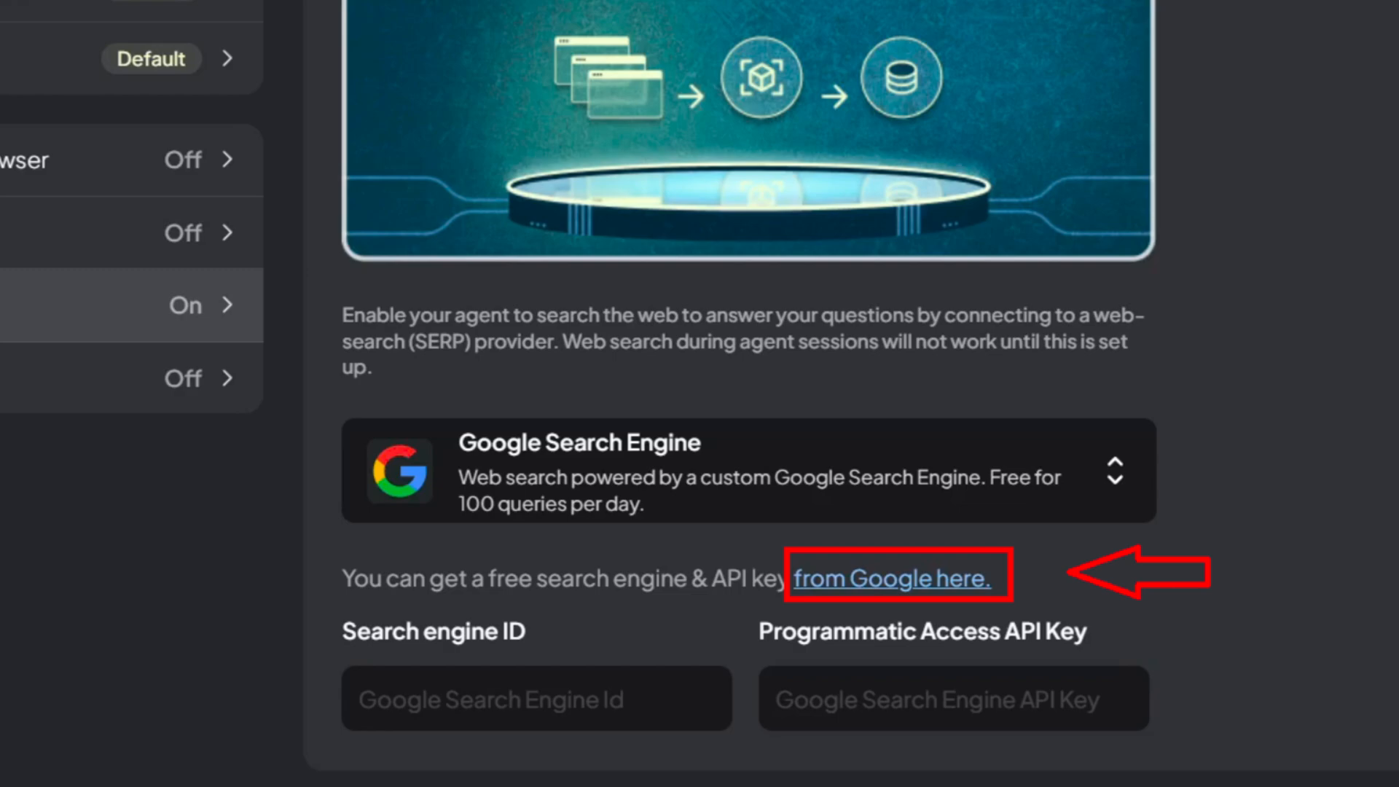
{"action": "left_click", "coordinate": [897, 578]}
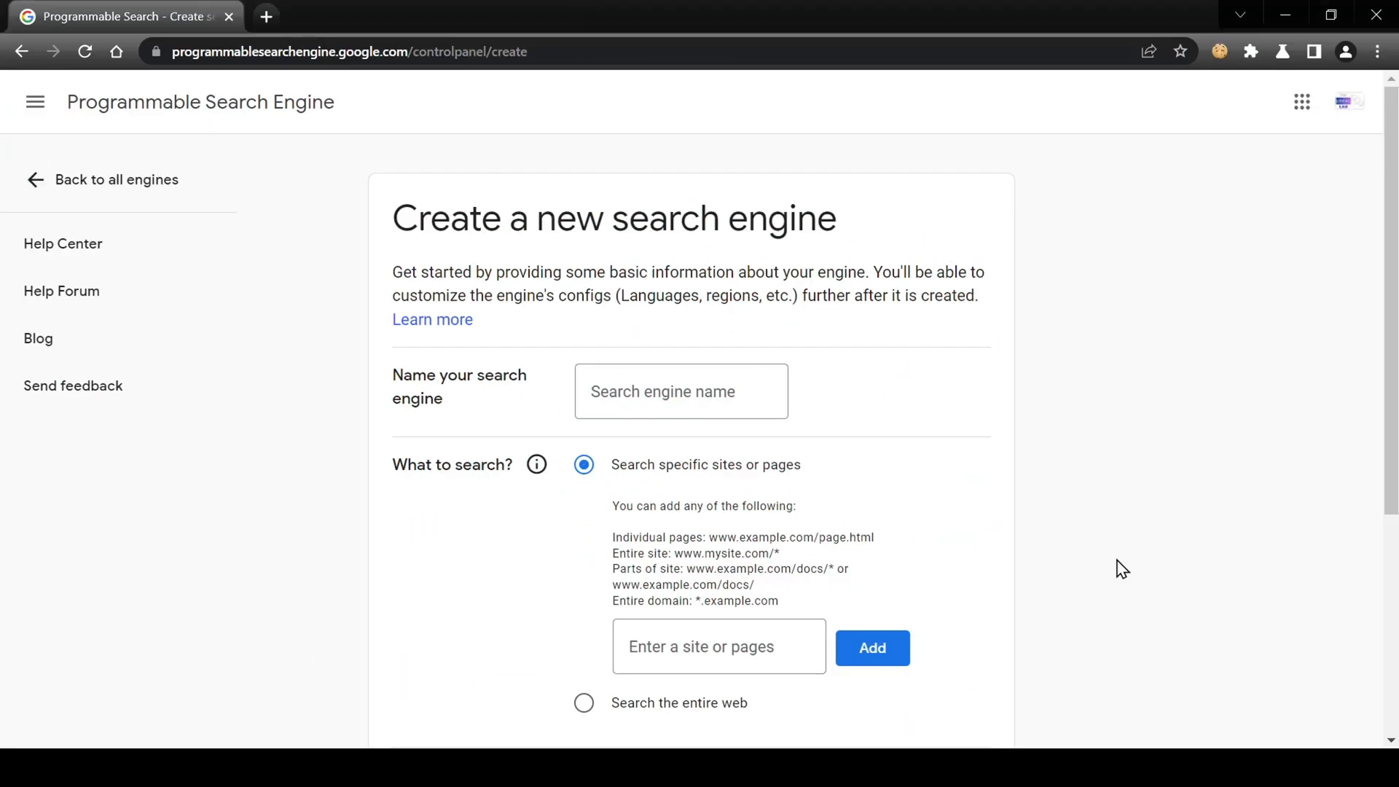
Step: Create search engine 'anythingllm' searching the entire web with image search on, and view its overview
{"action": "left_click", "coordinate": [680, 390]}
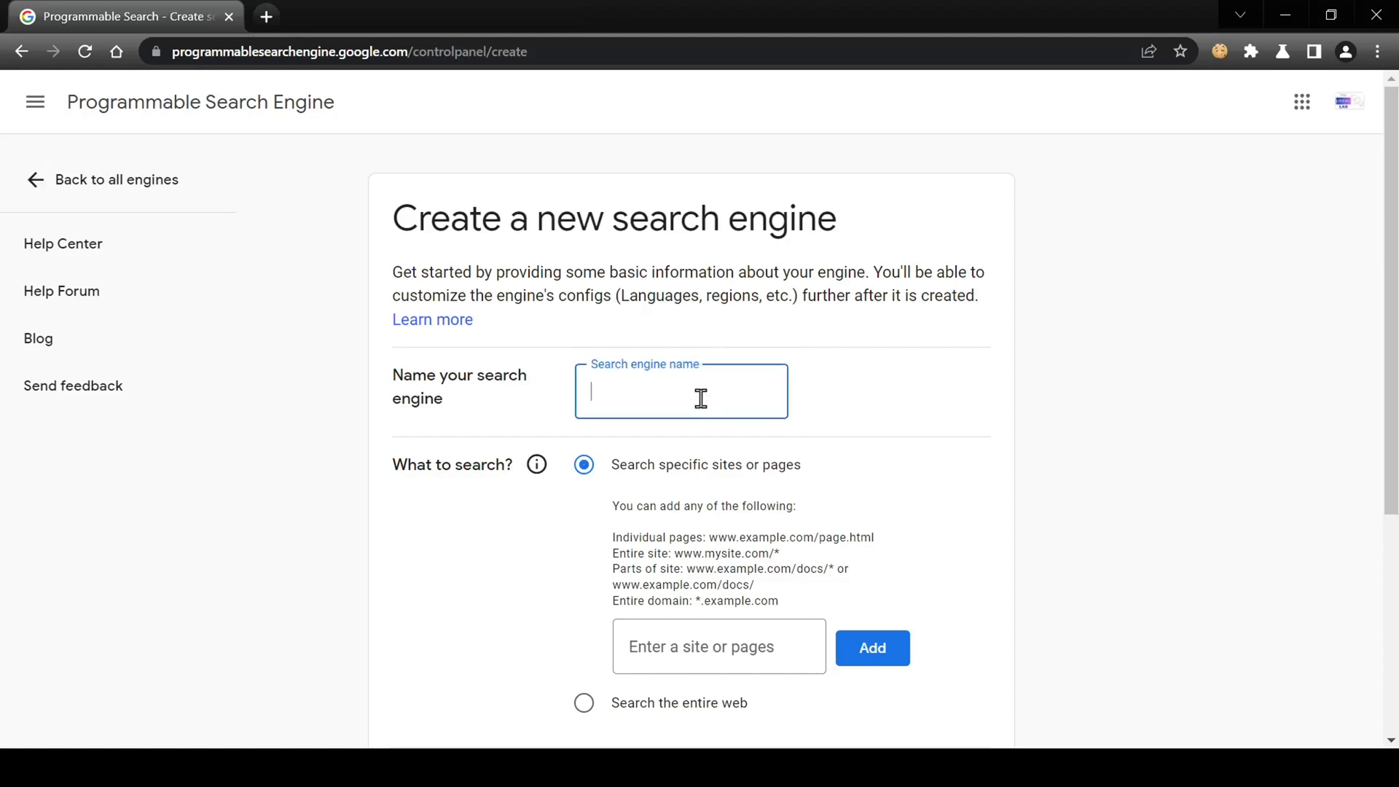
{"action": "type", "text": "anything"}
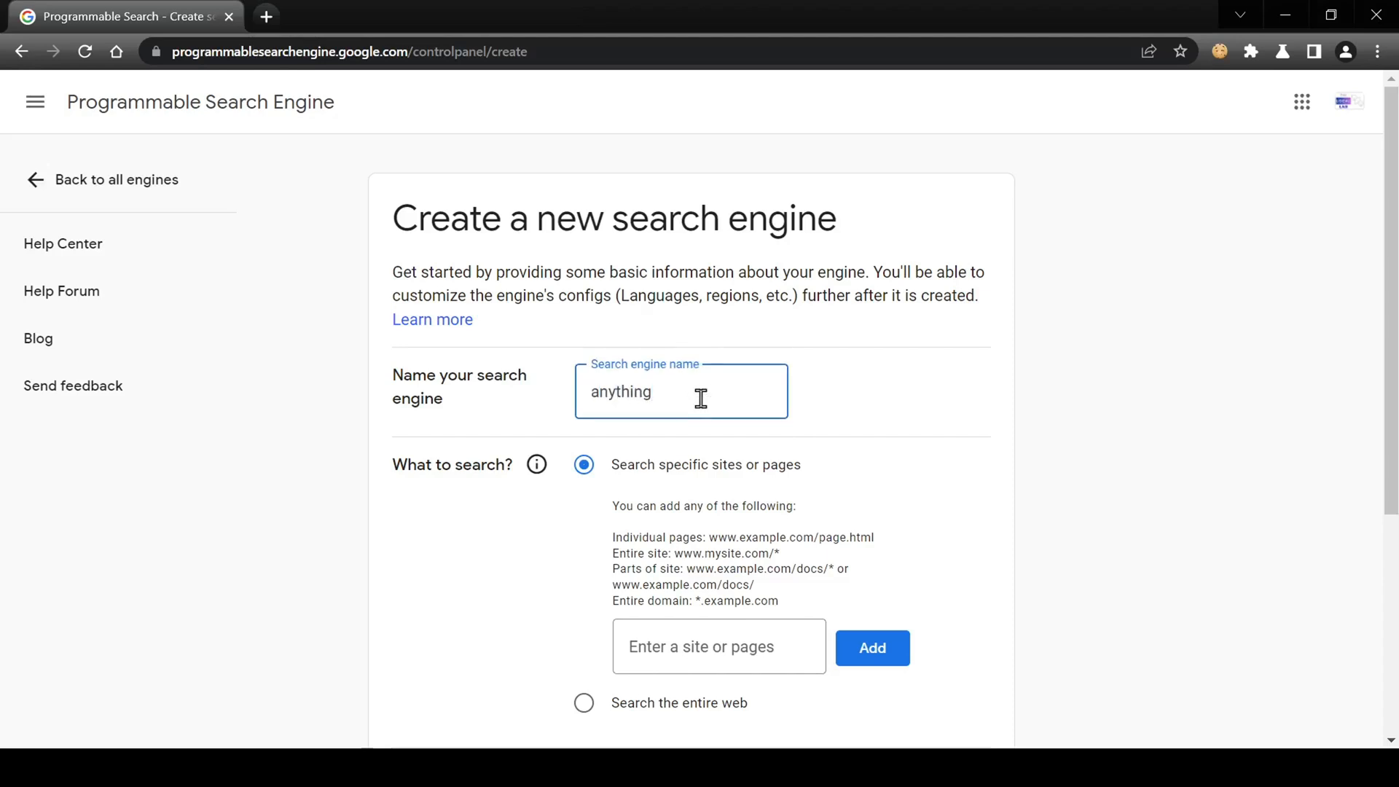
{"action": "type", "text": "llm"}
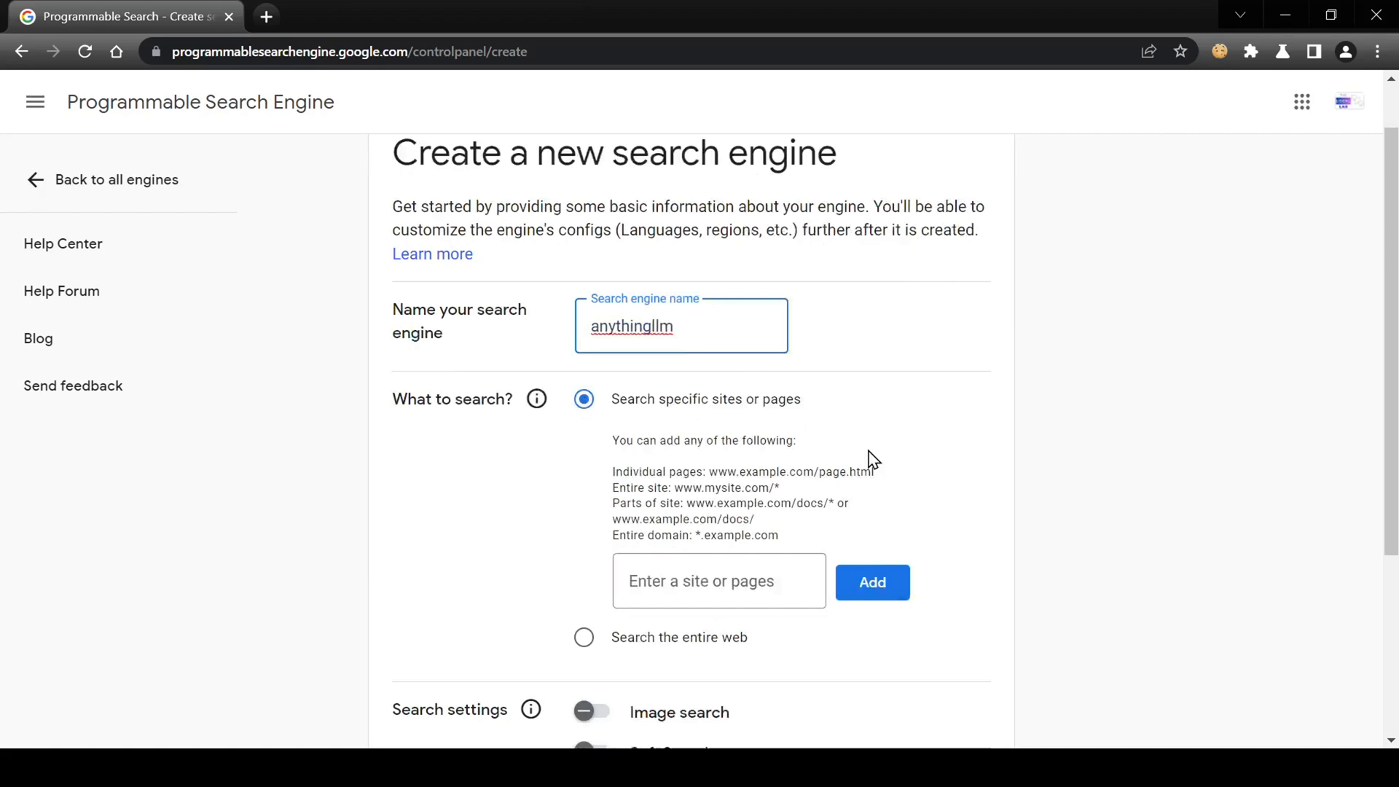
{"action": "left_click", "coordinate": [583, 603]}
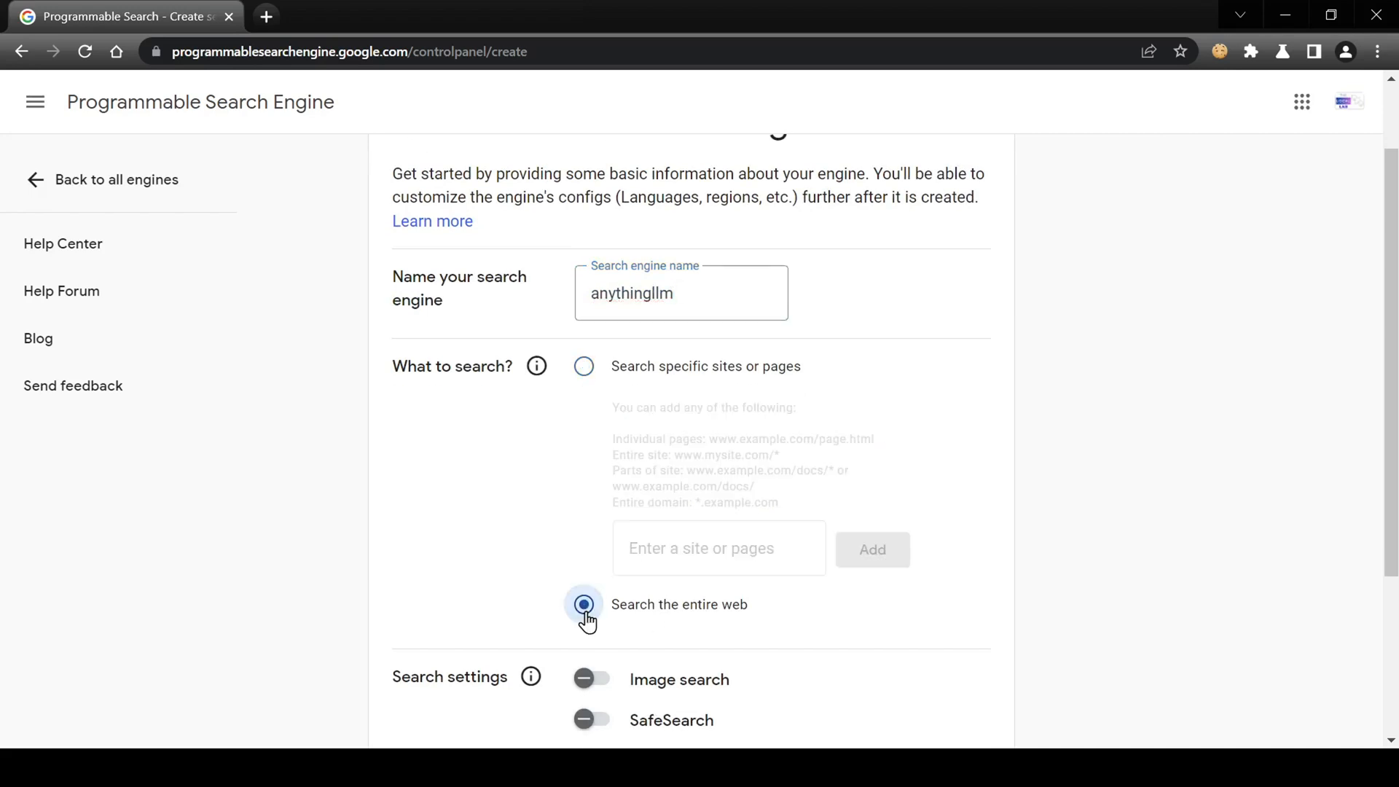
{"action": "scroll", "scroll_direction": "down", "scroll_amount": 3}
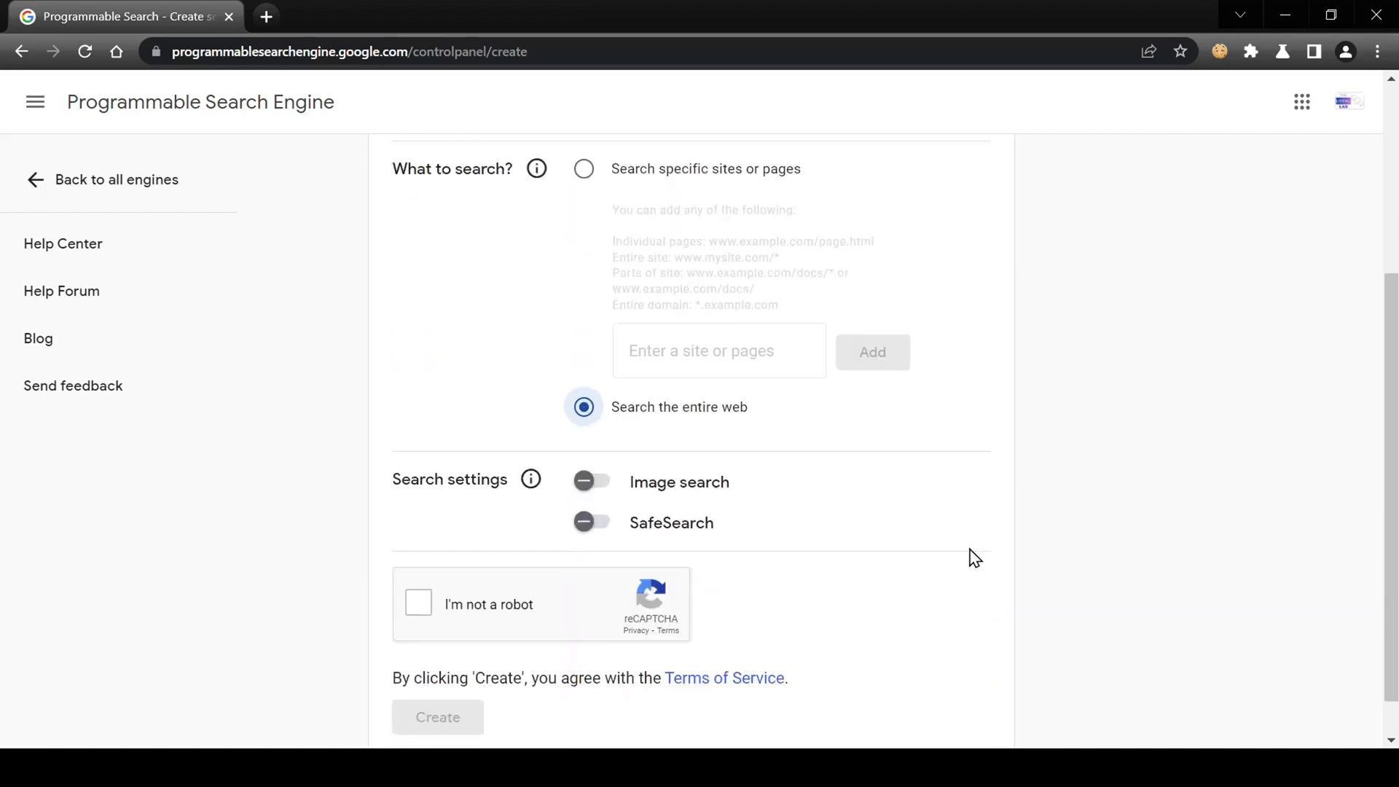
{"action": "left_click", "coordinate": [589, 481]}
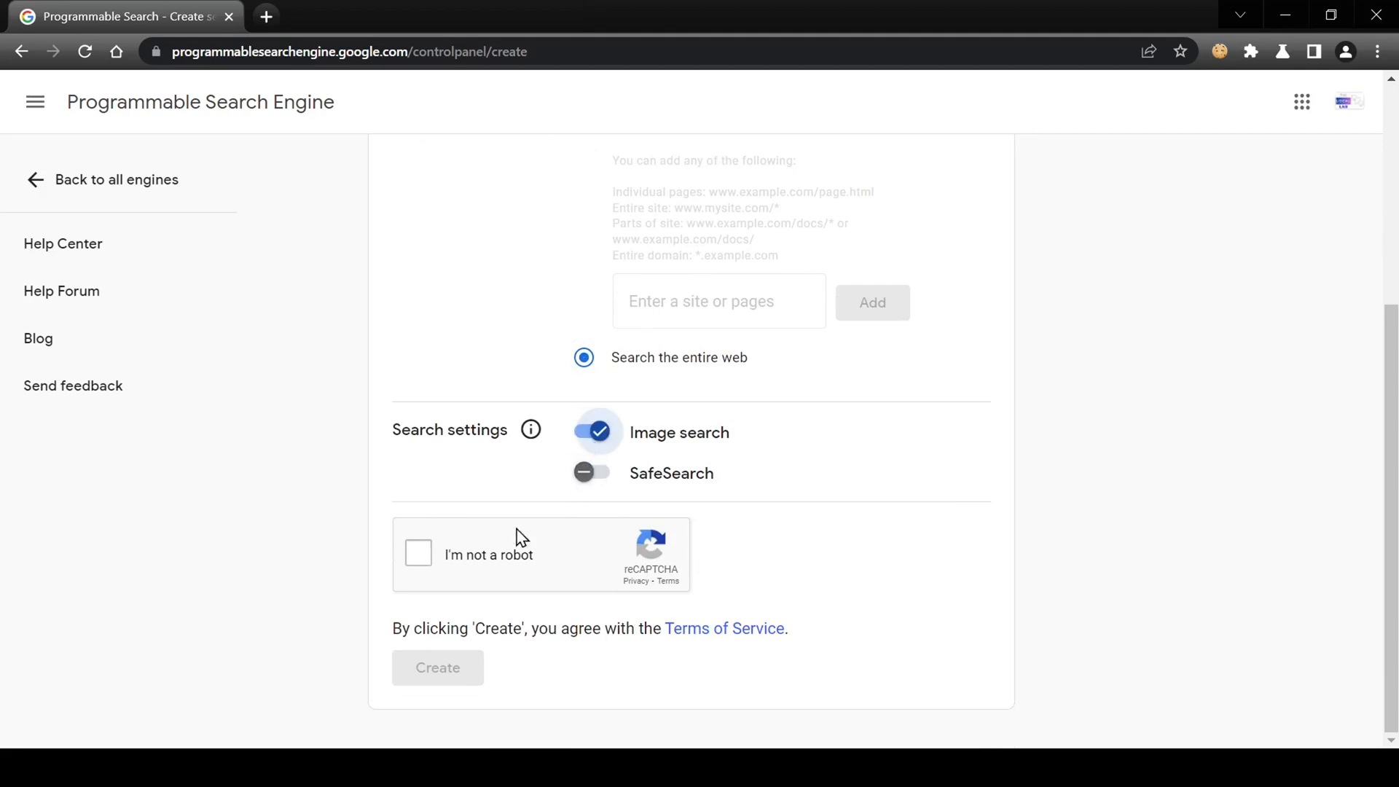
{"action": "left_click", "coordinate": [418, 553]}
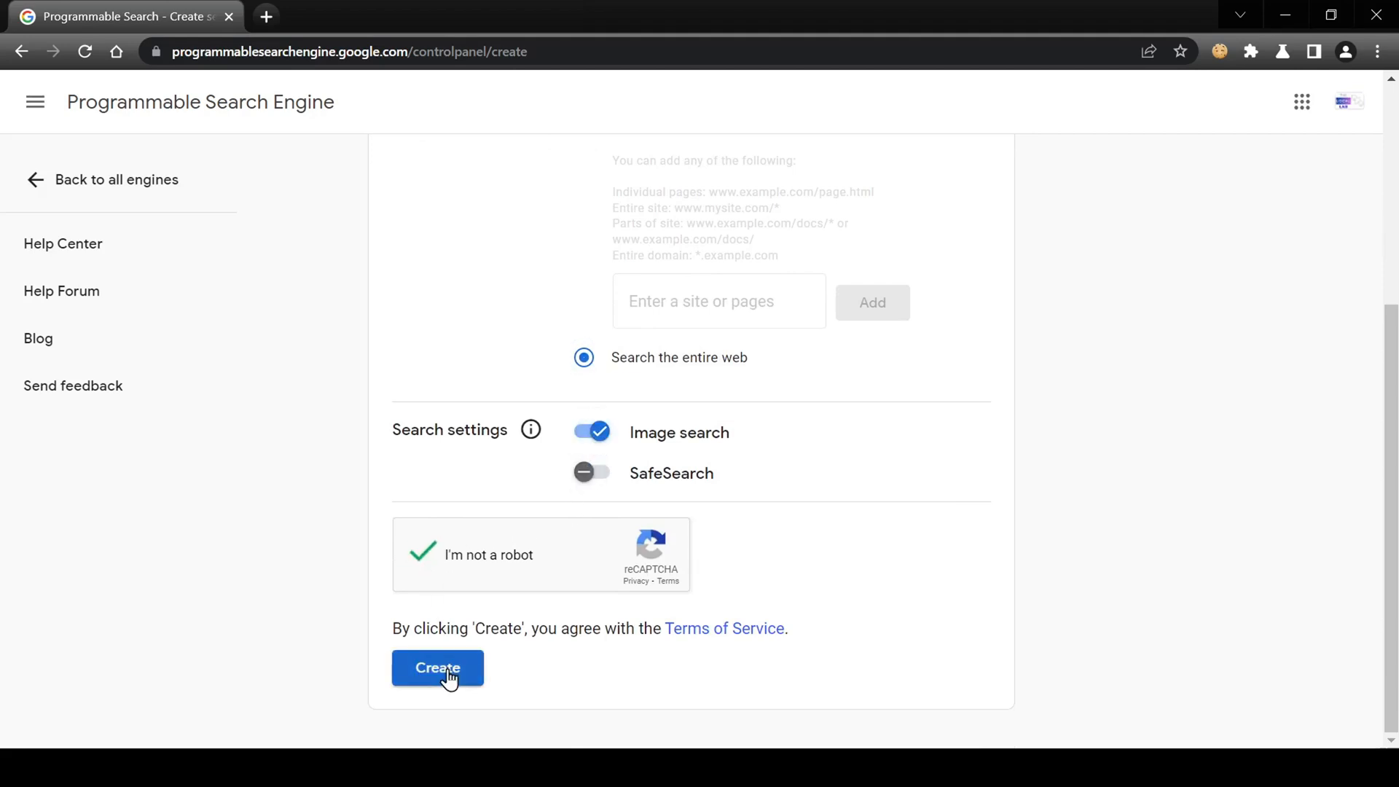
{"action": "left_click", "coordinate": [437, 668]}
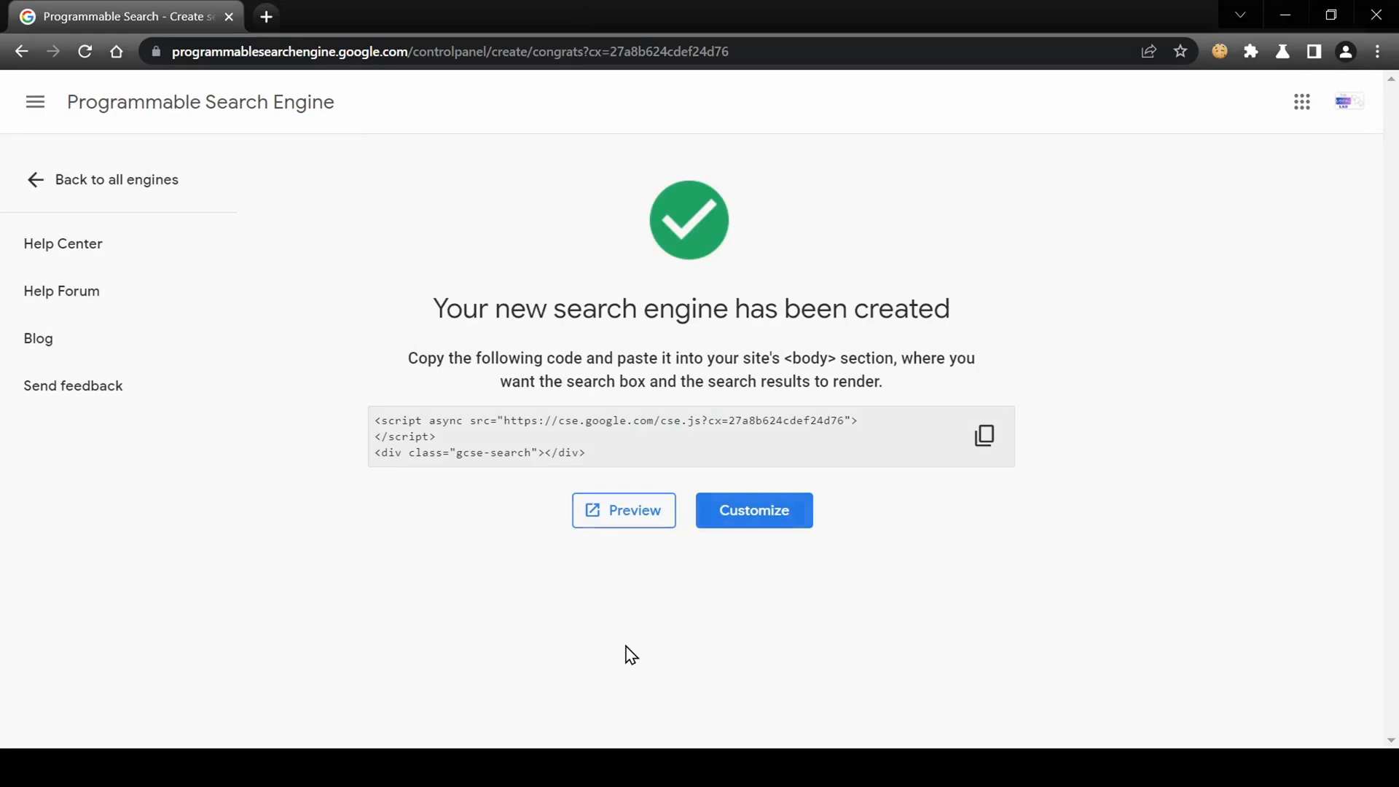
{"action": "left_click", "coordinate": [752, 510]}
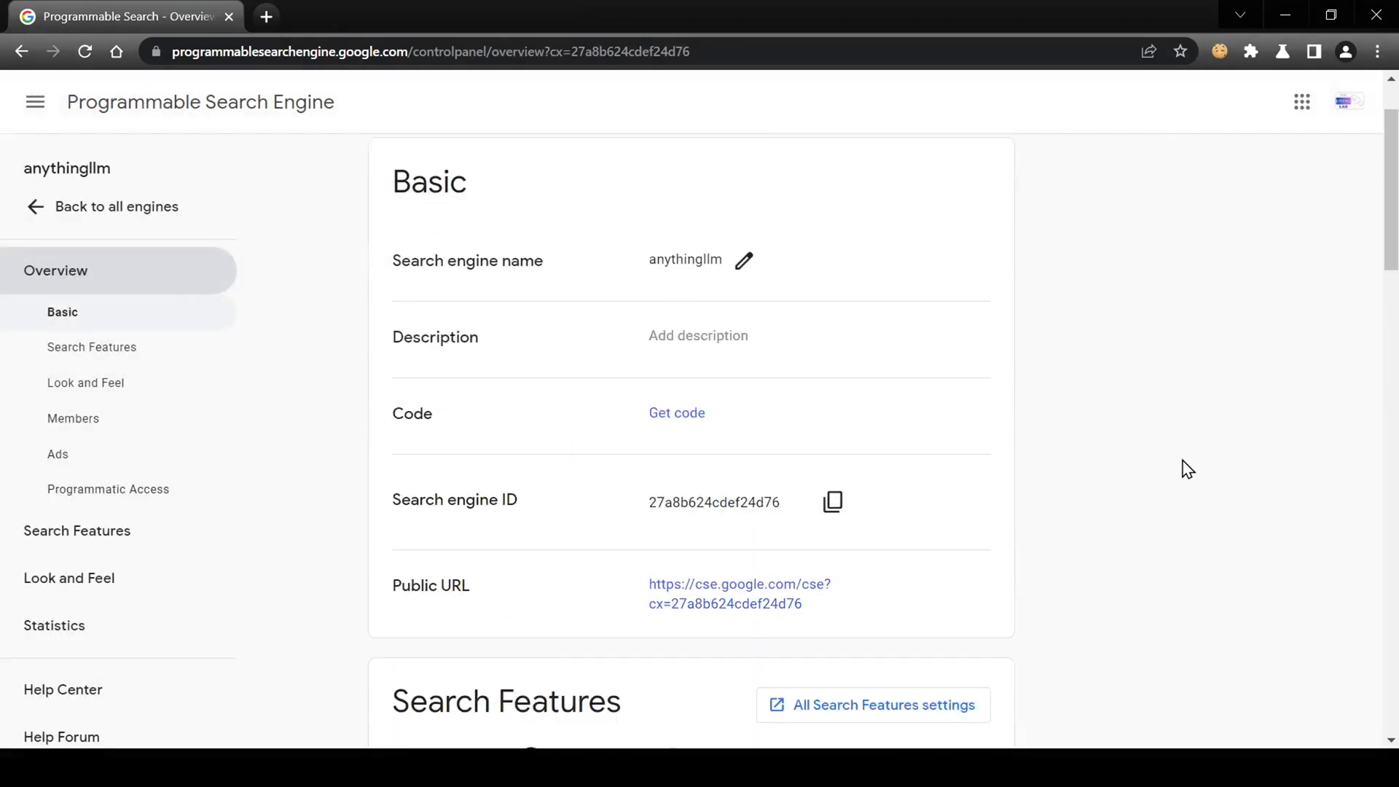
{"action": "mouse_move", "coordinate": [830, 501]}
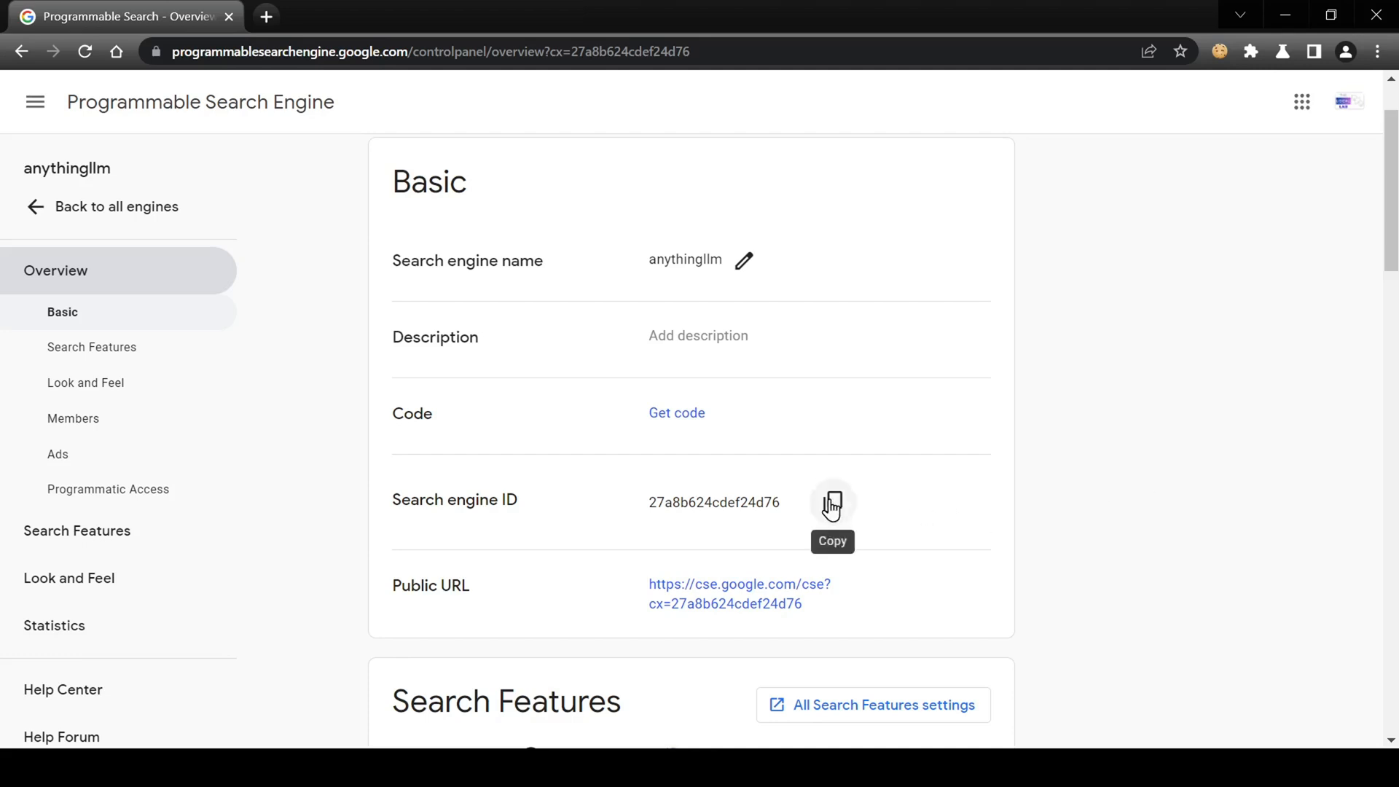
Step: Copy the anythingllm engine ID and open the Custom Search JSON API getting-started docs
{"action": "left_click", "coordinate": [831, 503]}
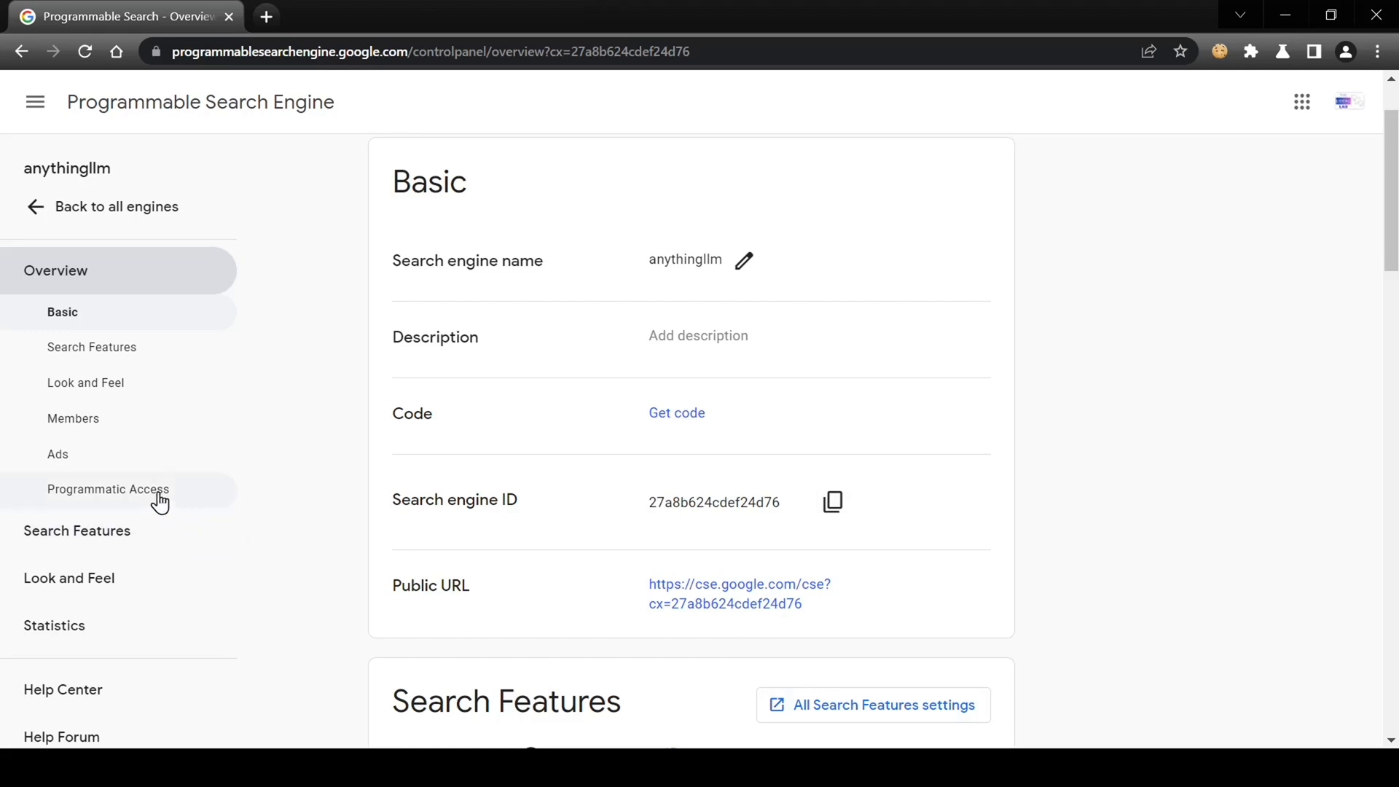
{"action": "left_click", "coordinate": [108, 488]}
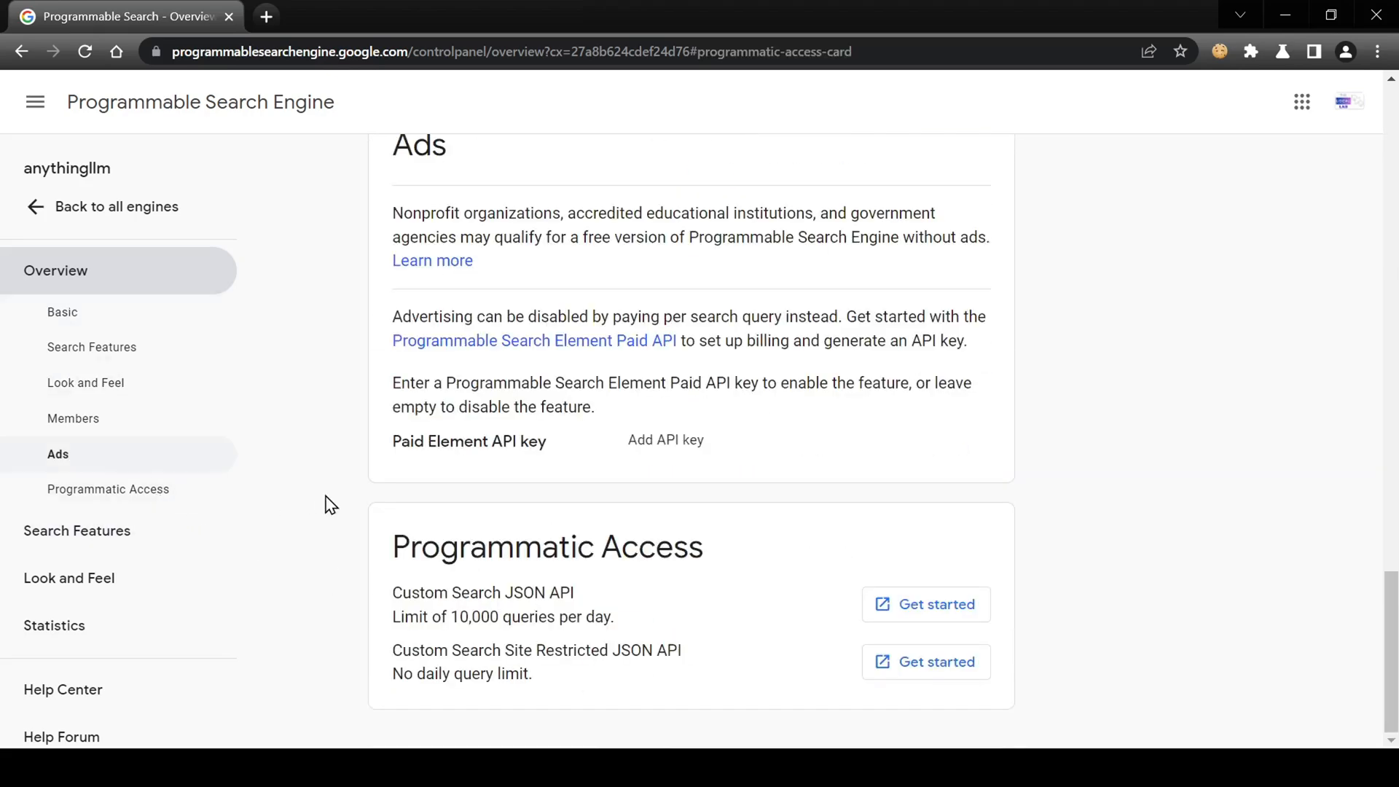
{"action": "mouse_move", "coordinate": [797, 636]}
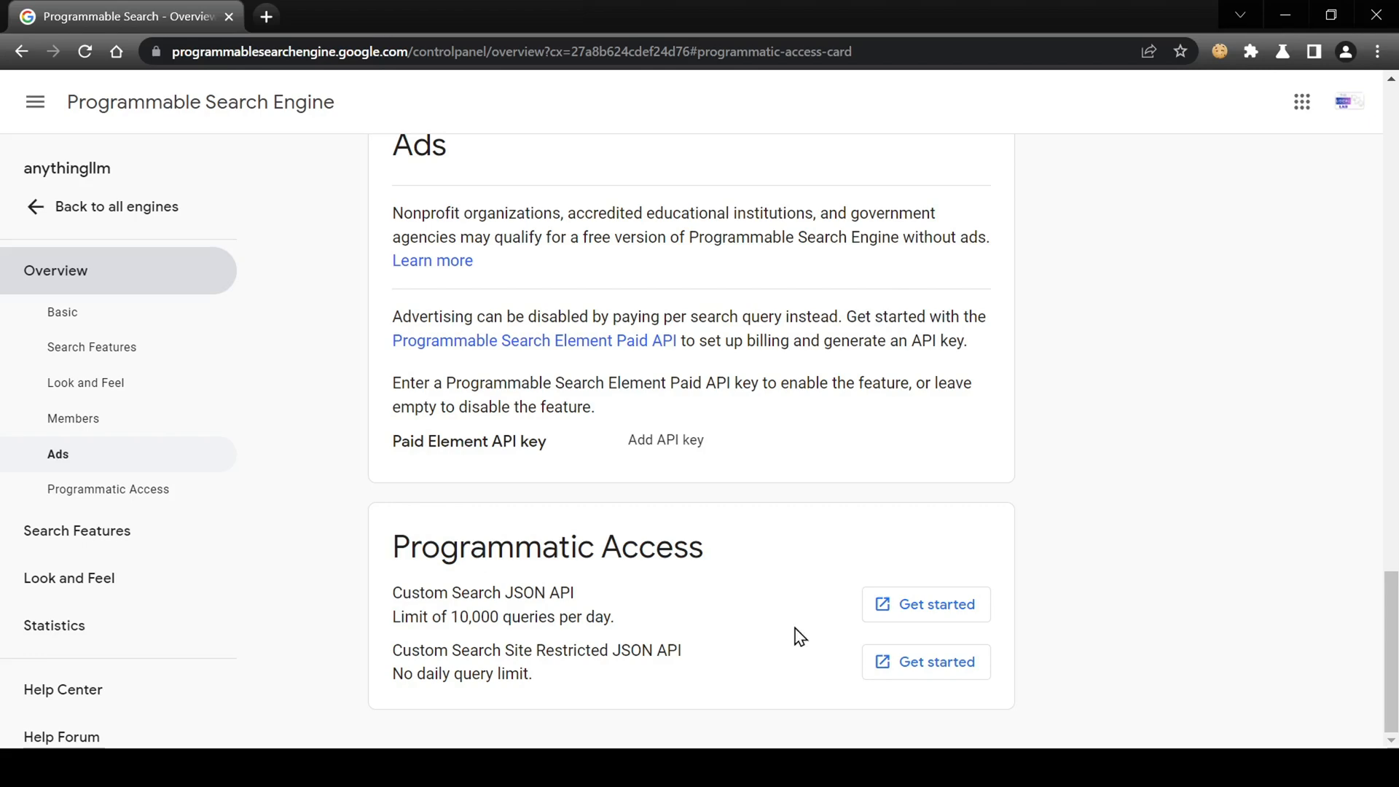
{"action": "left_click", "coordinate": [926, 604]}
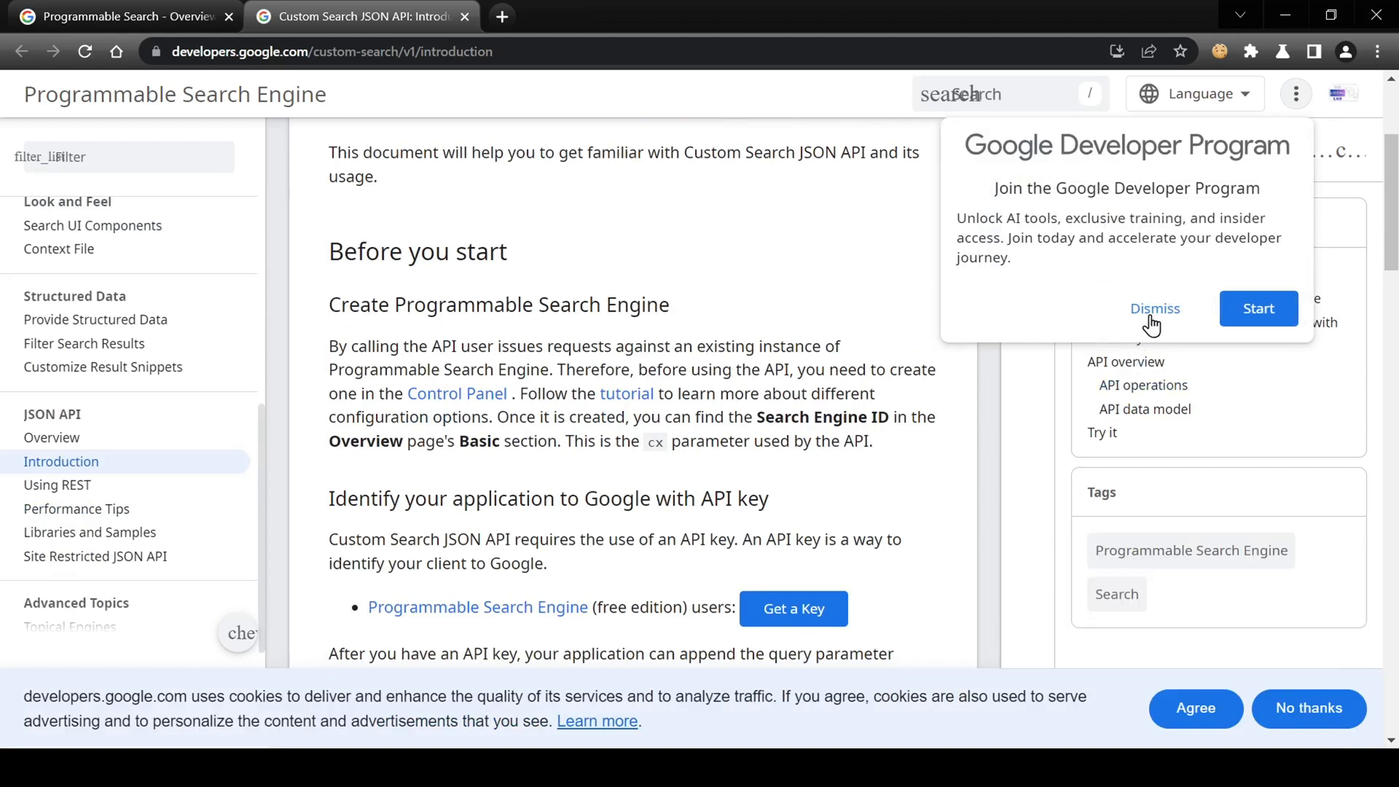
Step: Generate a Custom Search API key for the Agents project and reveal it
{"action": "left_click", "coordinate": [1154, 307]}
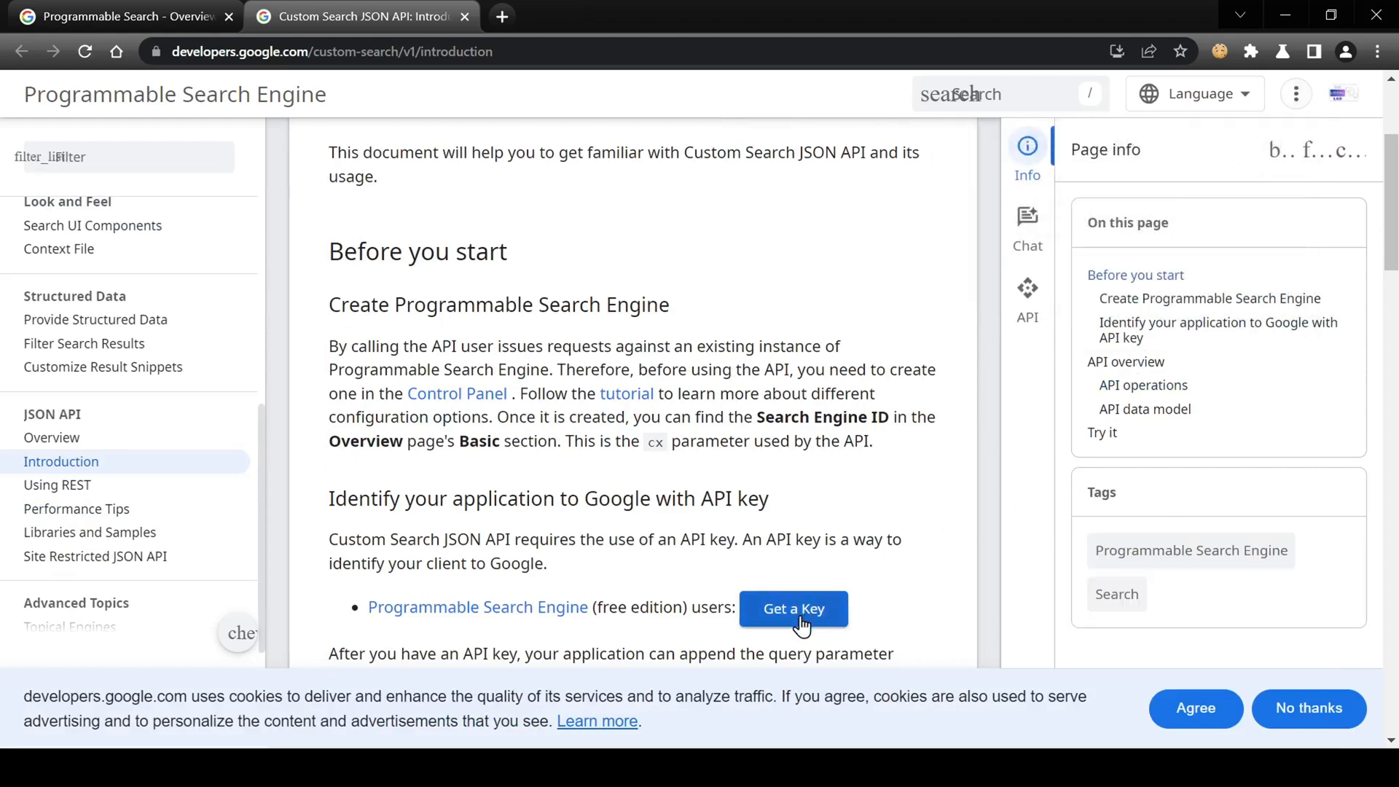
{"action": "left_click", "coordinate": [792, 608]}
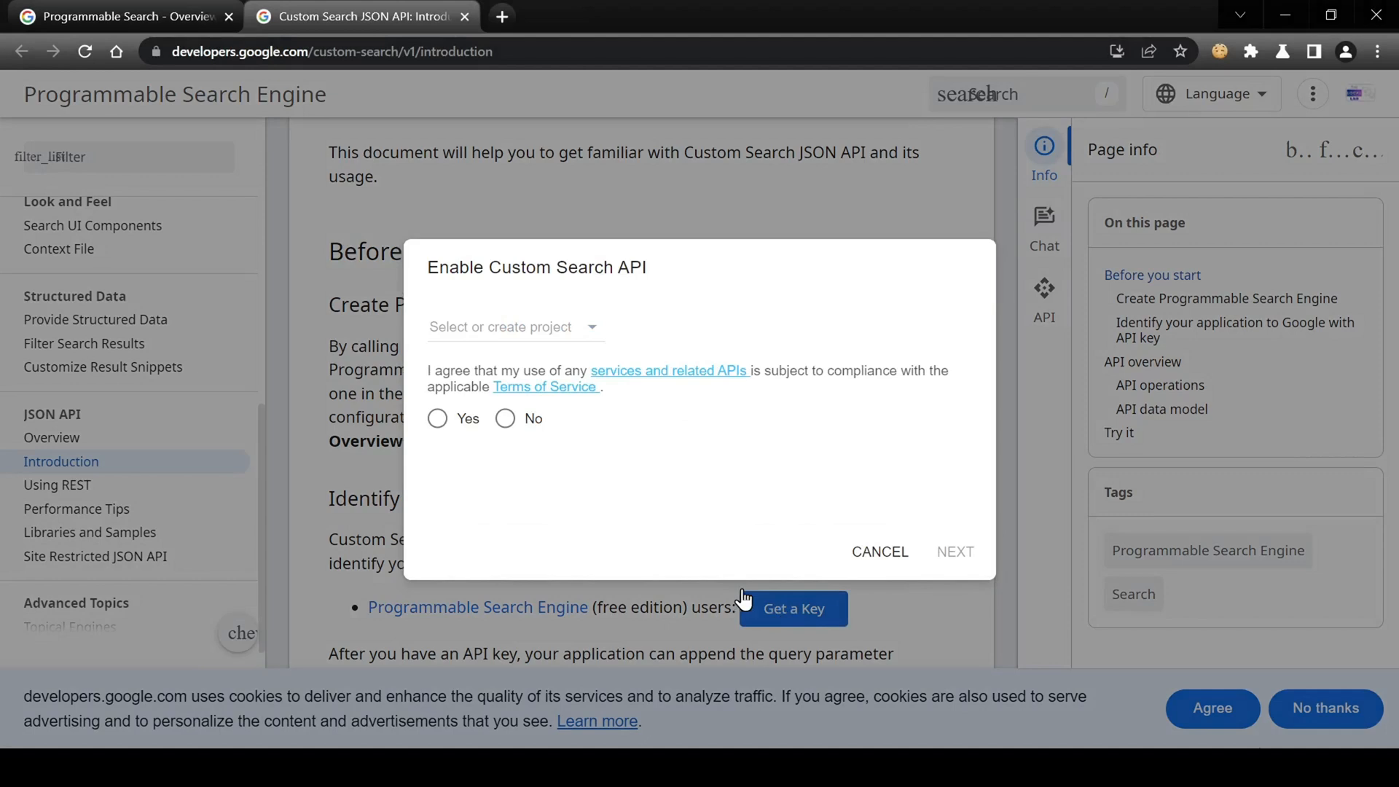
{"action": "left_click", "coordinate": [513, 326]}
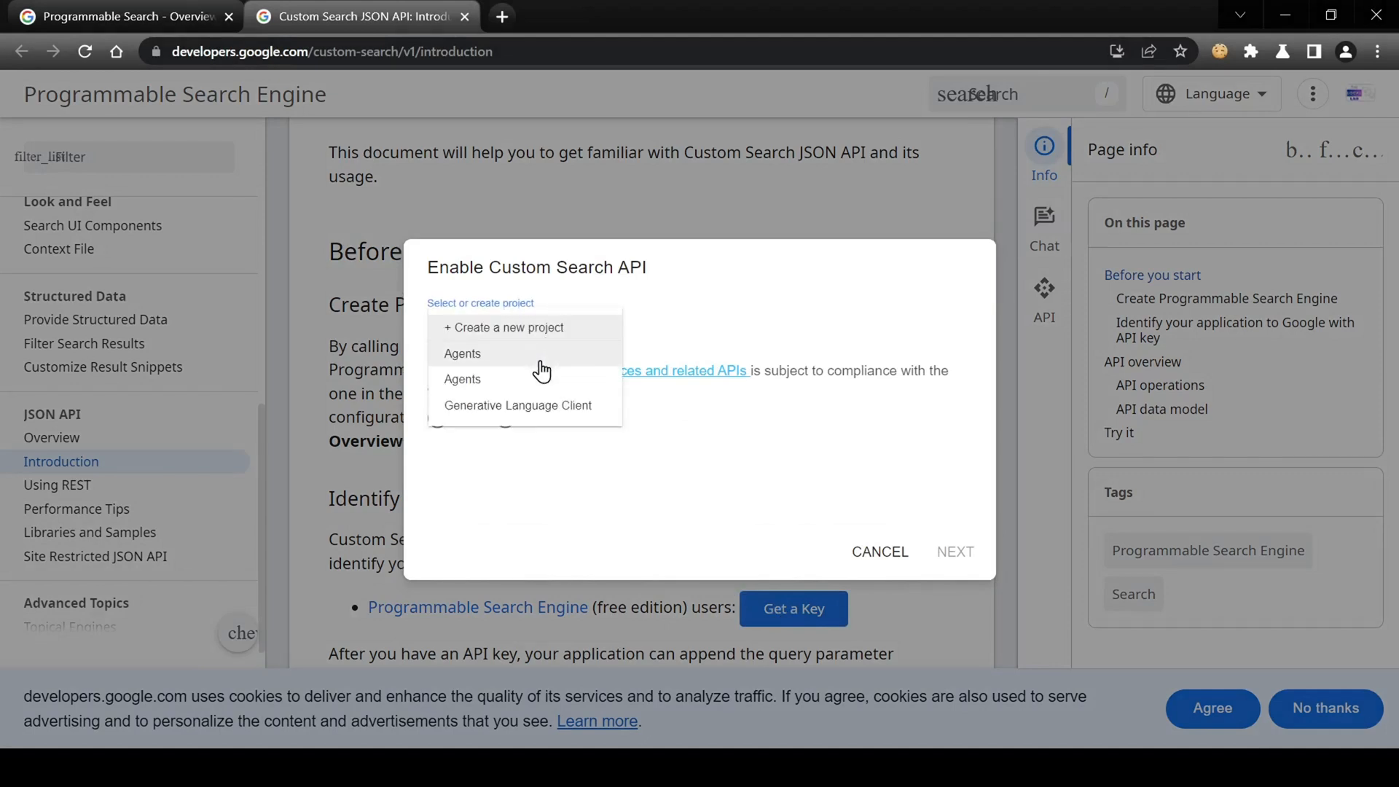
{"action": "left_click", "coordinate": [461, 353]}
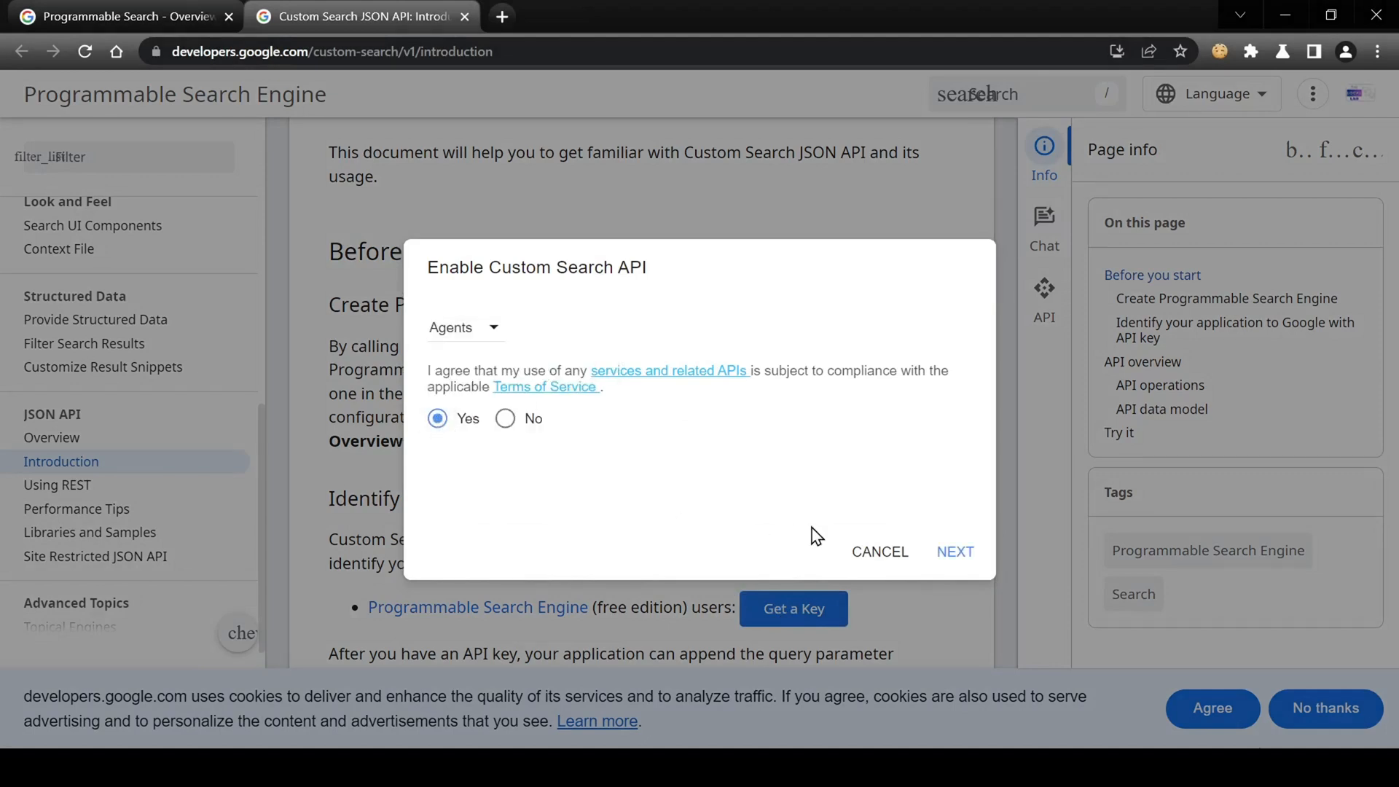
{"action": "left_click", "coordinate": [953, 551]}
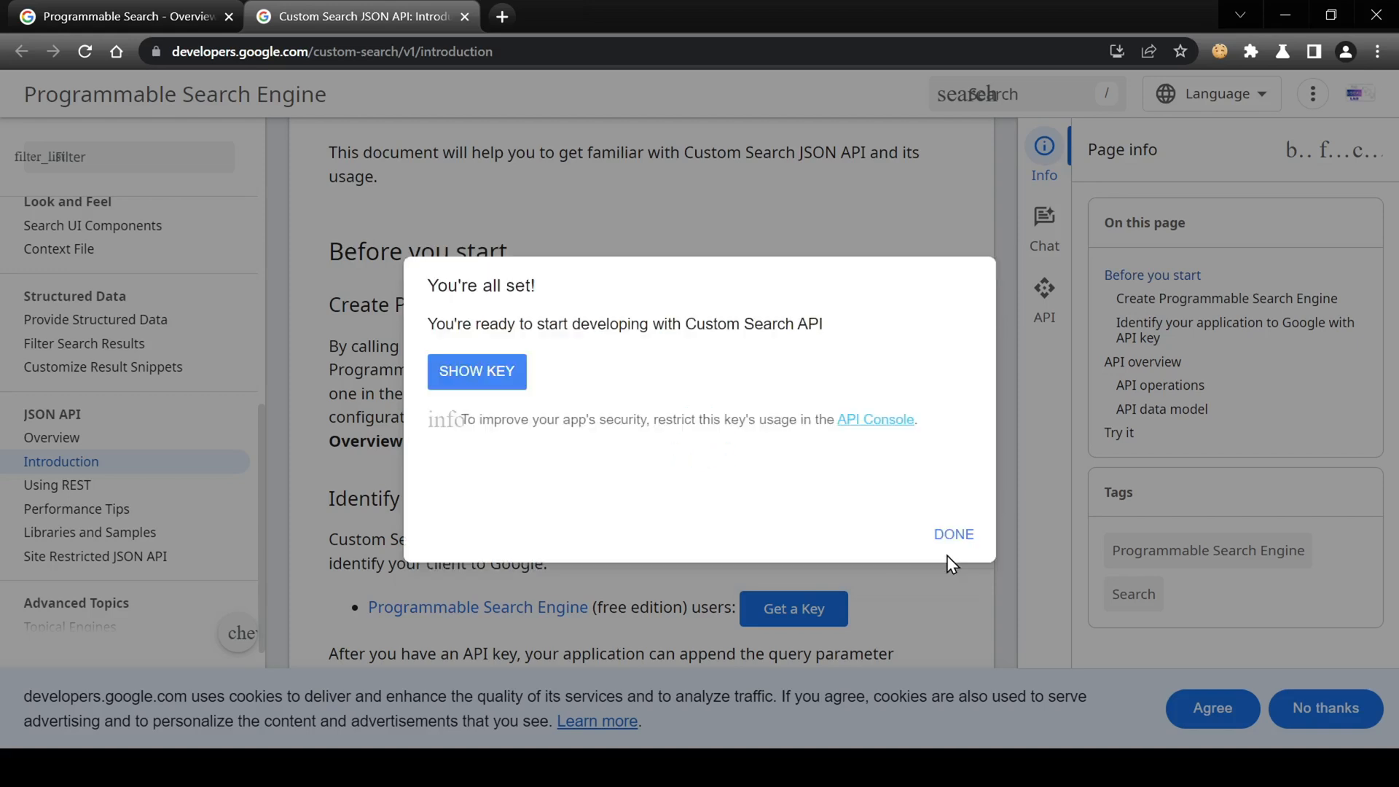
{"action": "mouse_move", "coordinate": [548, 408]}
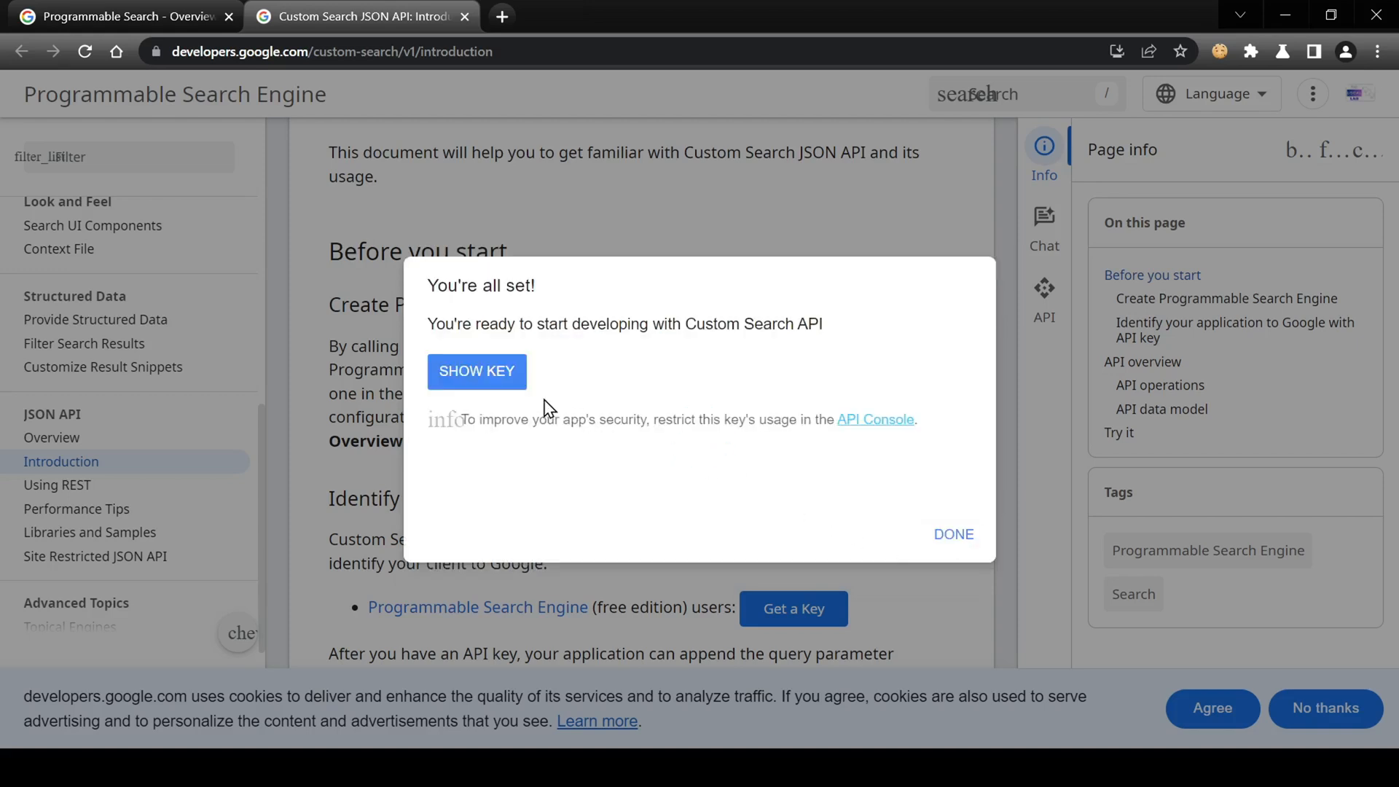
{"action": "mouse_move", "coordinate": [547, 424]}
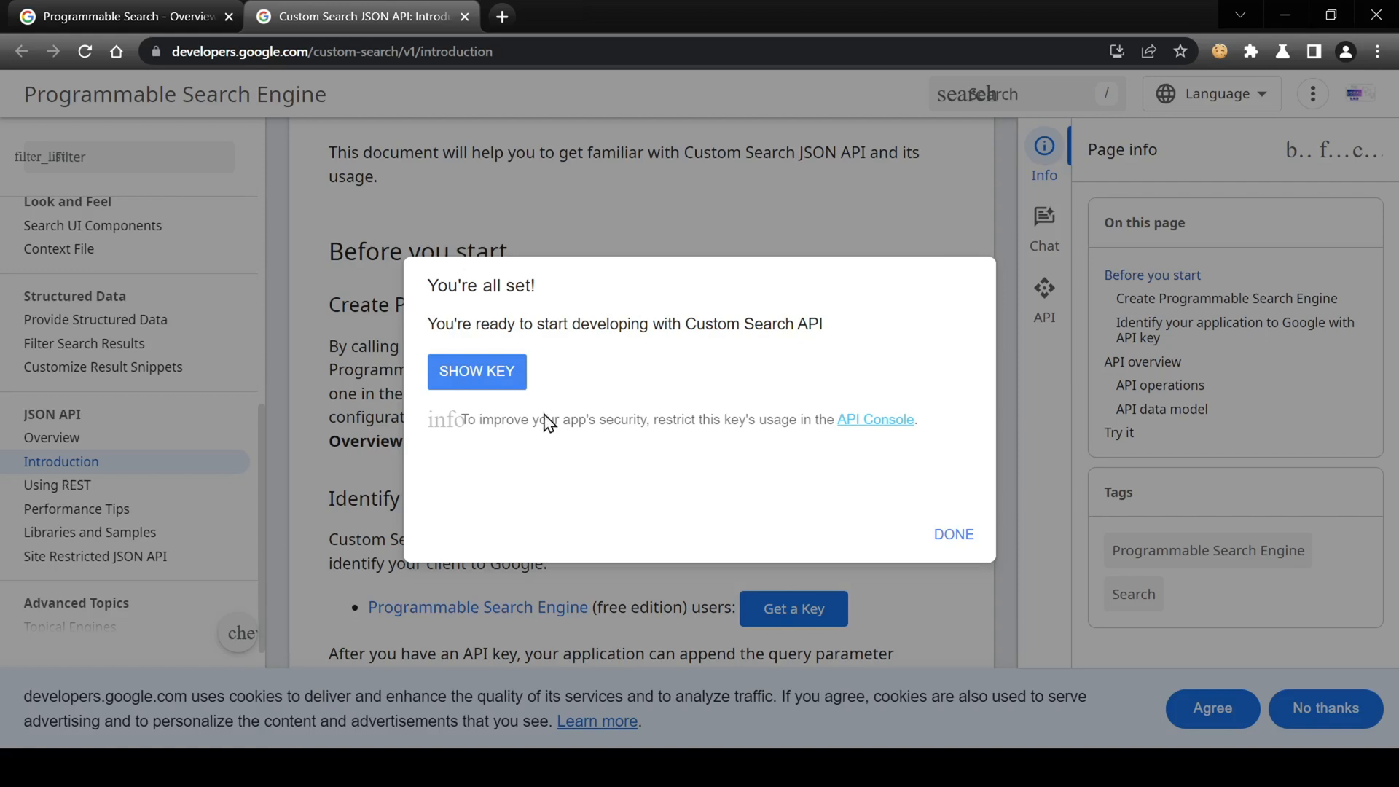
{"action": "left_click", "coordinate": [477, 370]}
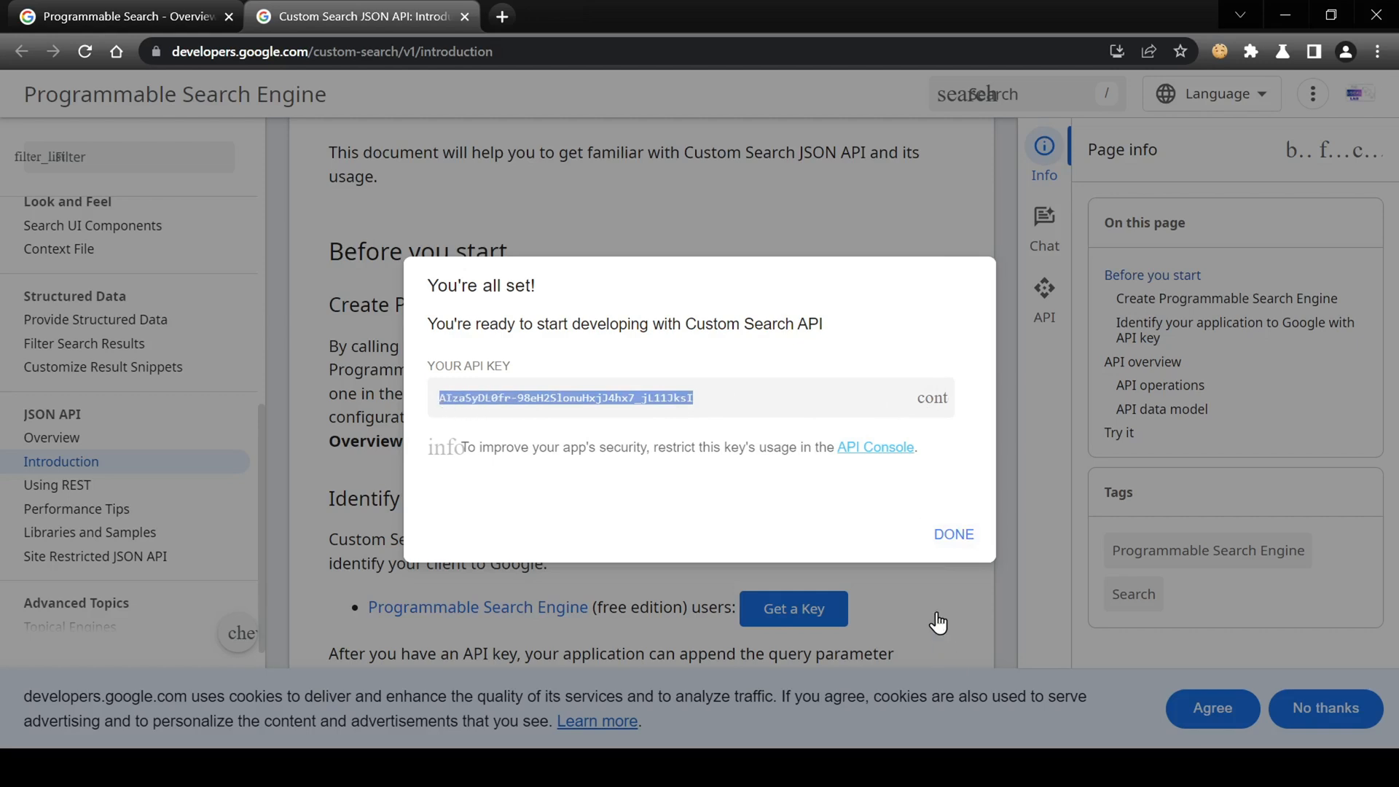
{"action": "mouse_move", "coordinate": [953, 534]}
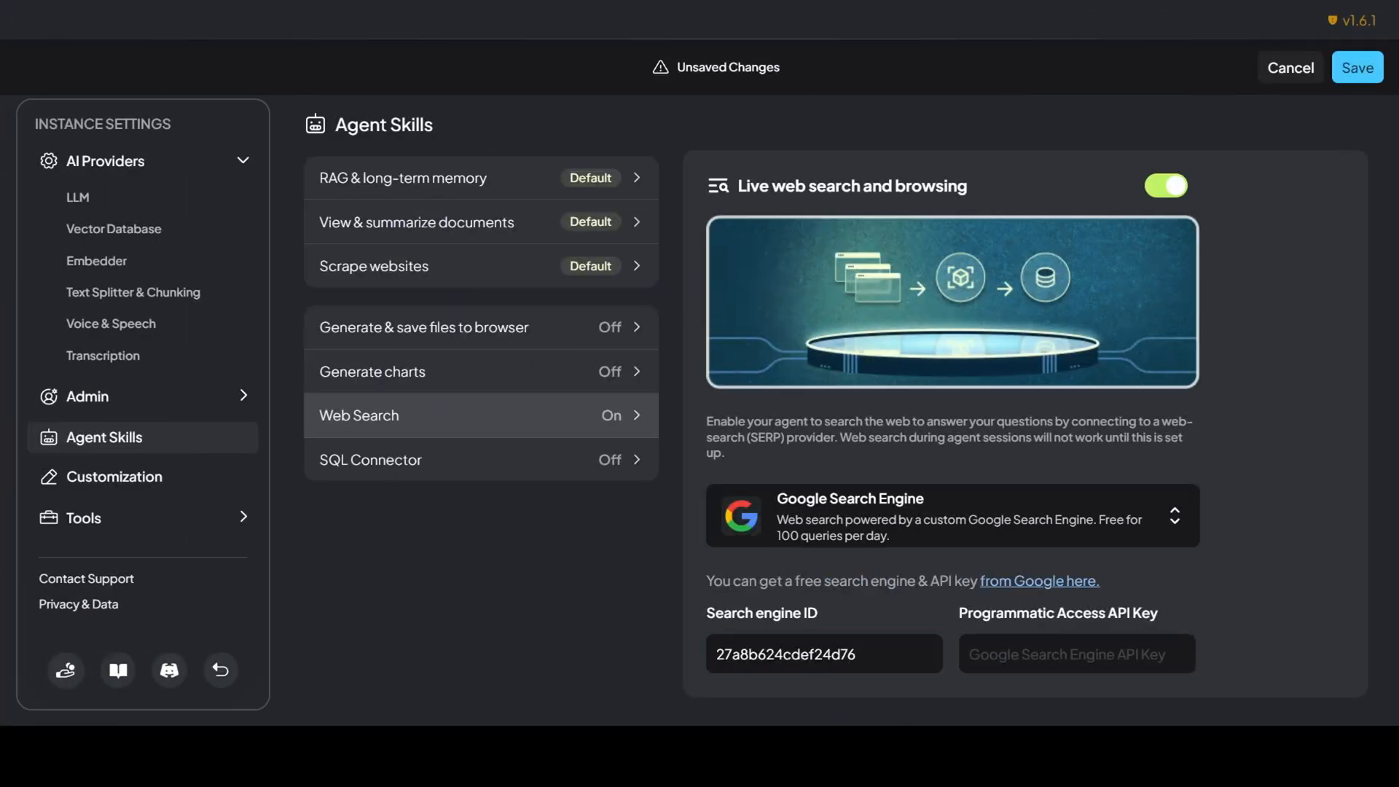
Step: Enter the API key in AnythingLLM's Web Search skill, save, and return to workspaces
{"action": "left_click", "coordinate": [1075, 653]}
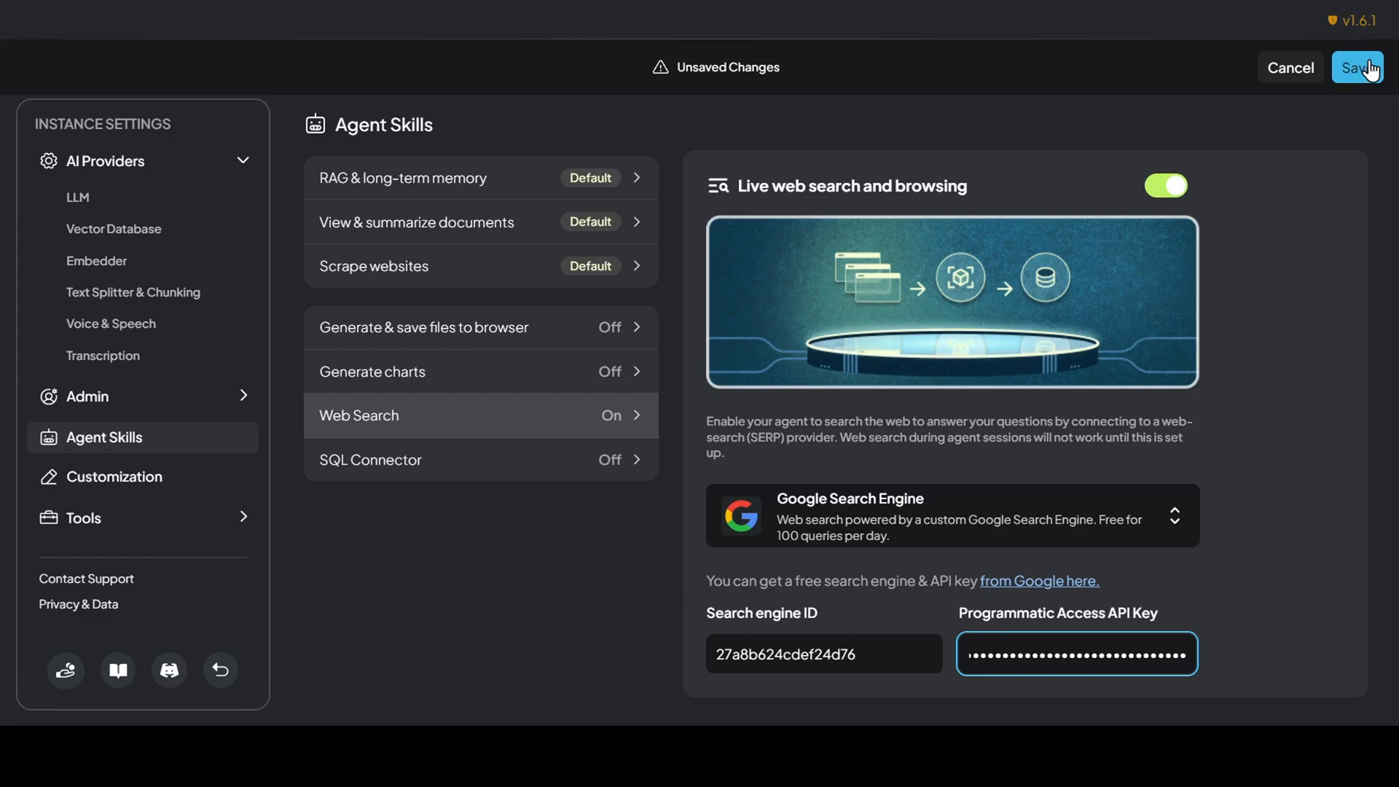
{"action": "left_click", "coordinate": [1356, 67]}
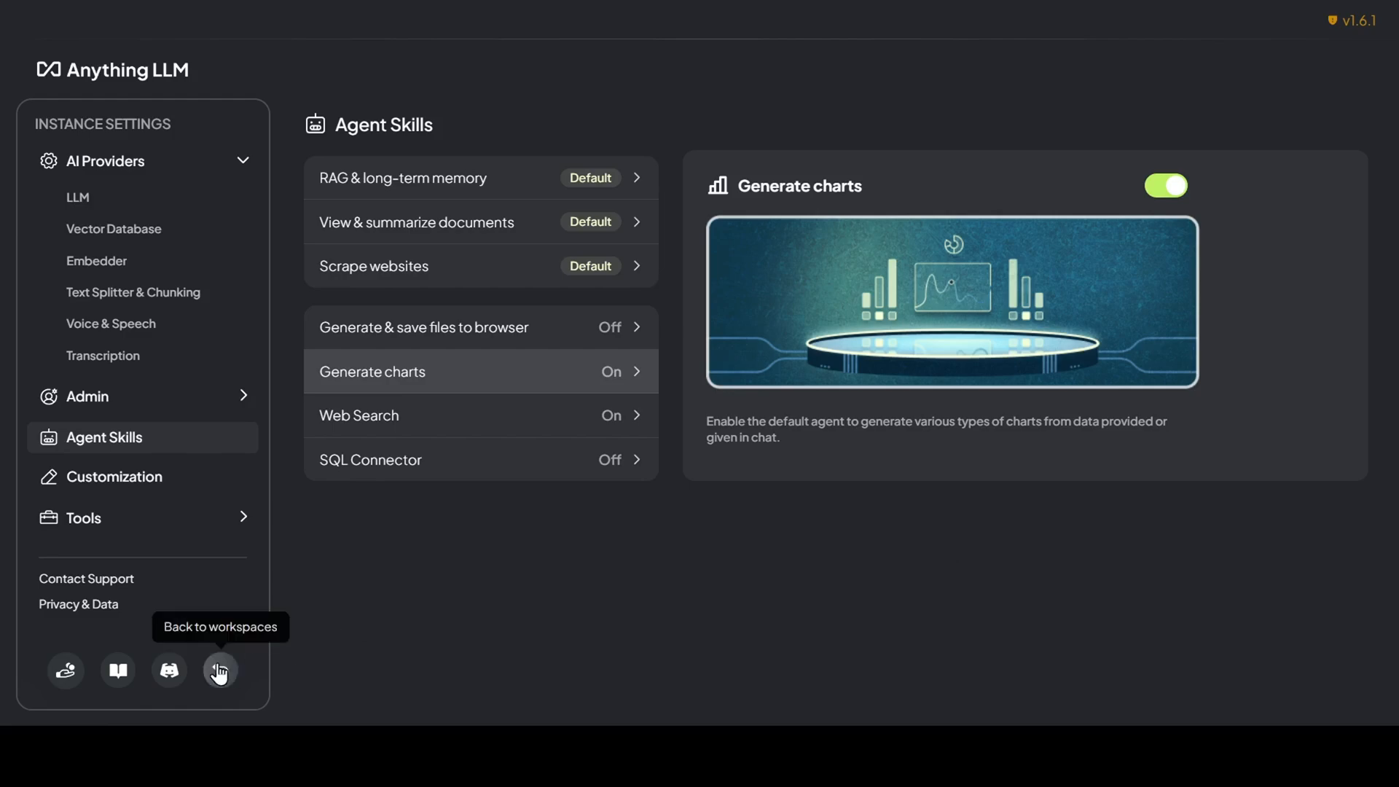
{"action": "left_click", "coordinate": [219, 671]}
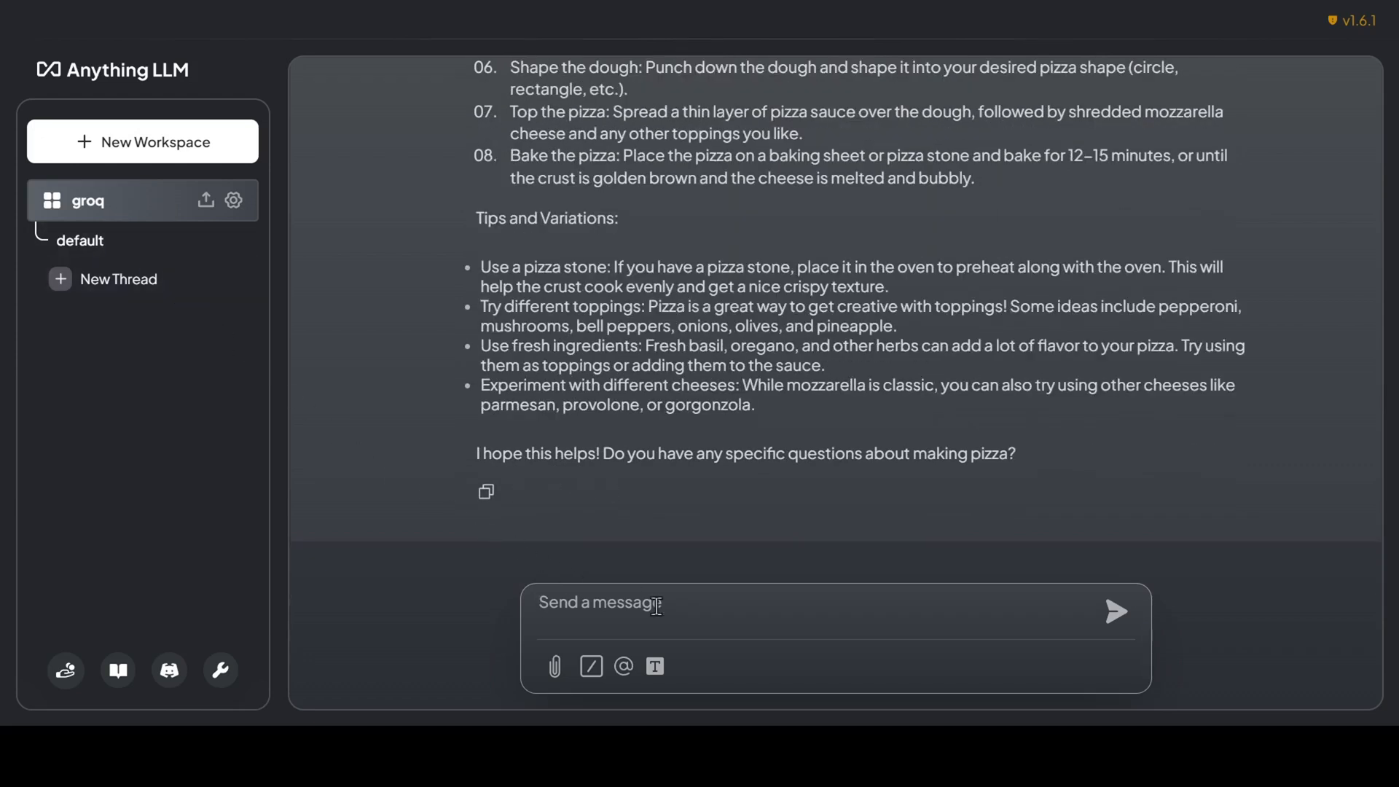
{"action": "left_click", "coordinate": [623, 667]}
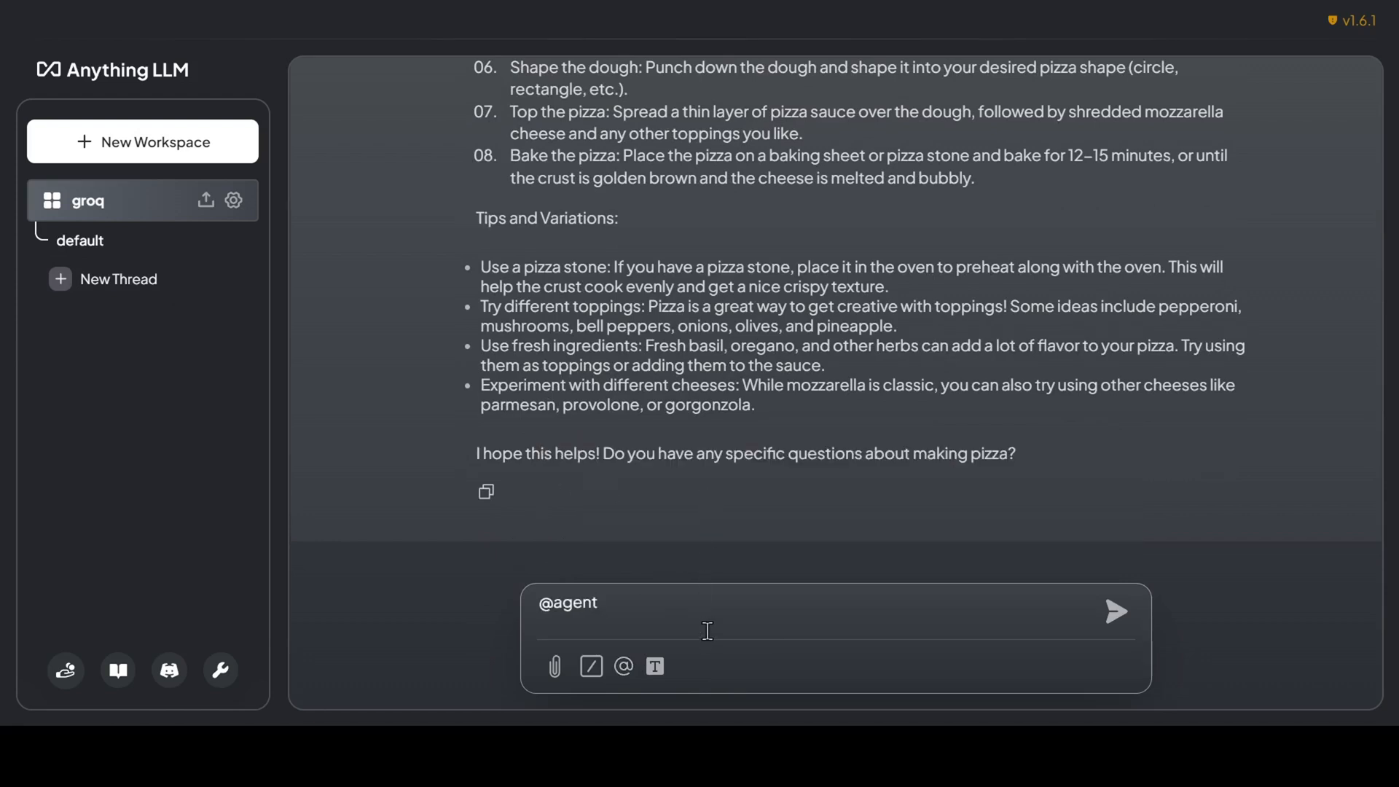
{"action": "type", "text": "what"}
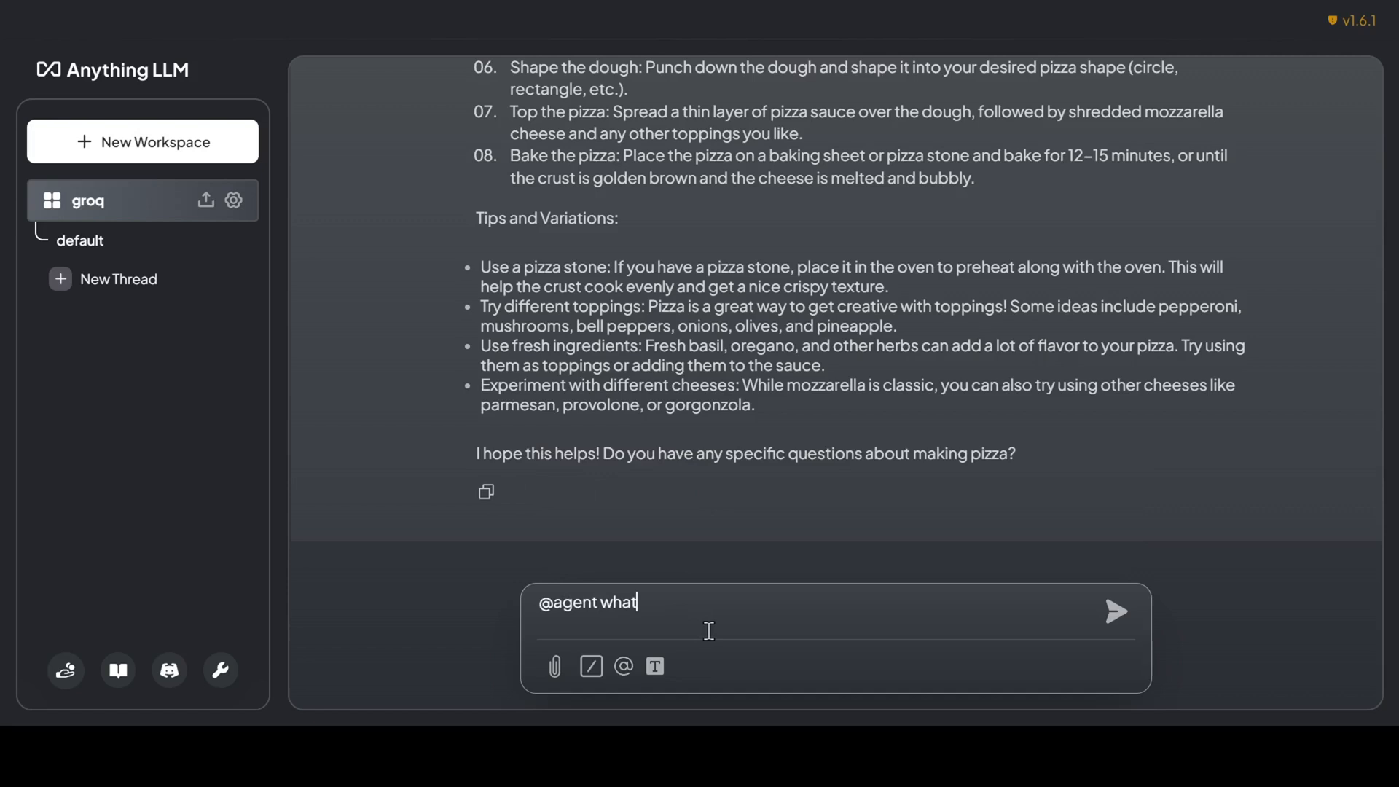
{"action": "type", "text": "can you tell m"}
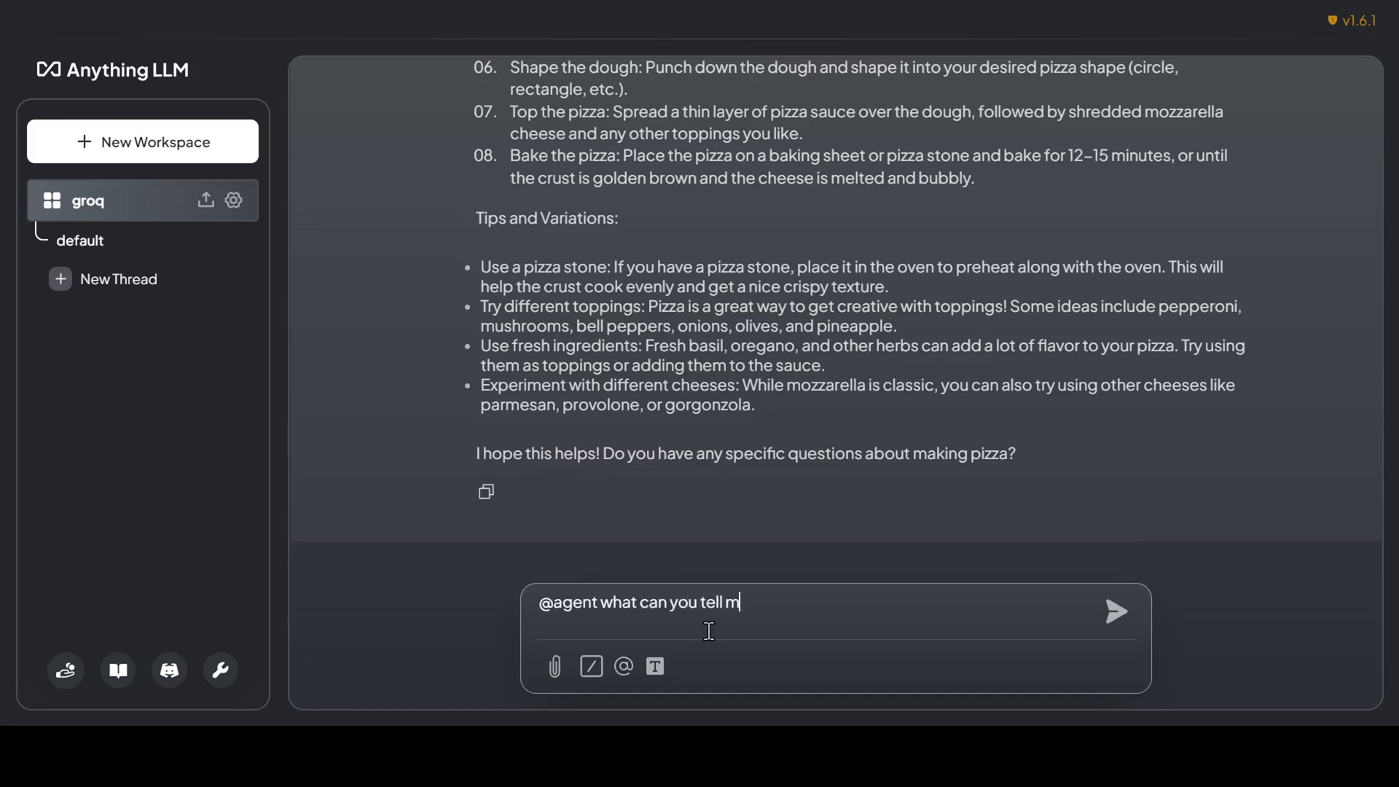
{"action": "type", "text": "e about this webp"}
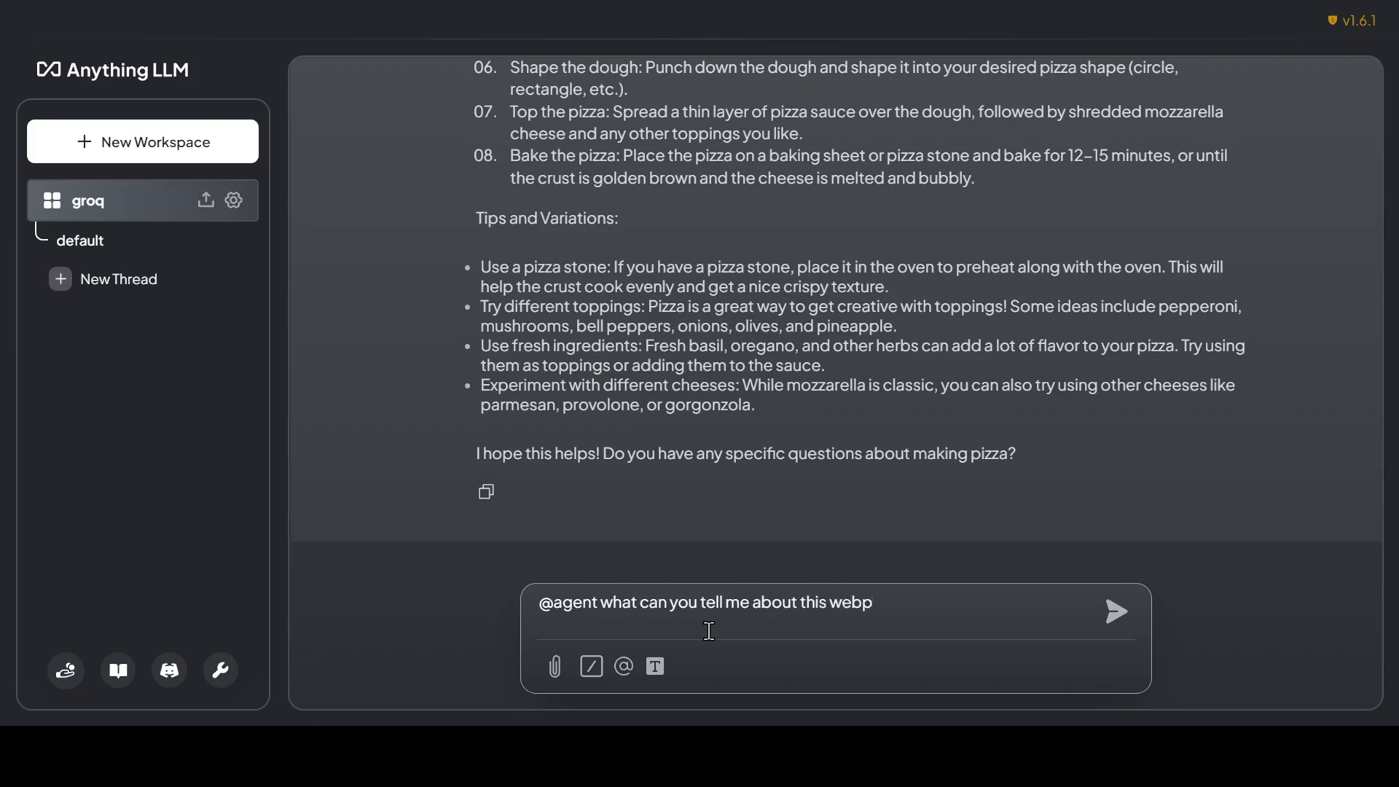
{"action": "type", "text": "age? Link -"}
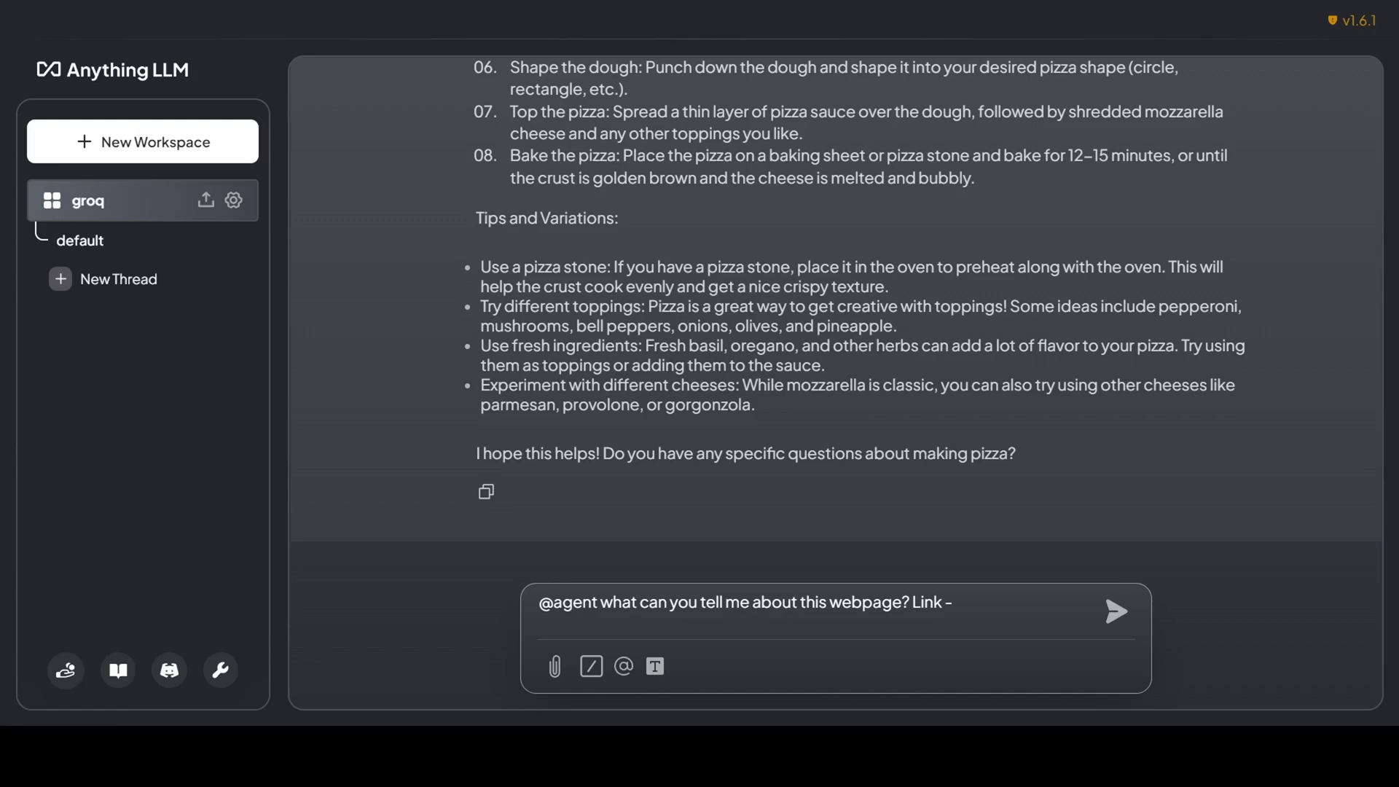
{"action": "type", "text": "https://huggingface.co/meta-llama/Meta-Llama-3.1-8B-Instruct"}
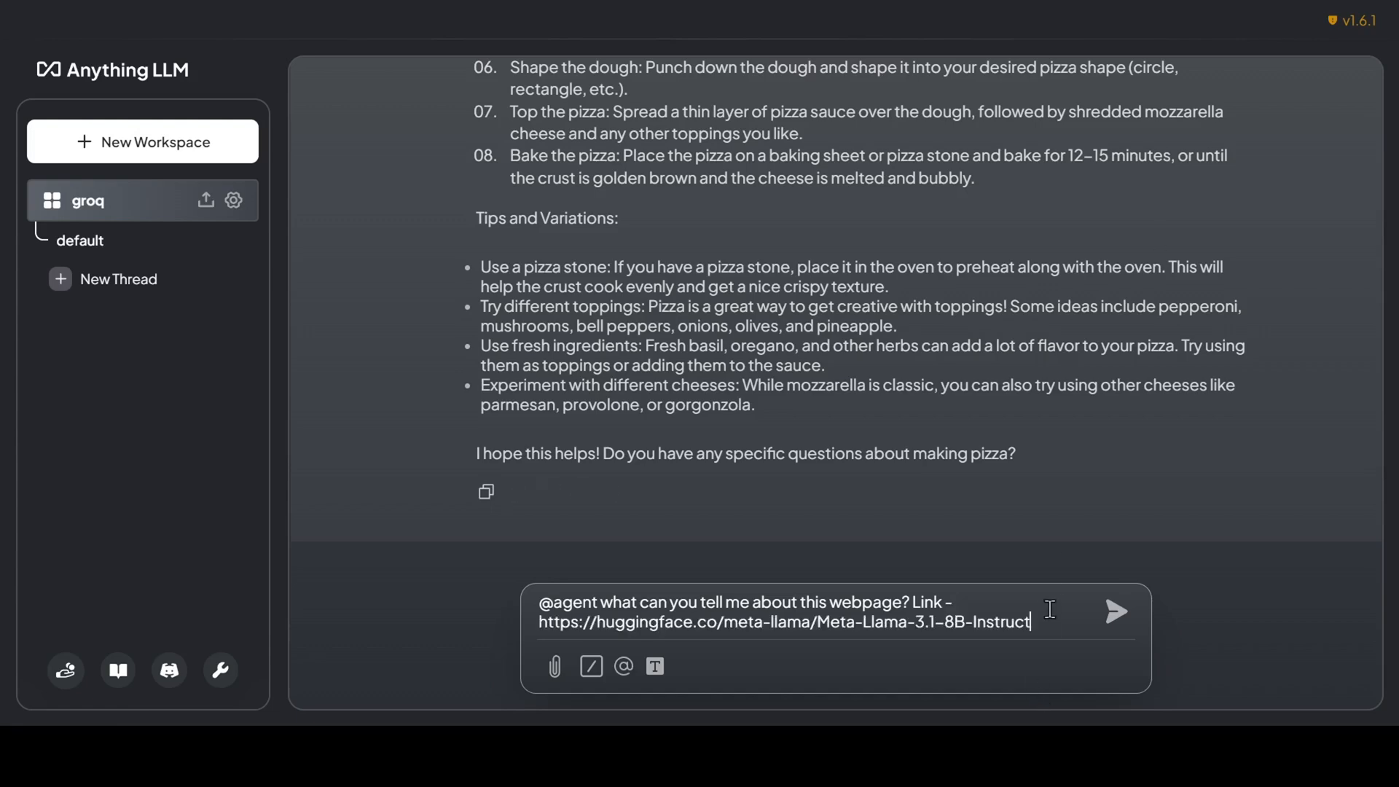
{"action": "mouse_move", "coordinate": [1073, 627]}
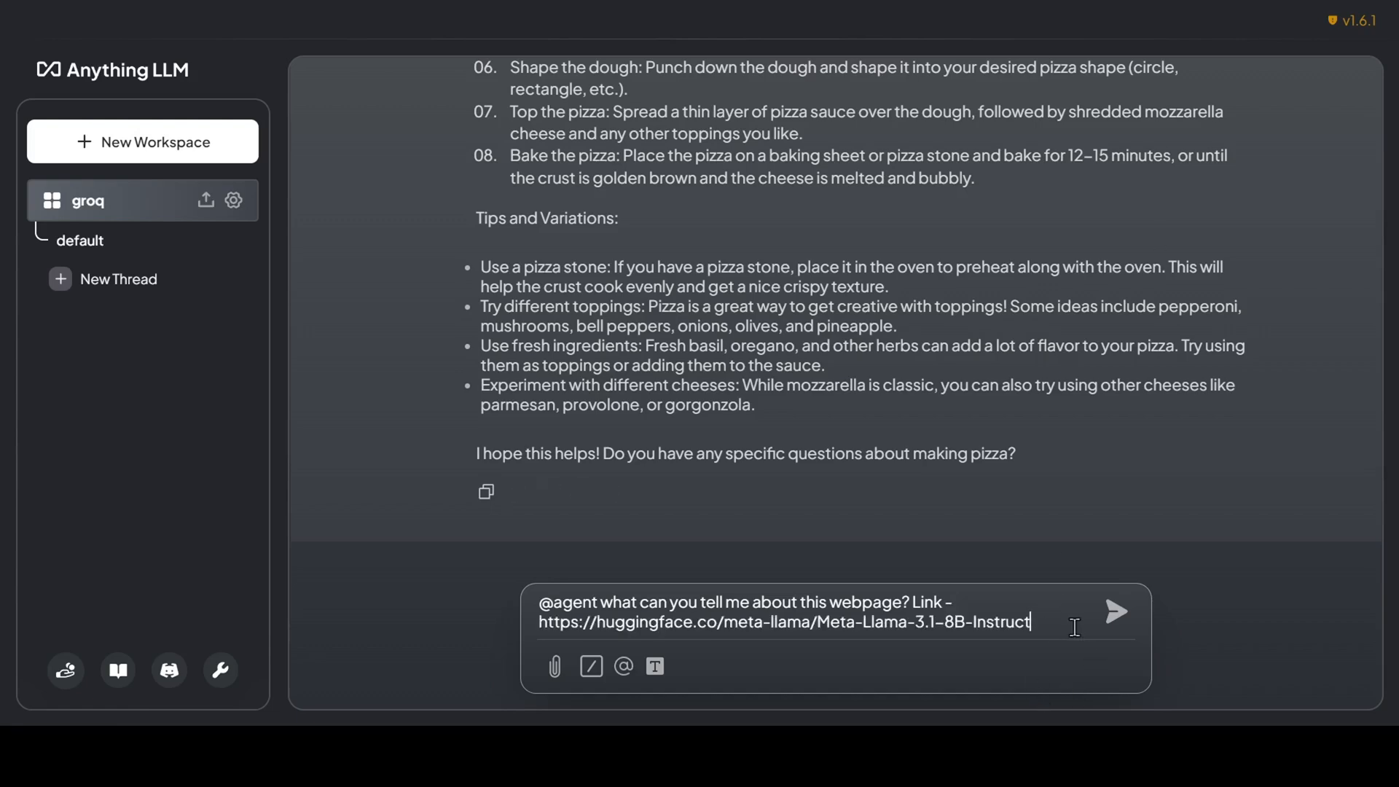
{"action": "left_click", "coordinate": [1113, 612]}
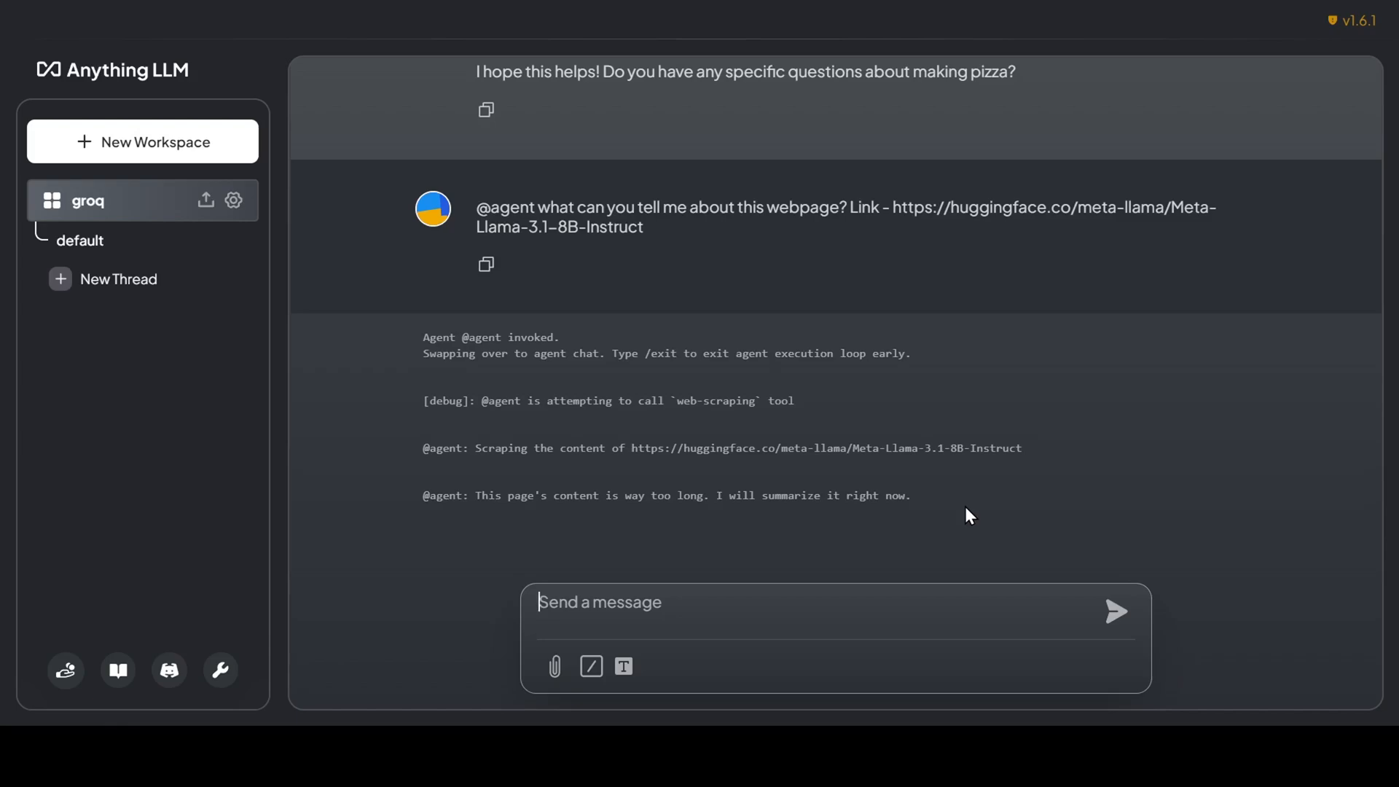
Step: Scroll through the agent's Llama 3.1 summary of license, overview, safety and technical details
{"action": "scroll", "scroll_direction": "down", "scroll_amount": 3}
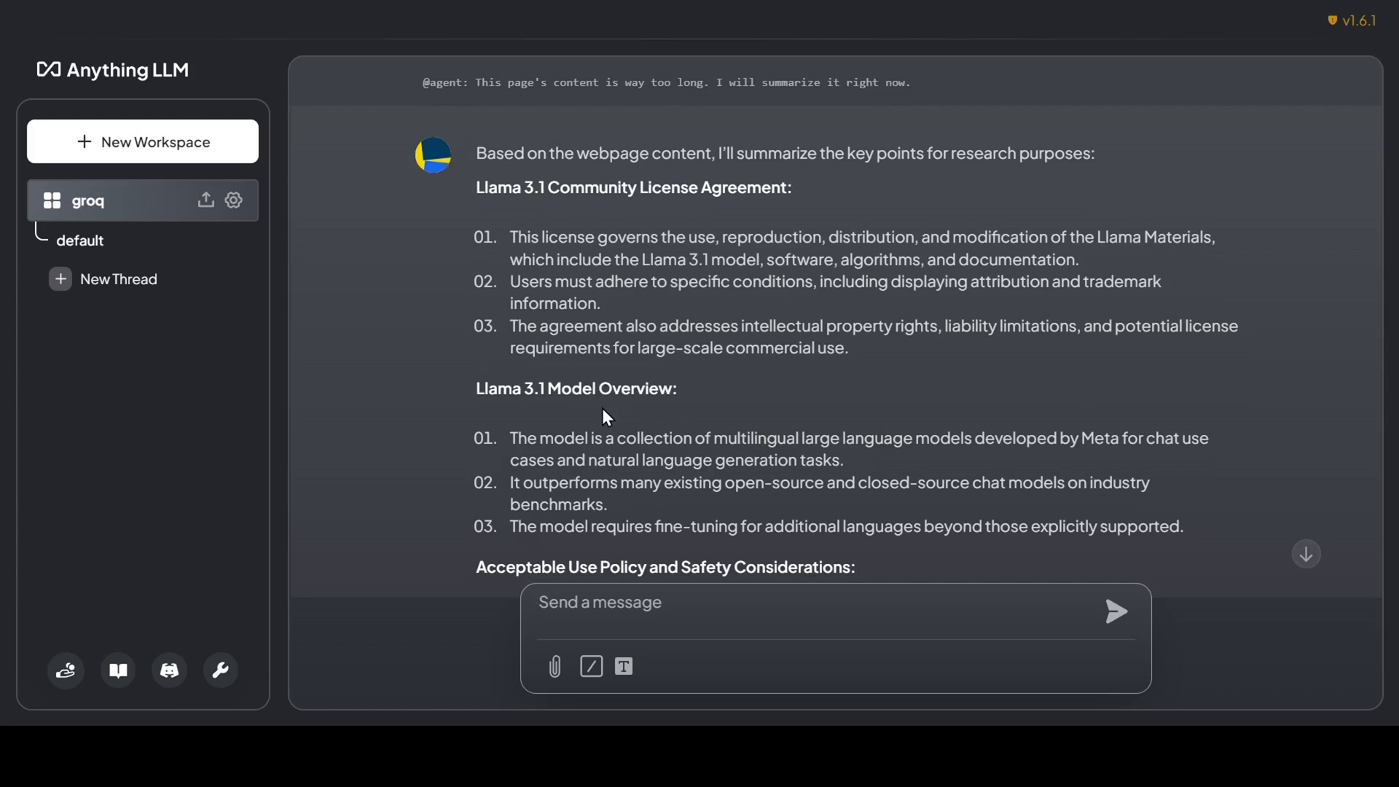
{"action": "scroll", "scroll_direction": "down", "scroll_amount": 3}
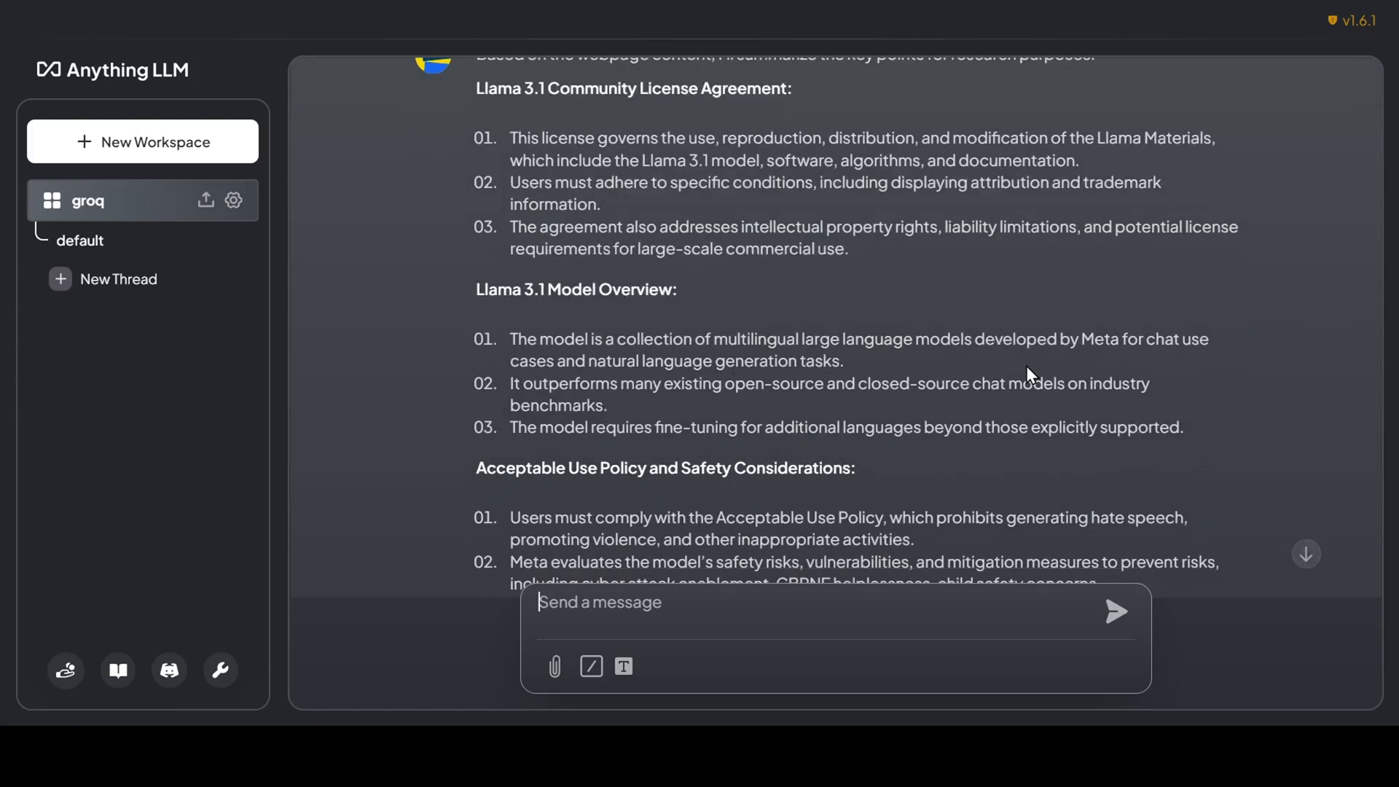
{"action": "scroll", "scroll_direction": "down", "scroll_amount": 3}
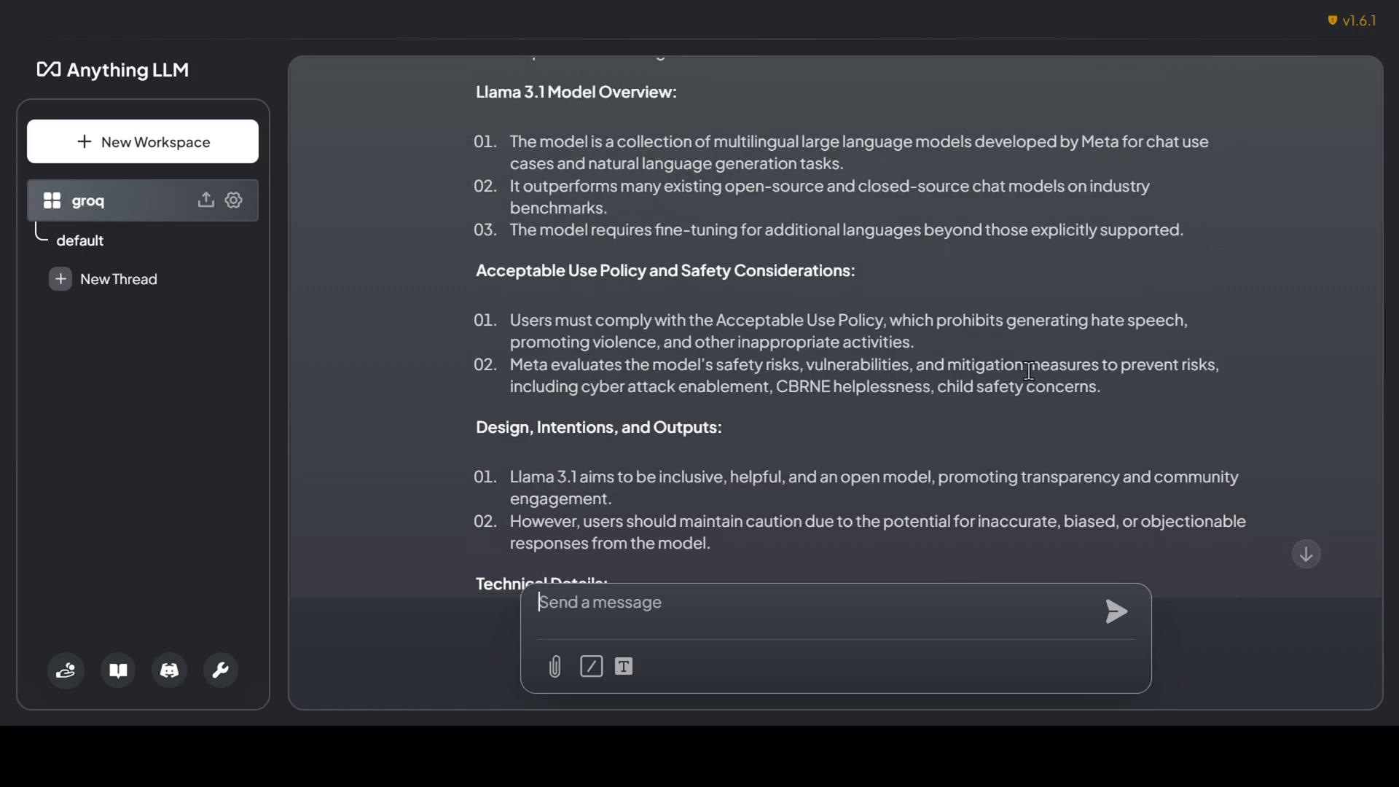
{"action": "scroll", "scroll_direction": "down", "scroll_amount": 3}
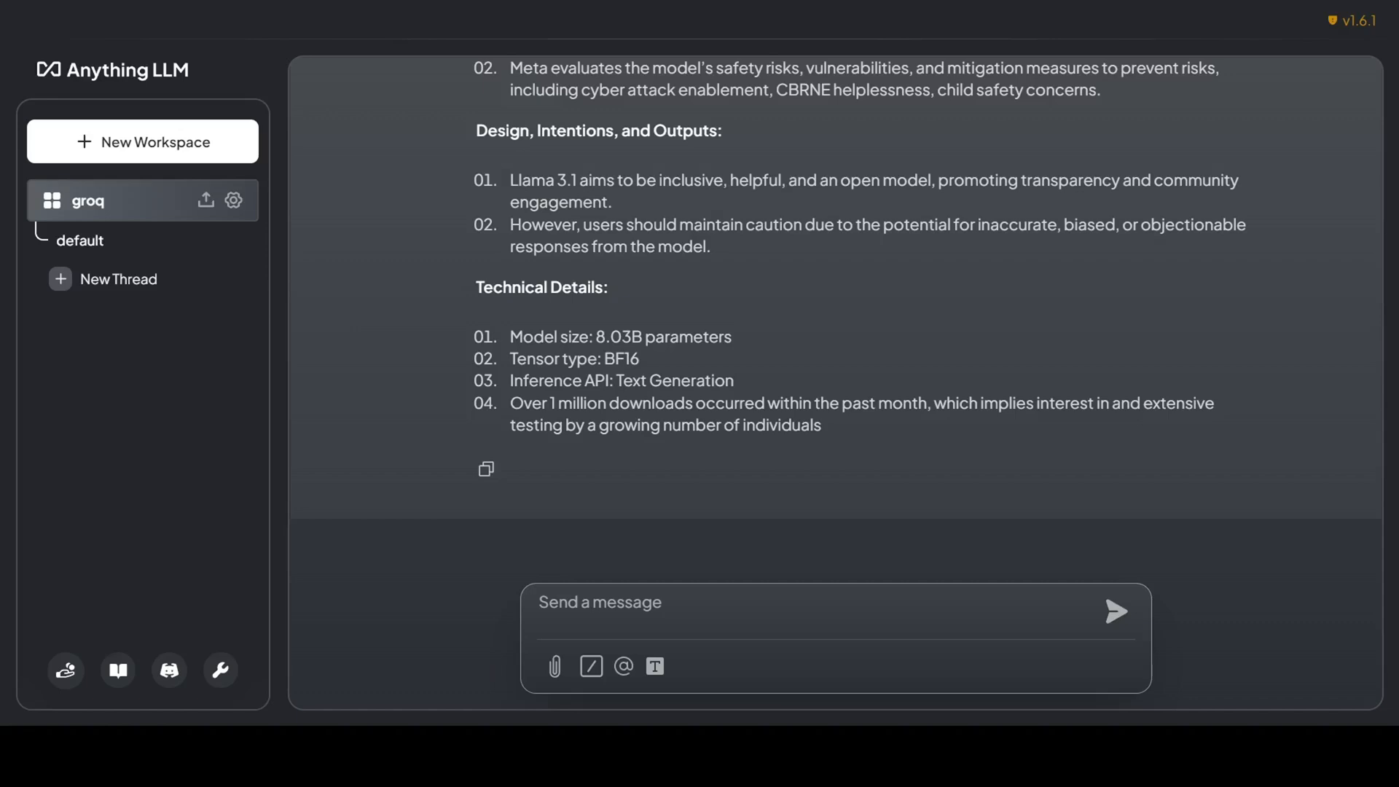
{"action": "left_click", "coordinate": [624, 601]}
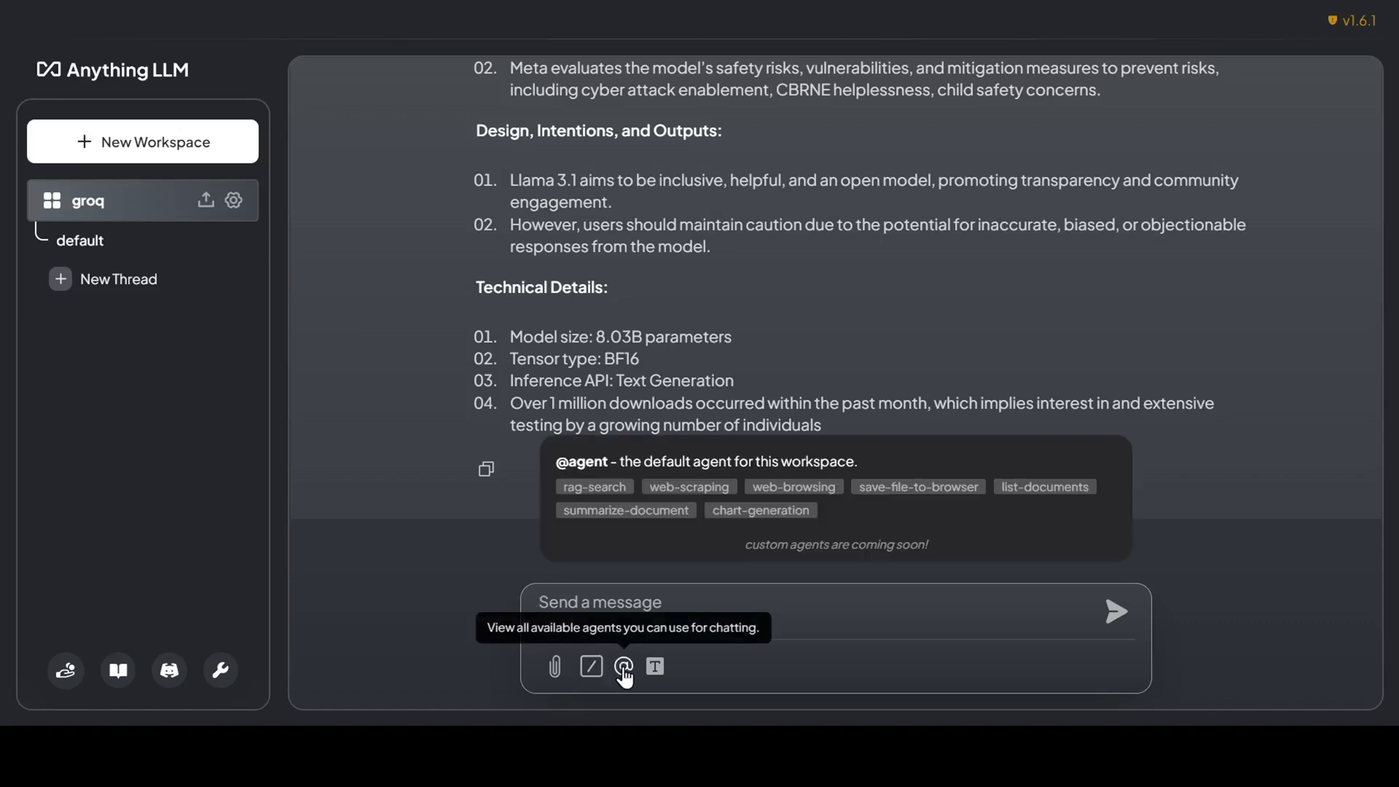
{"action": "left_click", "coordinate": [623, 667]}
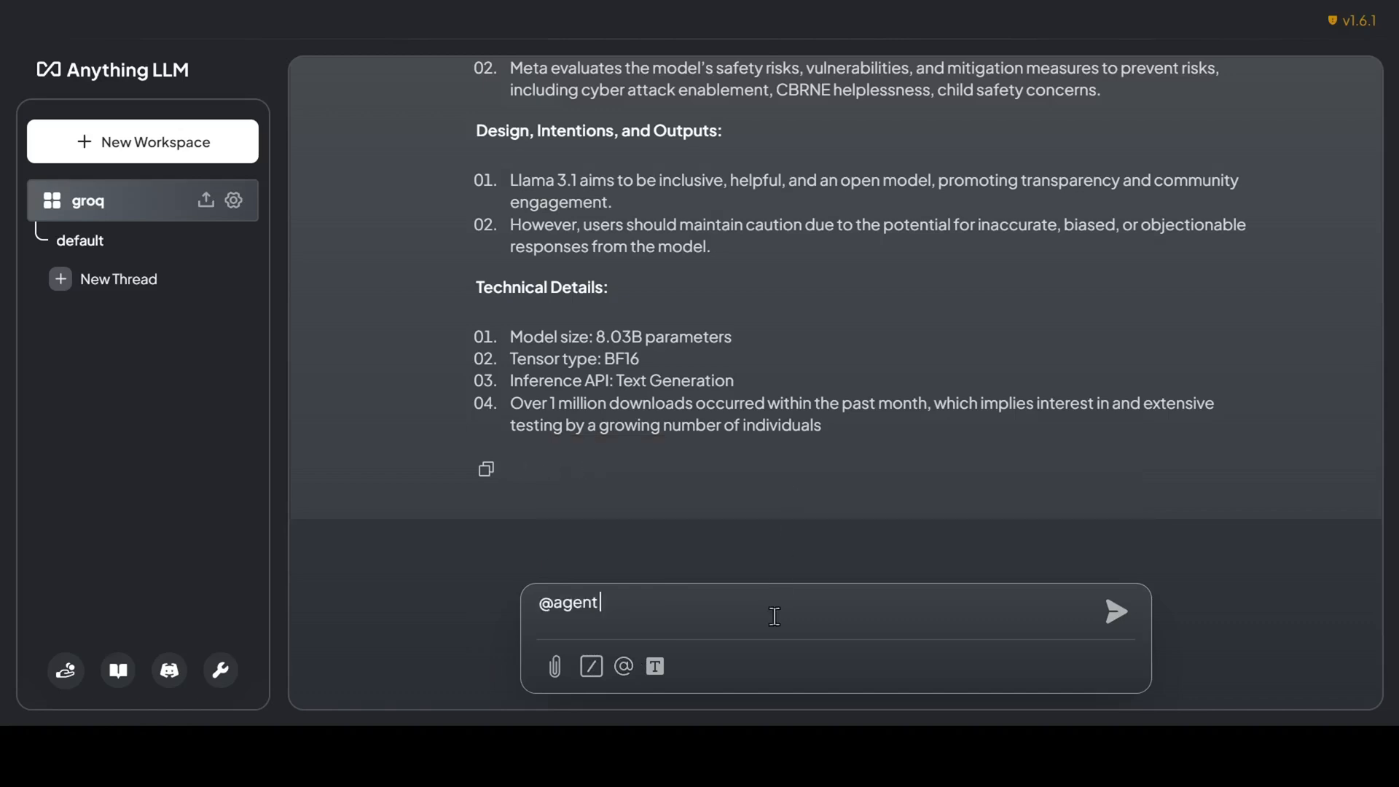
{"action": "type", "text": "search"}
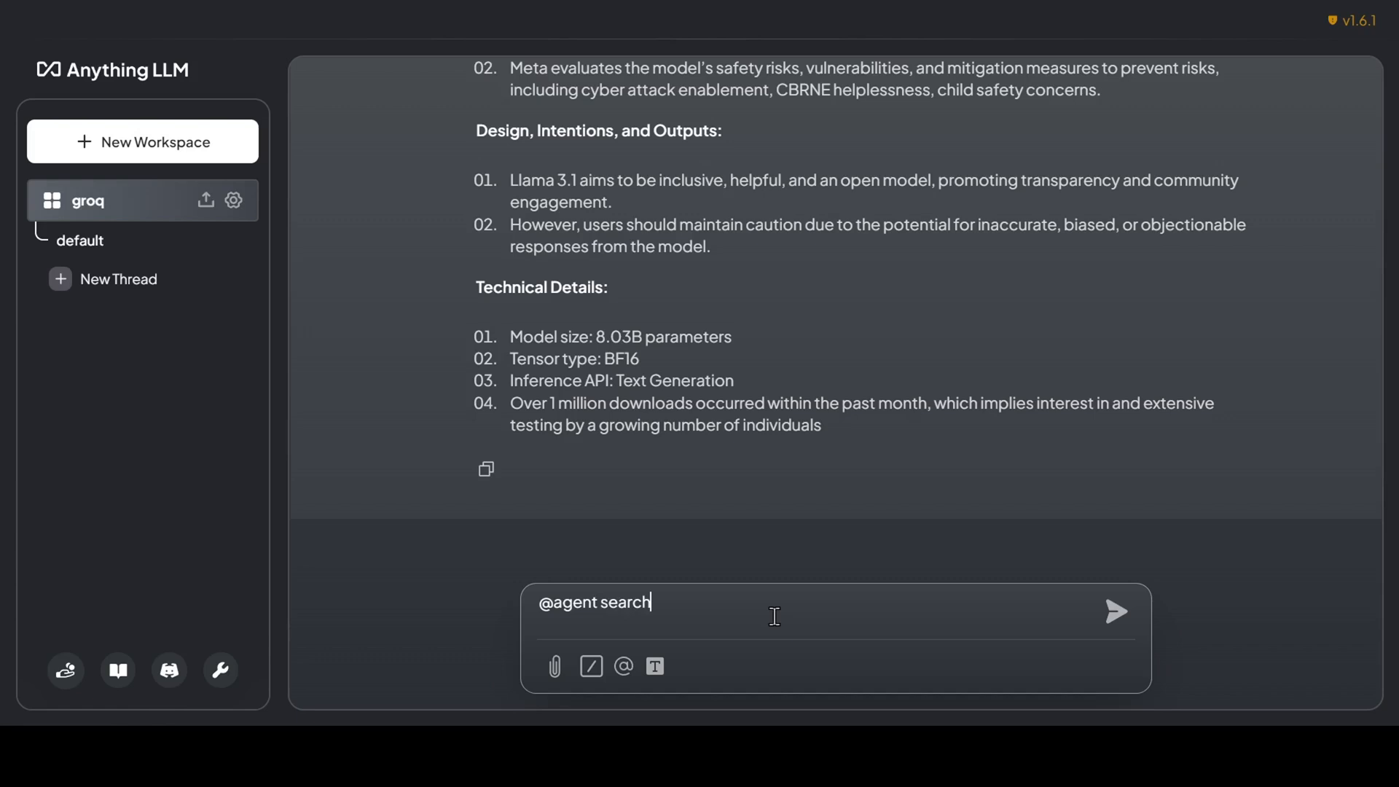
{"action": "type", "text": "the web for news on the"}
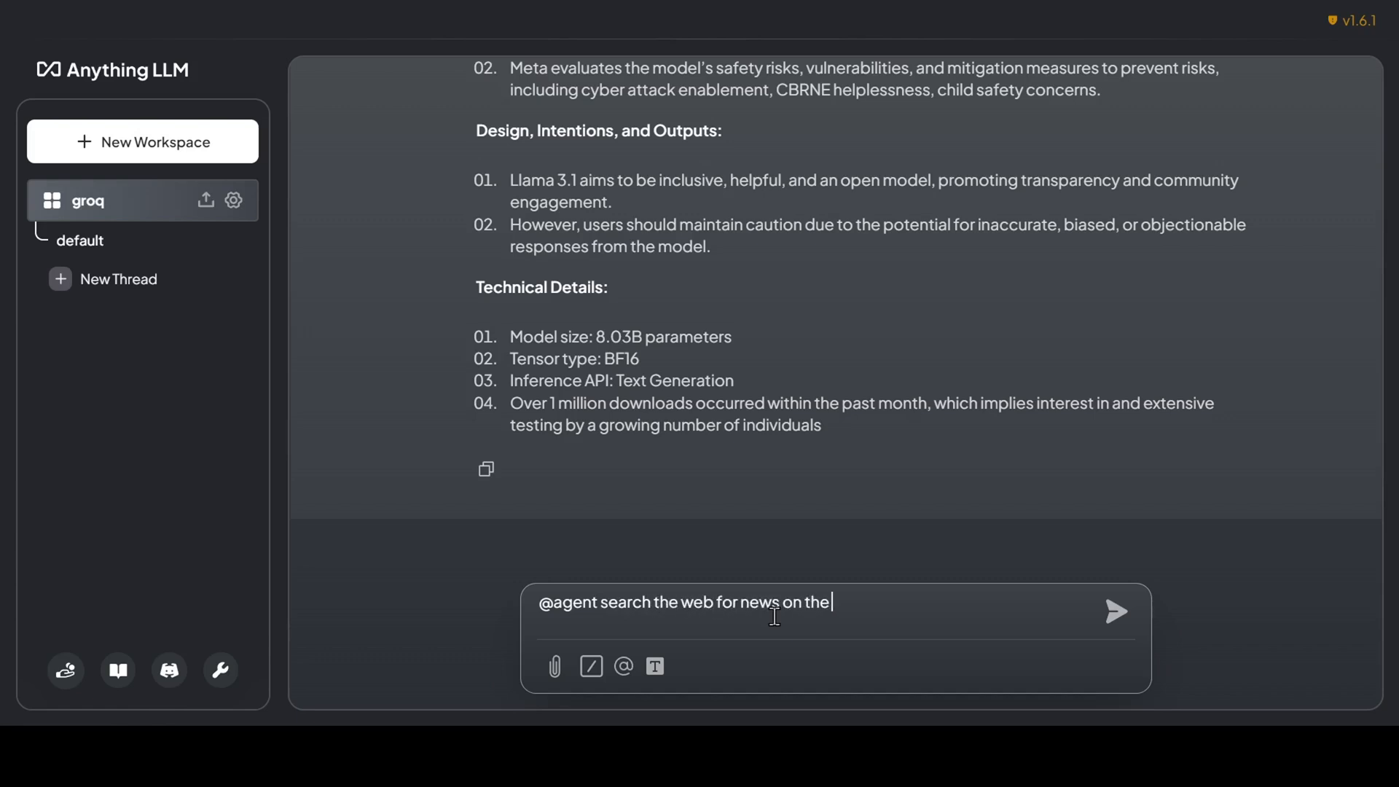
{"action": "type", "text": "strawberry pro"}
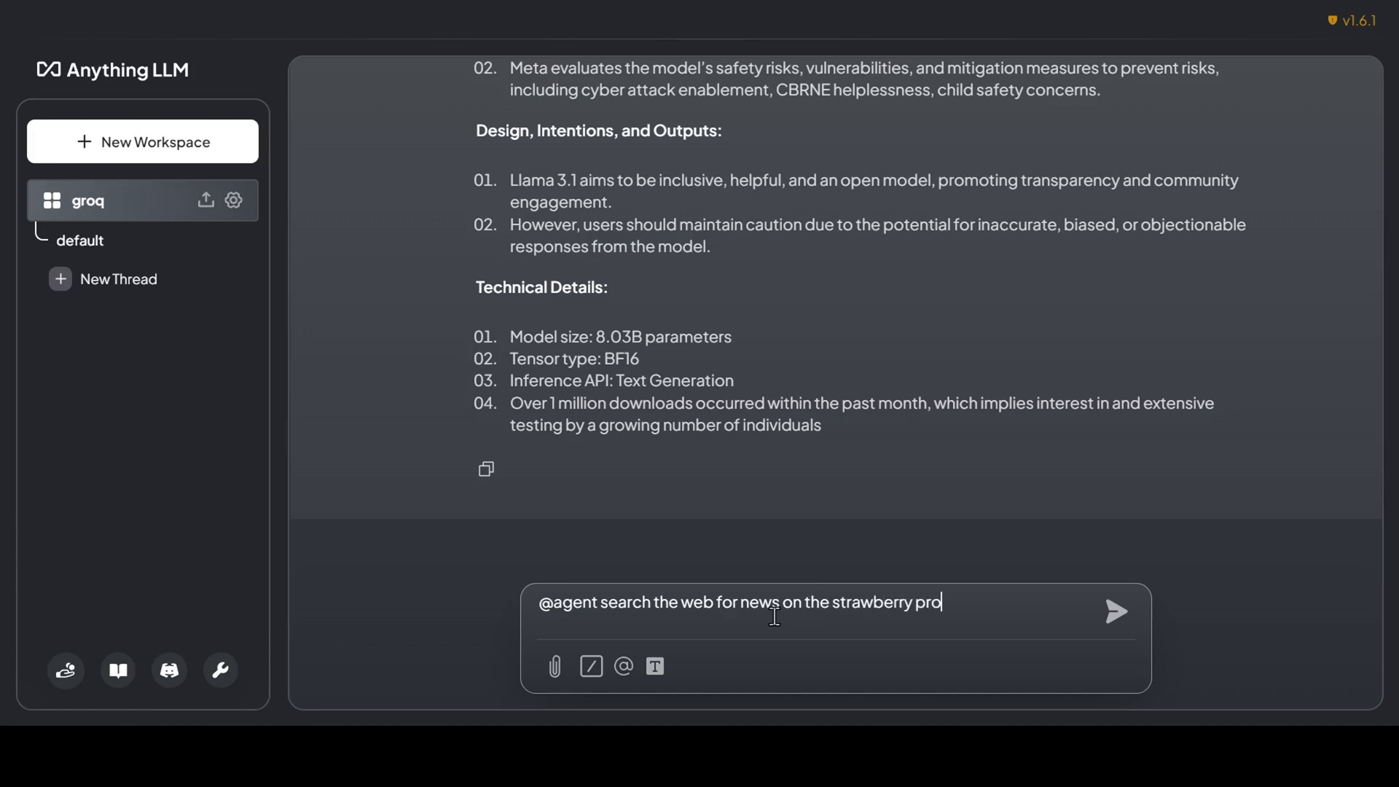
{"action": "type", "text": "ject from"}
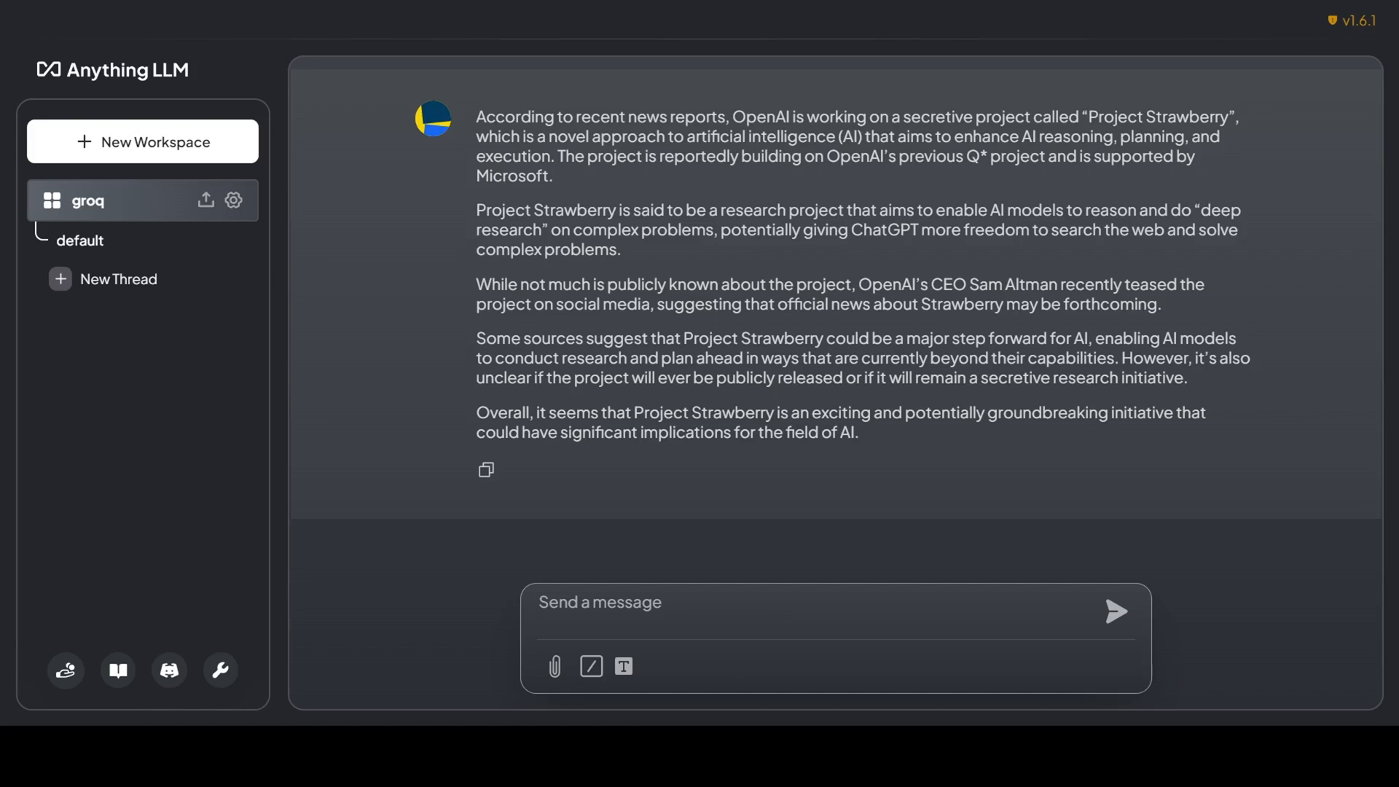
{"action": "mouse_move", "coordinate": [590, 666]}
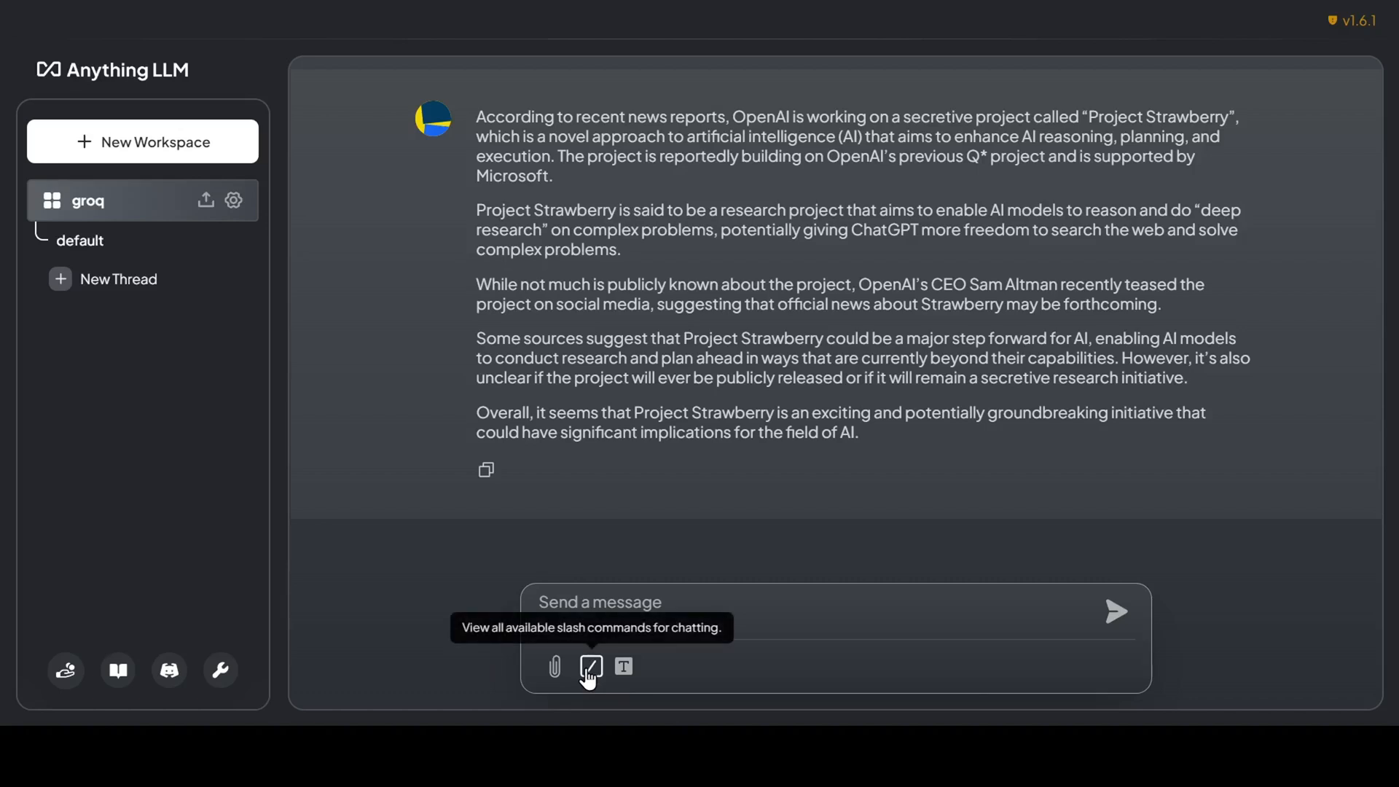
{"action": "left_click", "coordinate": [591, 666]}
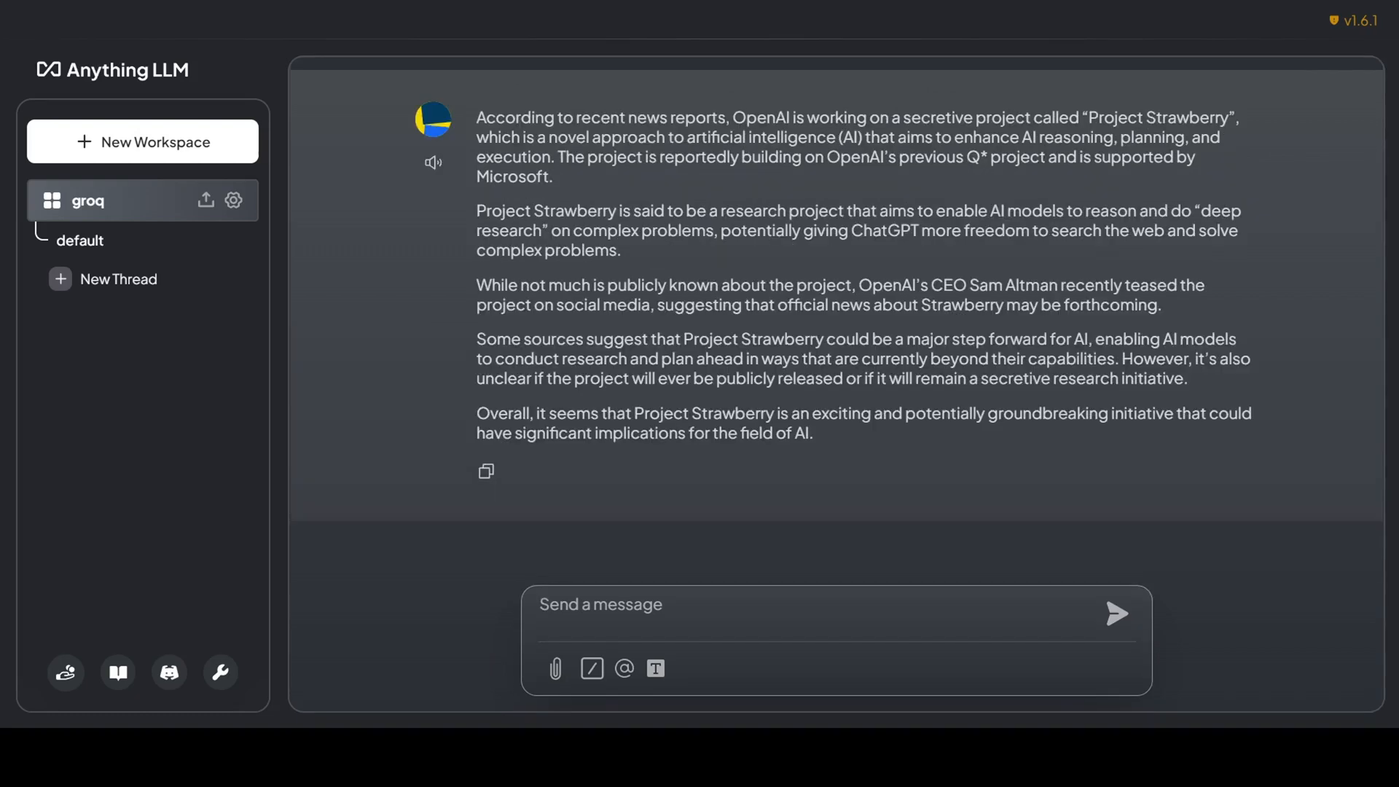
{"action": "mouse_move", "coordinate": [432, 168]}
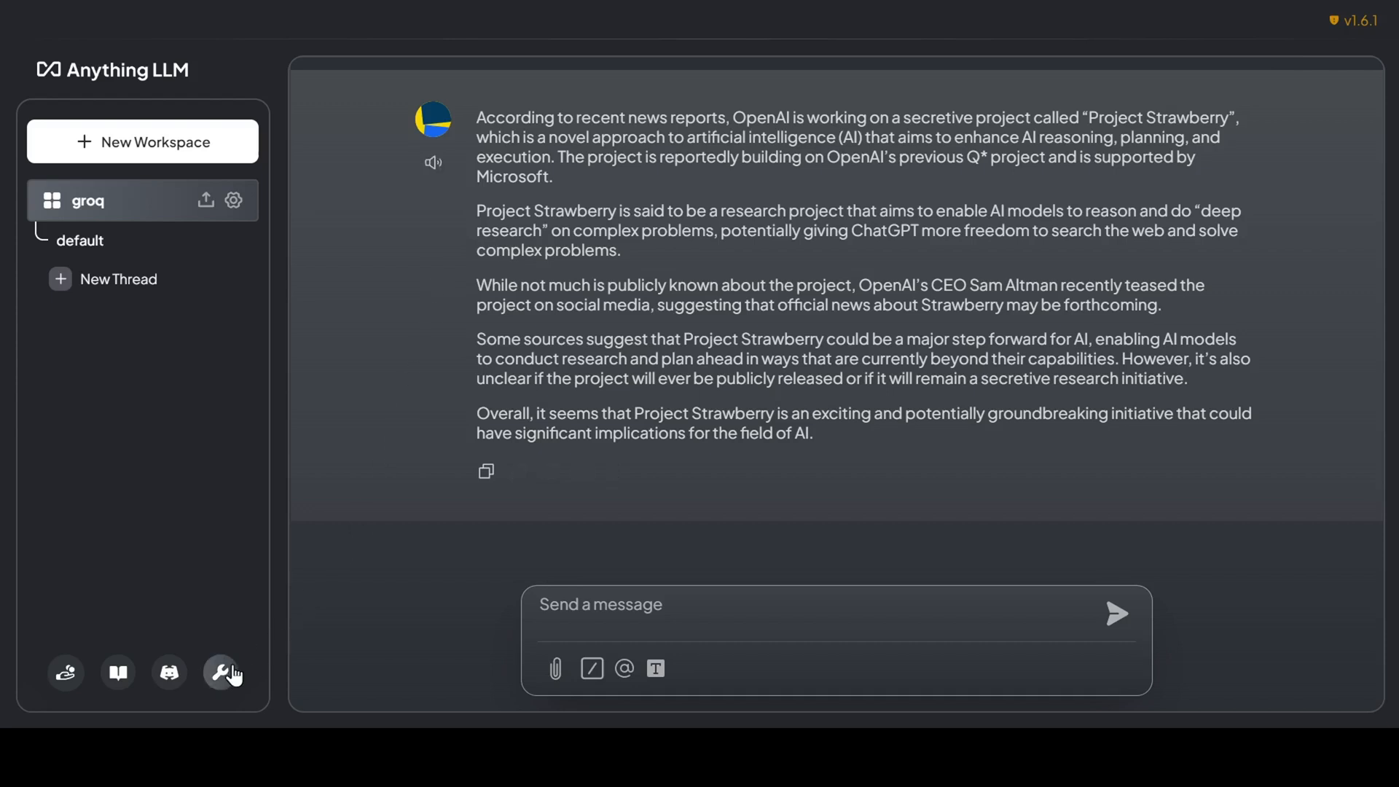
Step: In Voice & Speech settings, choose PiperTTS as the text-to-speech provider with the Hfc_female-HQ voice
{"action": "left_click", "coordinate": [224, 671]}
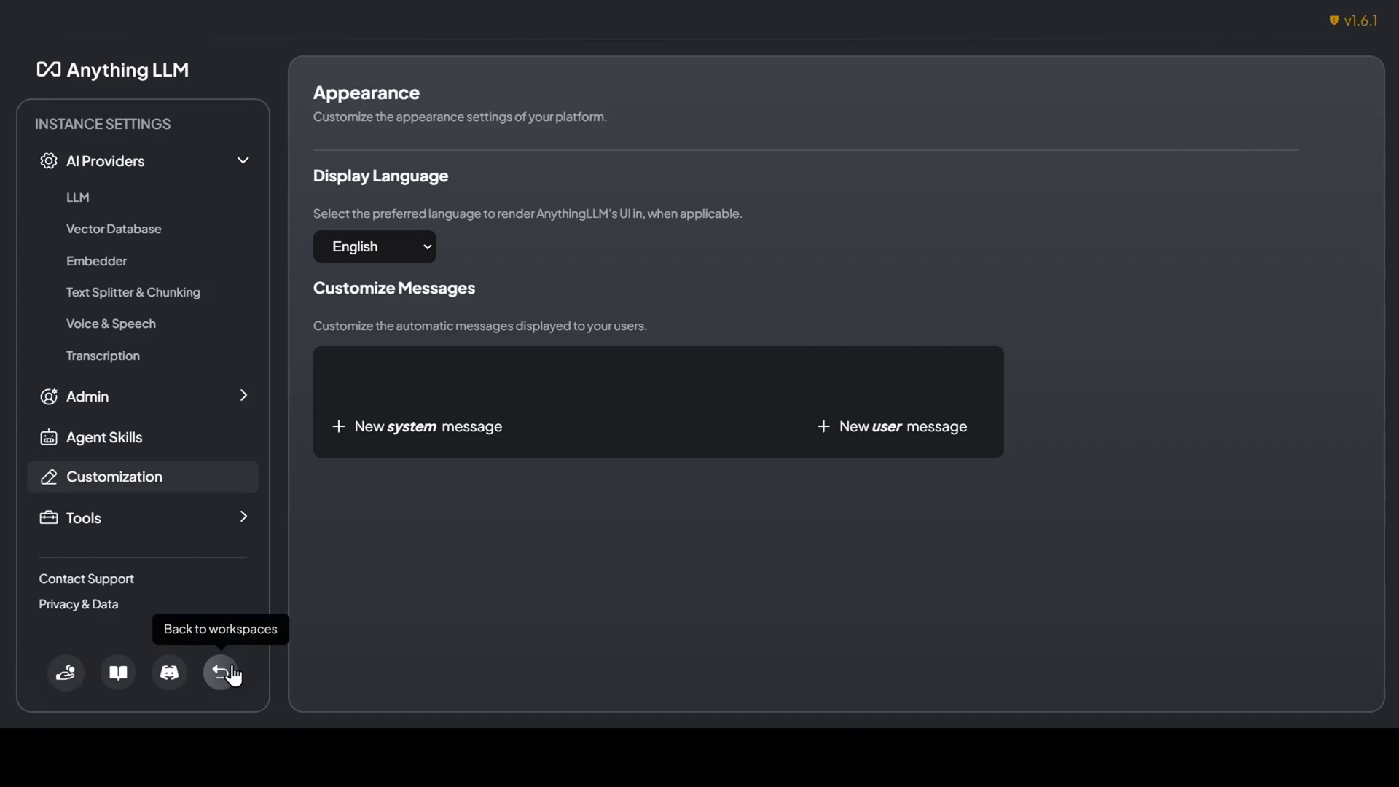
{"action": "mouse_move", "coordinate": [111, 322]}
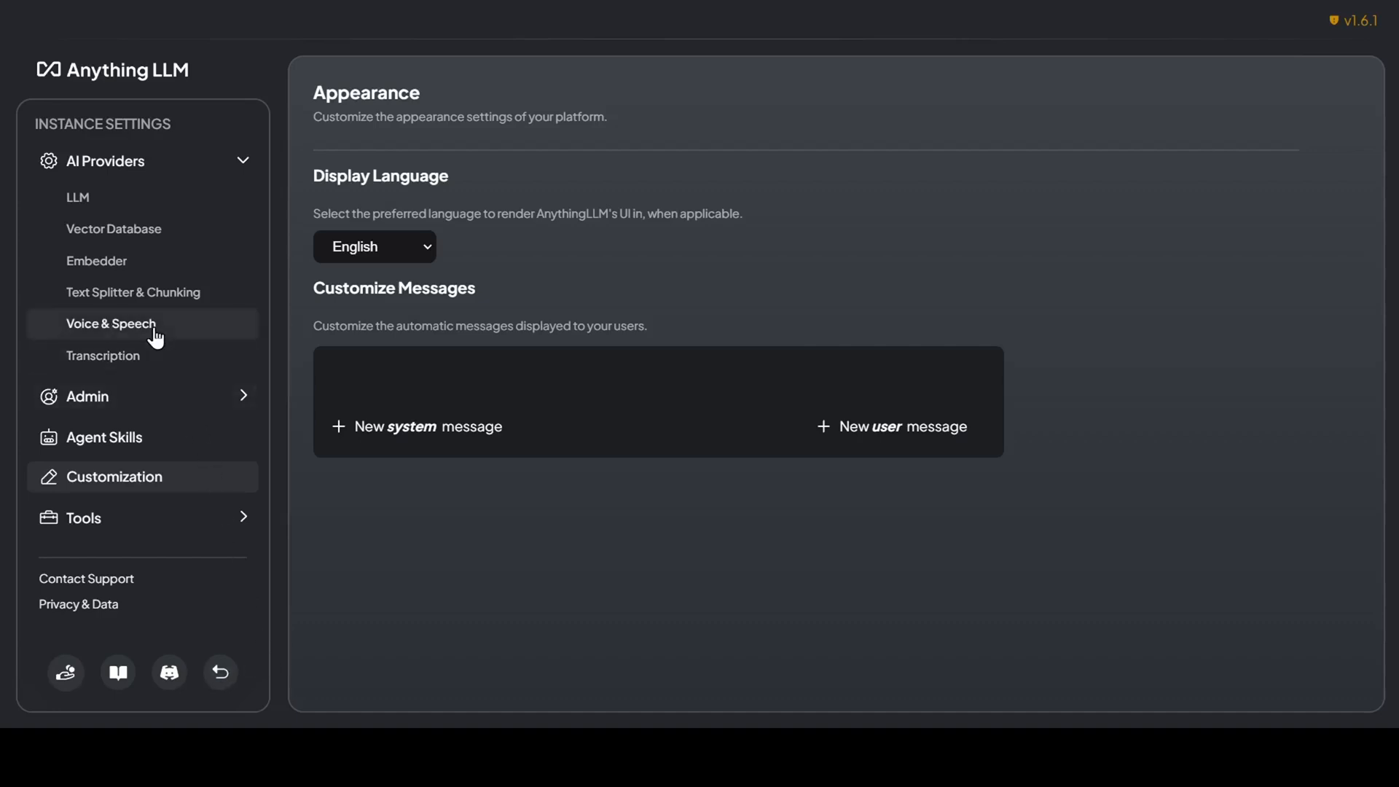
{"action": "left_click", "coordinate": [110, 322]}
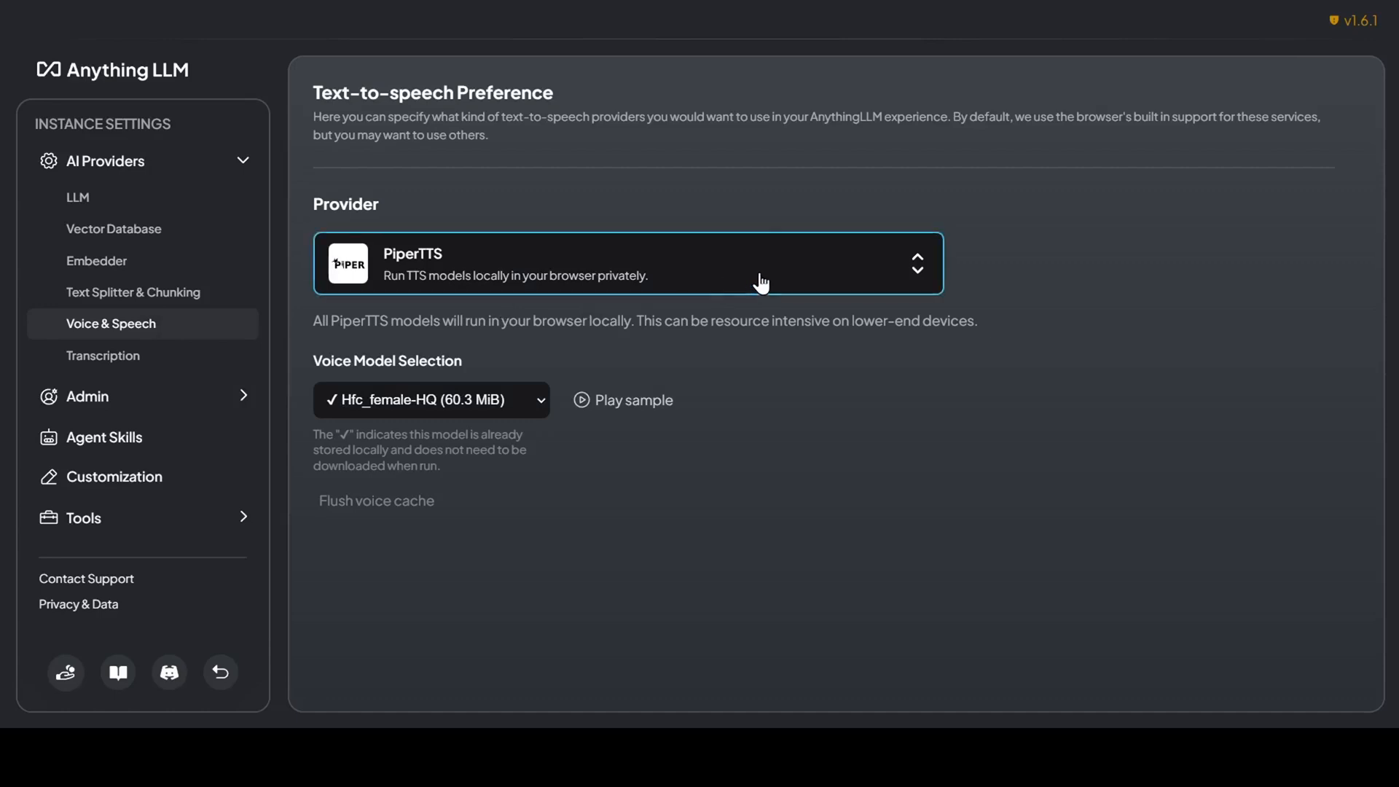
{"action": "left_click", "coordinate": [627, 263]}
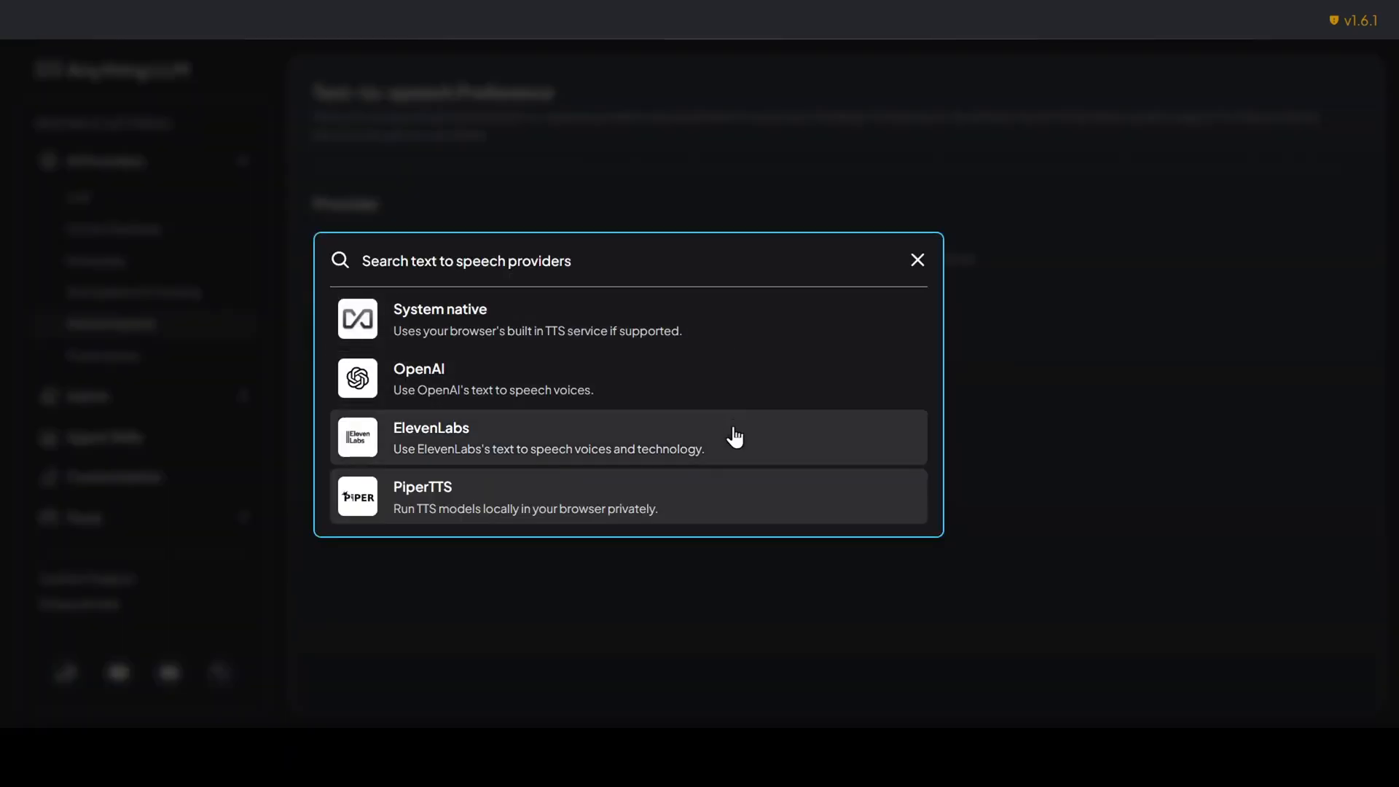
{"action": "mouse_move", "coordinate": [782, 370]}
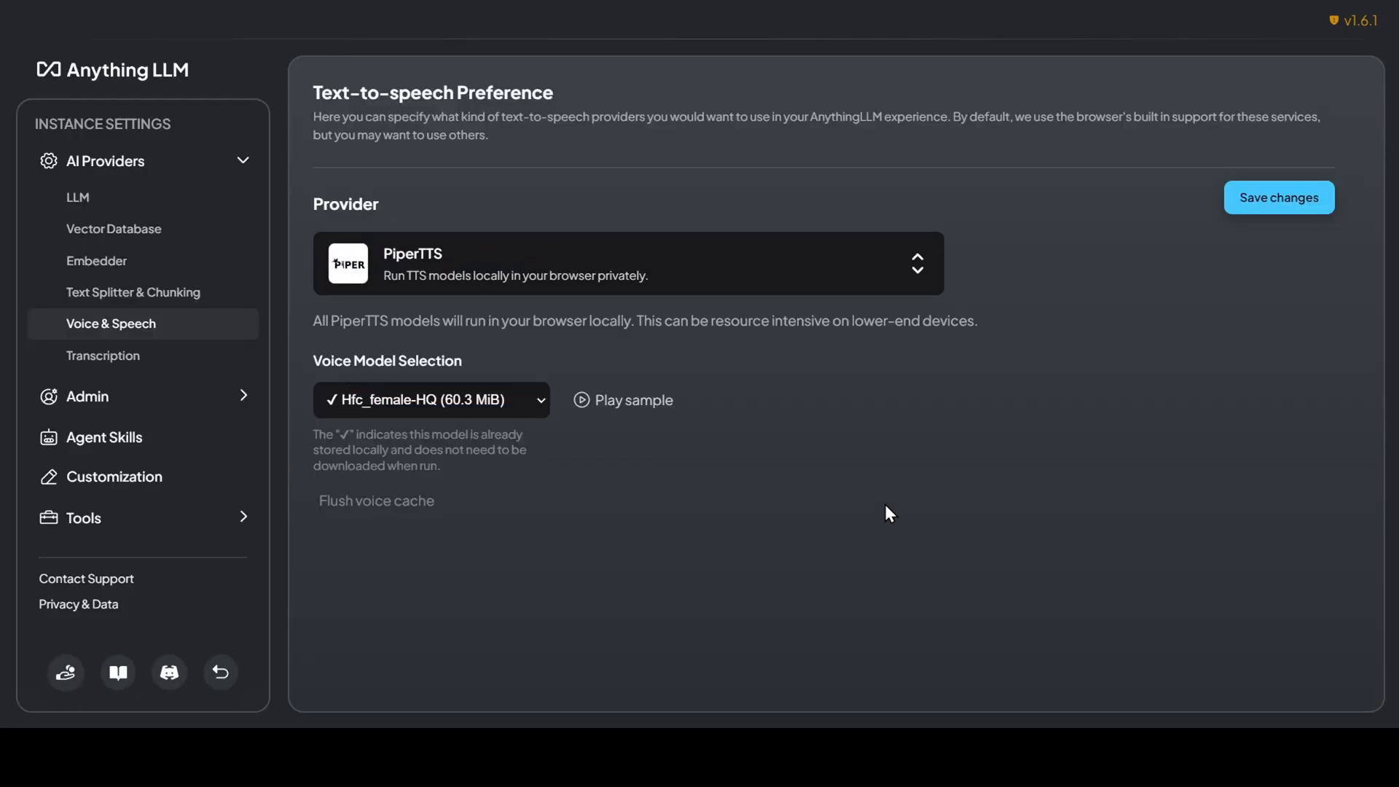
{"action": "mouse_move", "coordinate": [541, 410]}
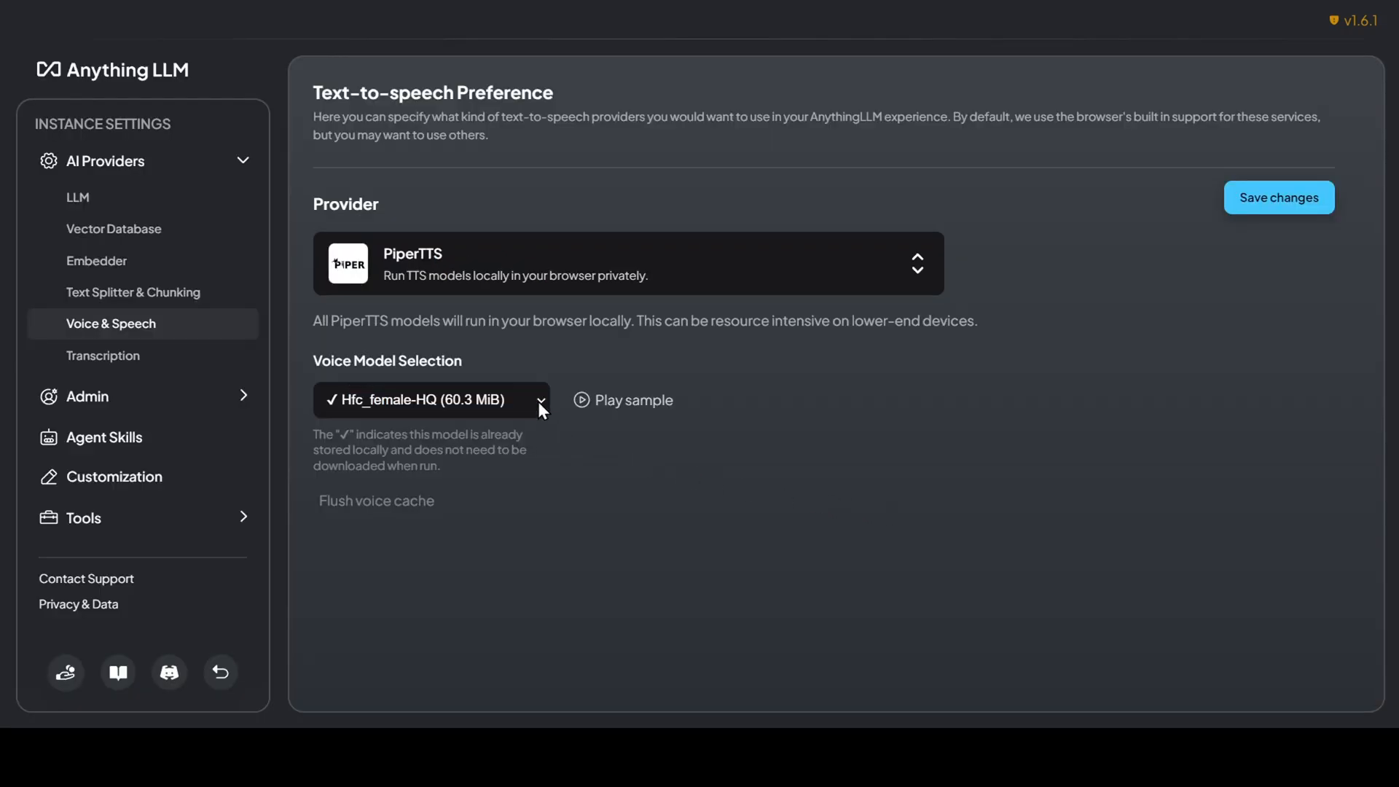
{"action": "mouse_move", "coordinate": [611, 93]}
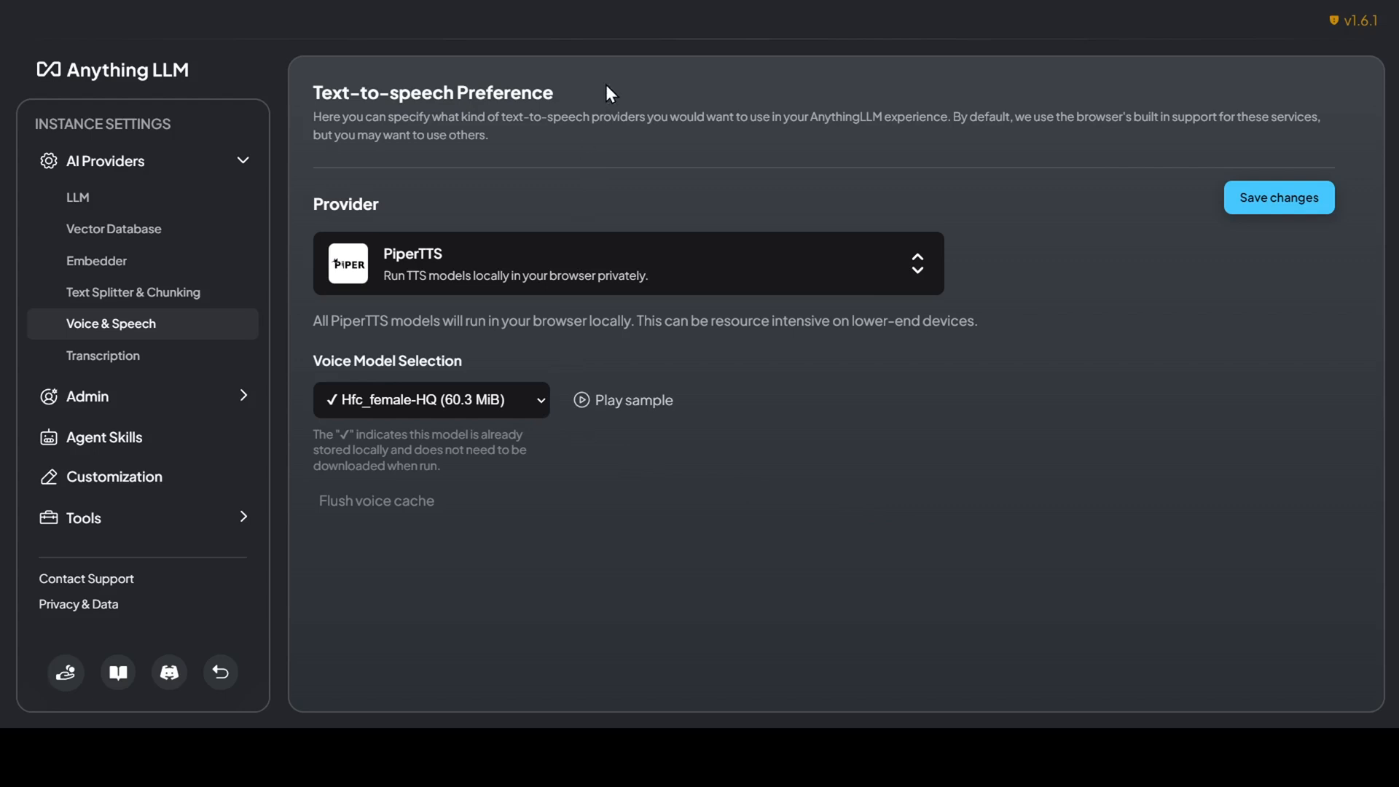
{"action": "mouse_move", "coordinate": [609, 40]}
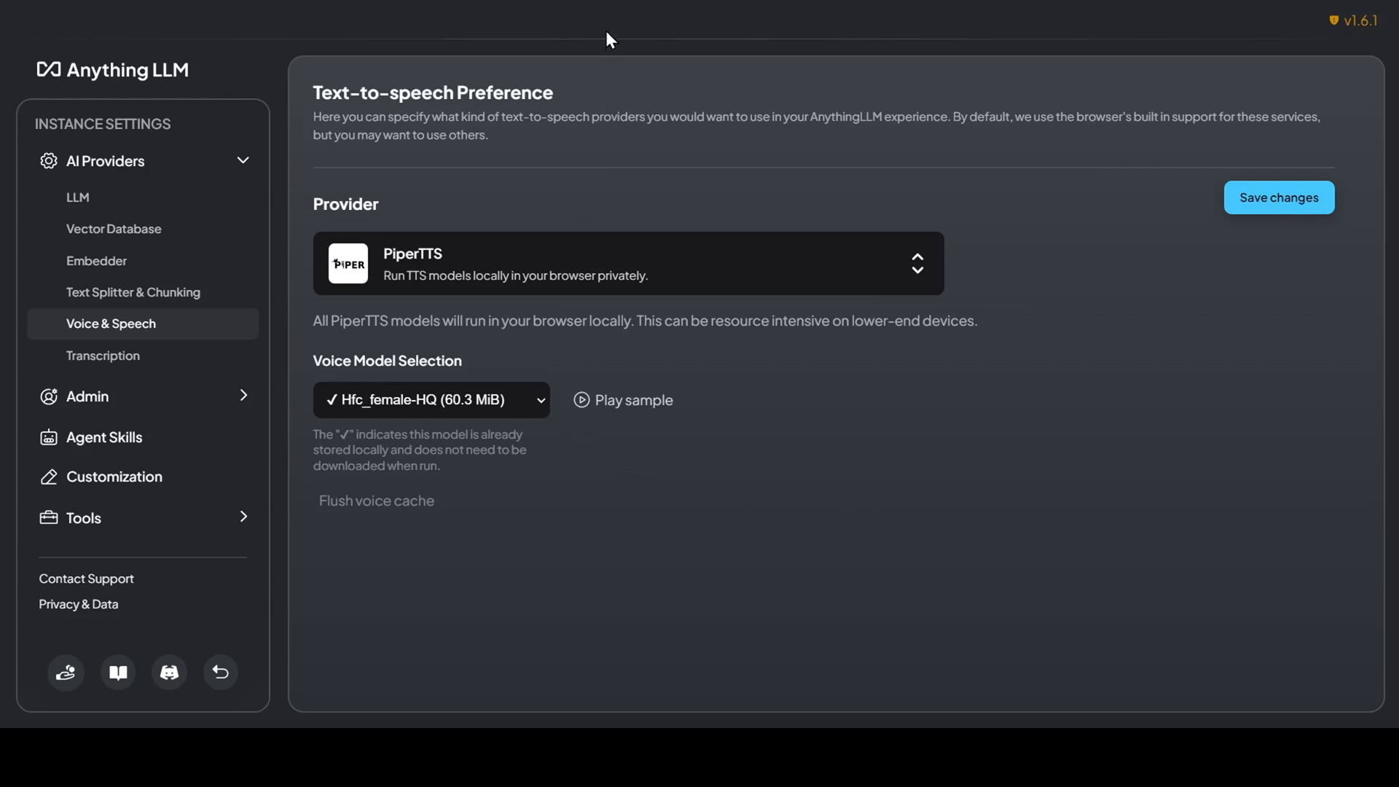
{"action": "mouse_move", "coordinate": [608, 134]}
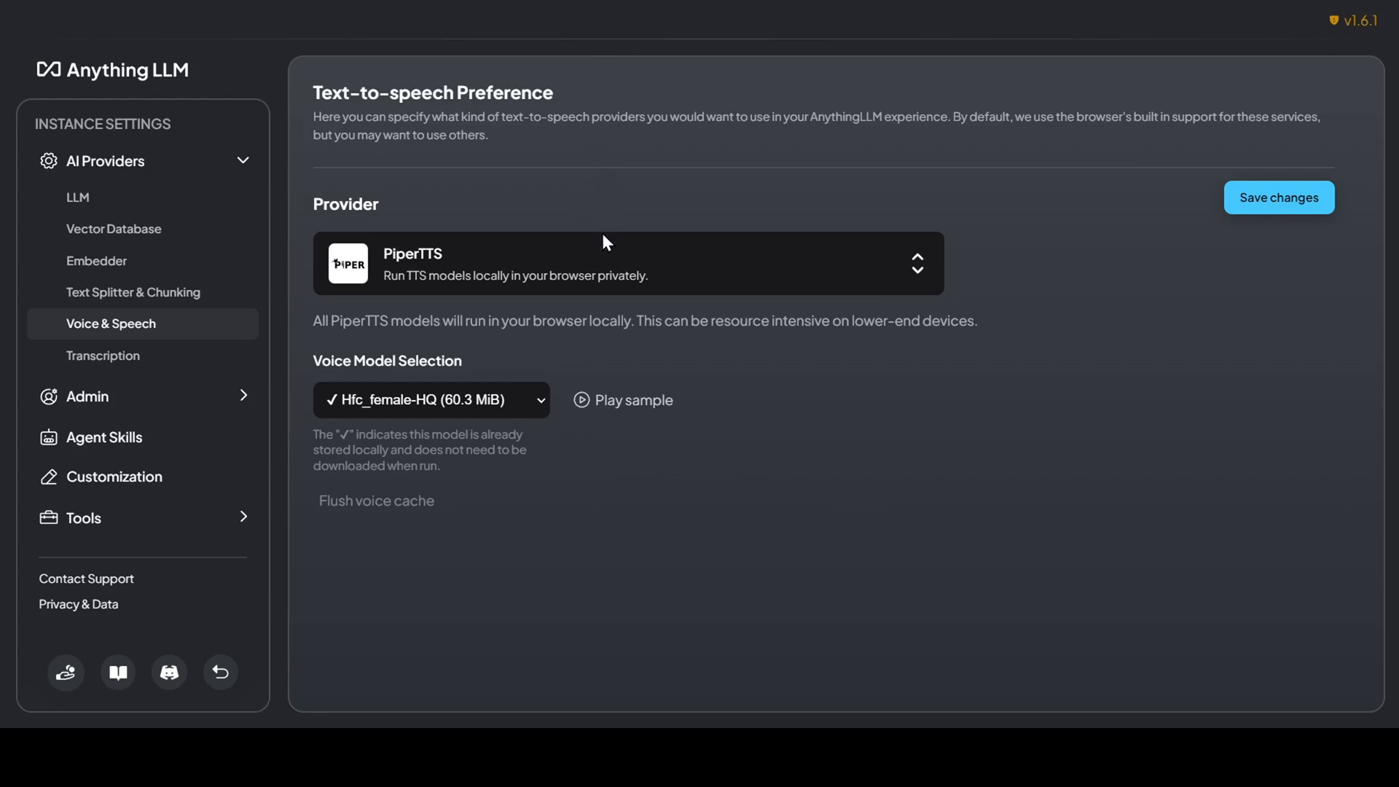
{"action": "mouse_move", "coordinate": [688, 236]}
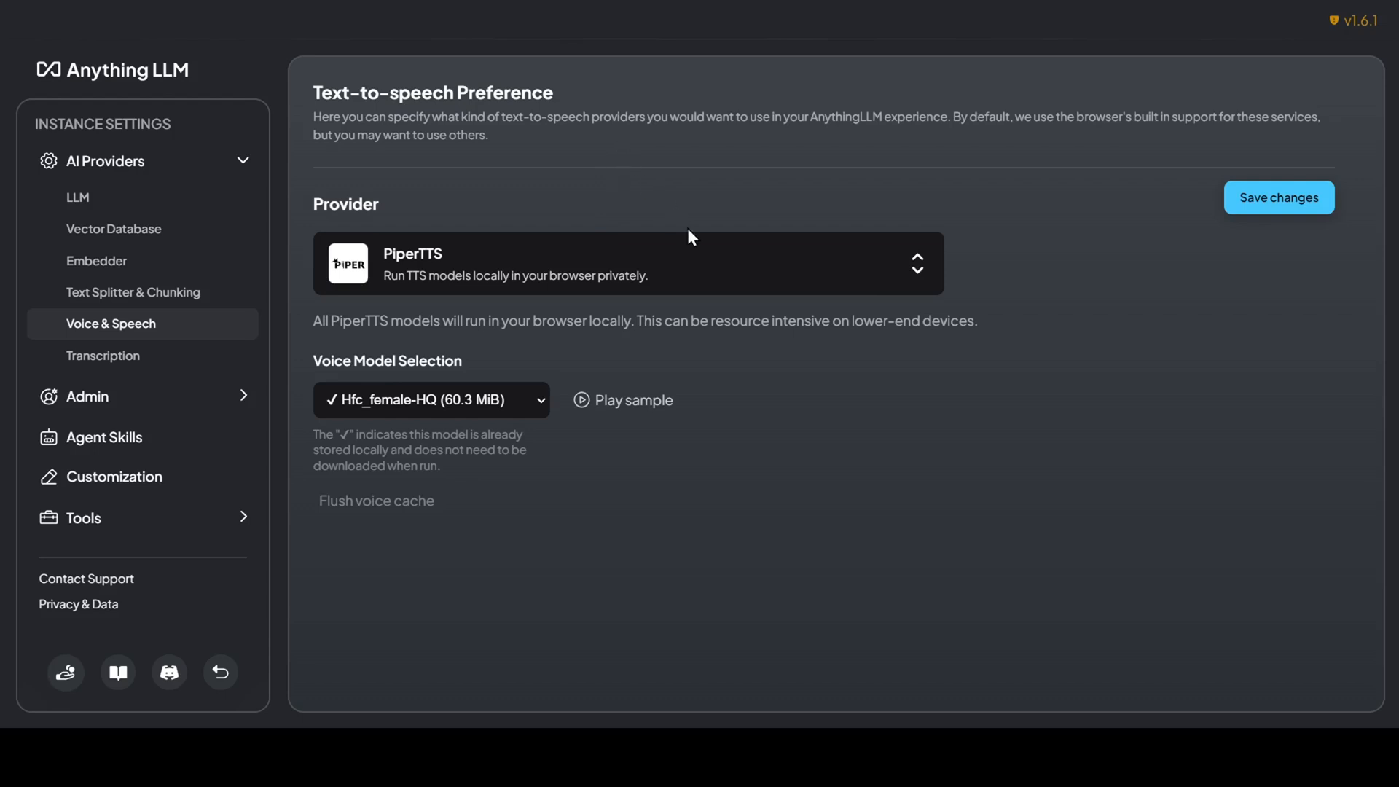
{"action": "mouse_move", "coordinate": [463, 660]}
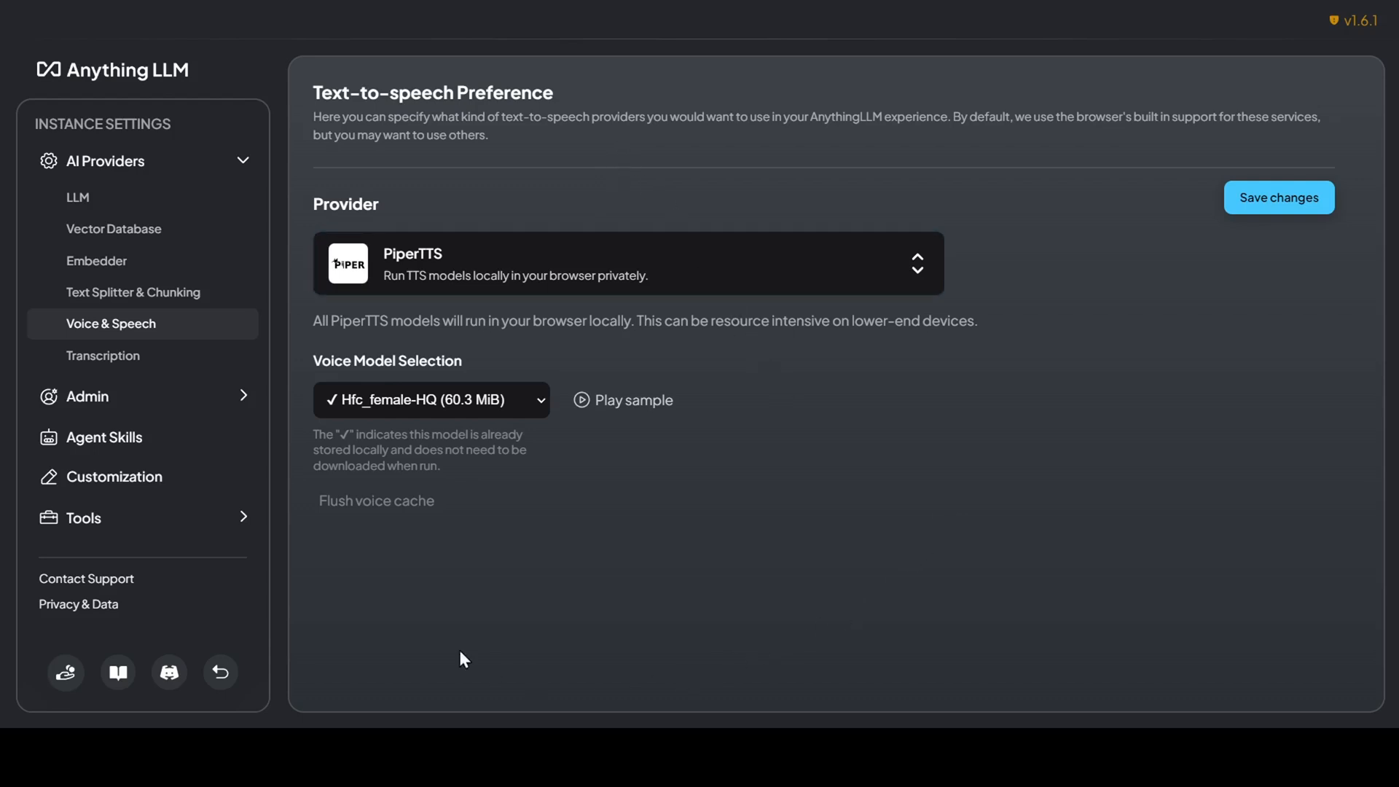
Step: Return to the groq workspace and scroll to the Project Strawberry answer
{"action": "left_click", "coordinate": [219, 671]}
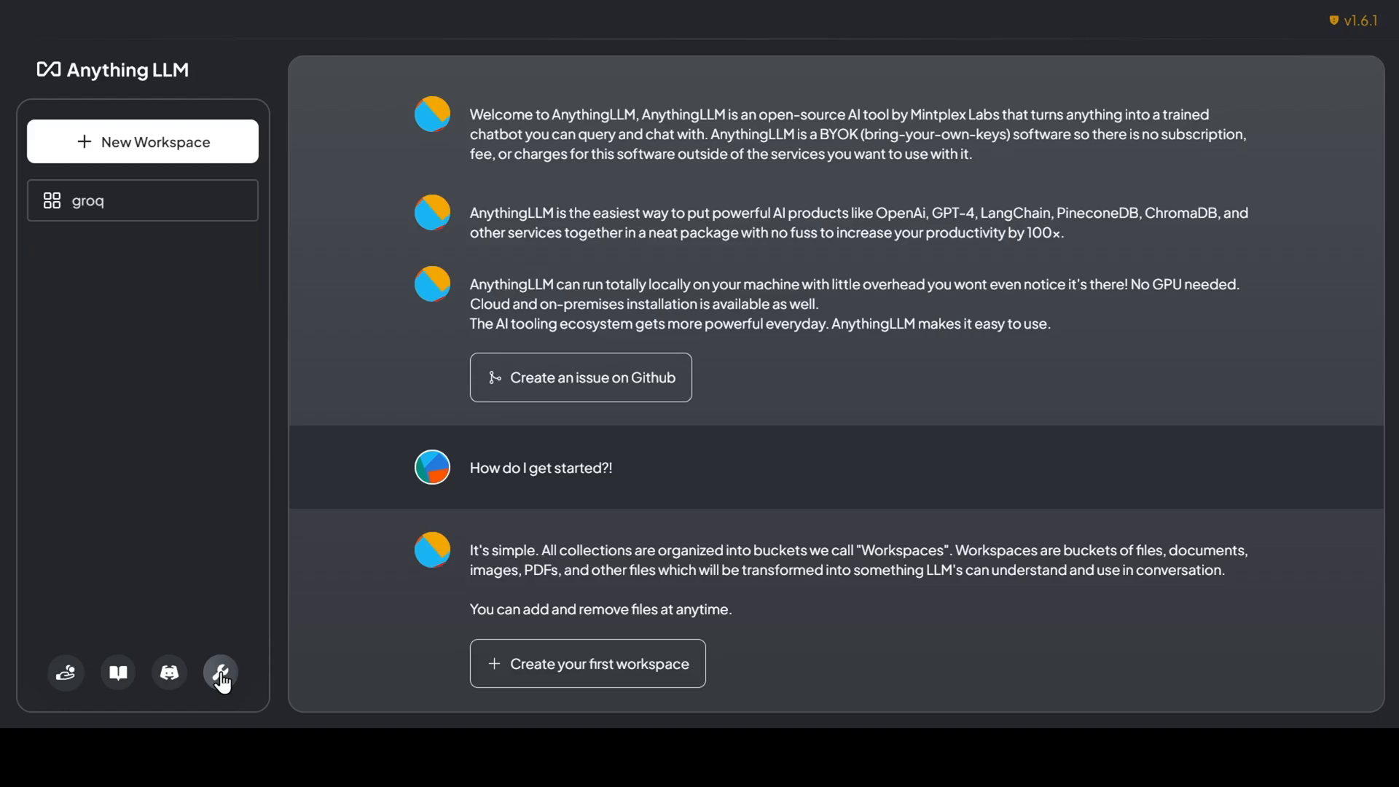
{"action": "left_click", "coordinate": [87, 200]}
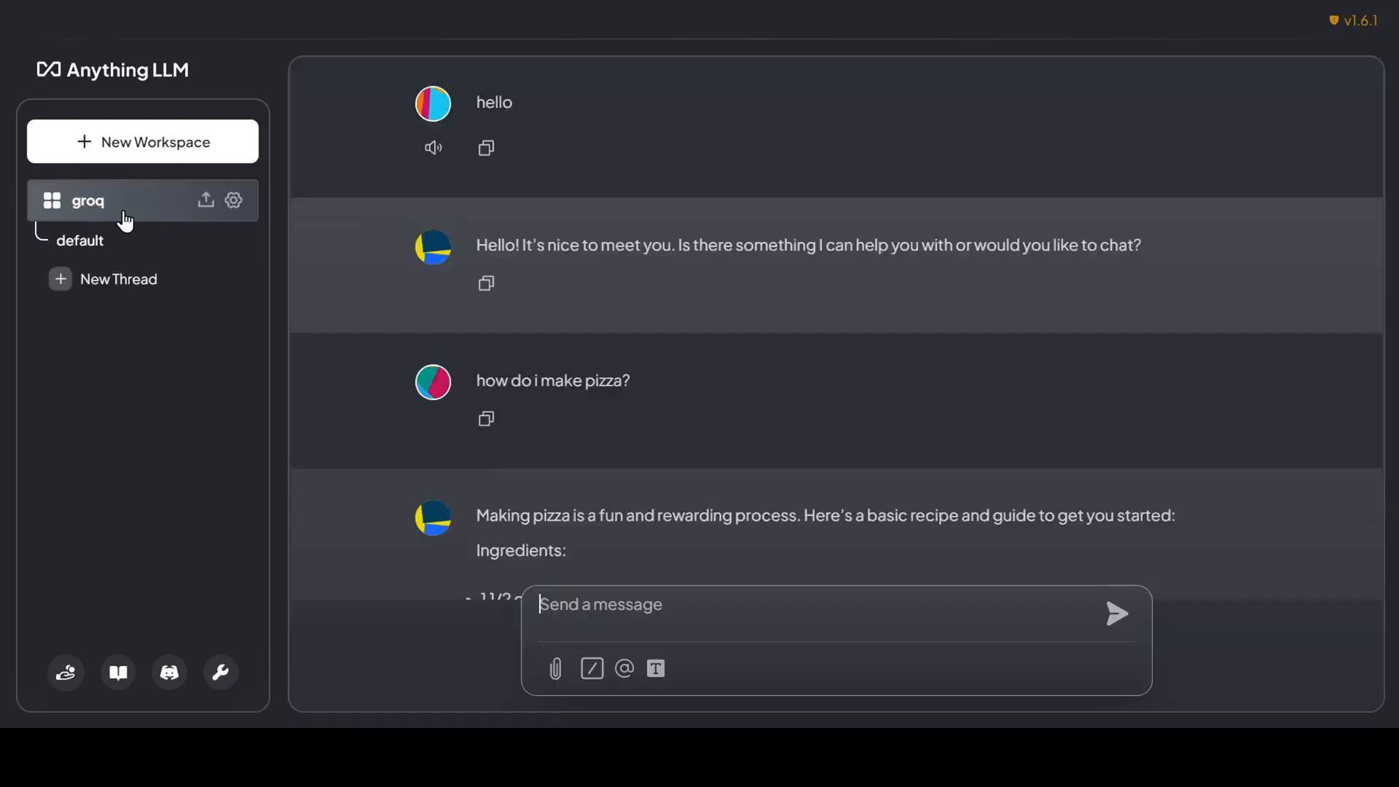
{"action": "scroll", "scroll_direction": "down", "scroll_amount": 3}
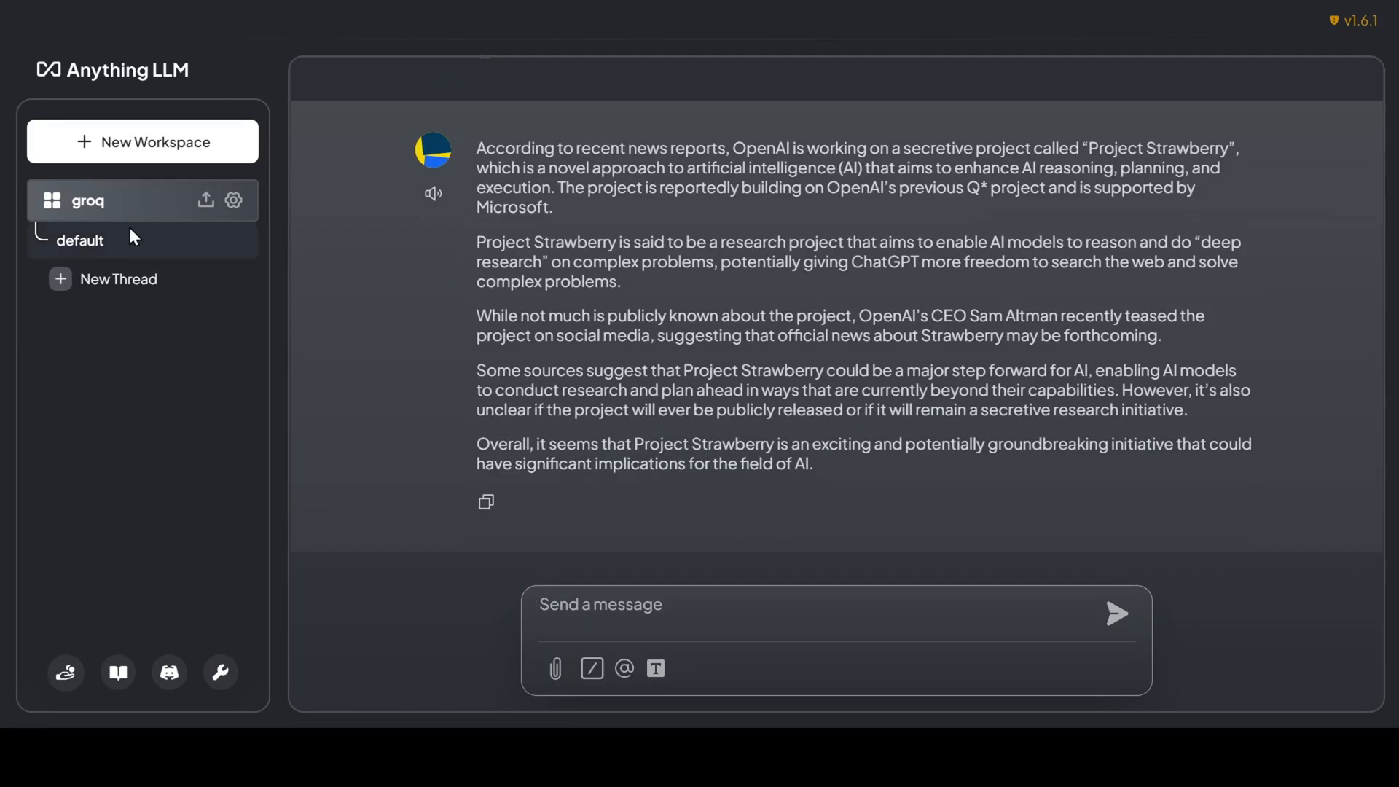